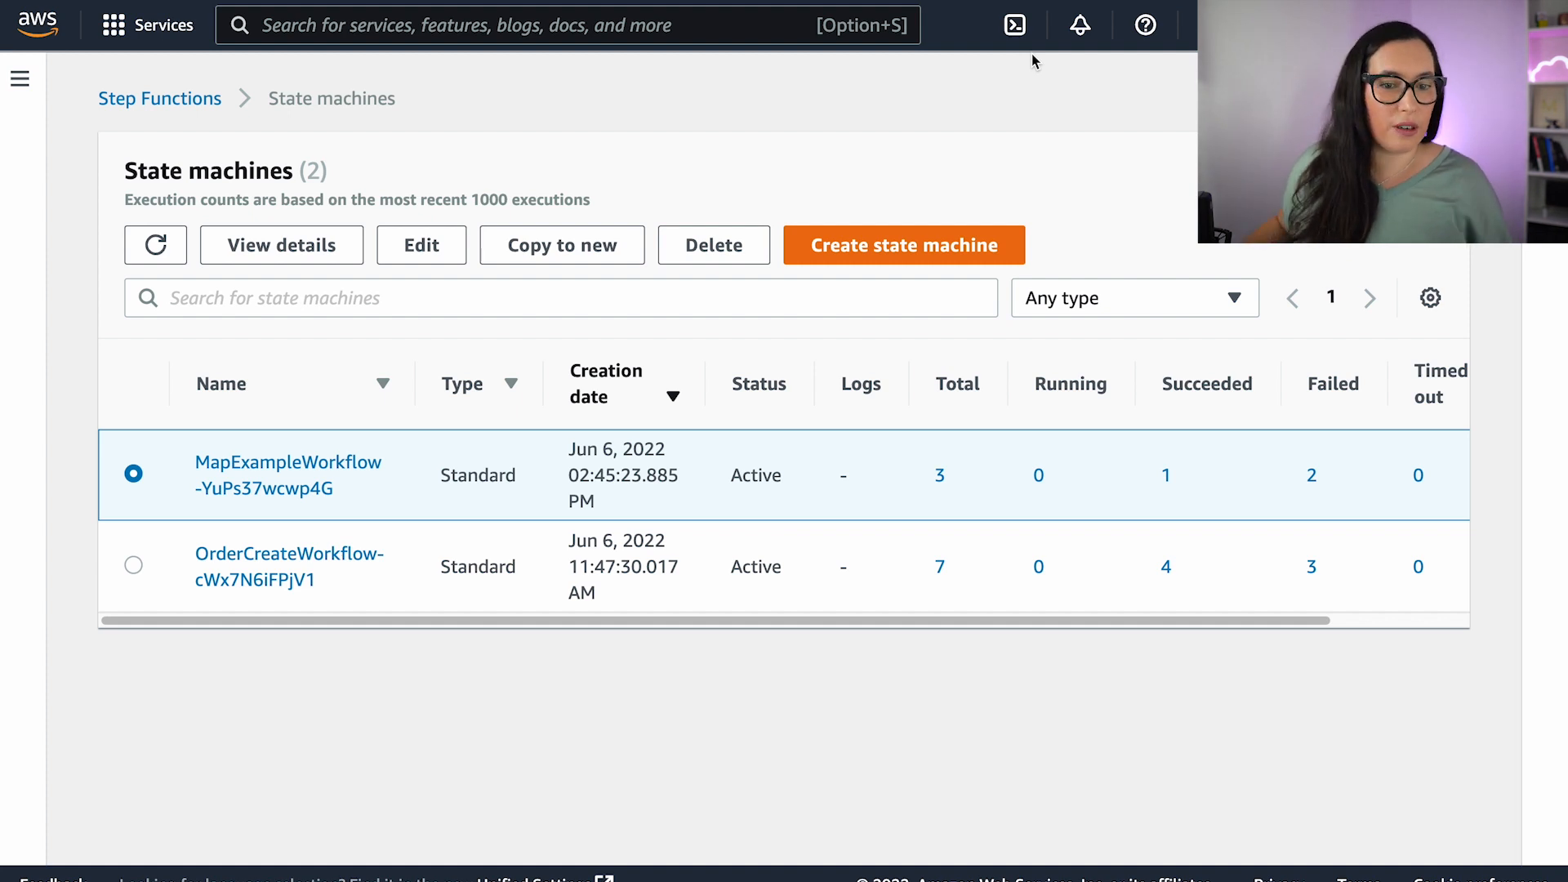
Open the OrderCreateWorkflow-cWx7N6iFPjV1 state machine from the State machines list.
click(290, 566)
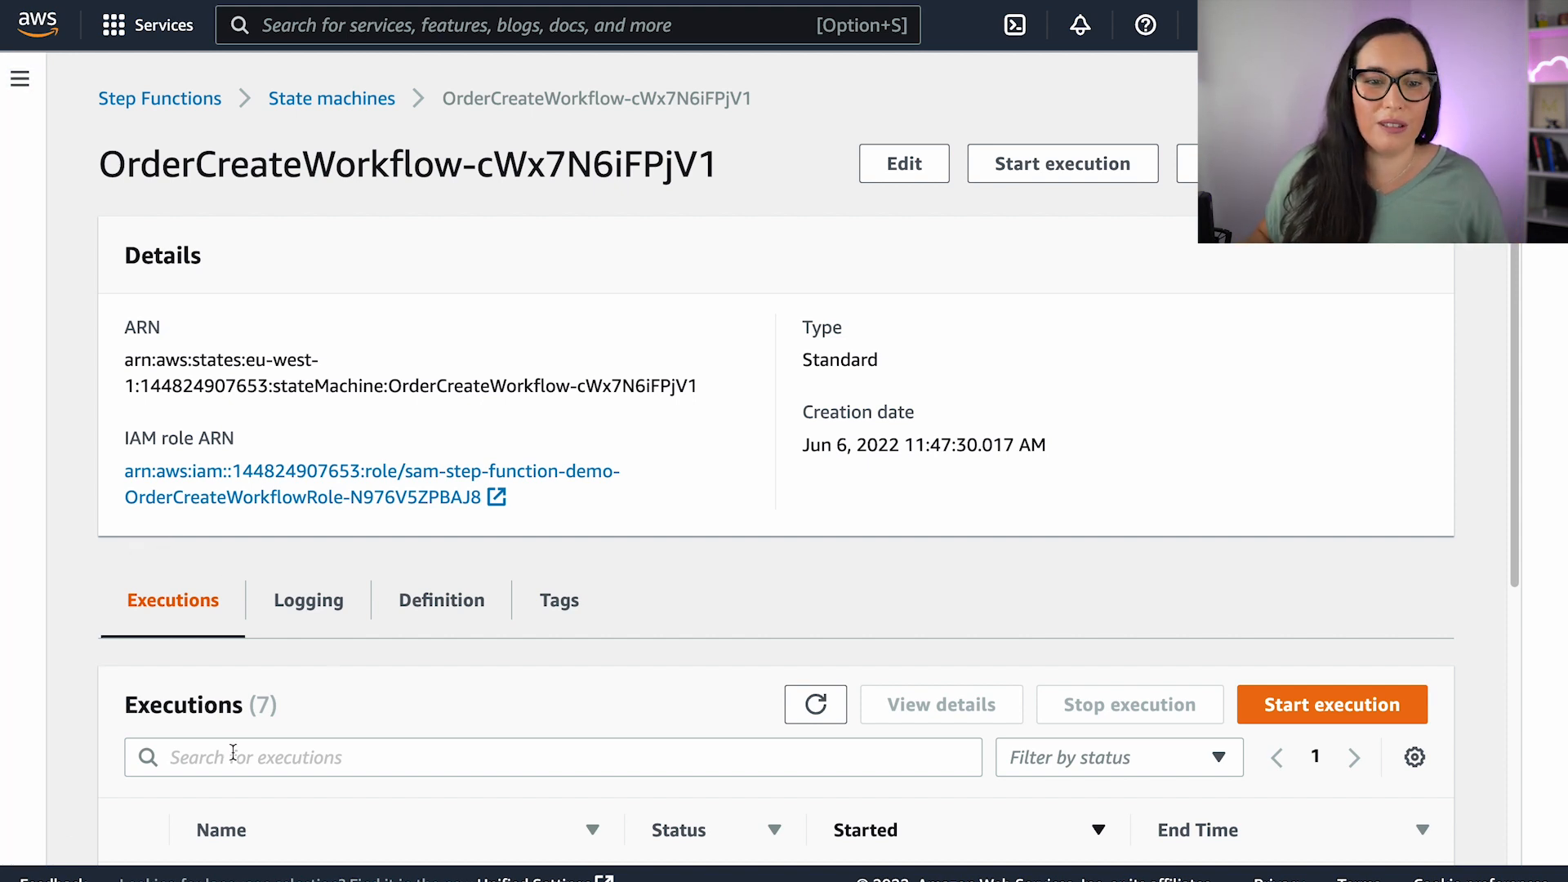
Show the Definition JSON with a widened, zoomed-in workflow graph beside it.
click(439, 600)
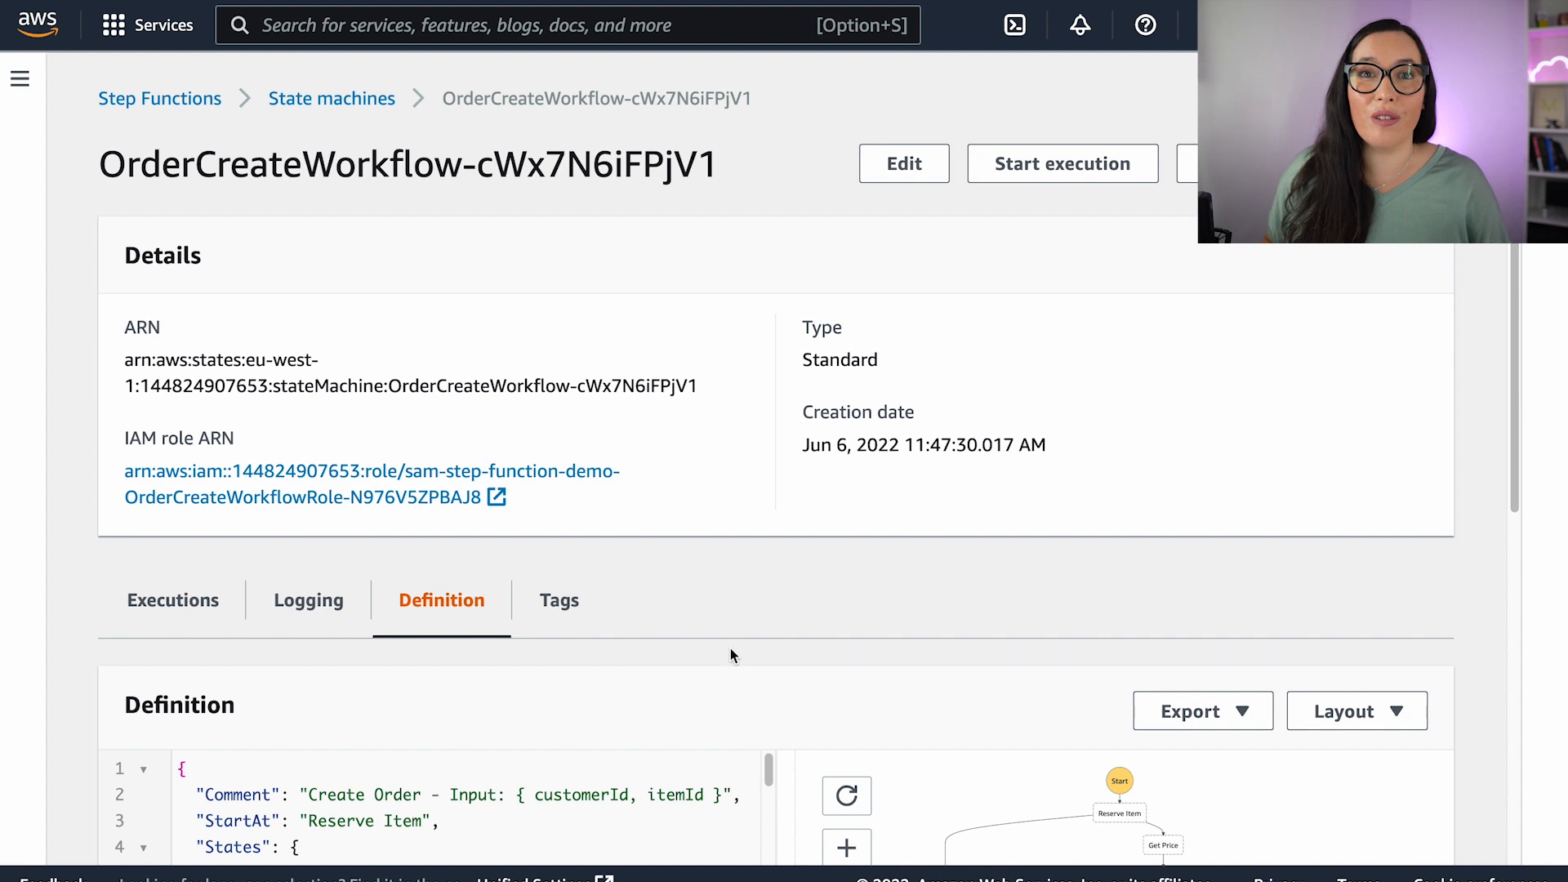
scroll(down, 3)
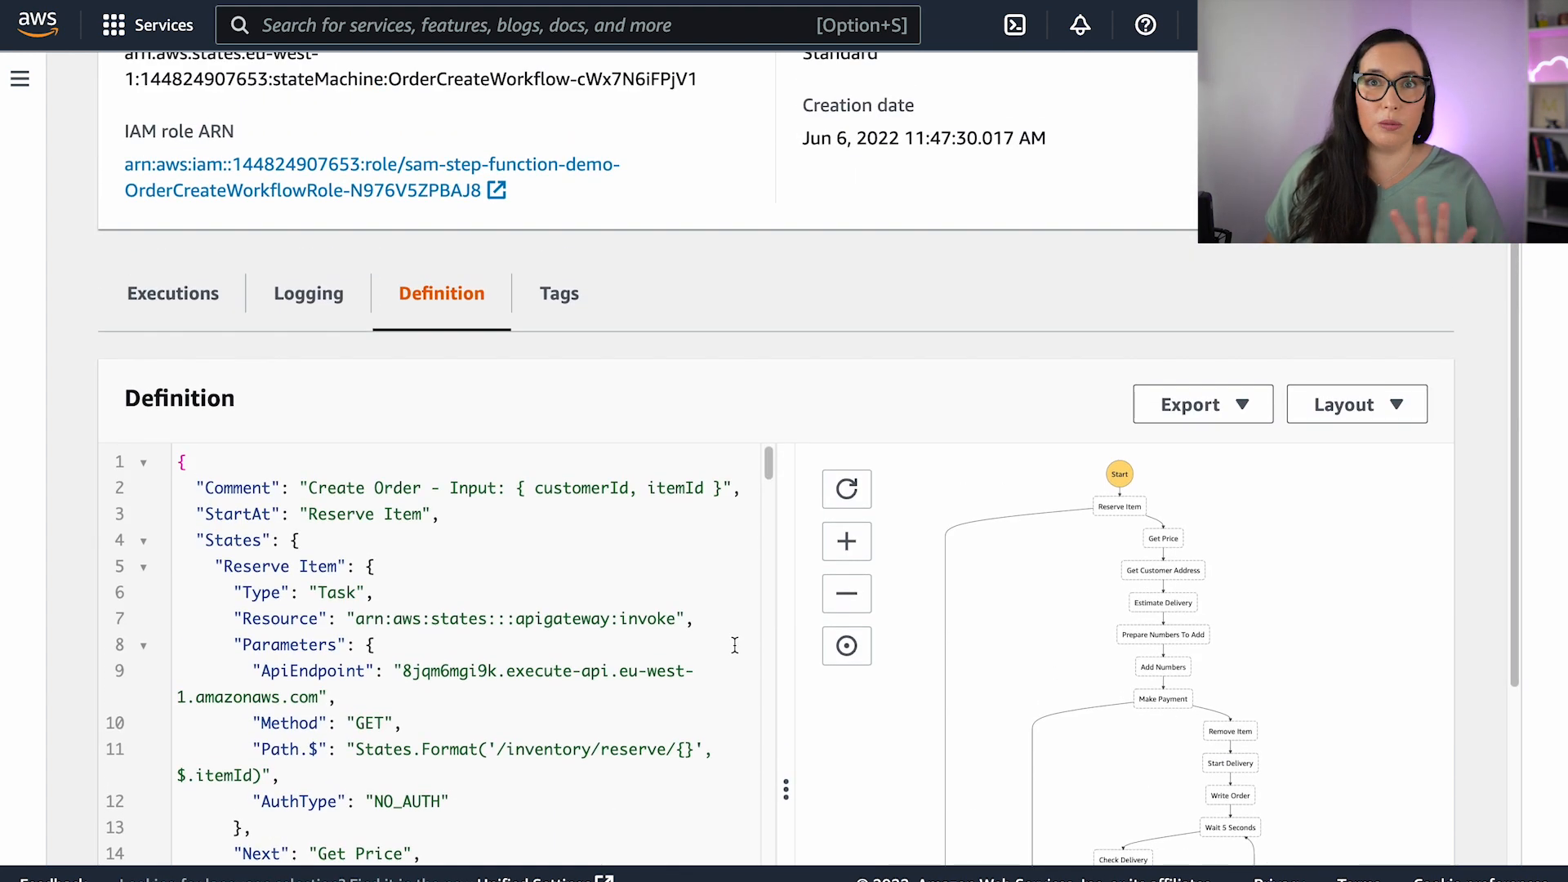
scroll(down, 3)
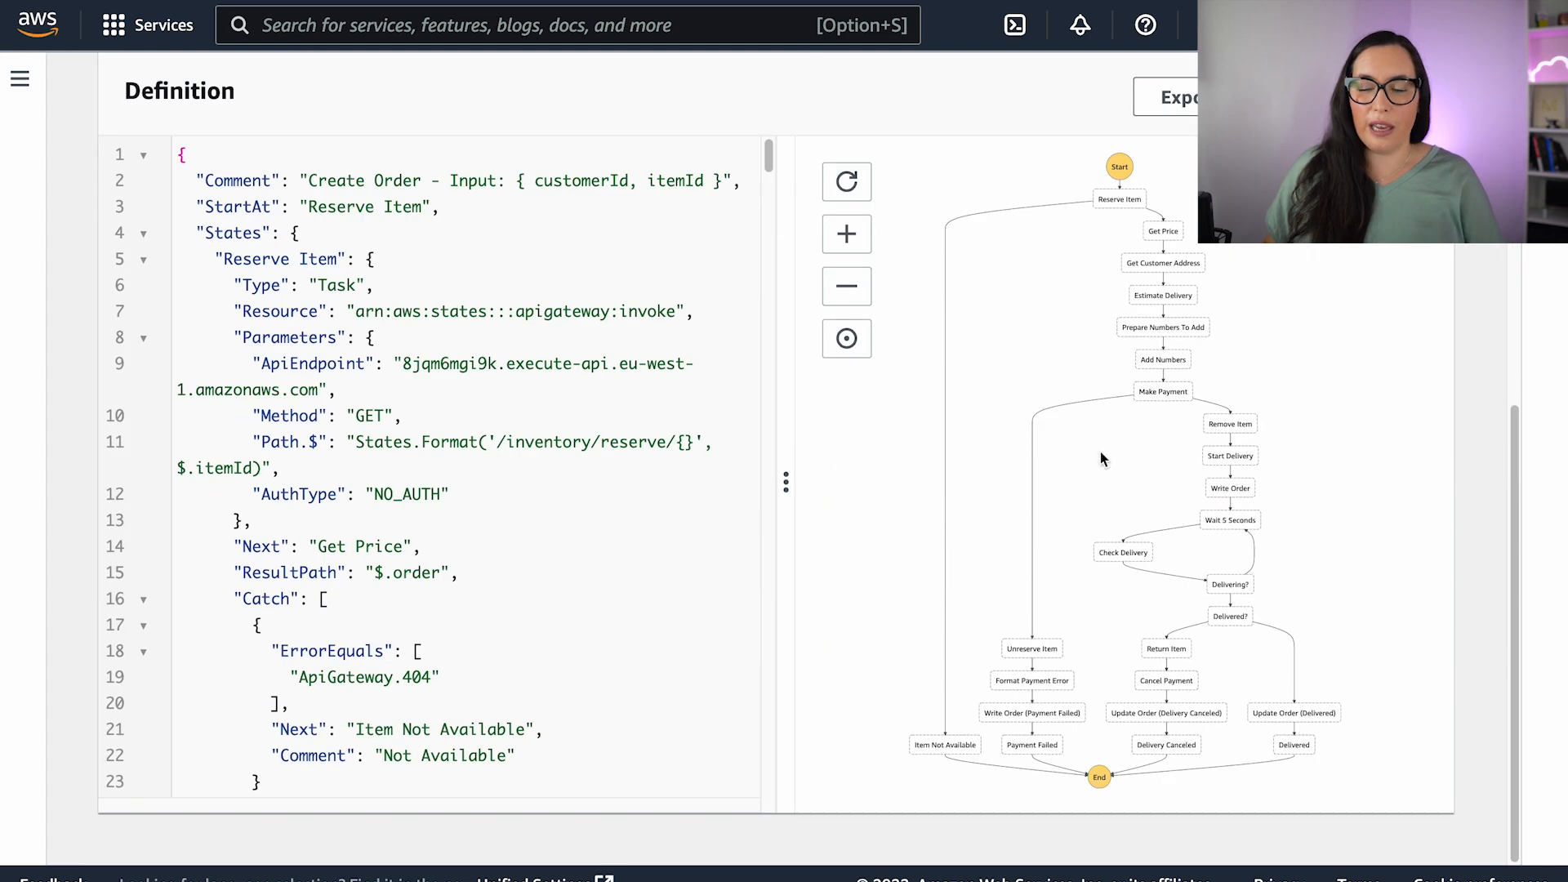
click(846, 234)
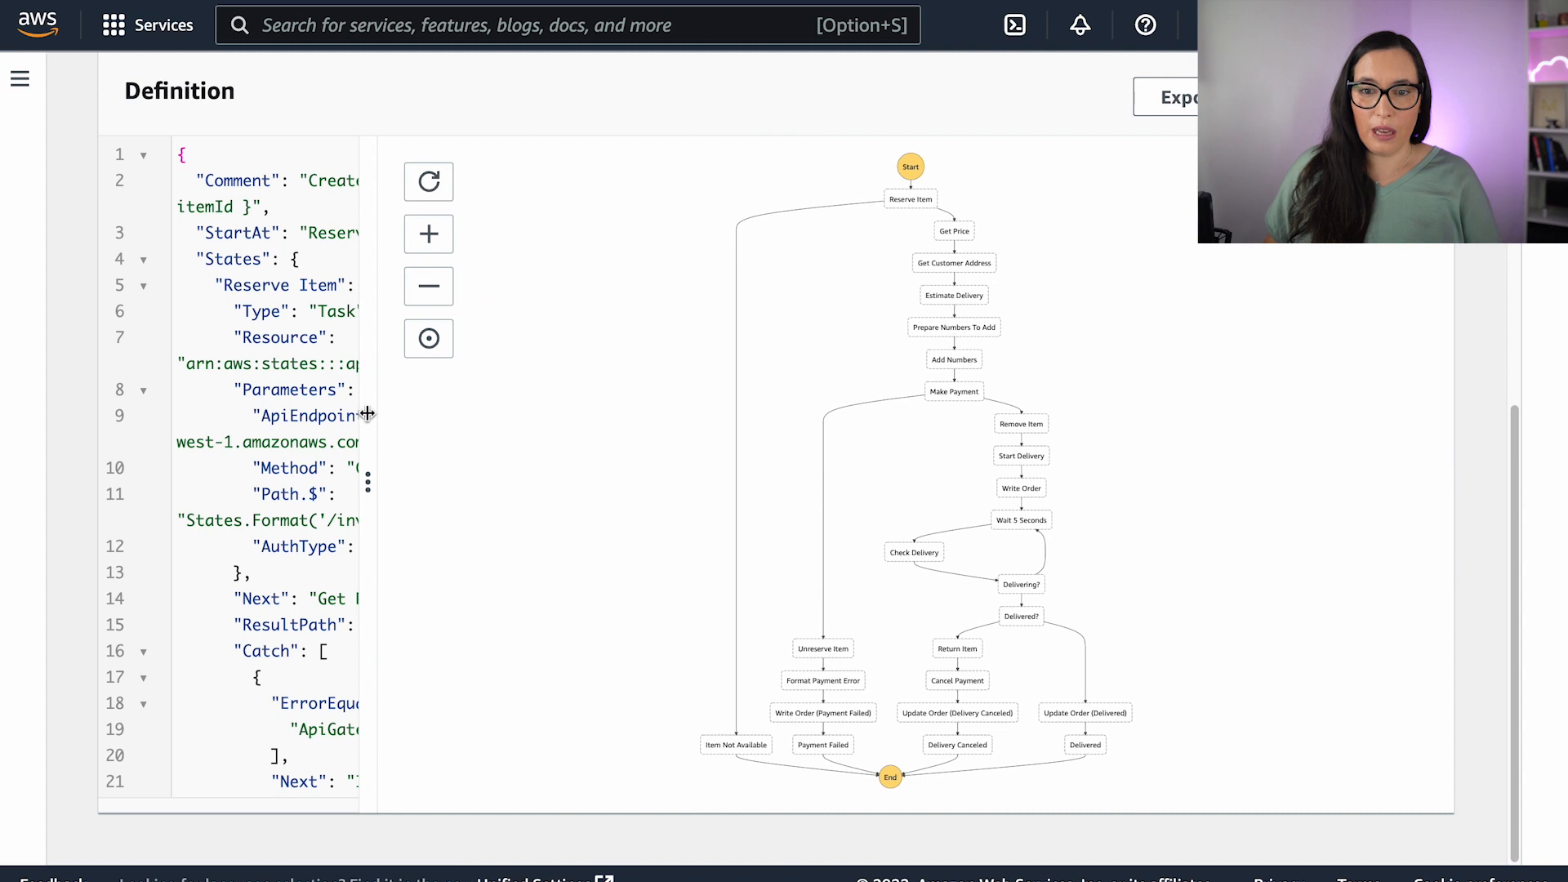
click(428, 233)
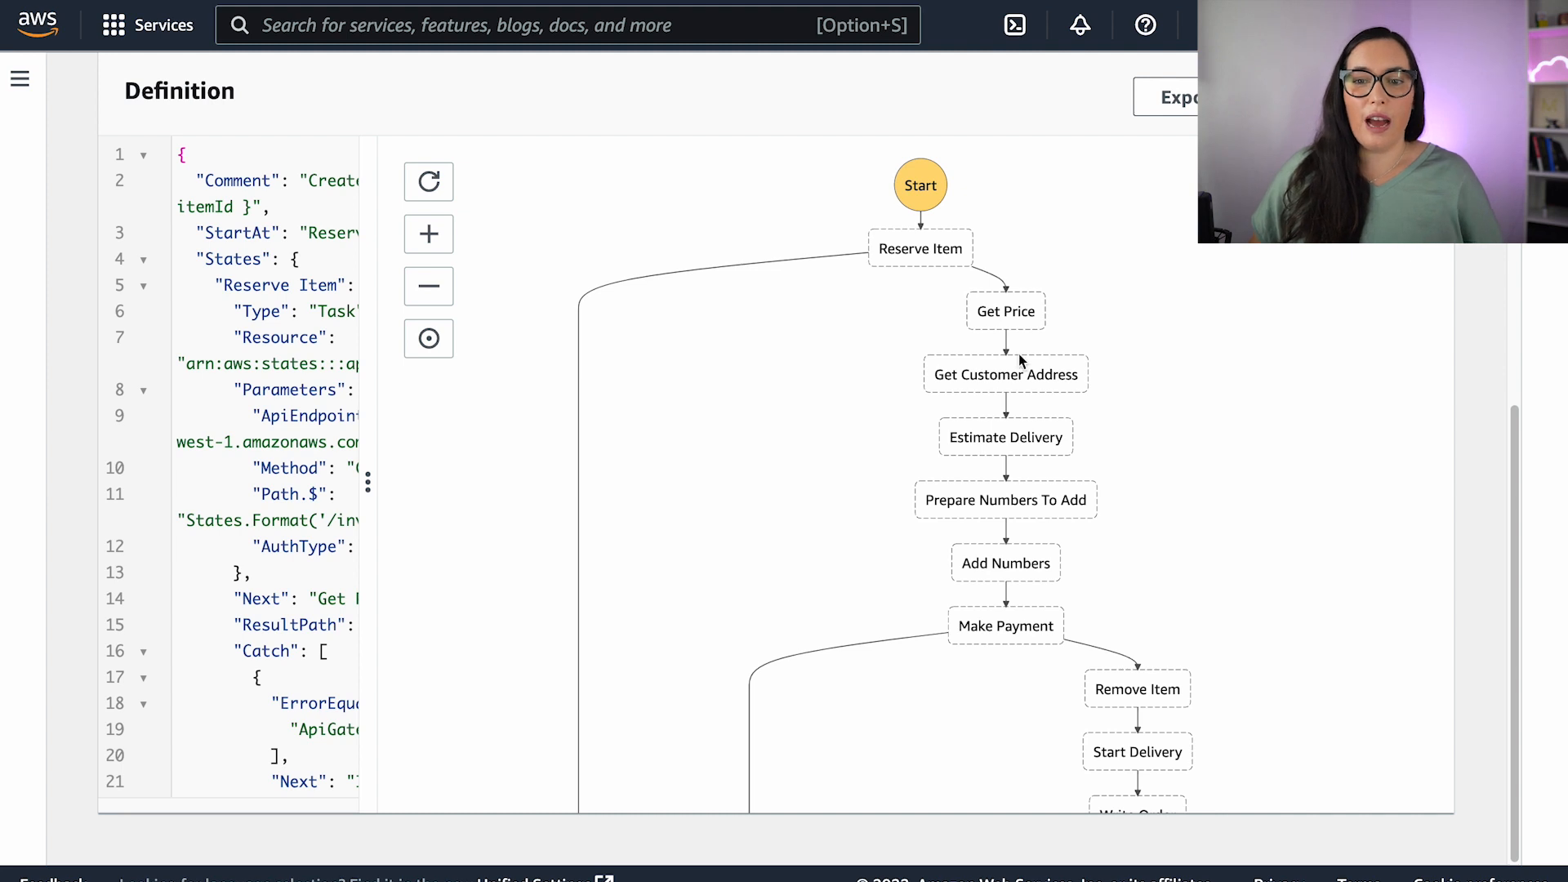
mouse_move(1027, 411)
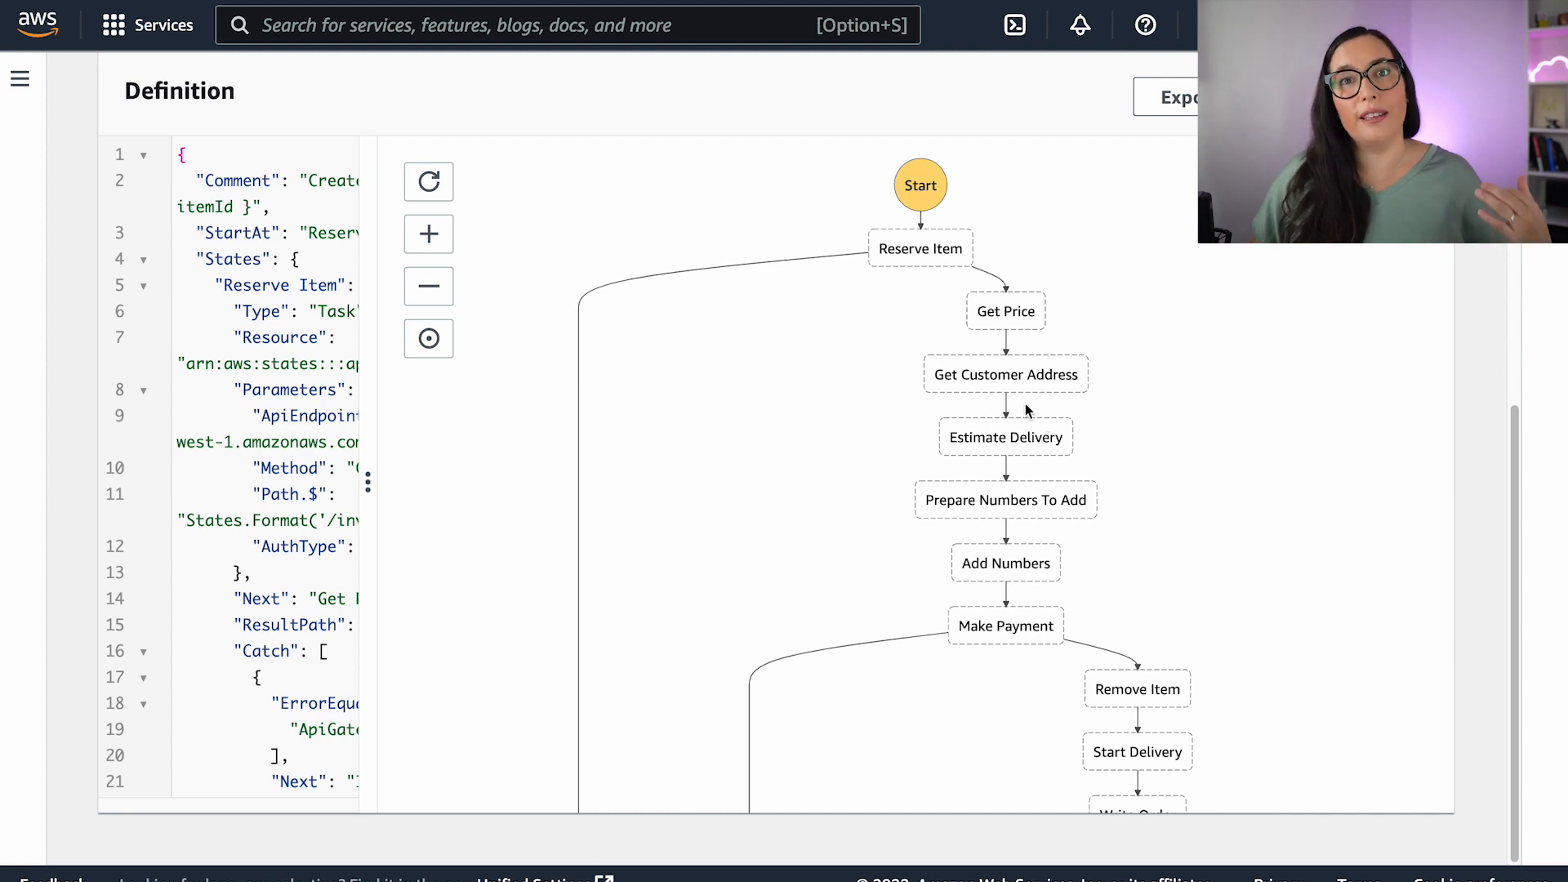
mouse_move(995, 426)
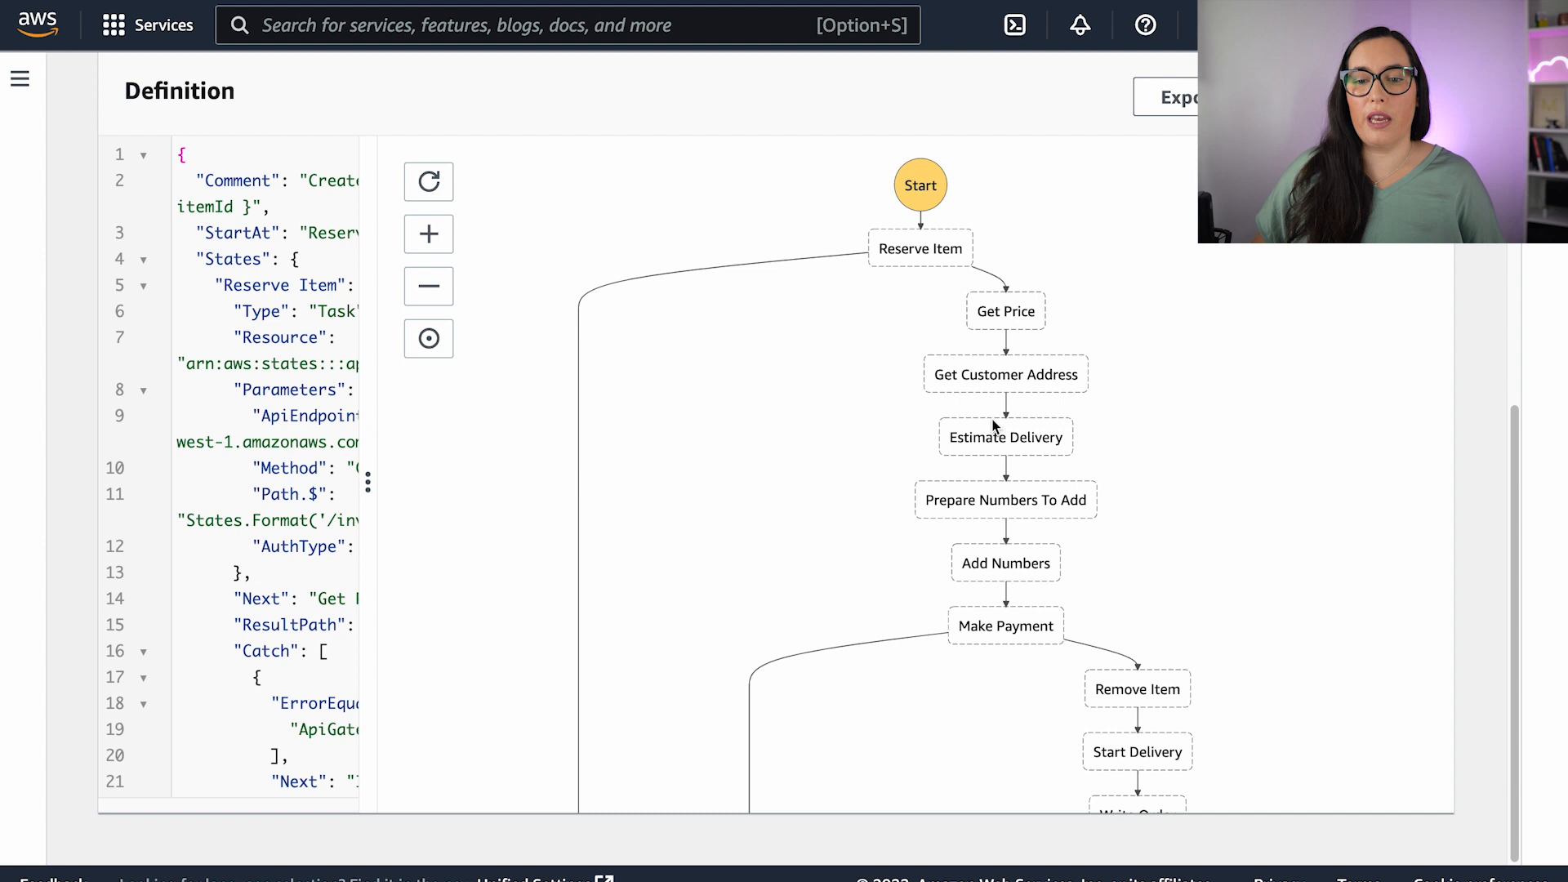
mouse_move(1045, 333)
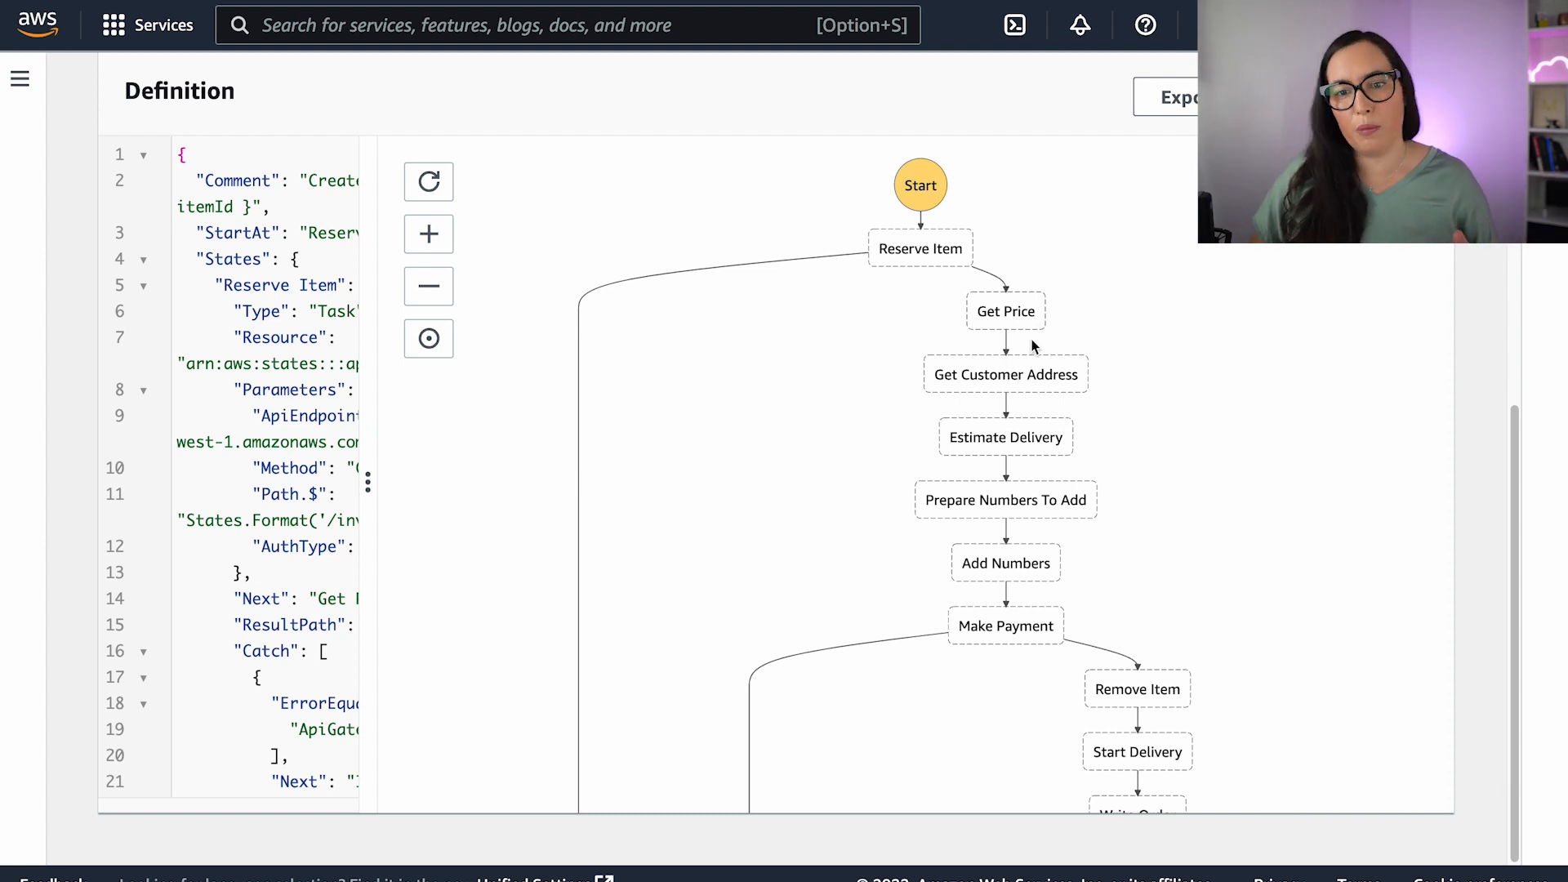
mouse_move(1040, 390)
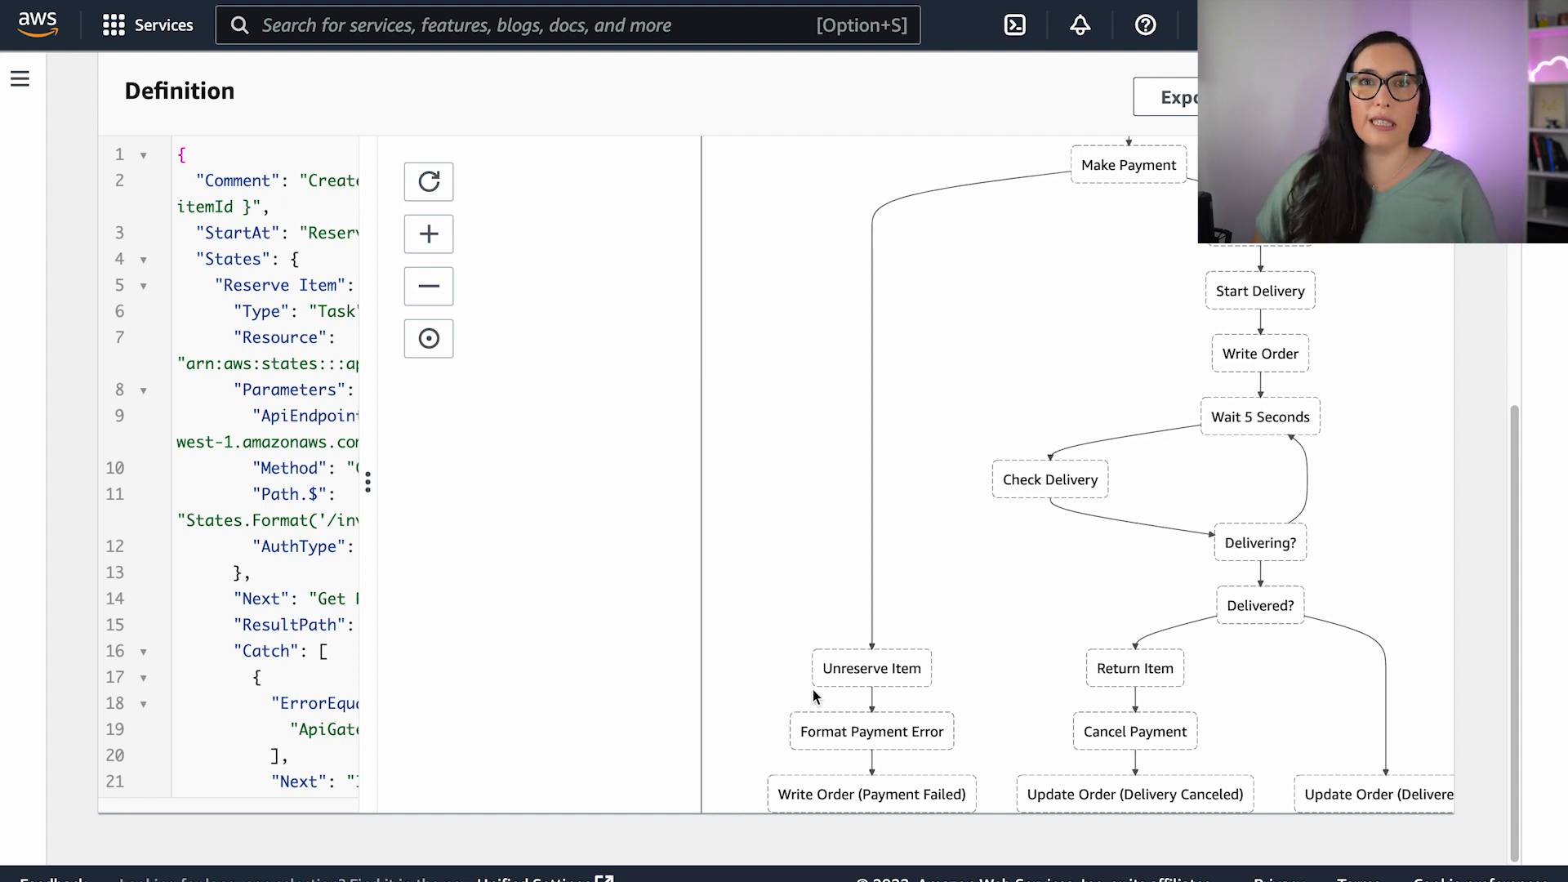
mouse_move(818, 688)
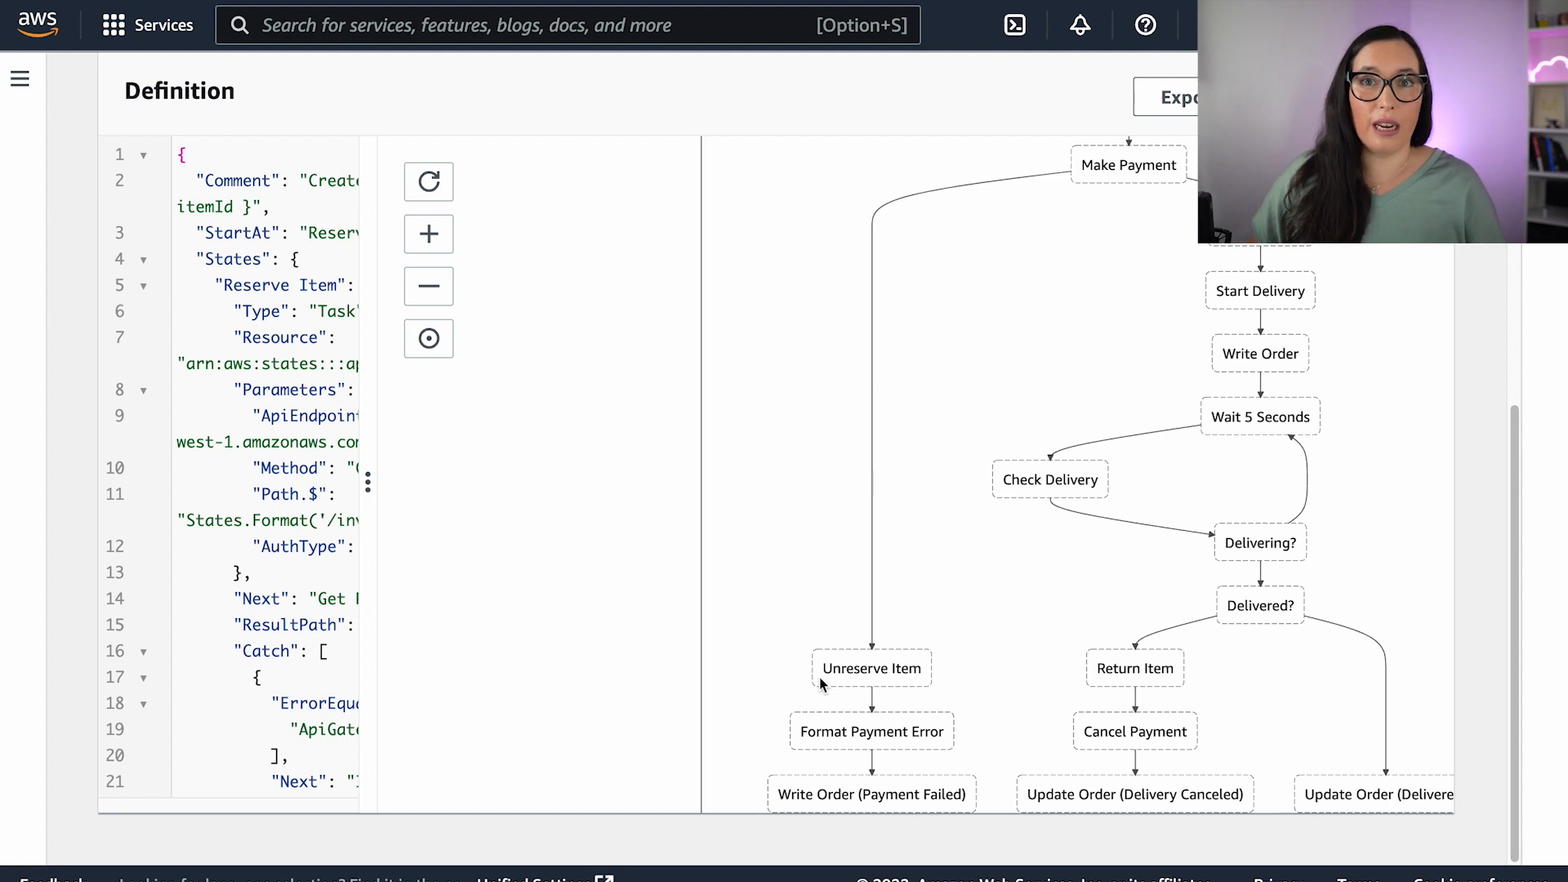
click(428, 297)
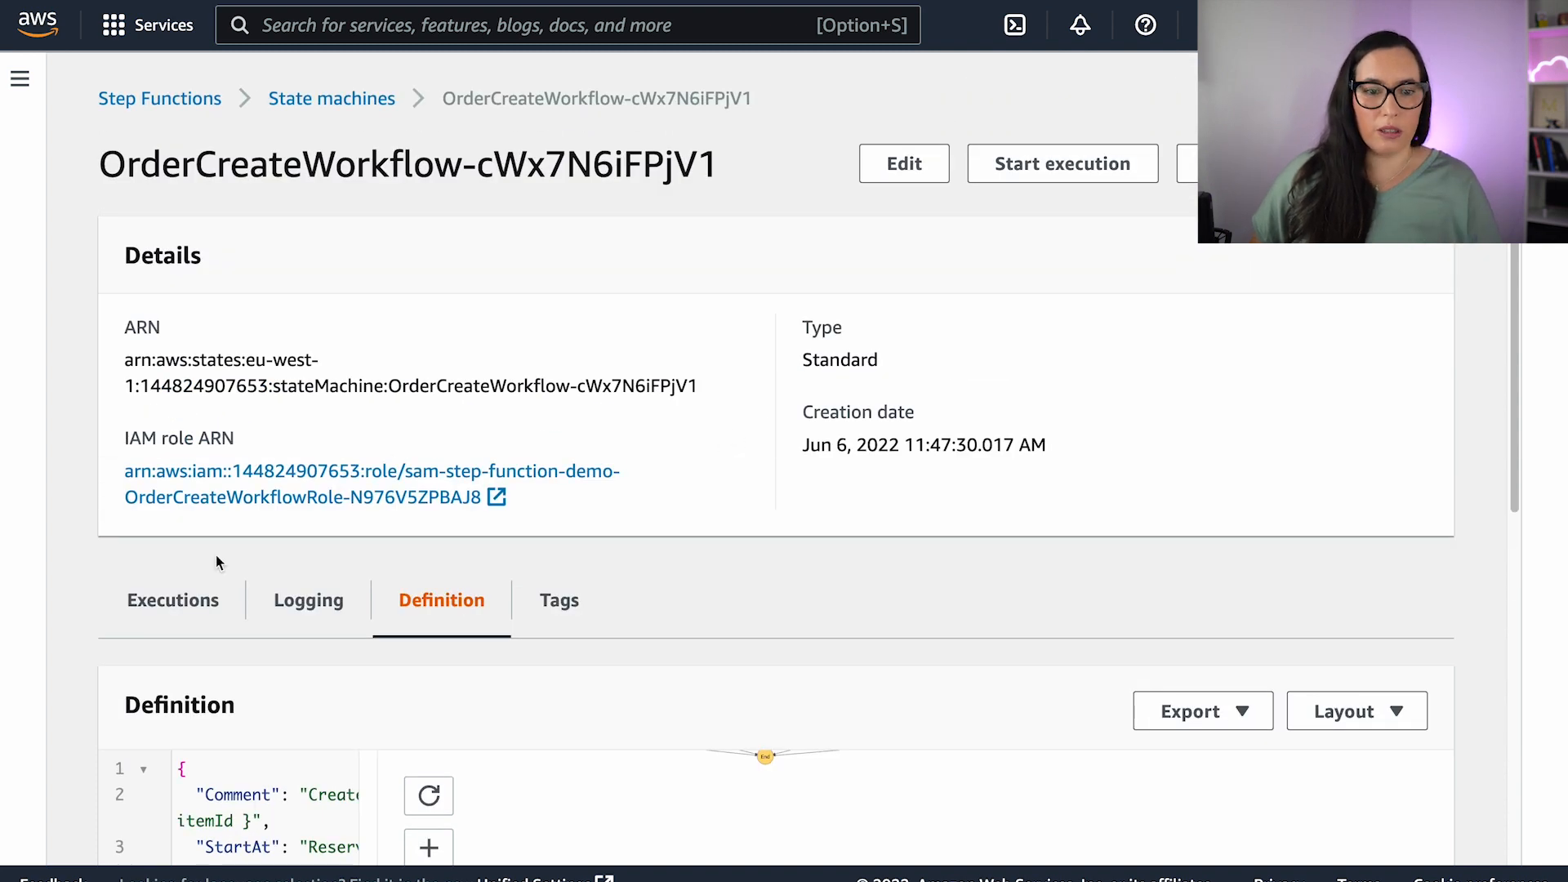
Open succeeded execution c97957fd, toggling the New execution page off and back on.
click(171, 599)
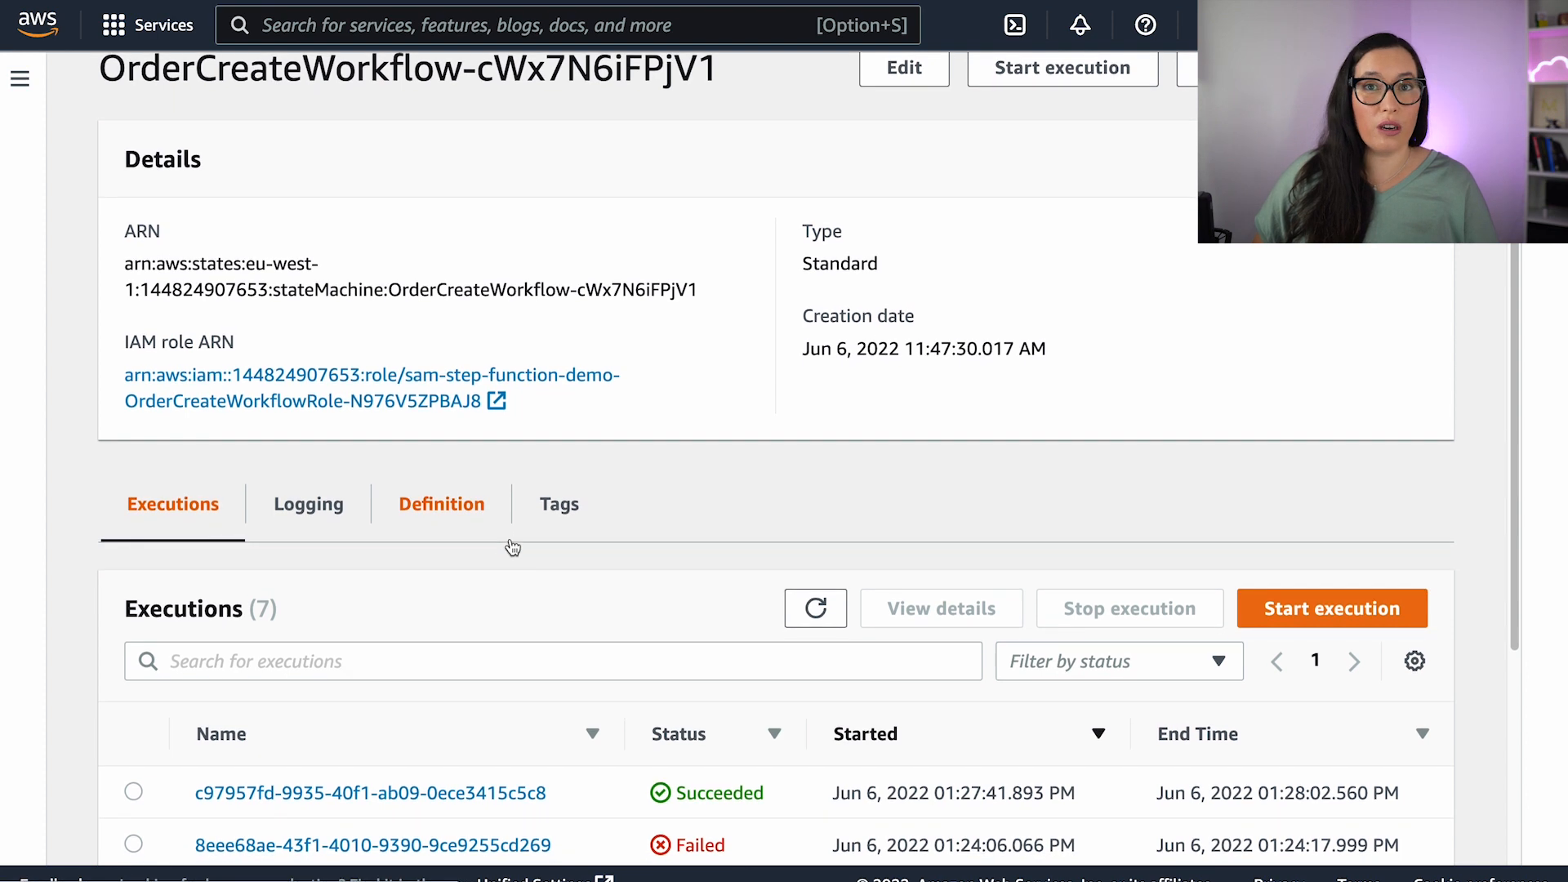
scroll(down, 3)
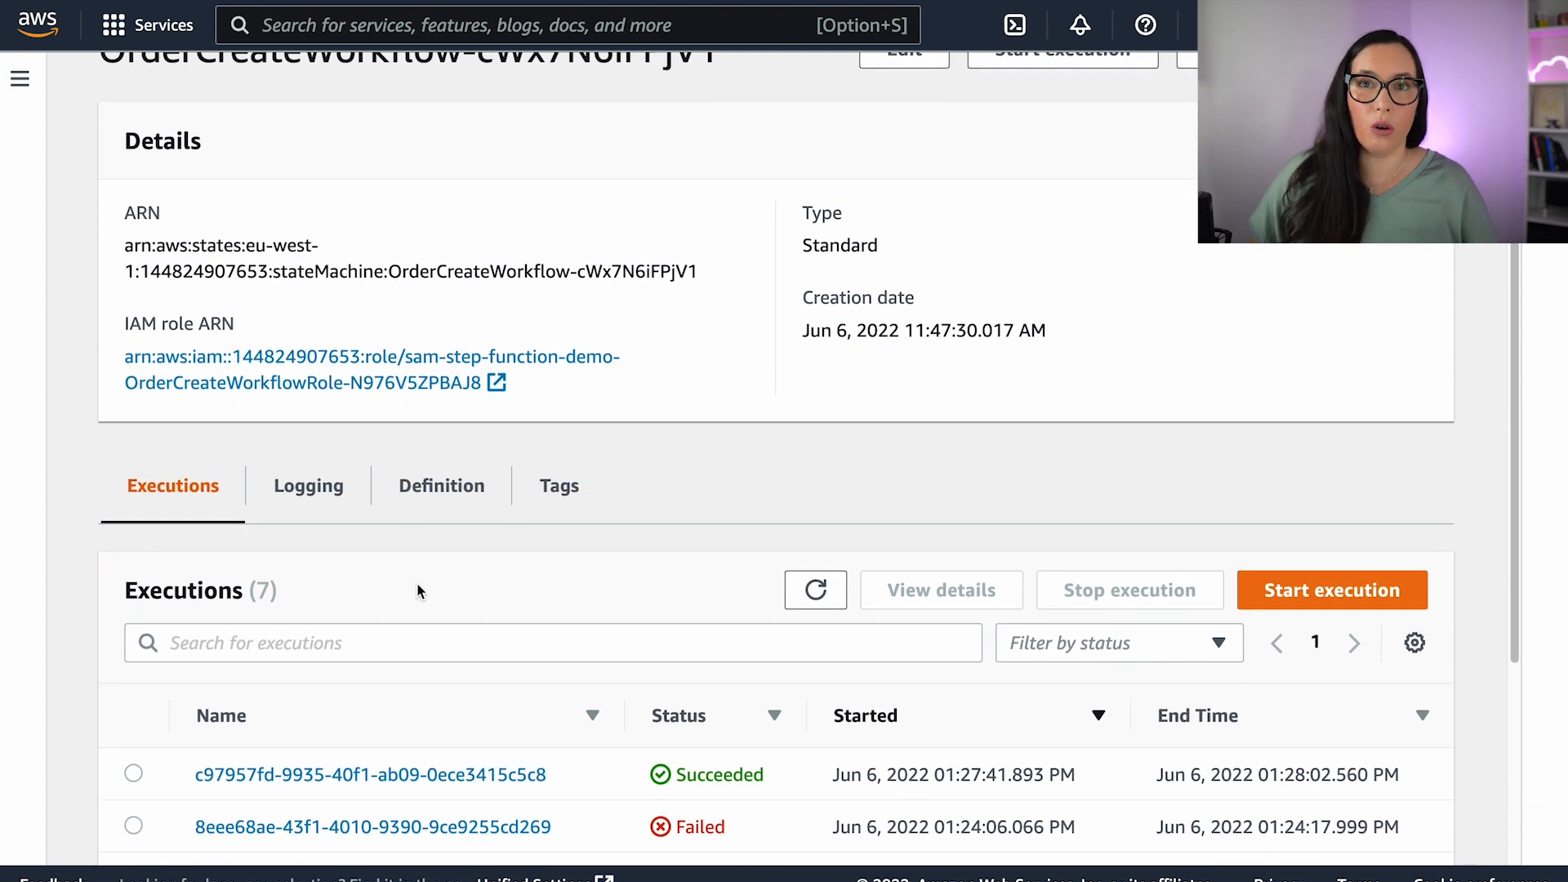
scroll(down, 3)
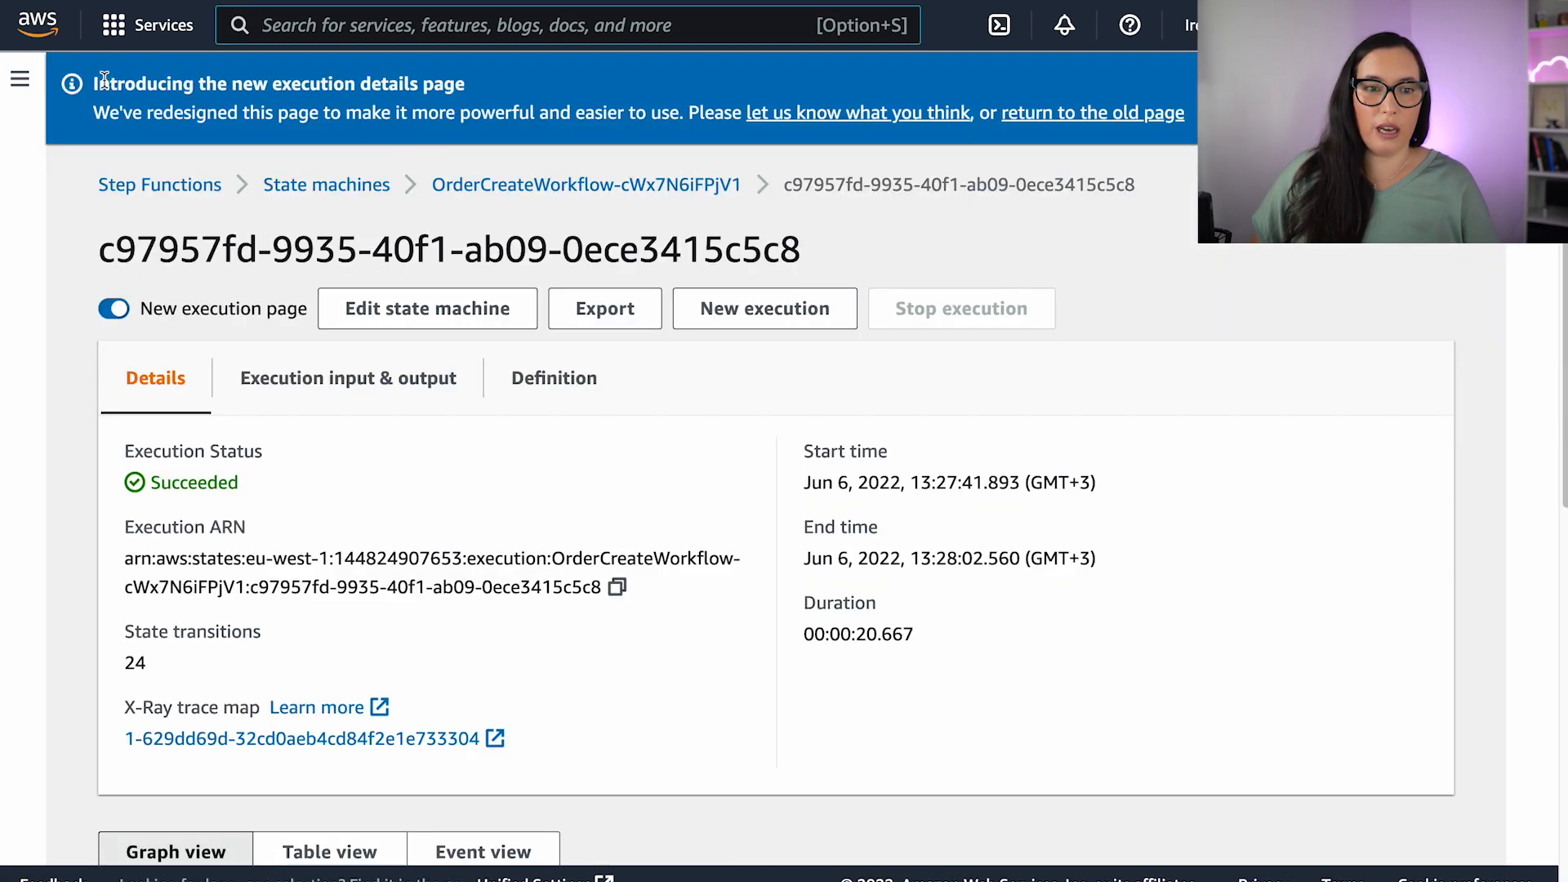
drag(98, 83, 466, 83)
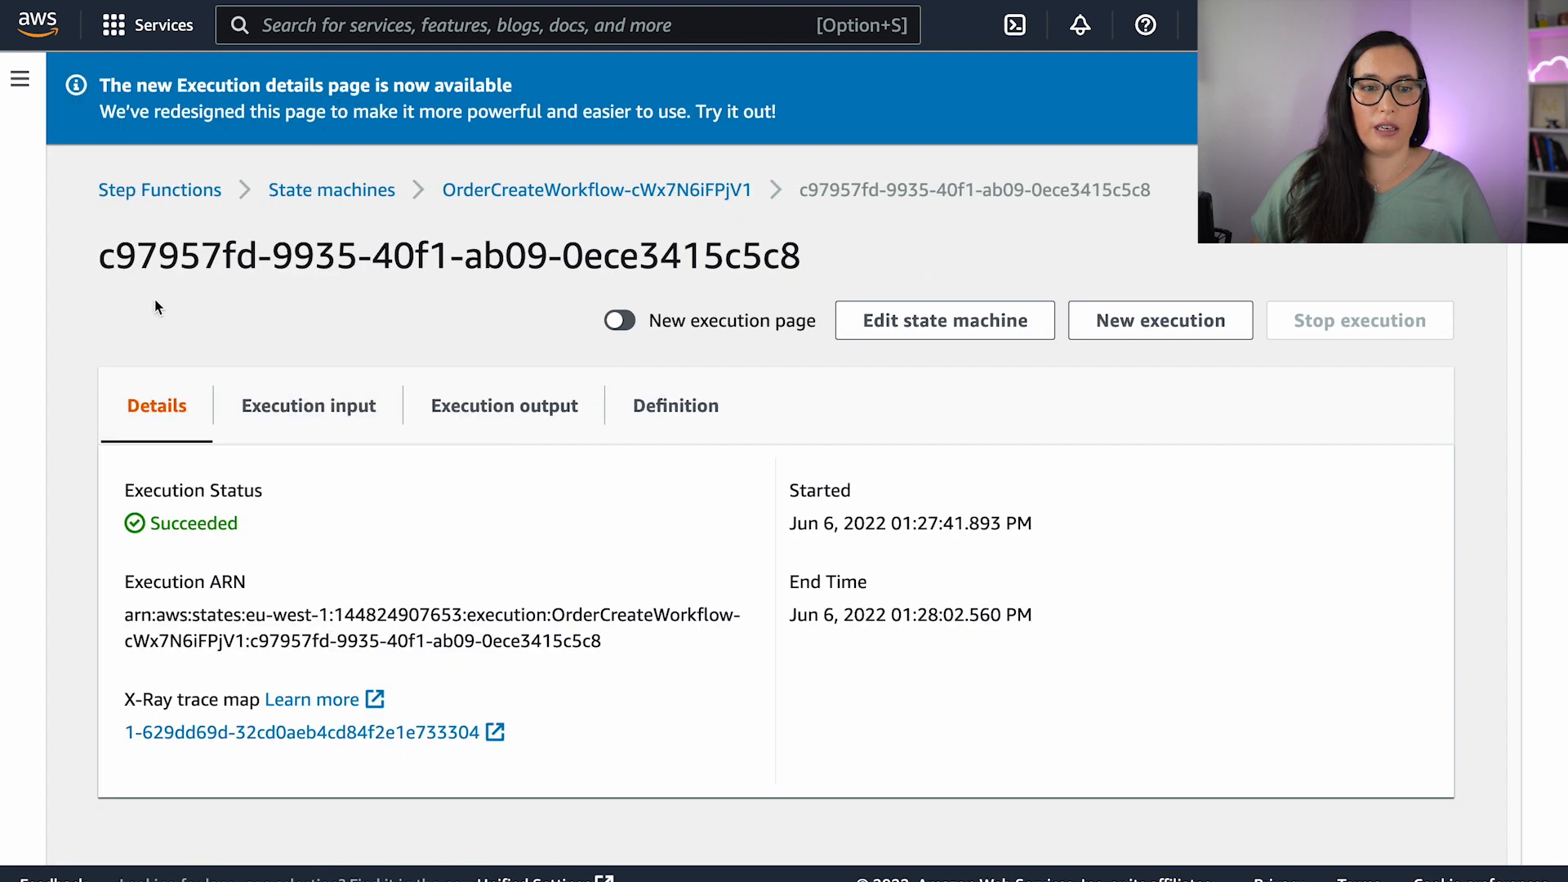
click(567, 25)
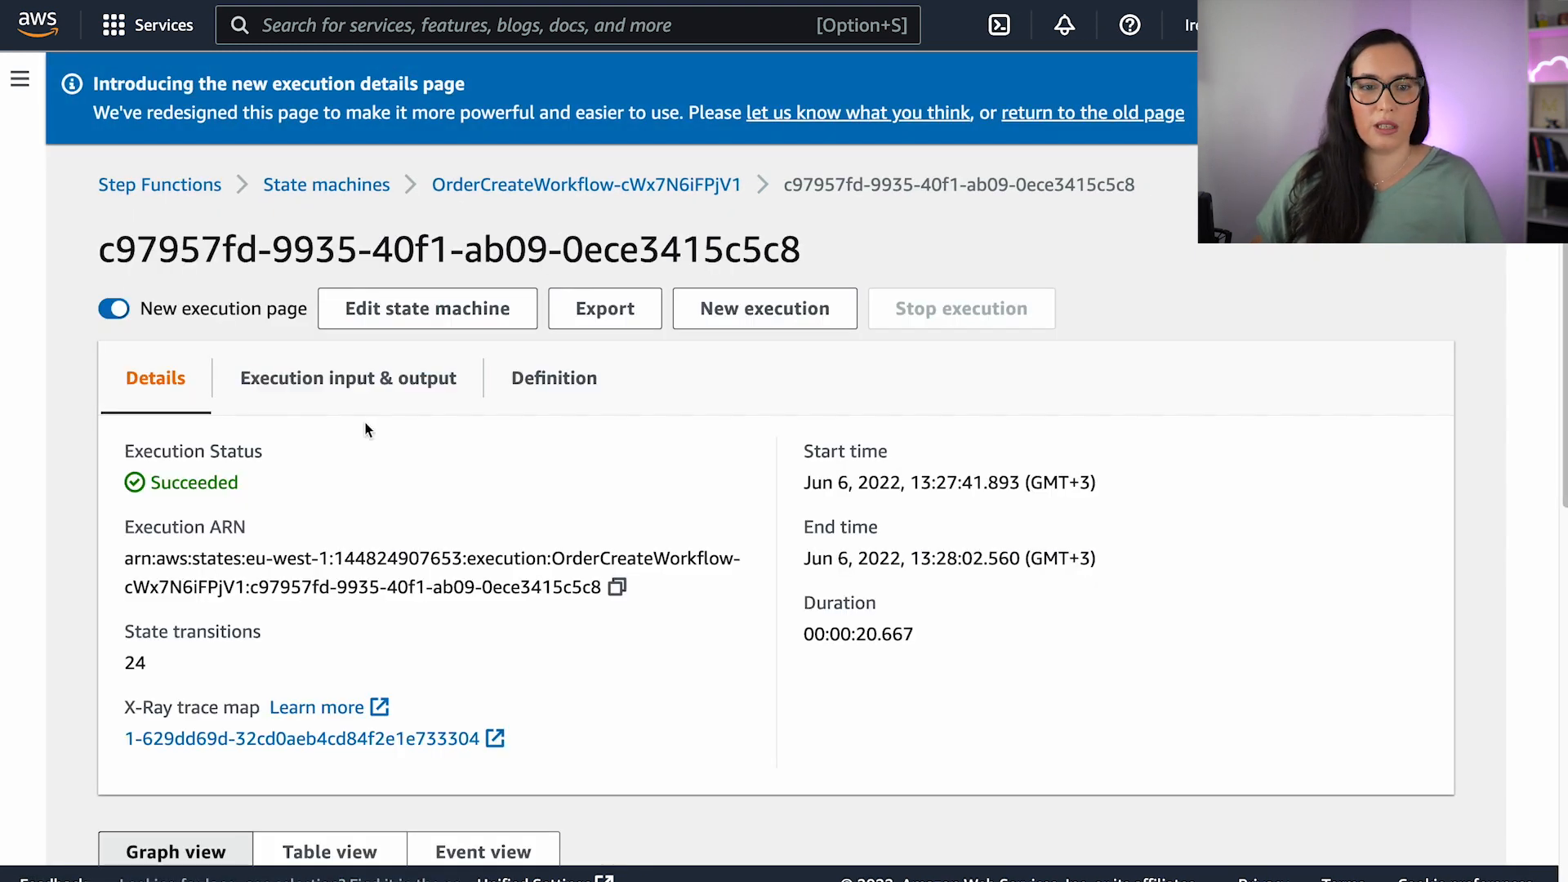
mouse_move(298, 452)
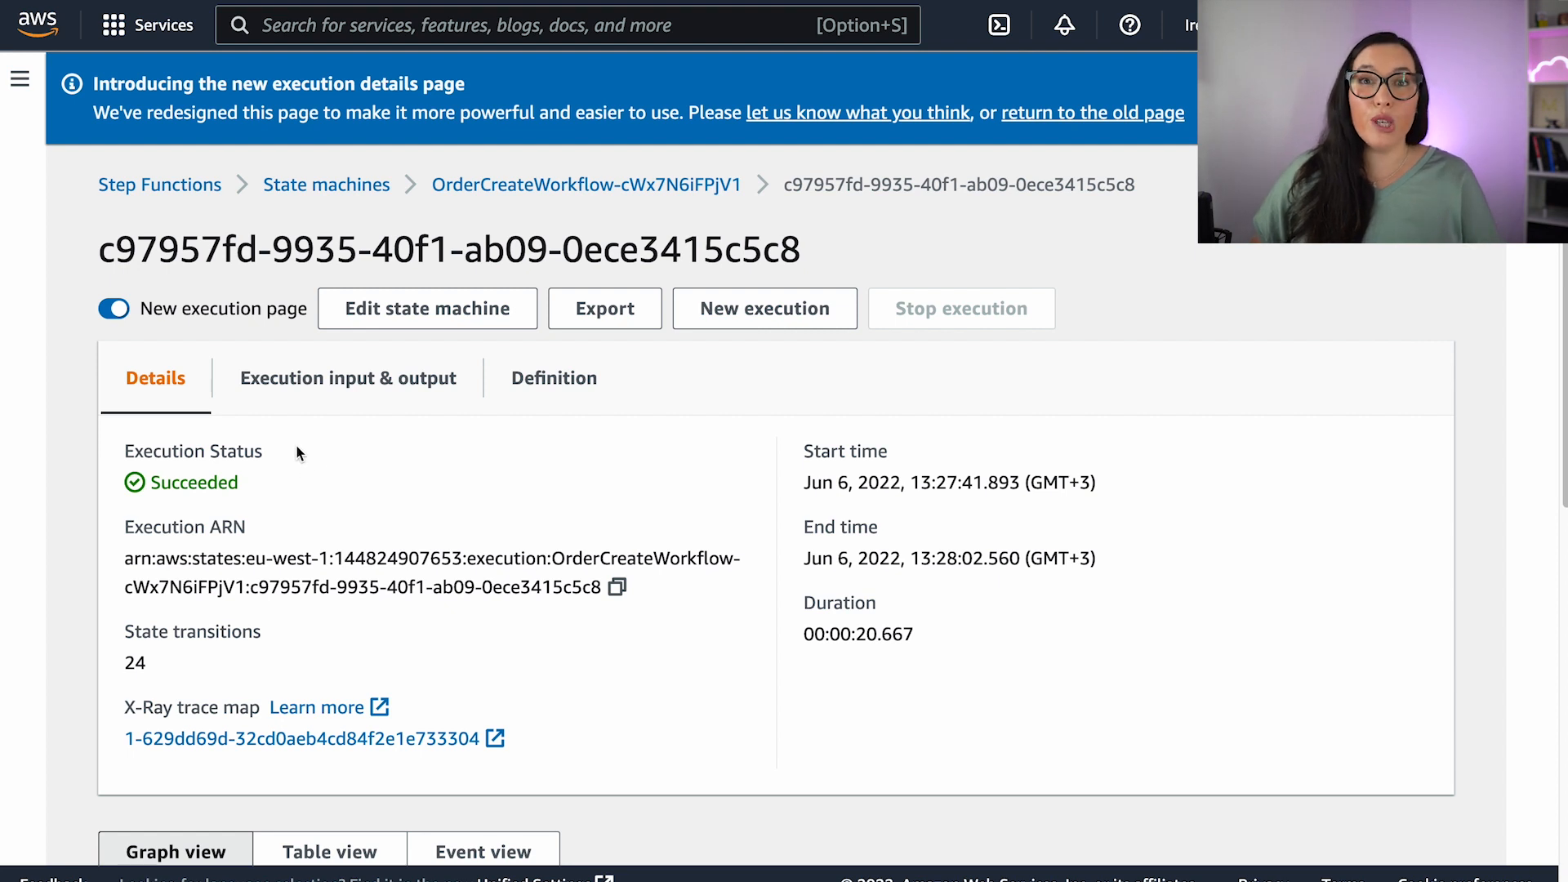
scroll(down, 3)
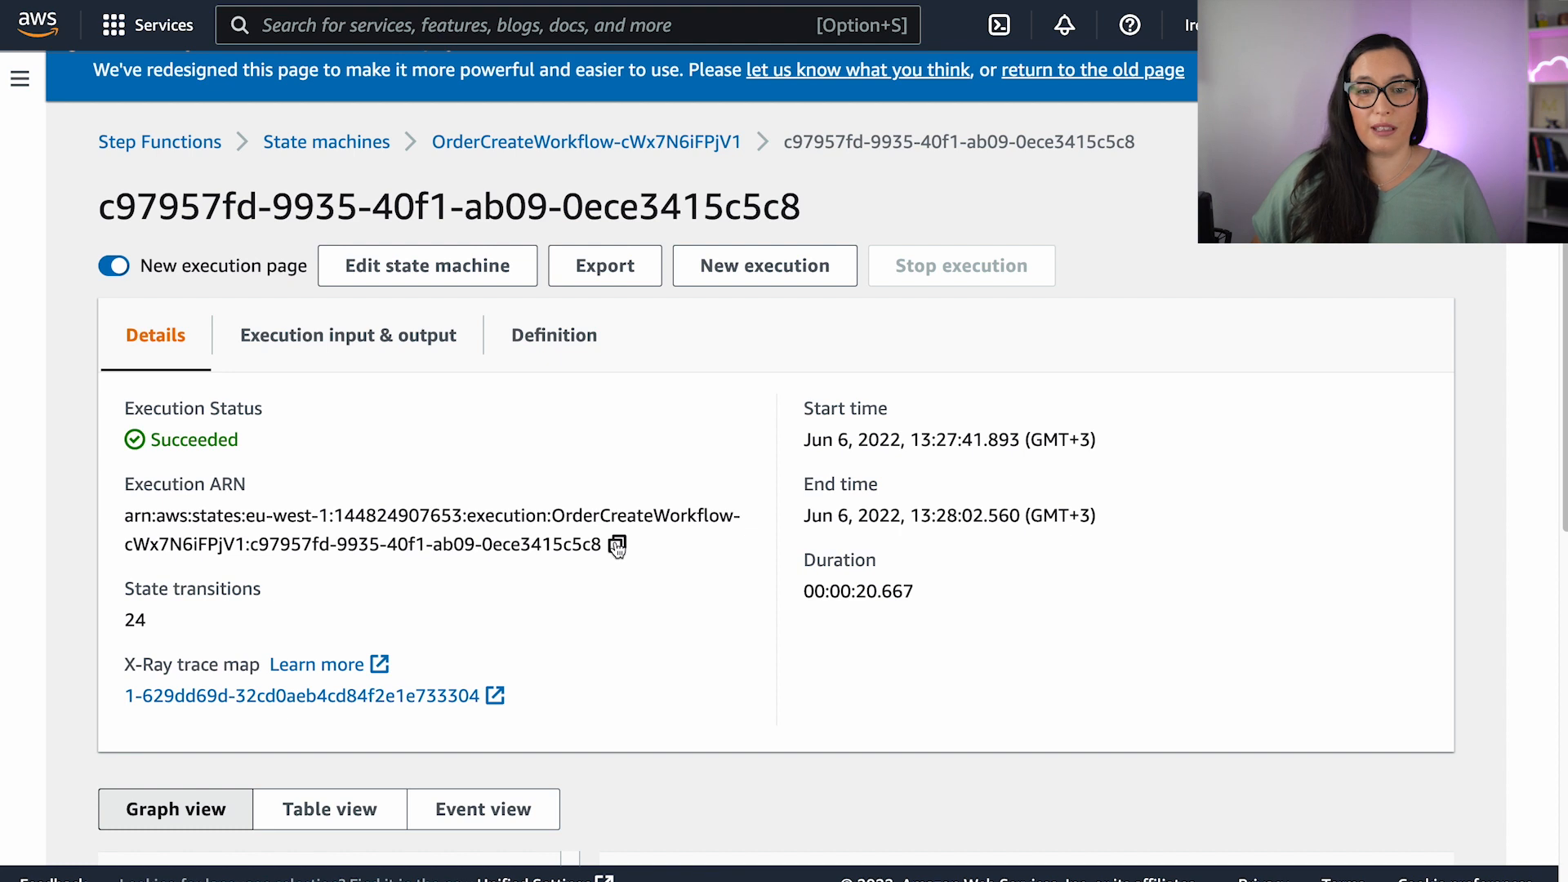
Highlight the 24 state transitions and duration, then open failed execution 8eee68ae.
click(617, 545)
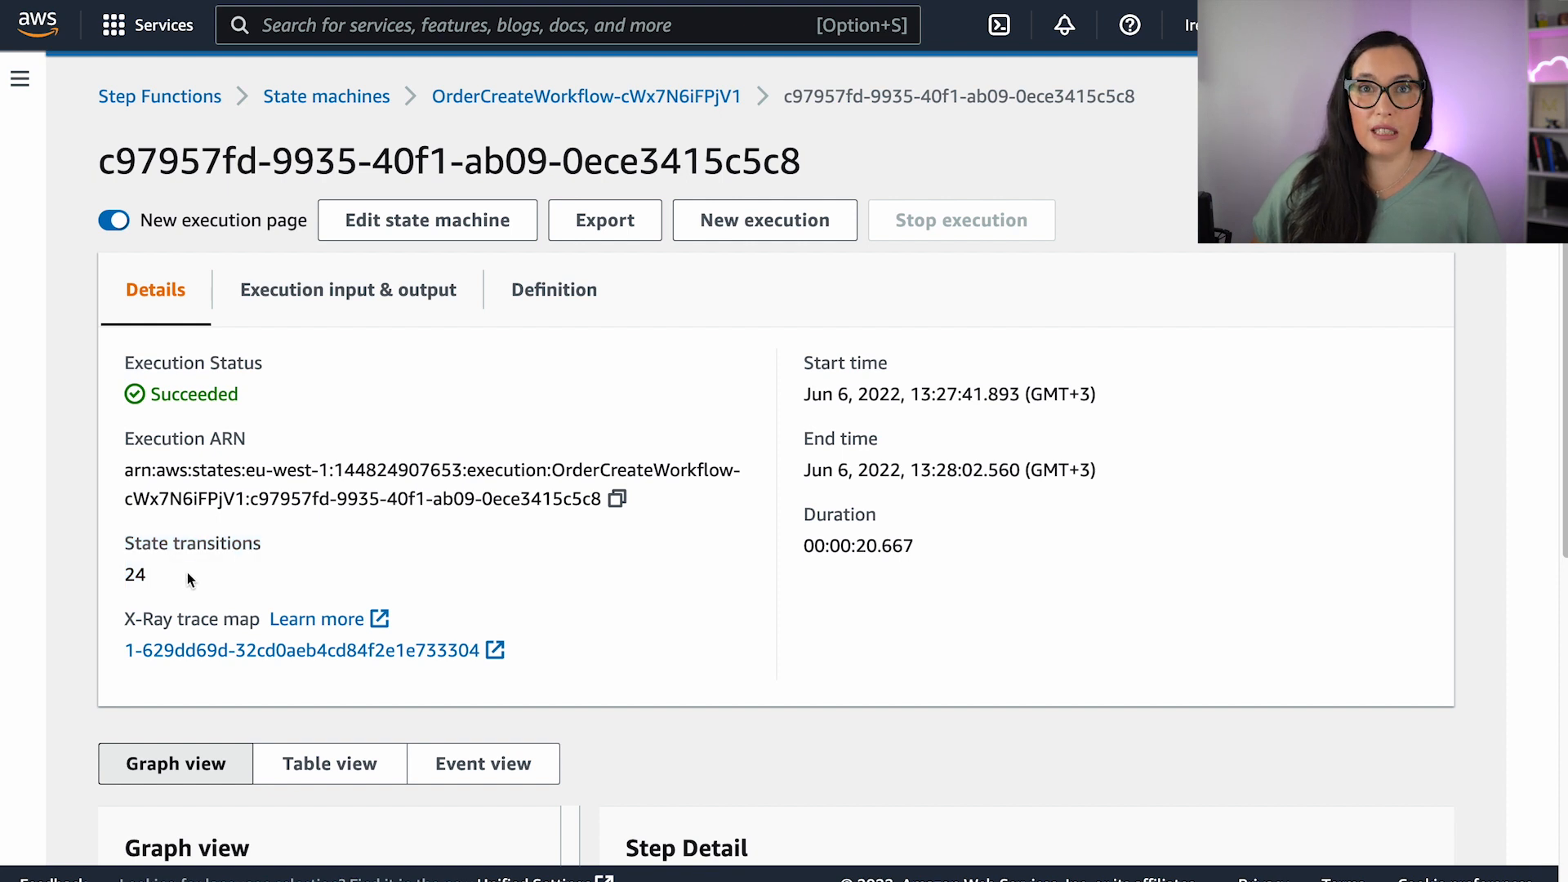
drag(124, 542, 150, 584)
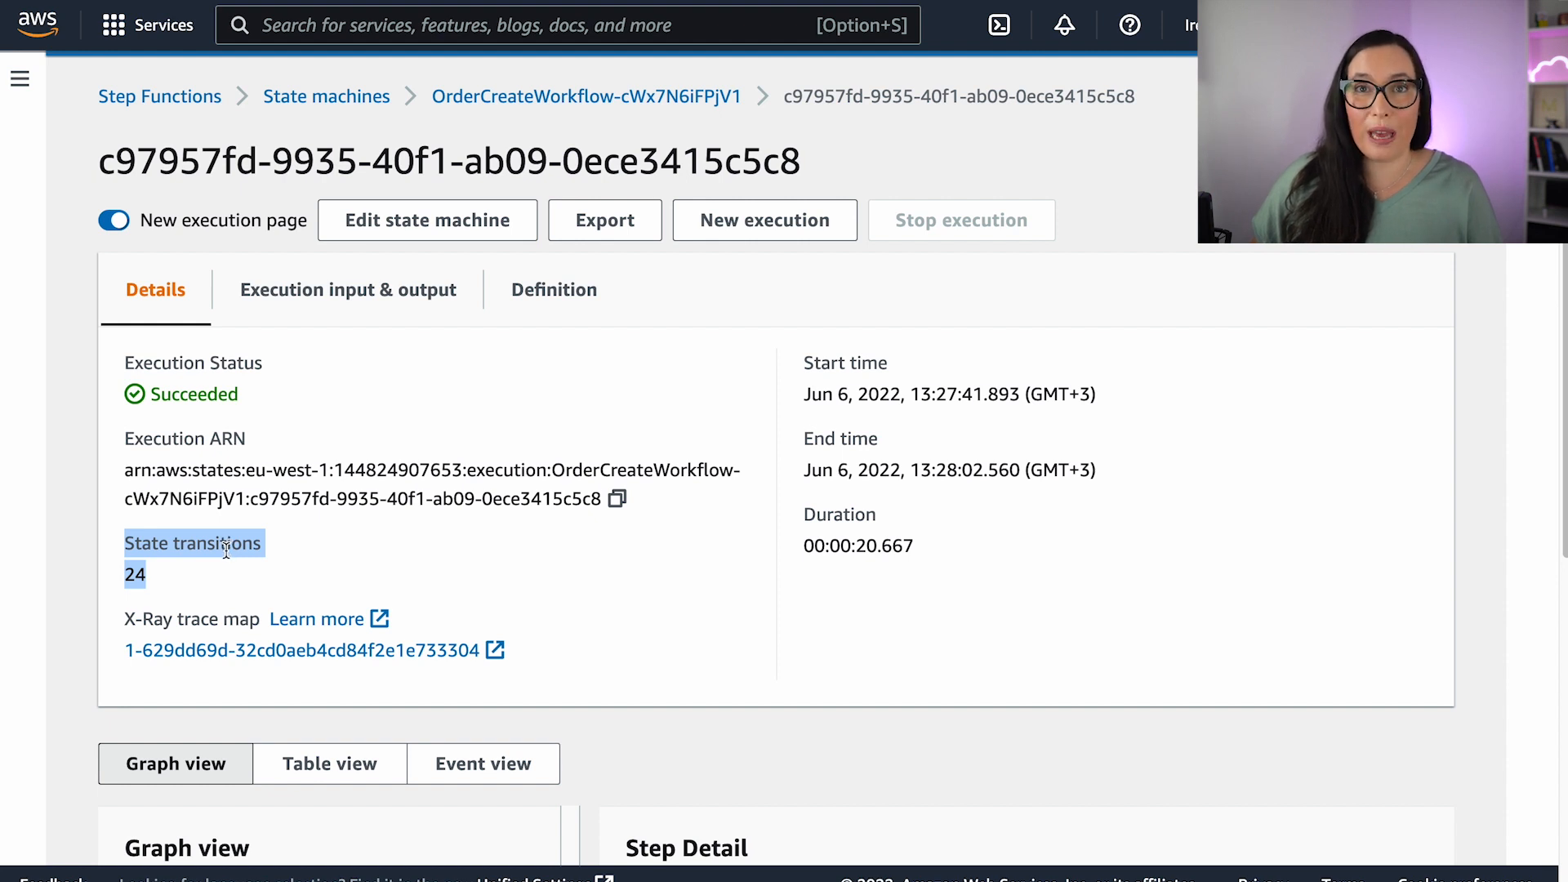
mouse_move(224, 550)
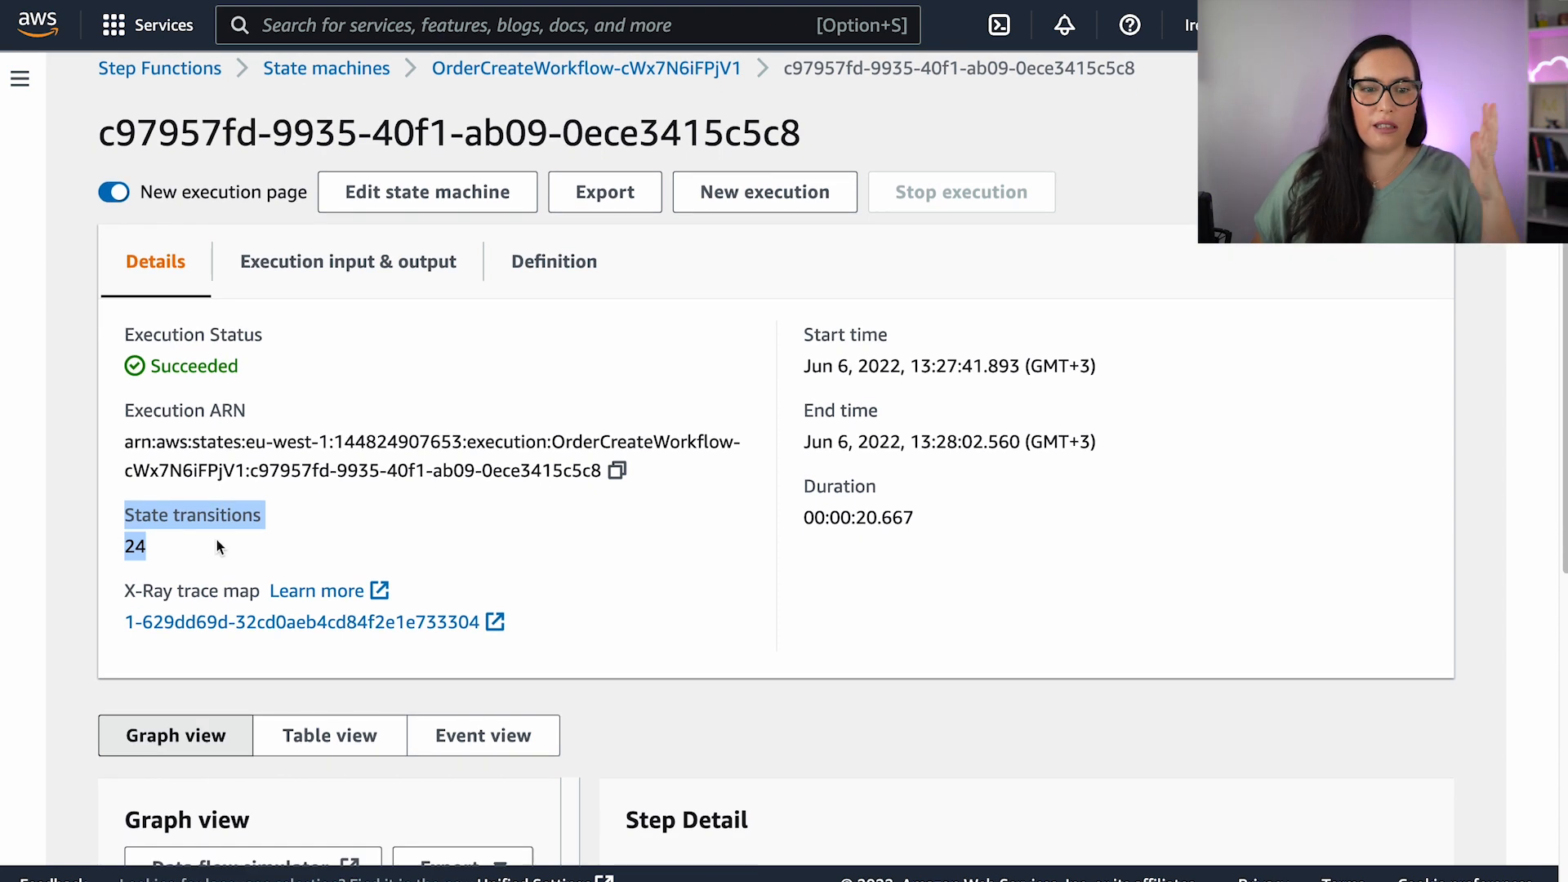
scroll(down, 3)
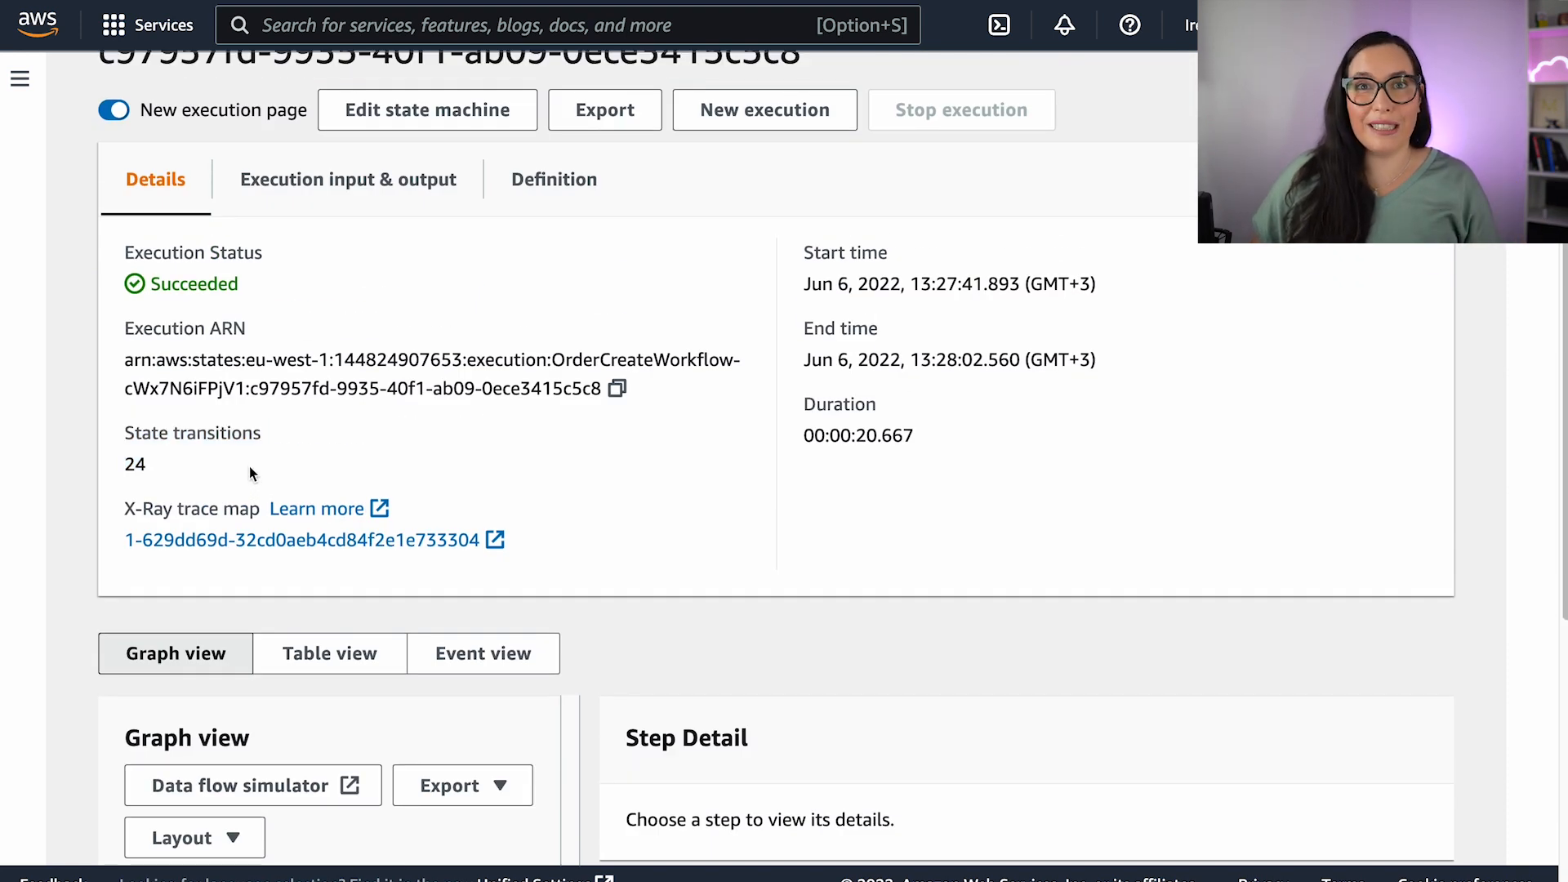
drag(124, 431, 145, 464)
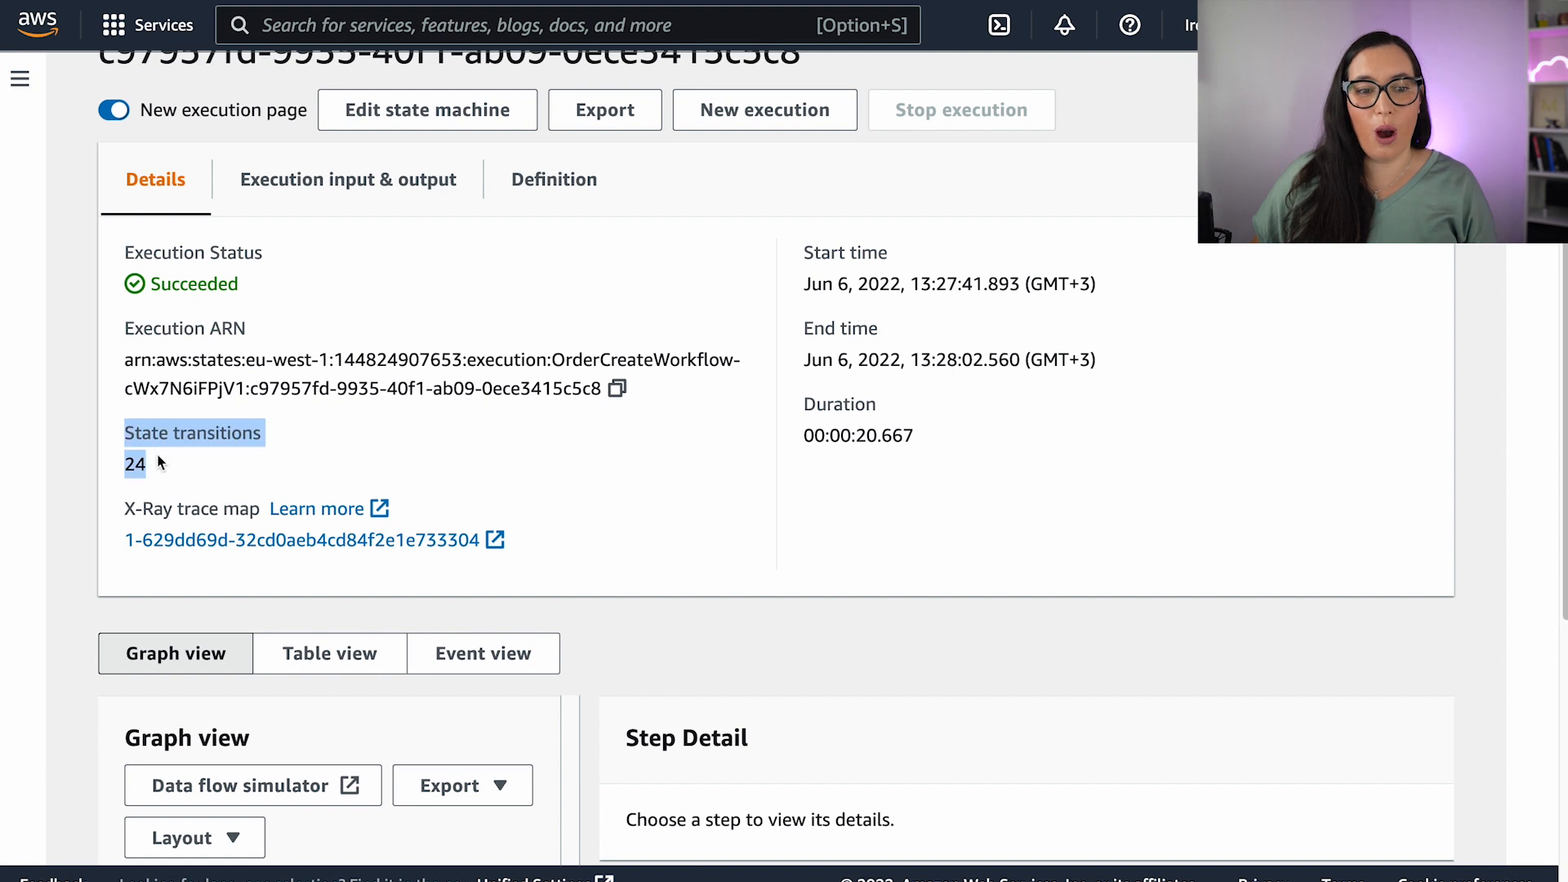
mouse_move(171, 483)
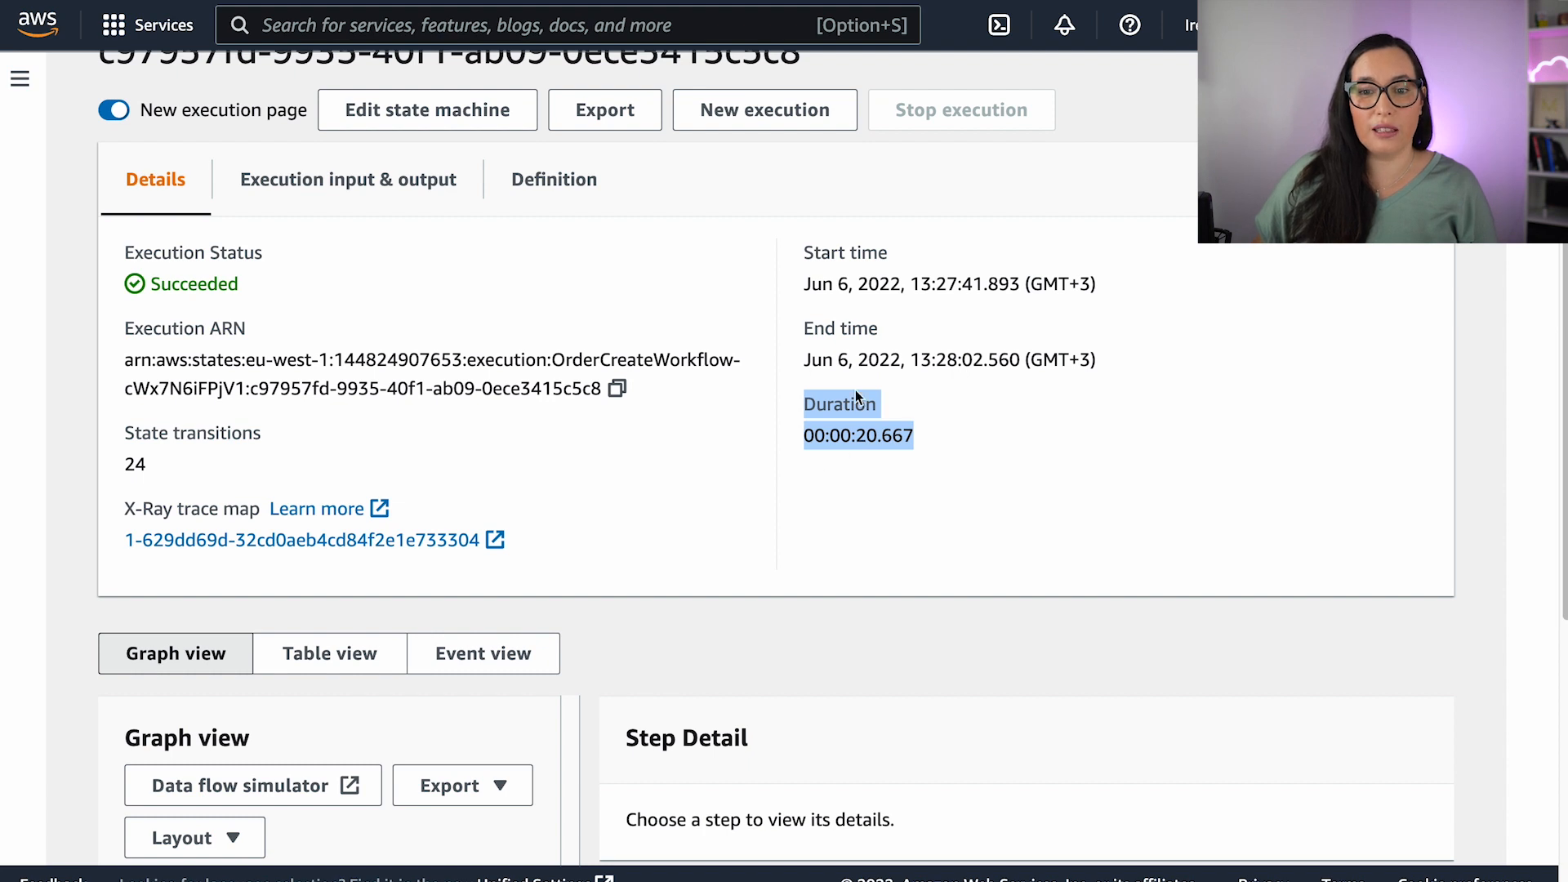
mouse_move(838, 386)
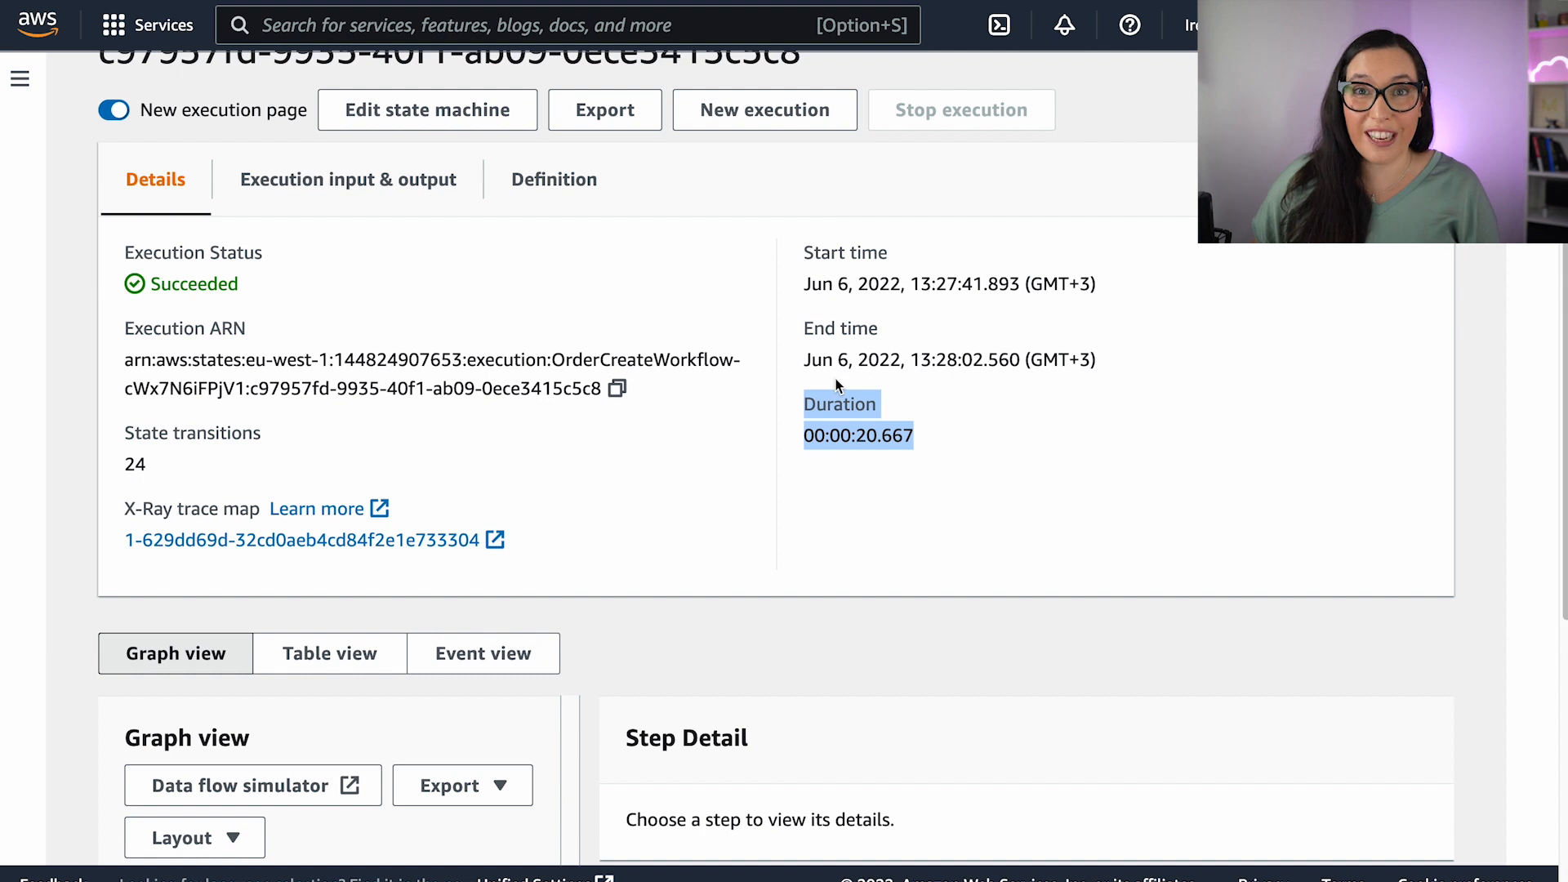
mouse_move(932, 395)
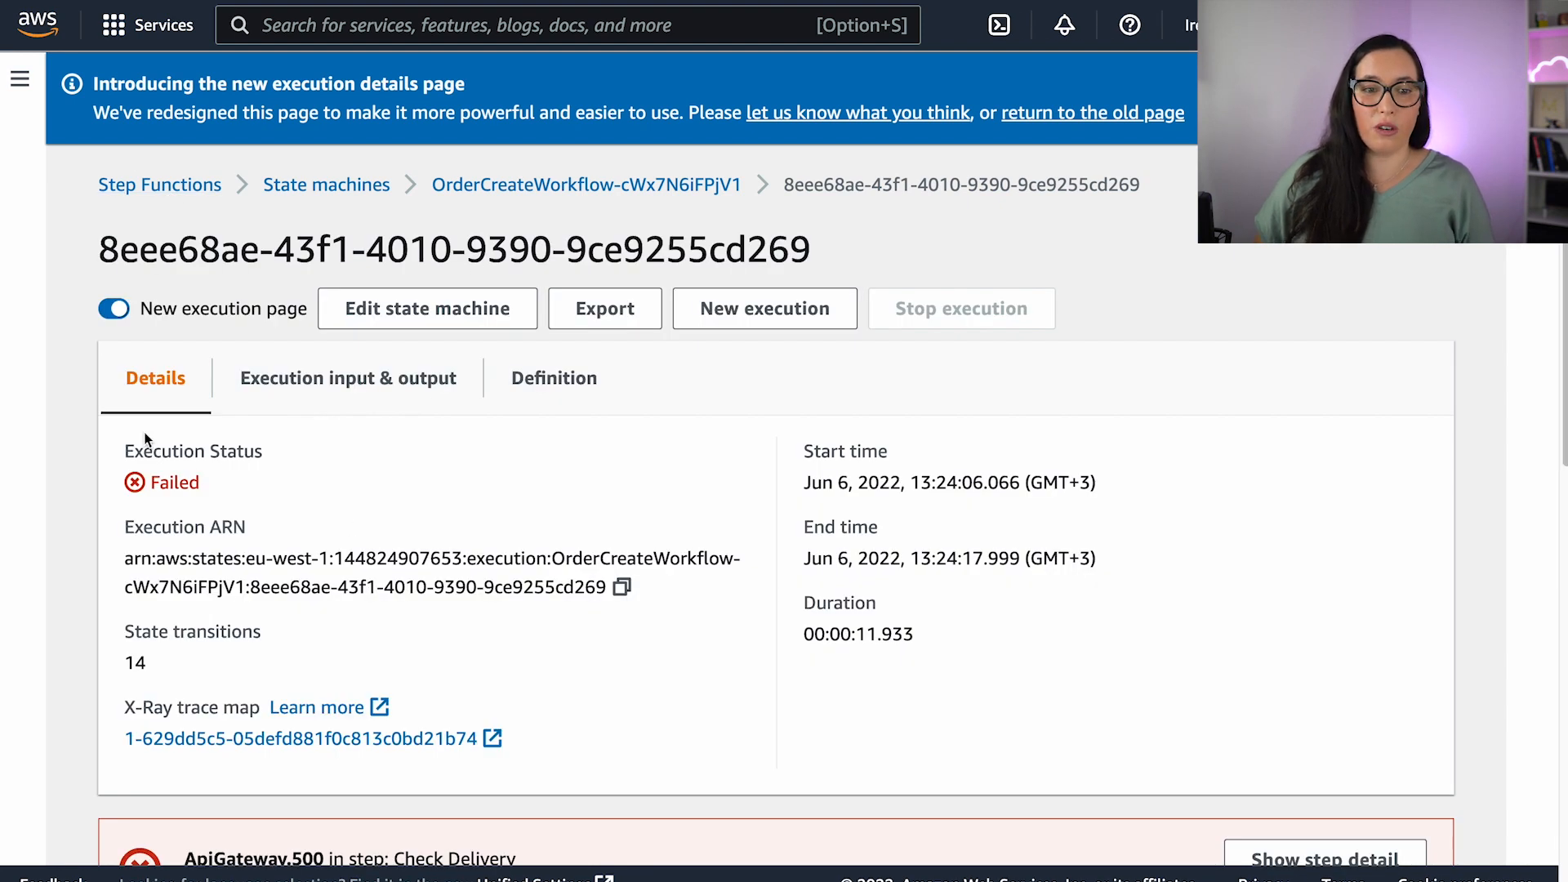
Expand the ApiGateway.500 error's Cause to read Internal Server Error for Check Delivery.
scroll(down, 3)
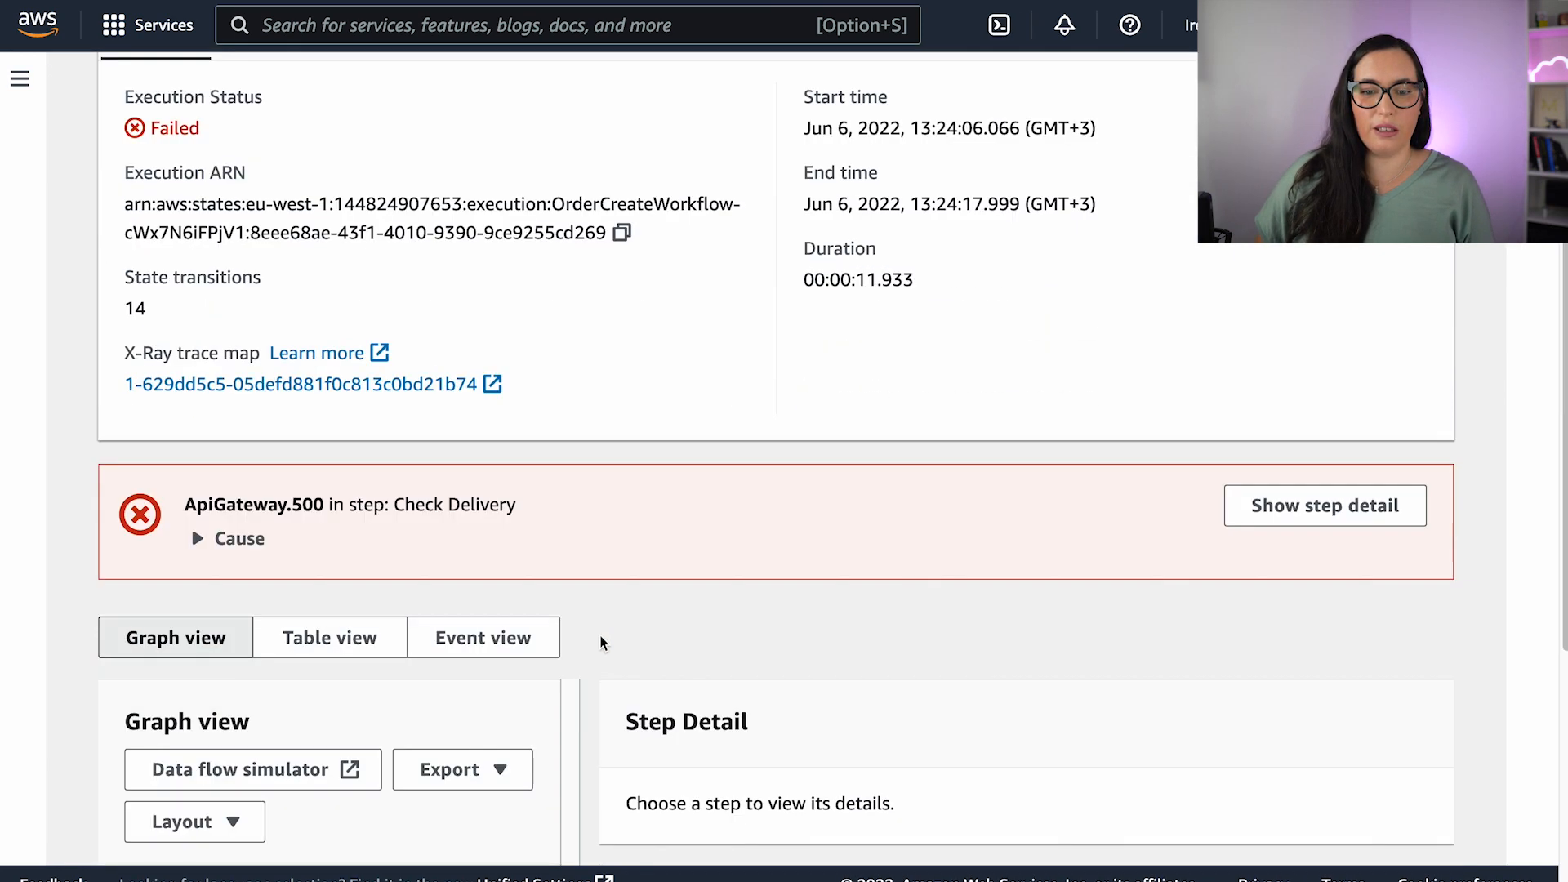
scroll(down, 3)
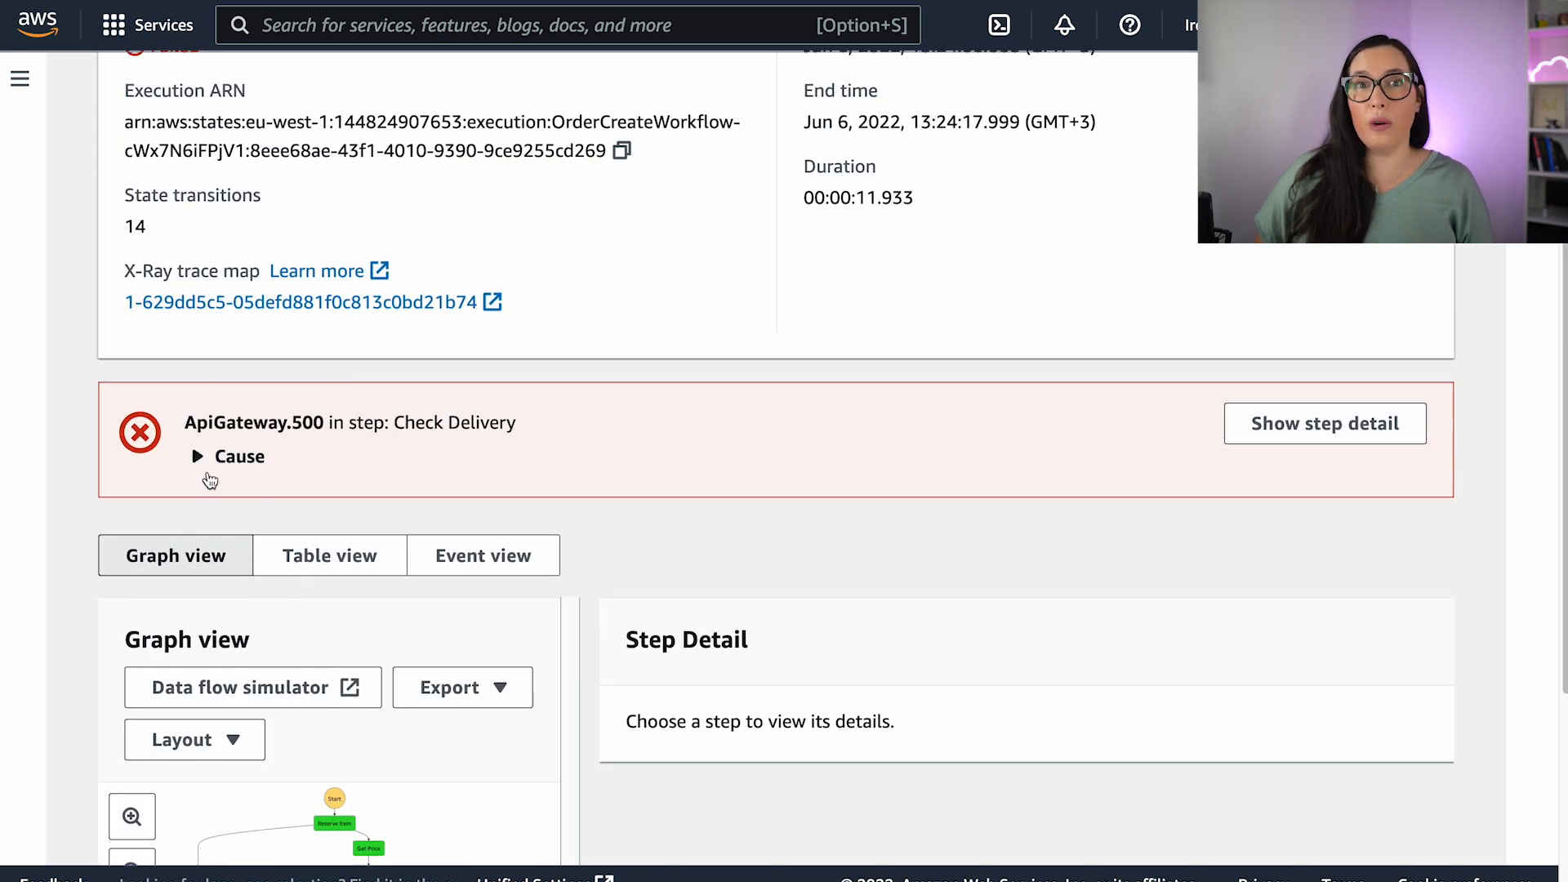
click(197, 455)
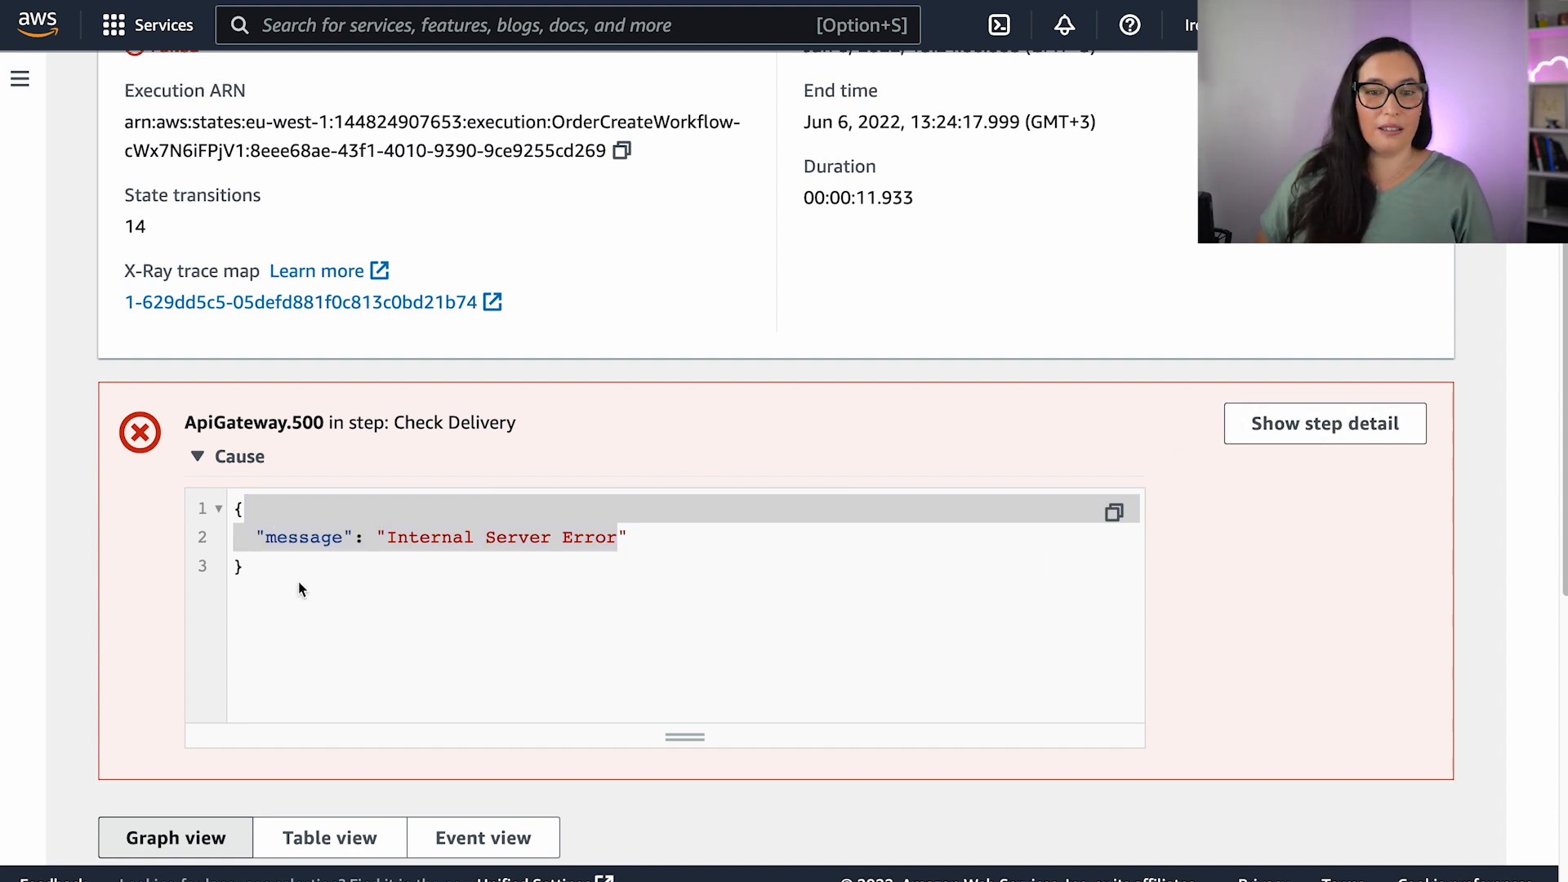
scroll(down, 3)
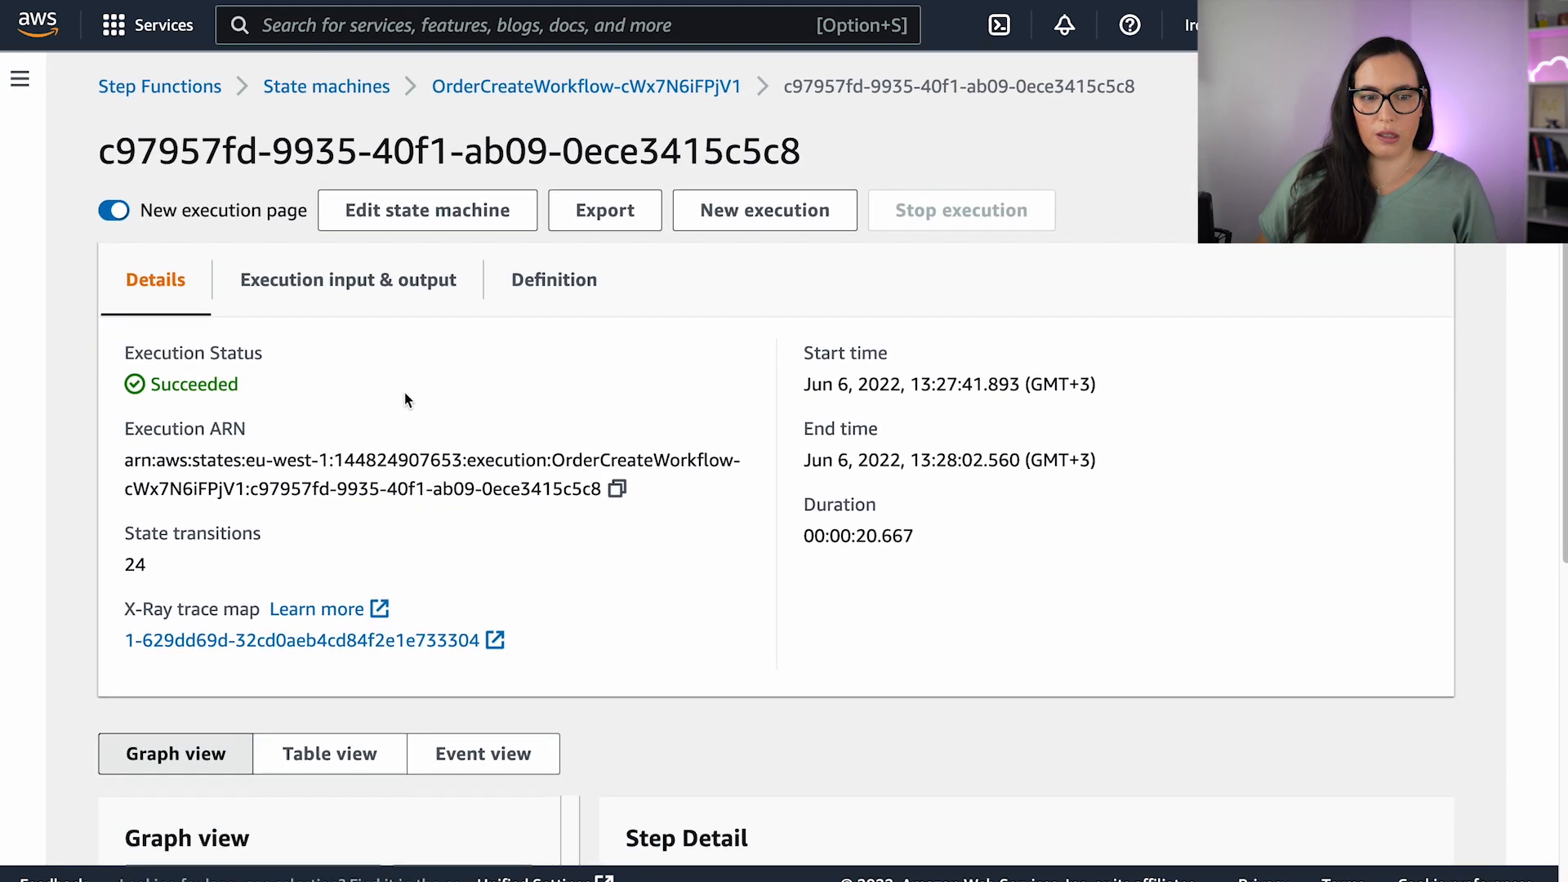
Select the Get Price node in Graph view to show its Step Detail panel with five events.
scroll(down, 3)
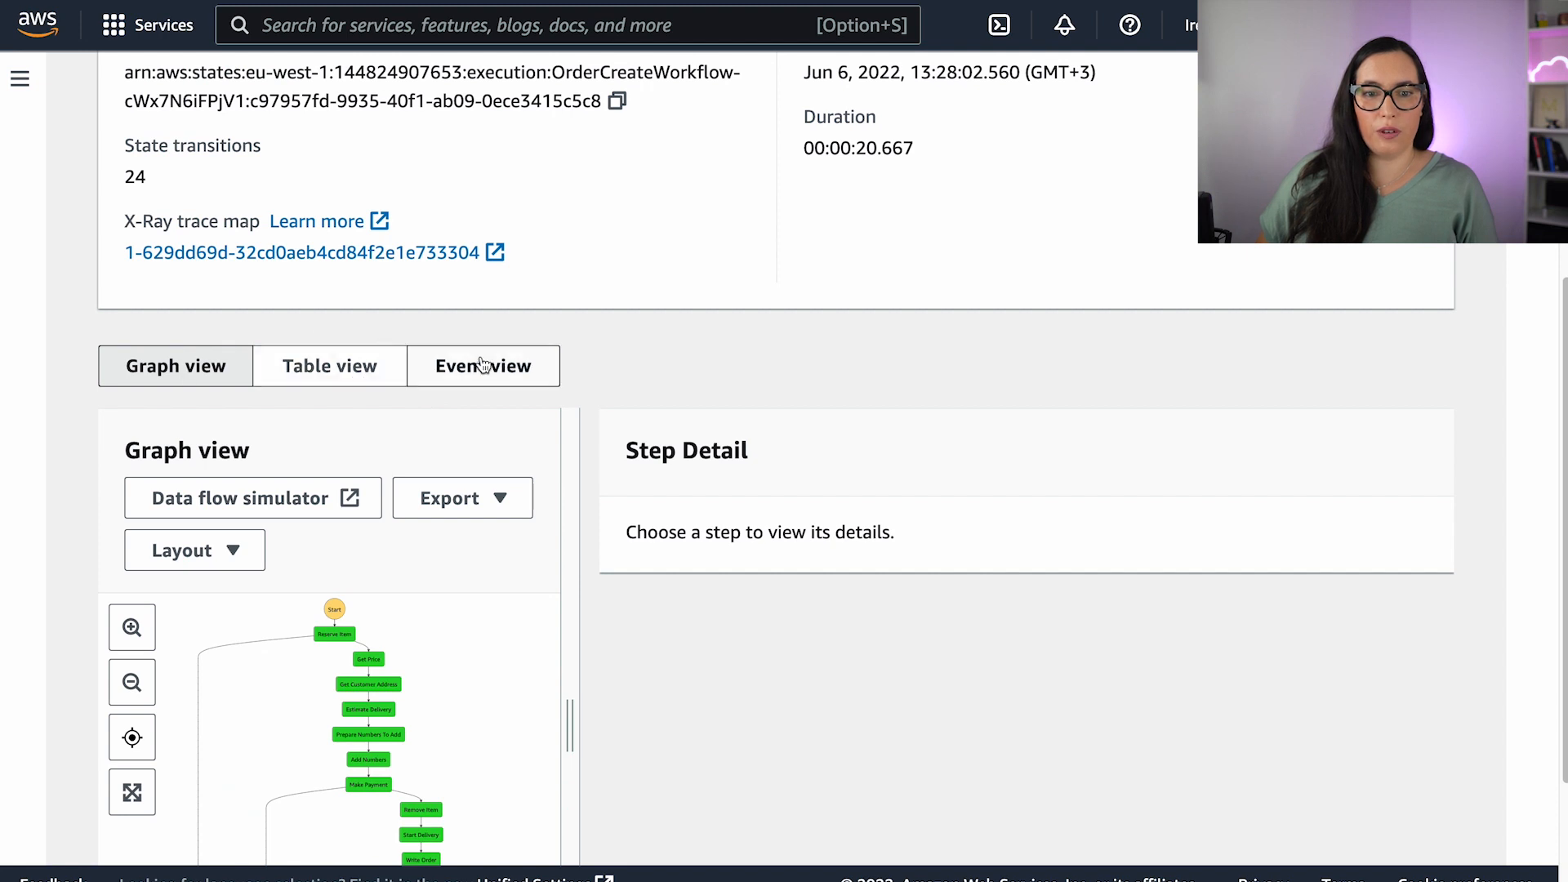
mouse_move(247, 412)
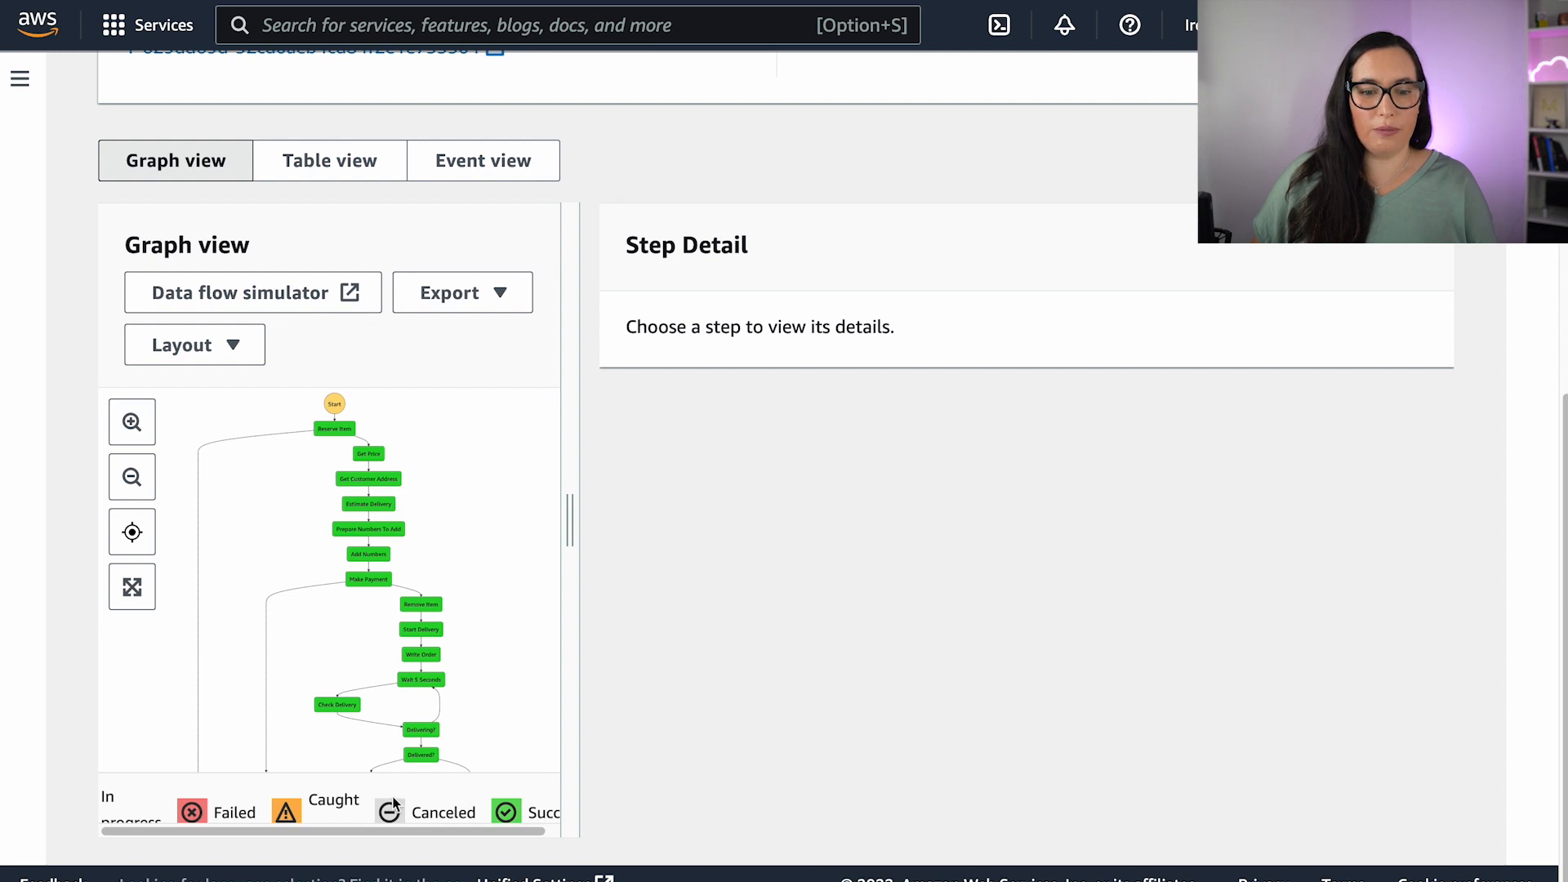
scroll(down, 3)
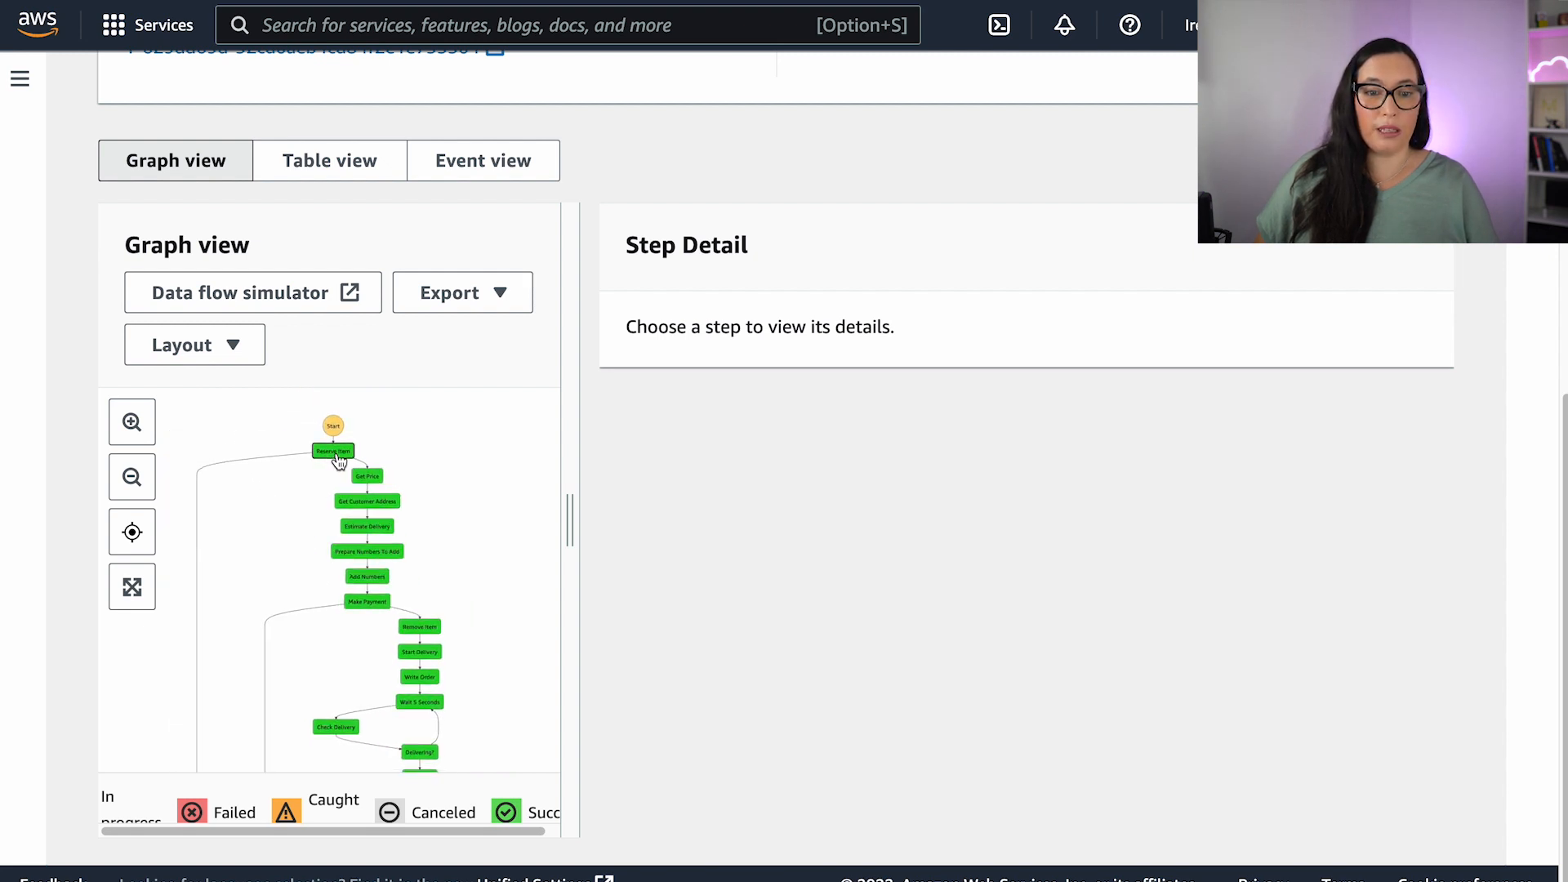
click(364, 477)
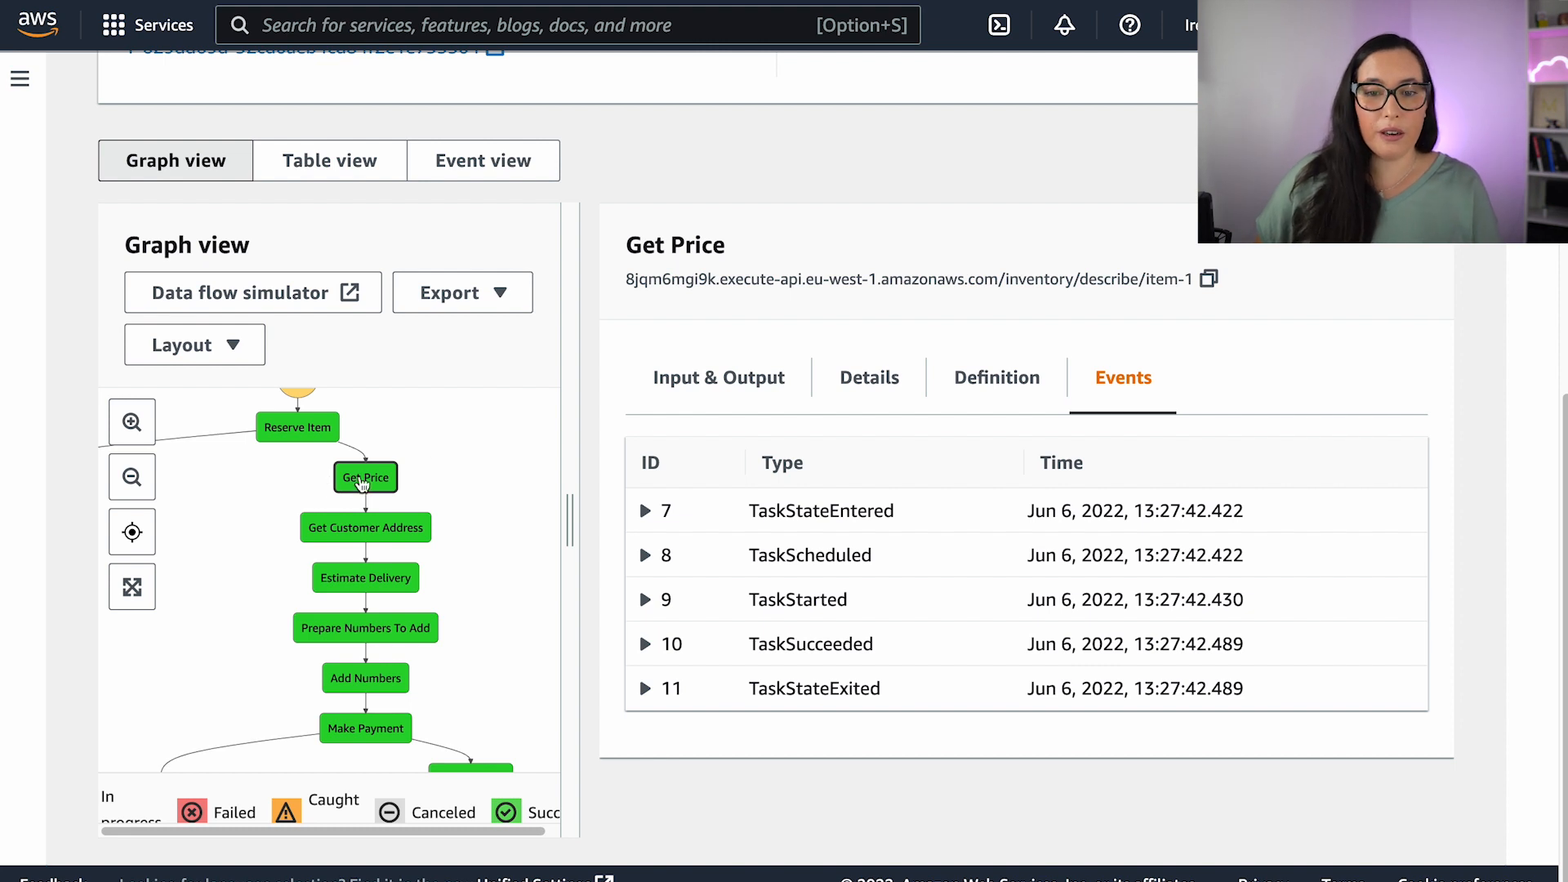
Review Get Price's Input & Output with Advanced view switched off and back on.
click(719, 377)
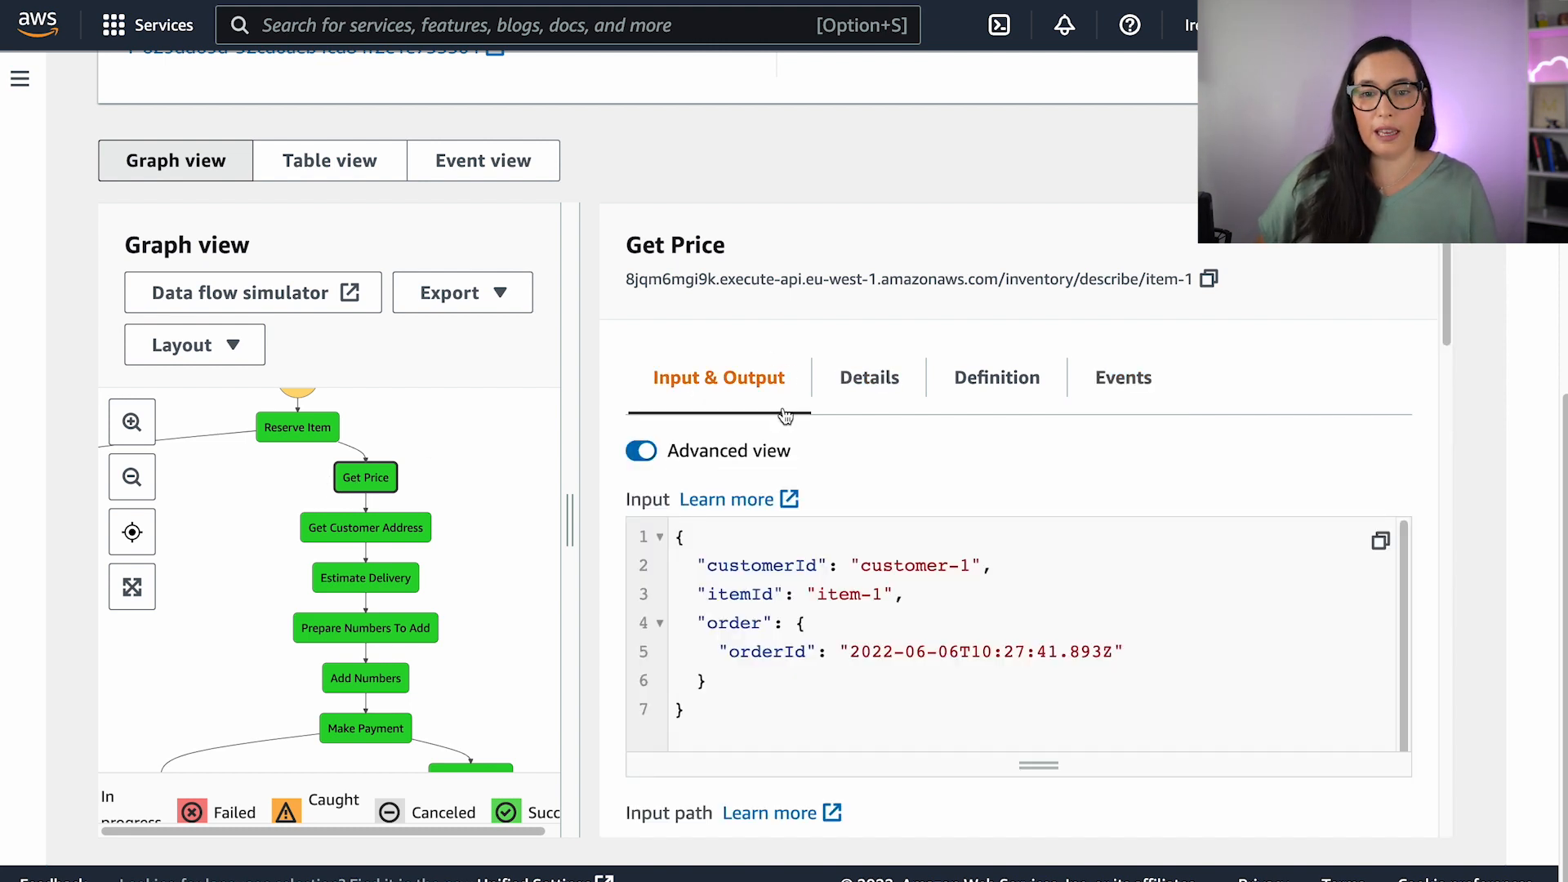
click(640, 451)
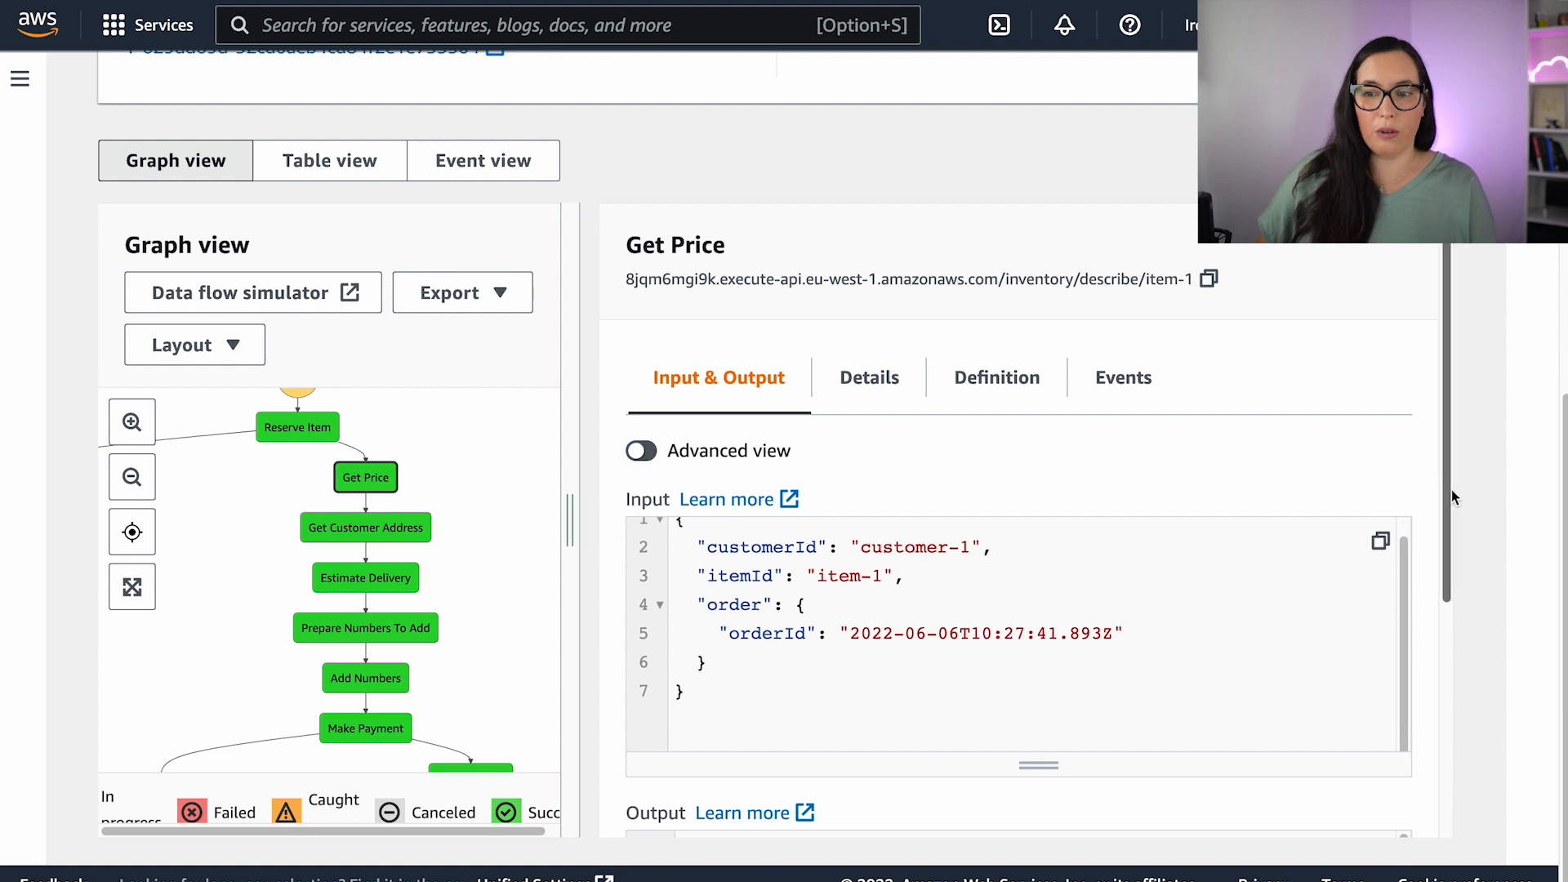
scroll(down, 3)
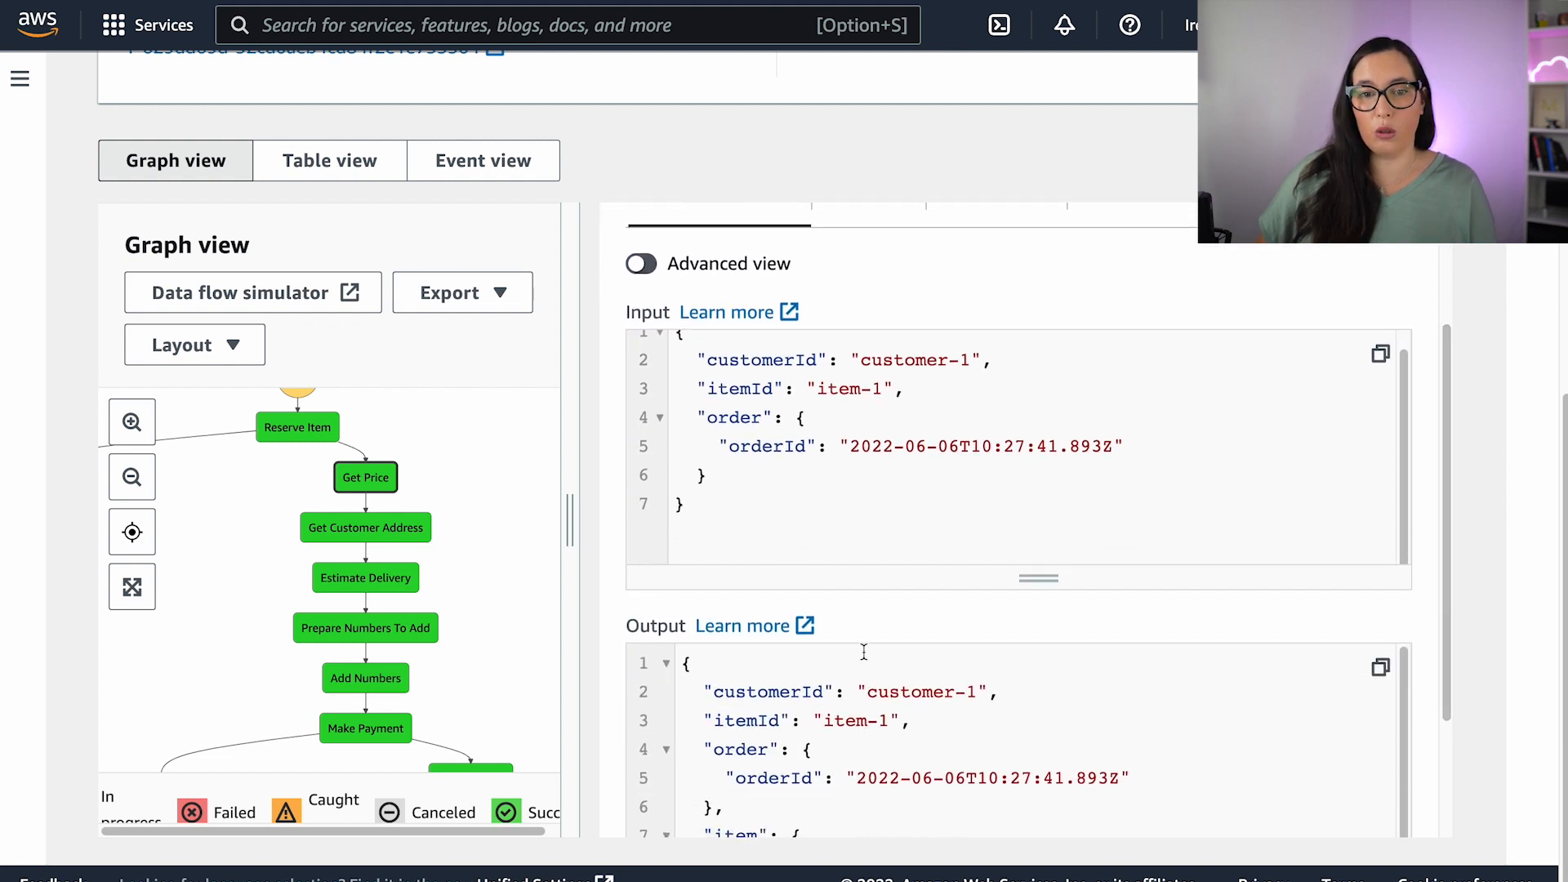
click(640, 263)
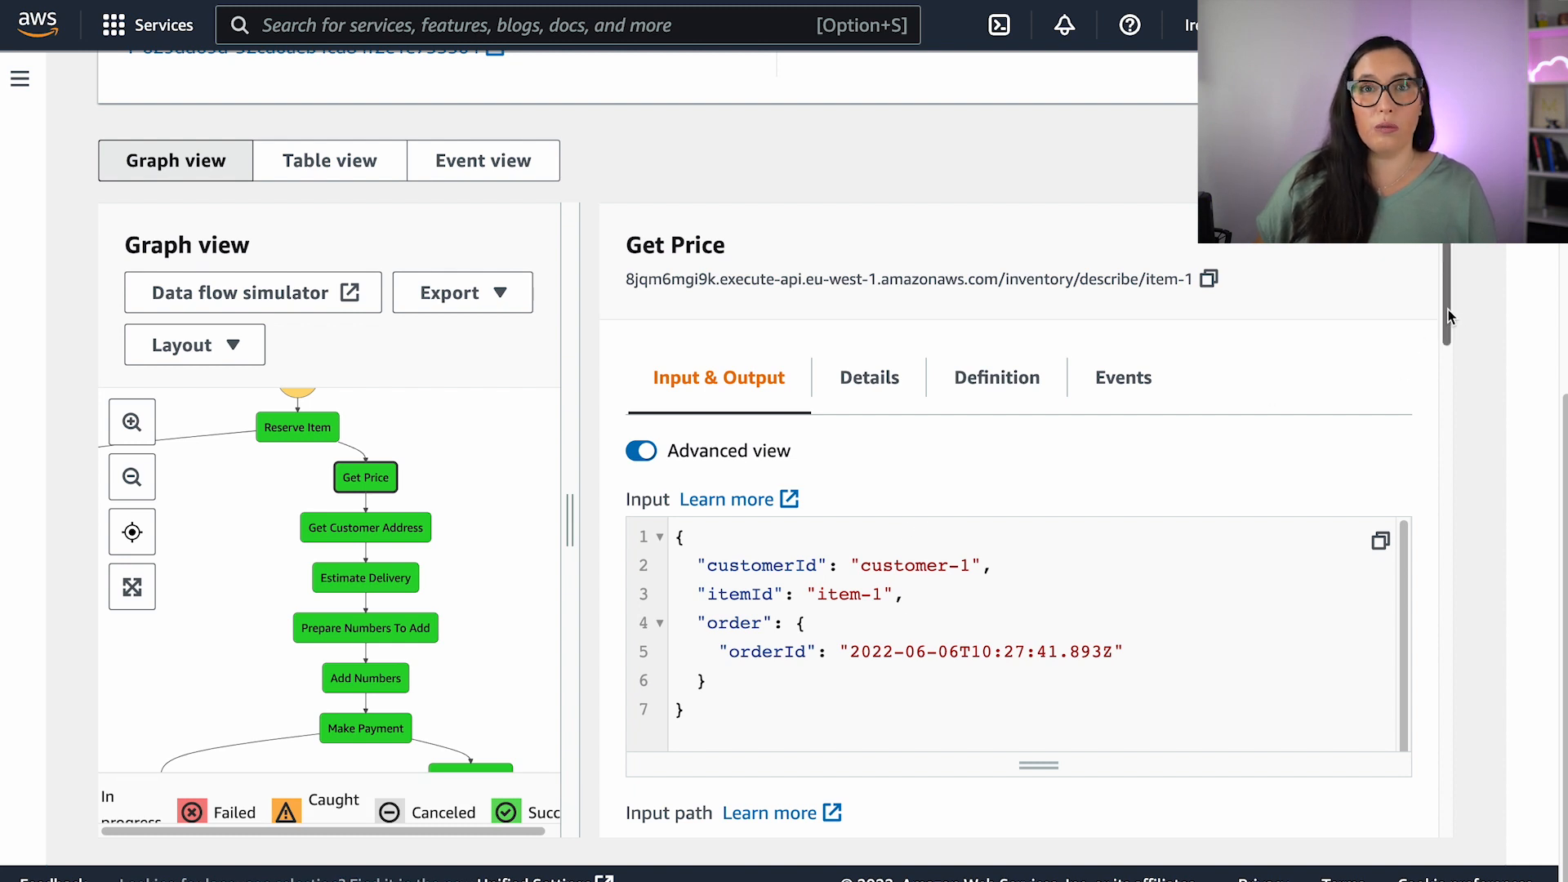
Scroll through the result selector, result path and Details, then show Get Price's Definition.
scroll(down, 3)
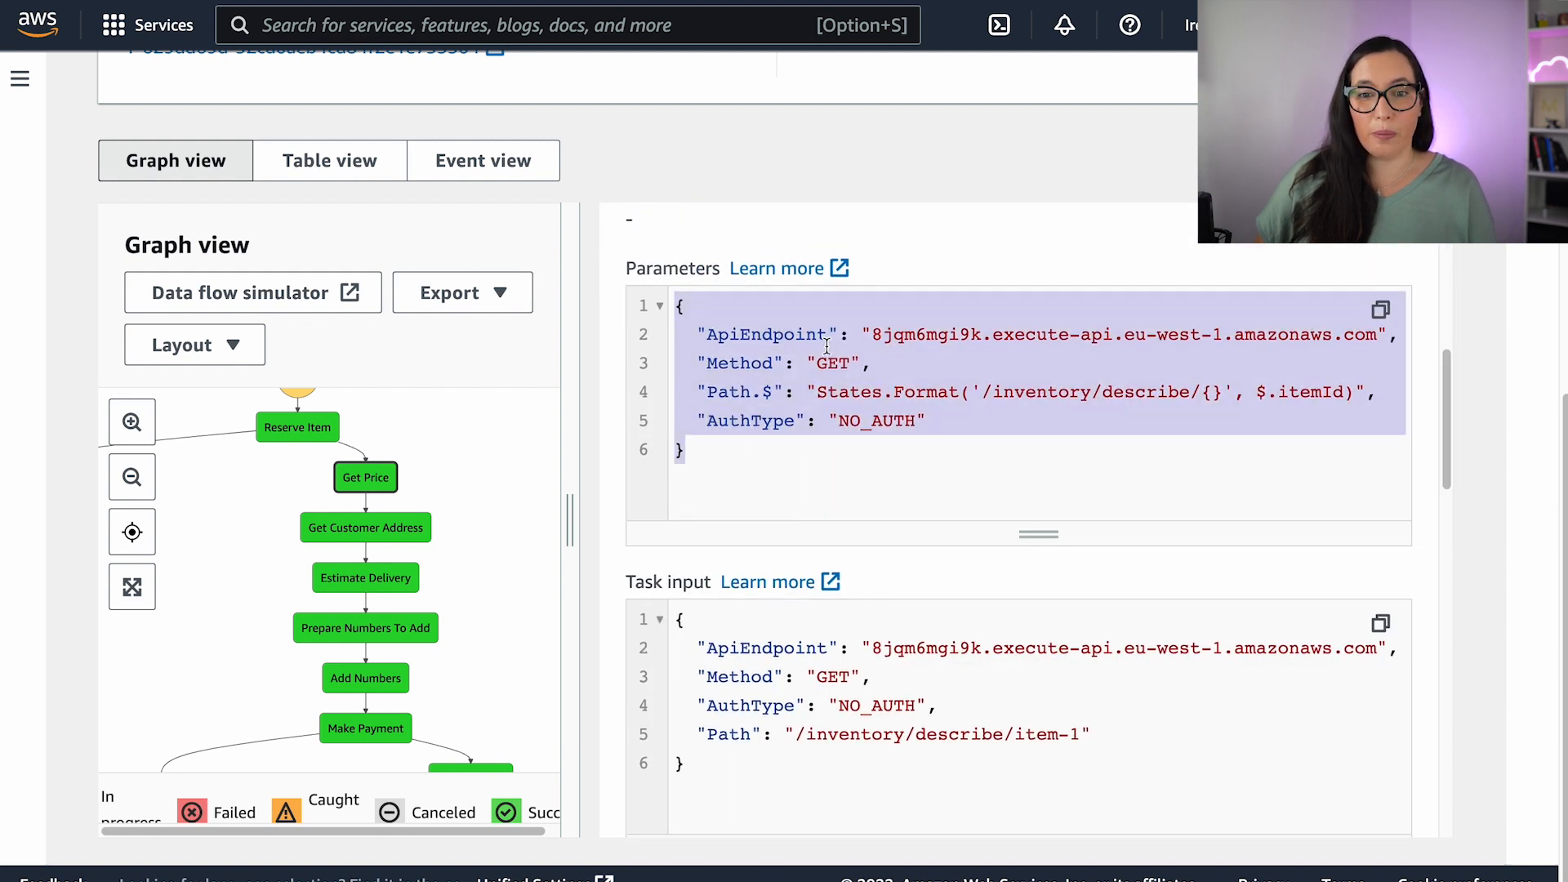
scroll(down, 3)
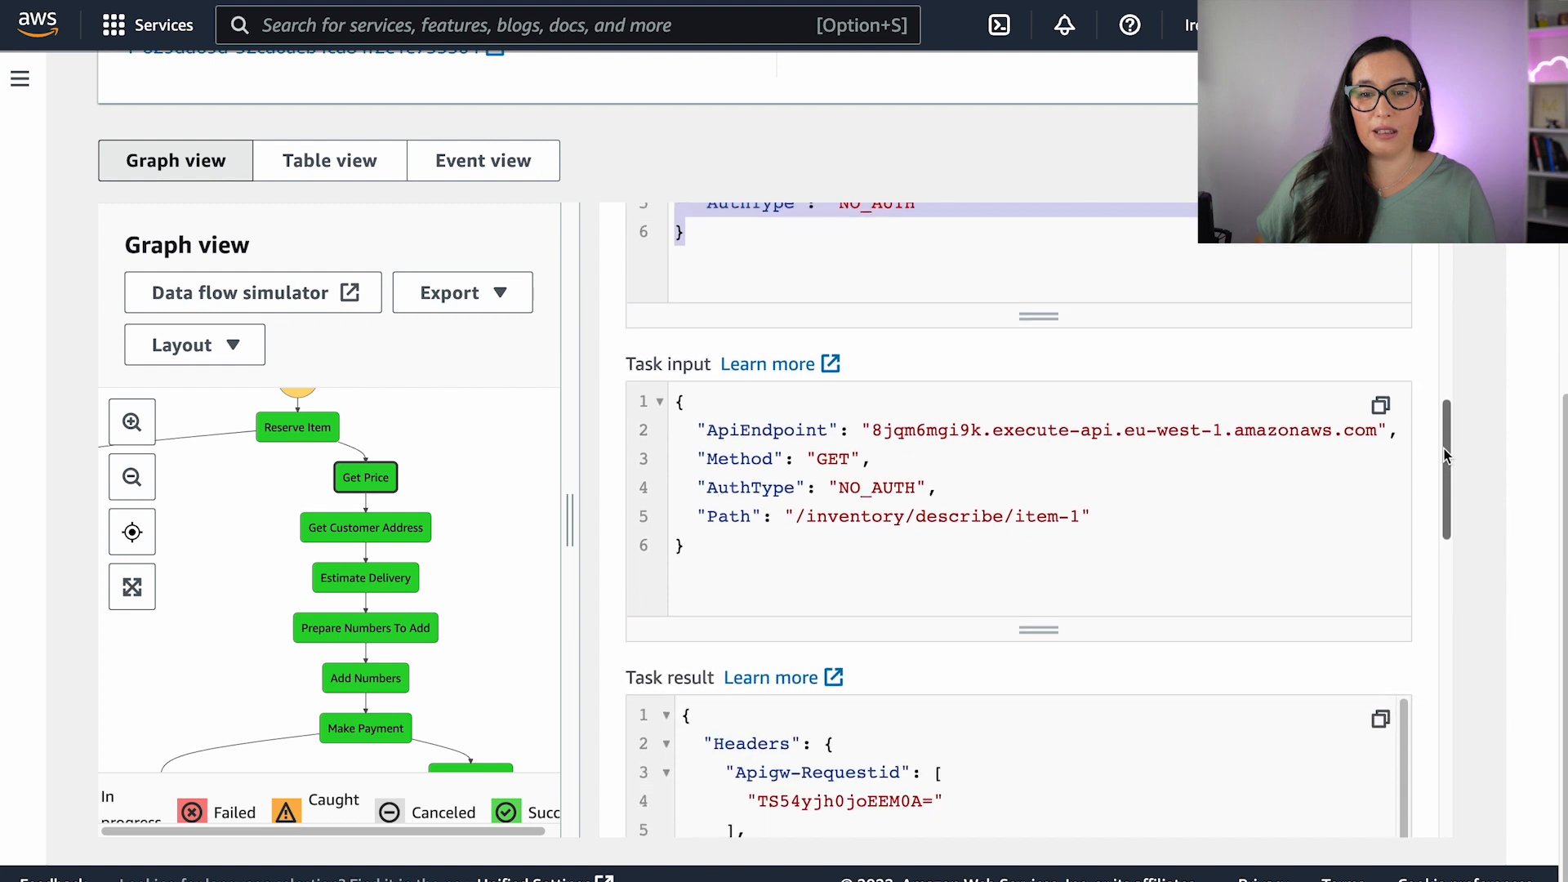
scroll(down, 3)
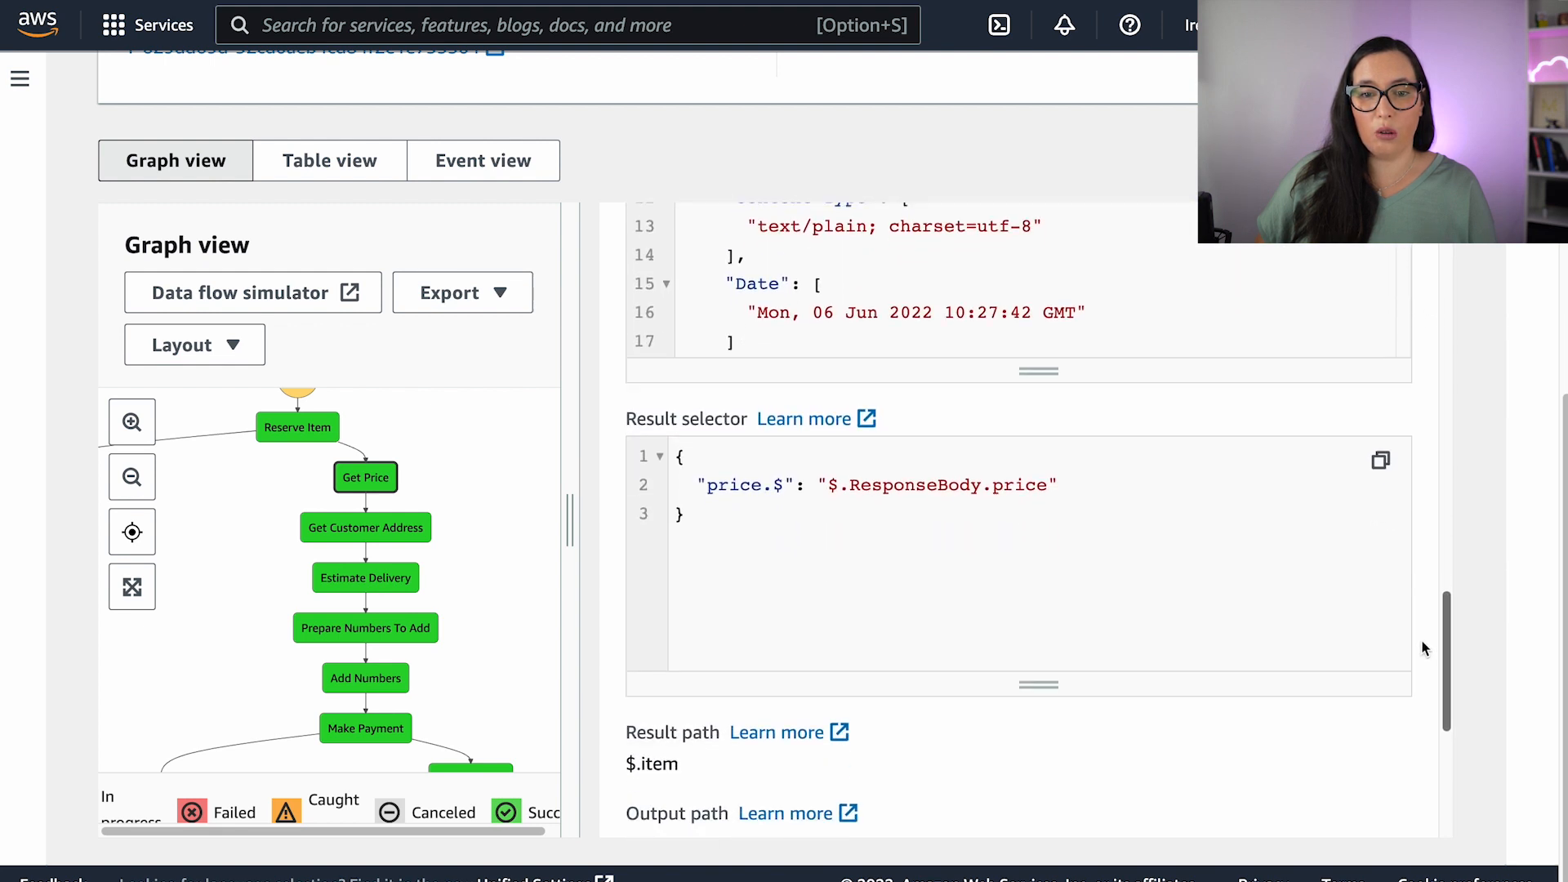
scroll(down, 3)
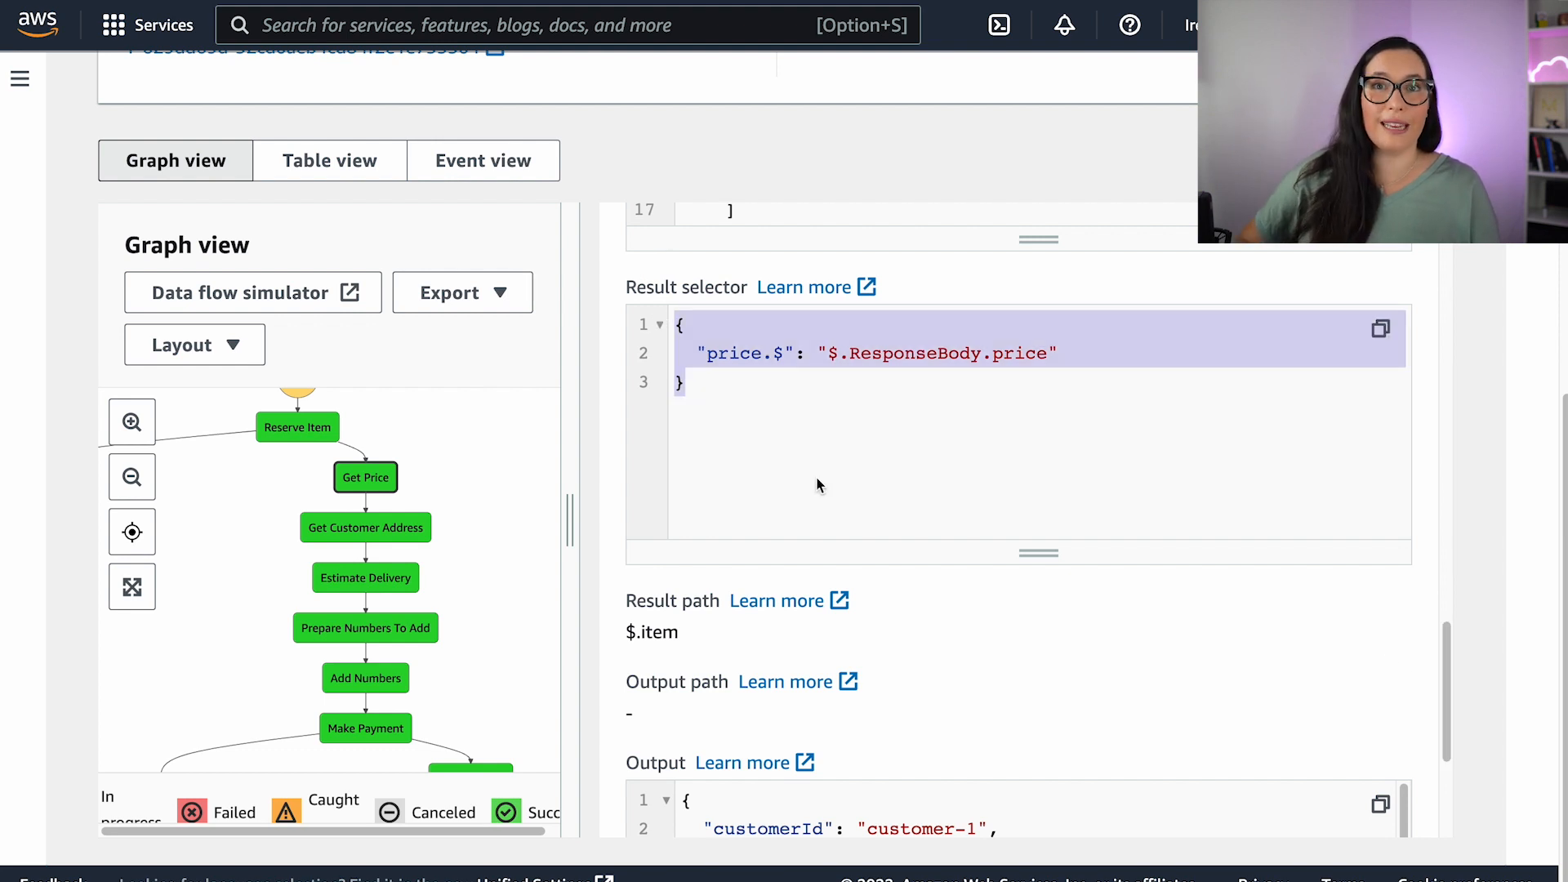
mouse_move(1007, 696)
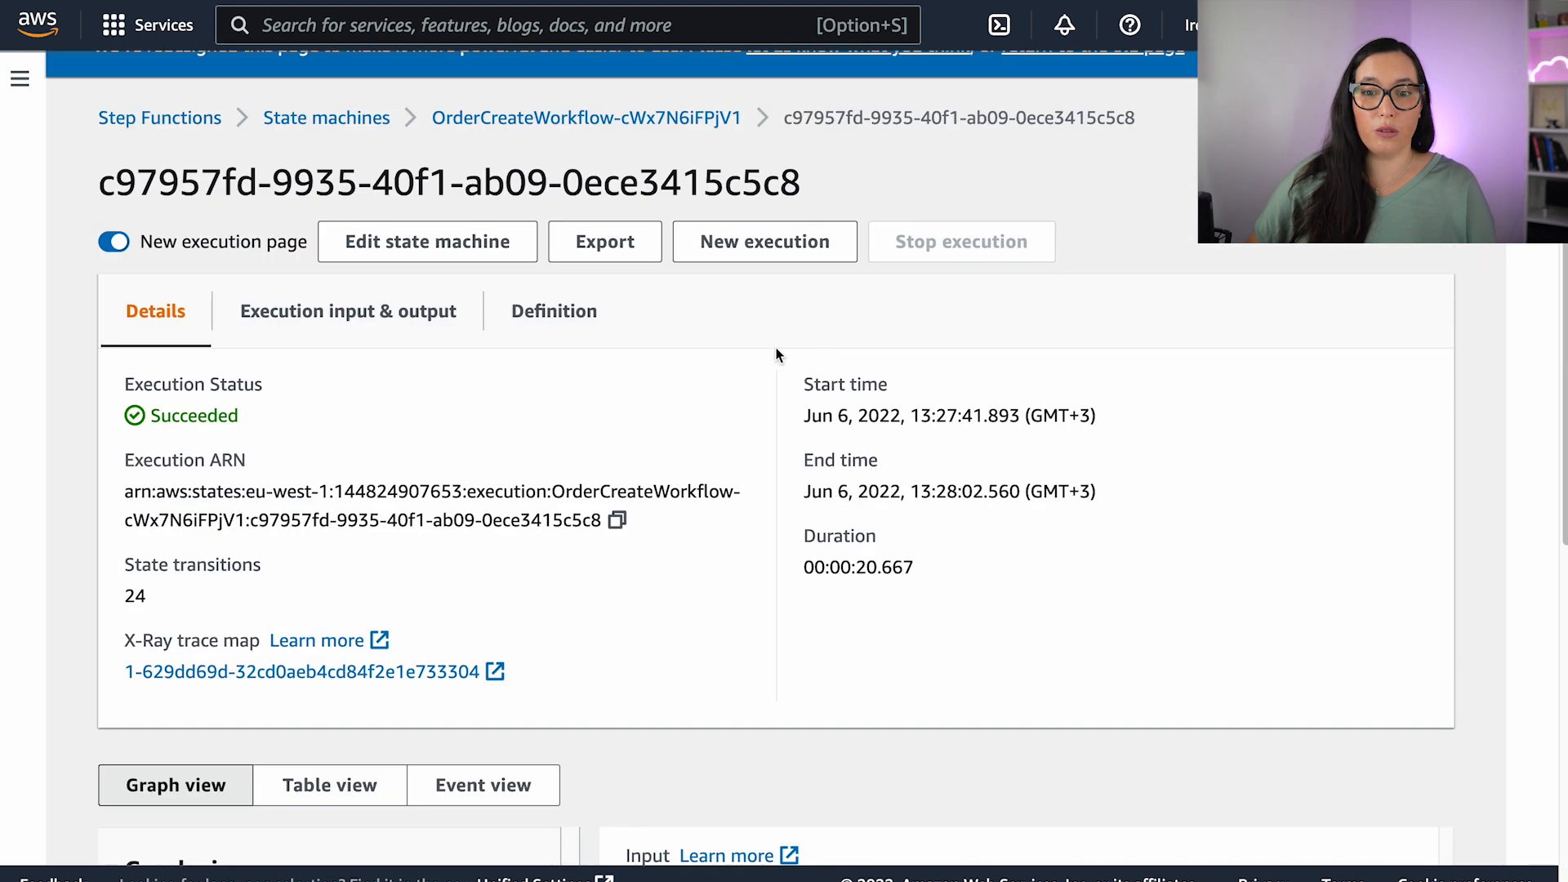
scroll(down, 3)
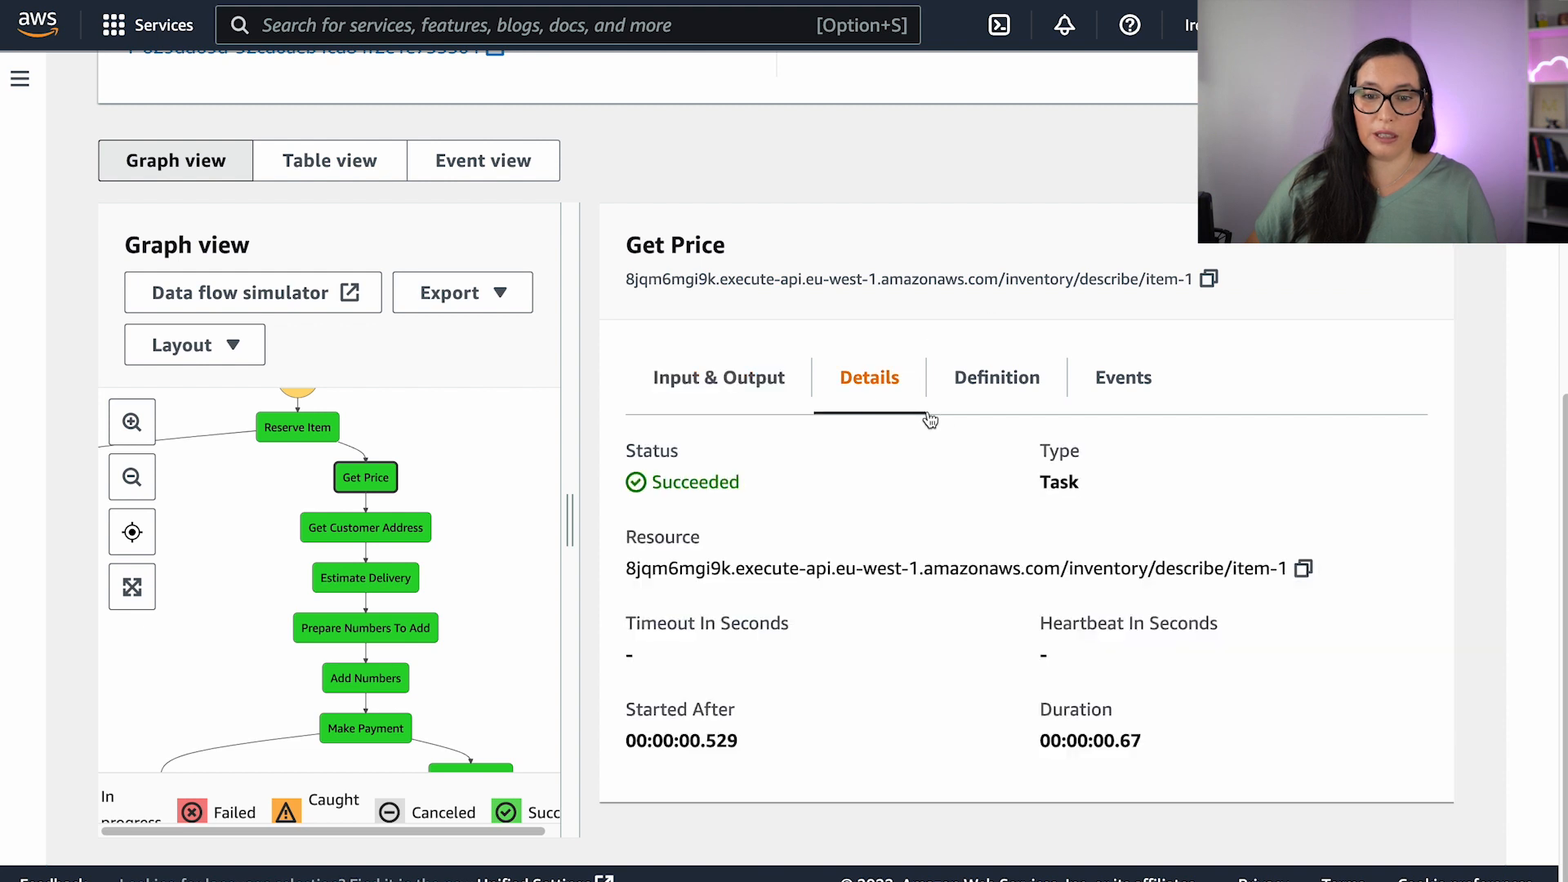
mouse_move(1177, 756)
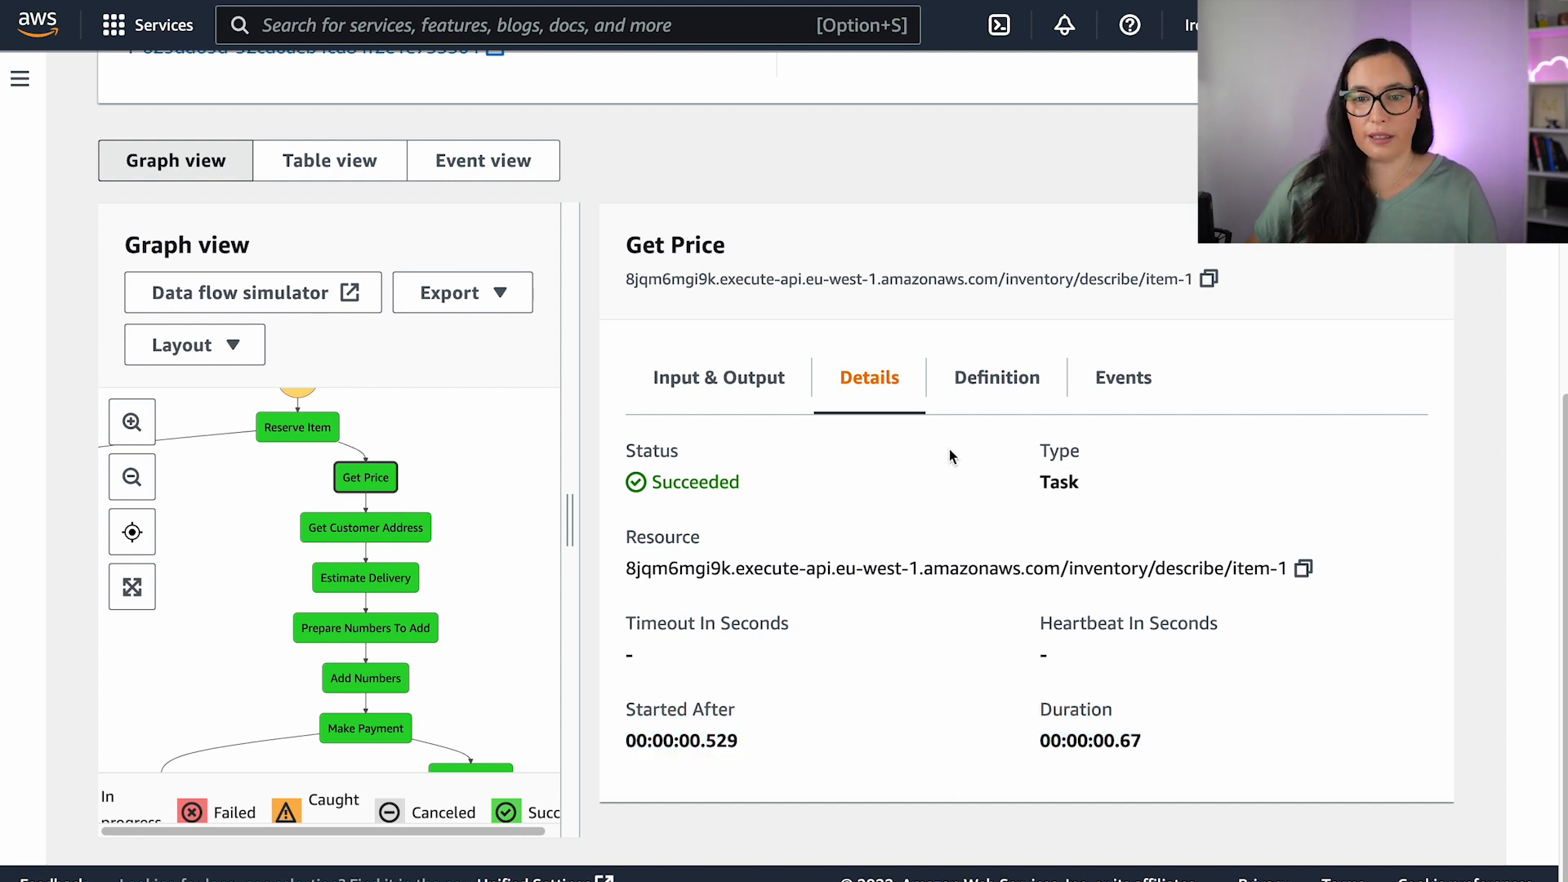
click(996, 377)
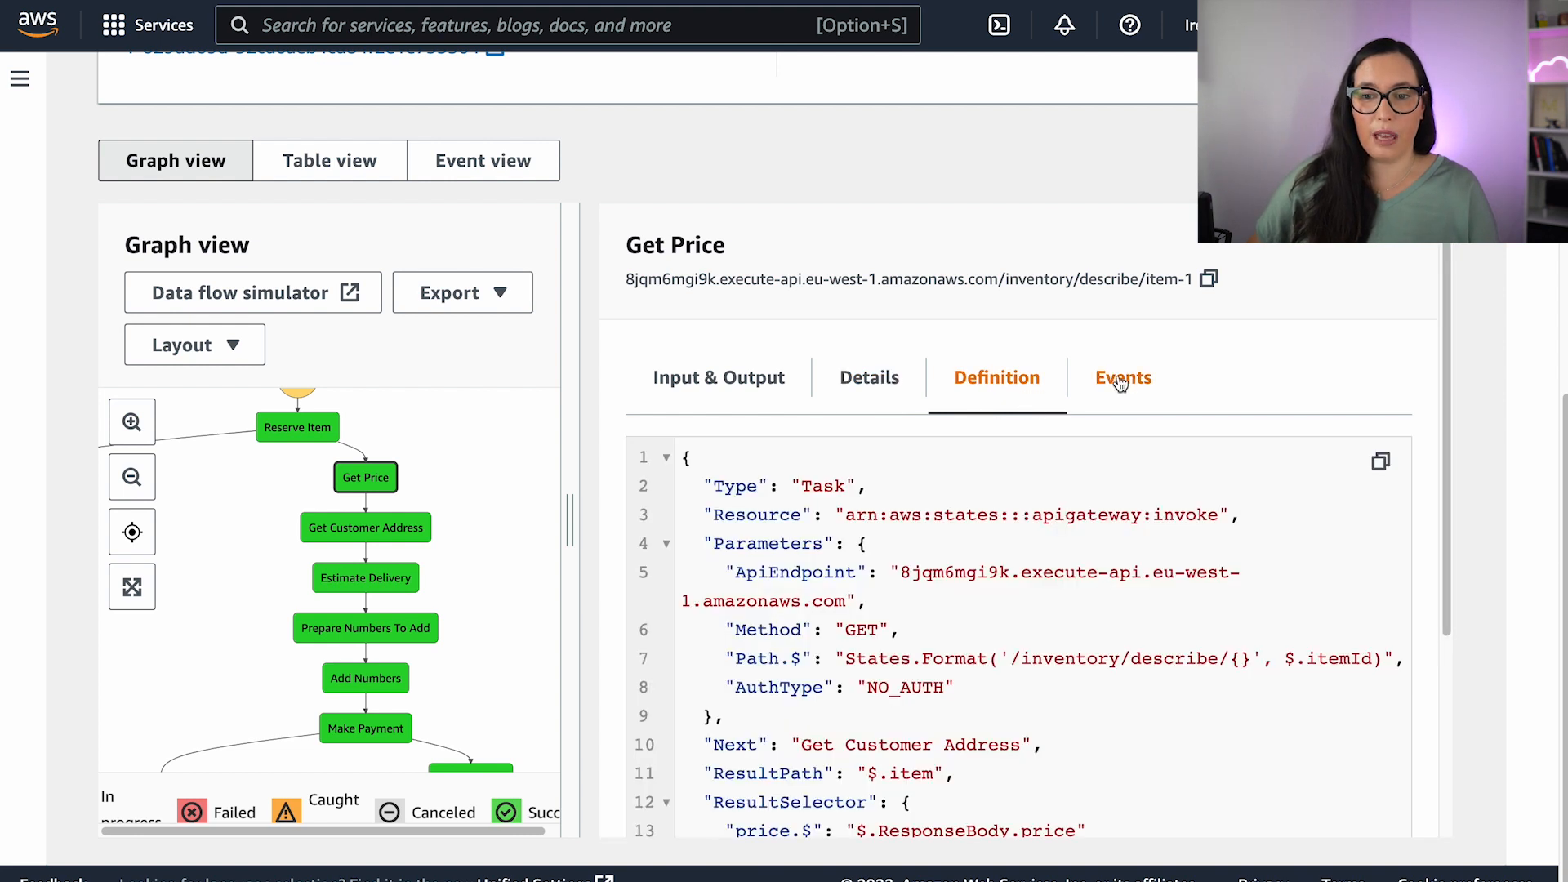
List Get Price's events and expand the TaskStateEntered and TaskScheduled payloads.
click(1122, 378)
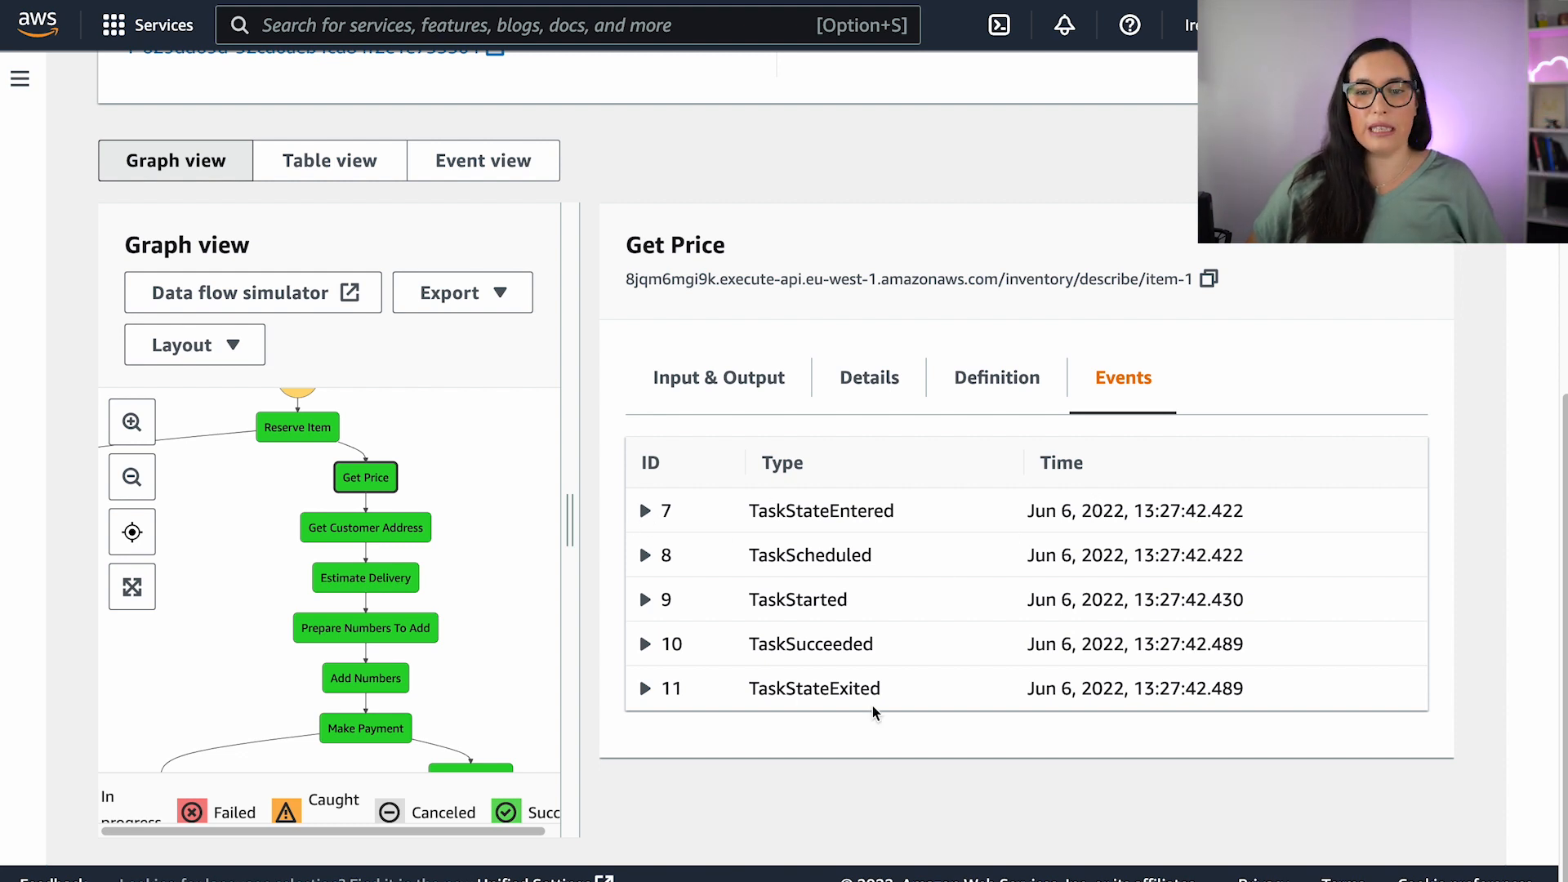
mouse_move(751, 500)
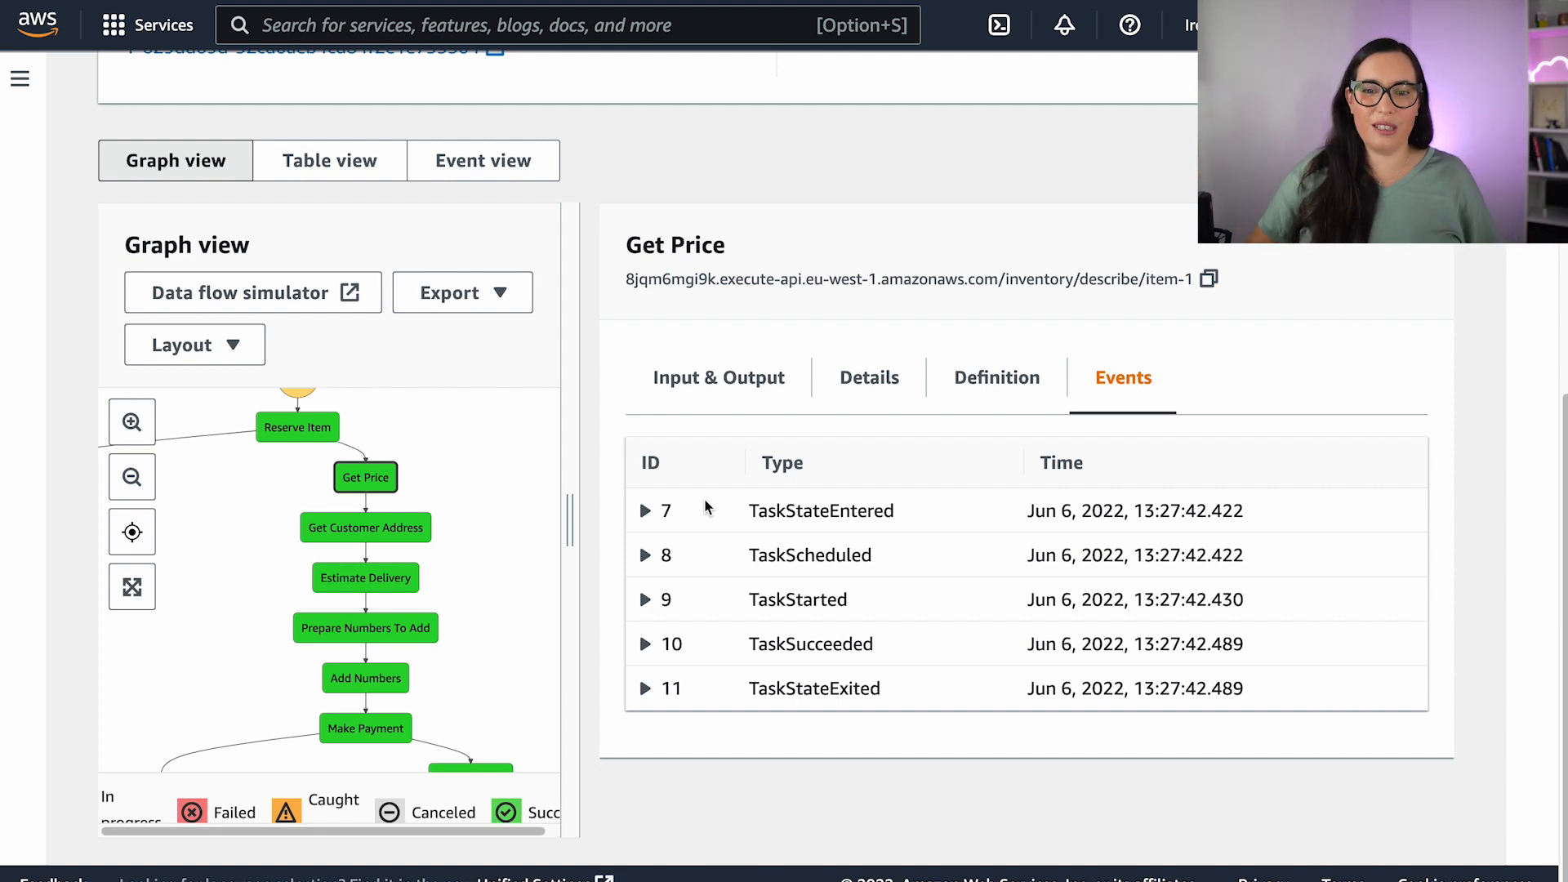
click(645, 510)
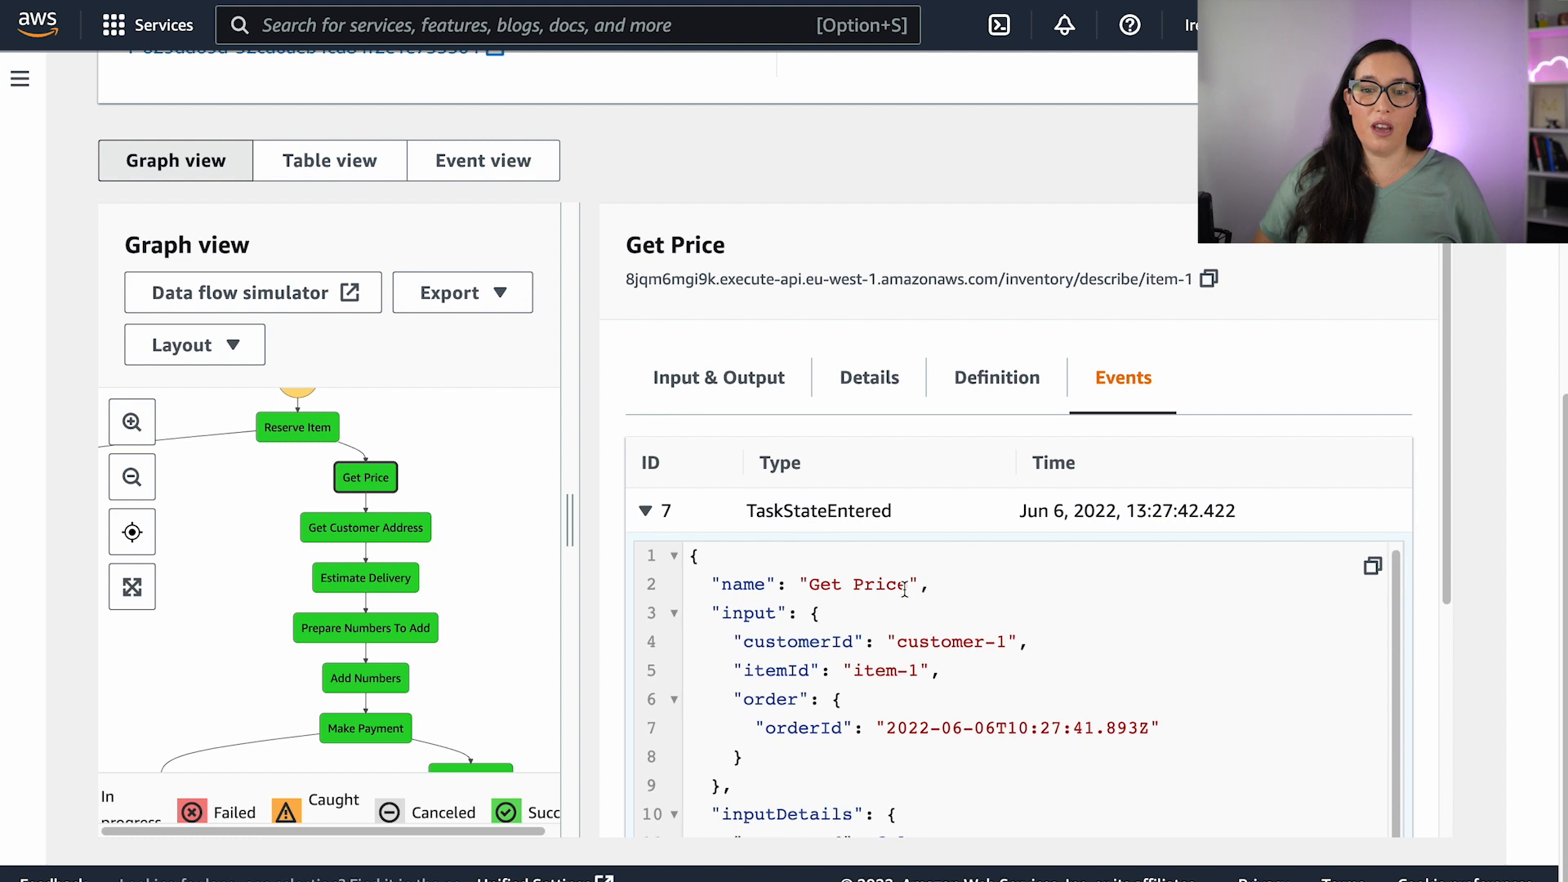
scroll(down, 3)
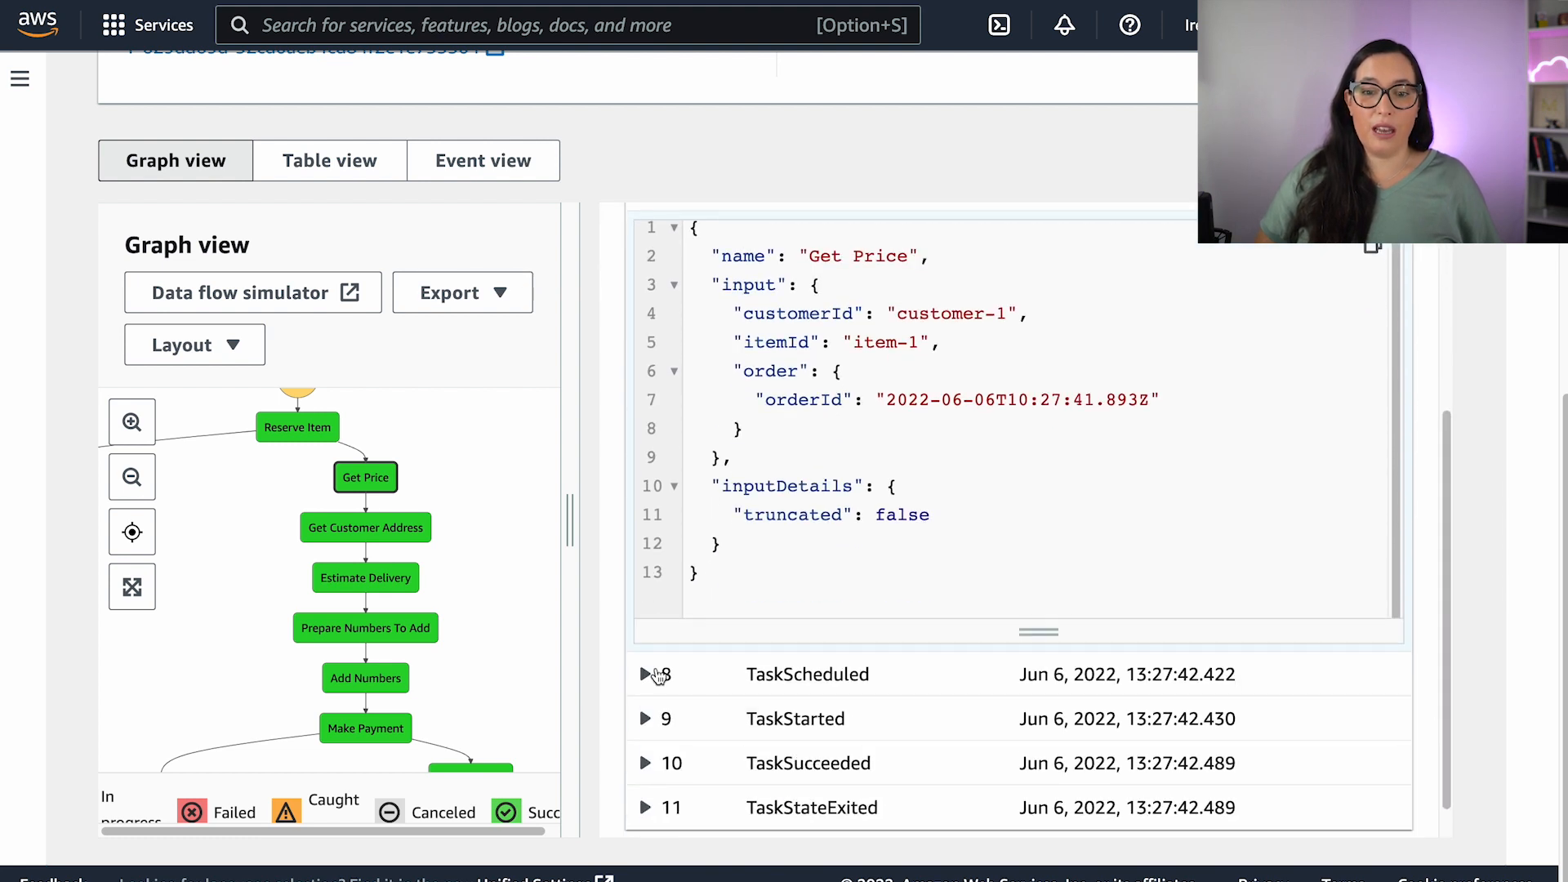
click(645, 675)
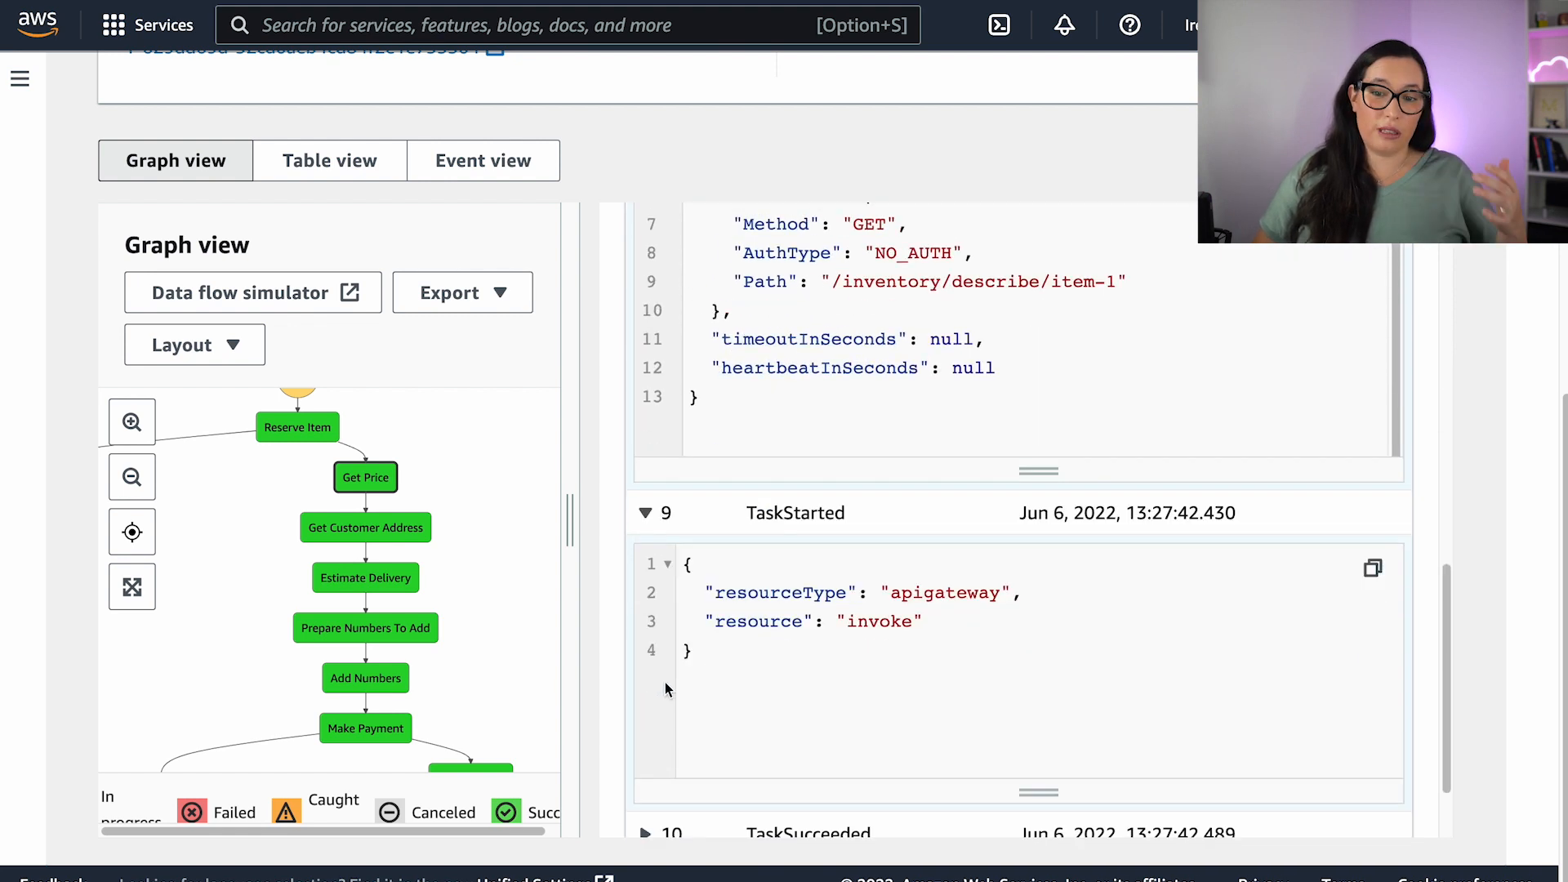
Scroll through the remaining expanded event payloads, including the API Gateway response body.
scroll(down, 3)
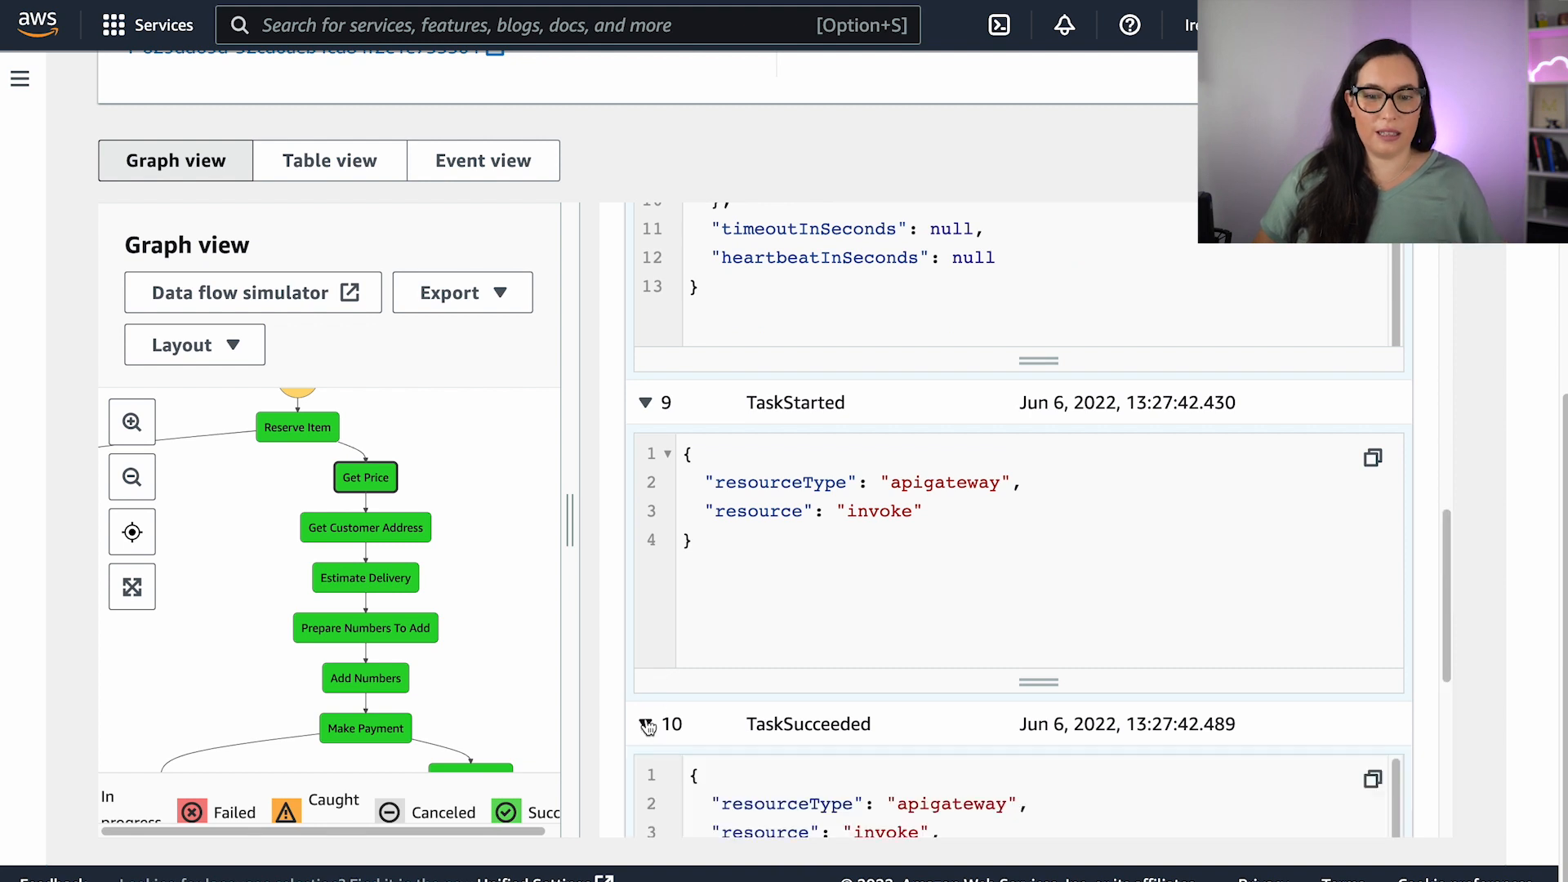
scroll(down, 3)
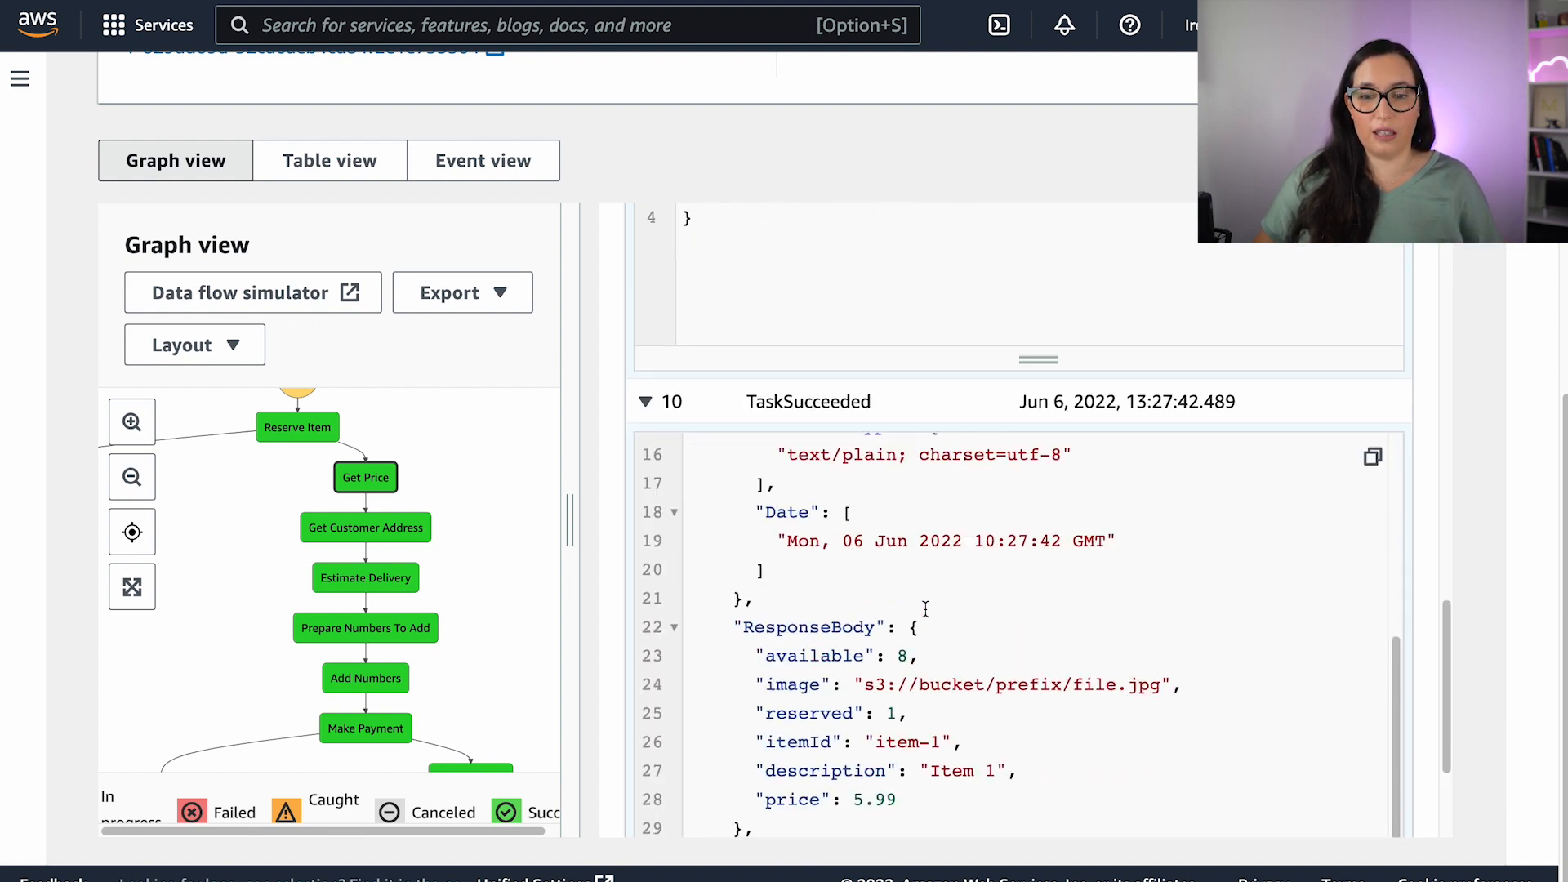
scroll(down, 3)
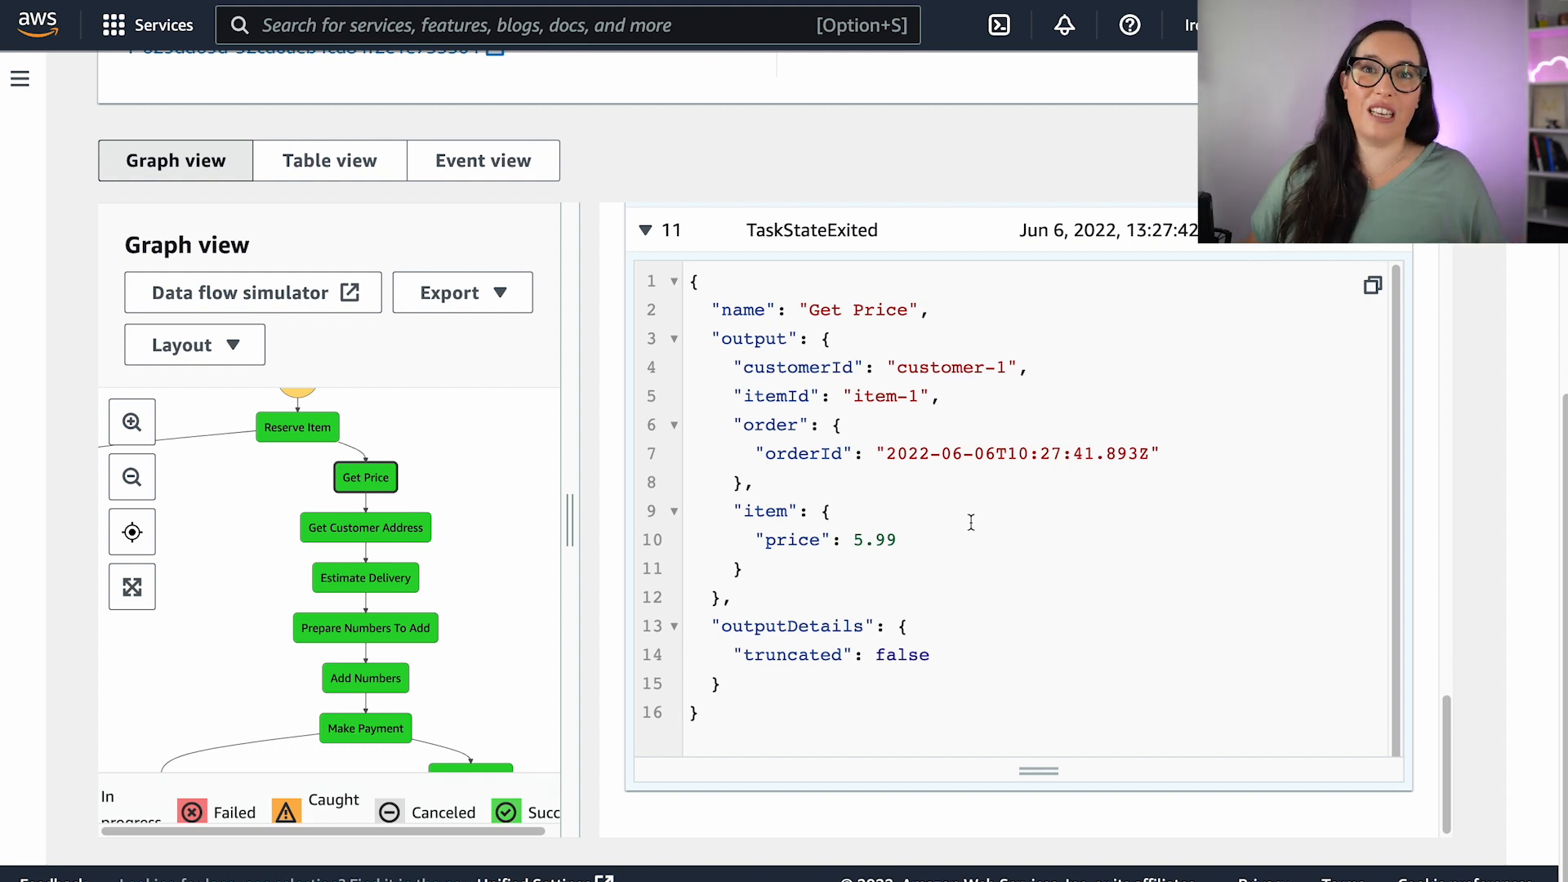
scroll(down, 3)
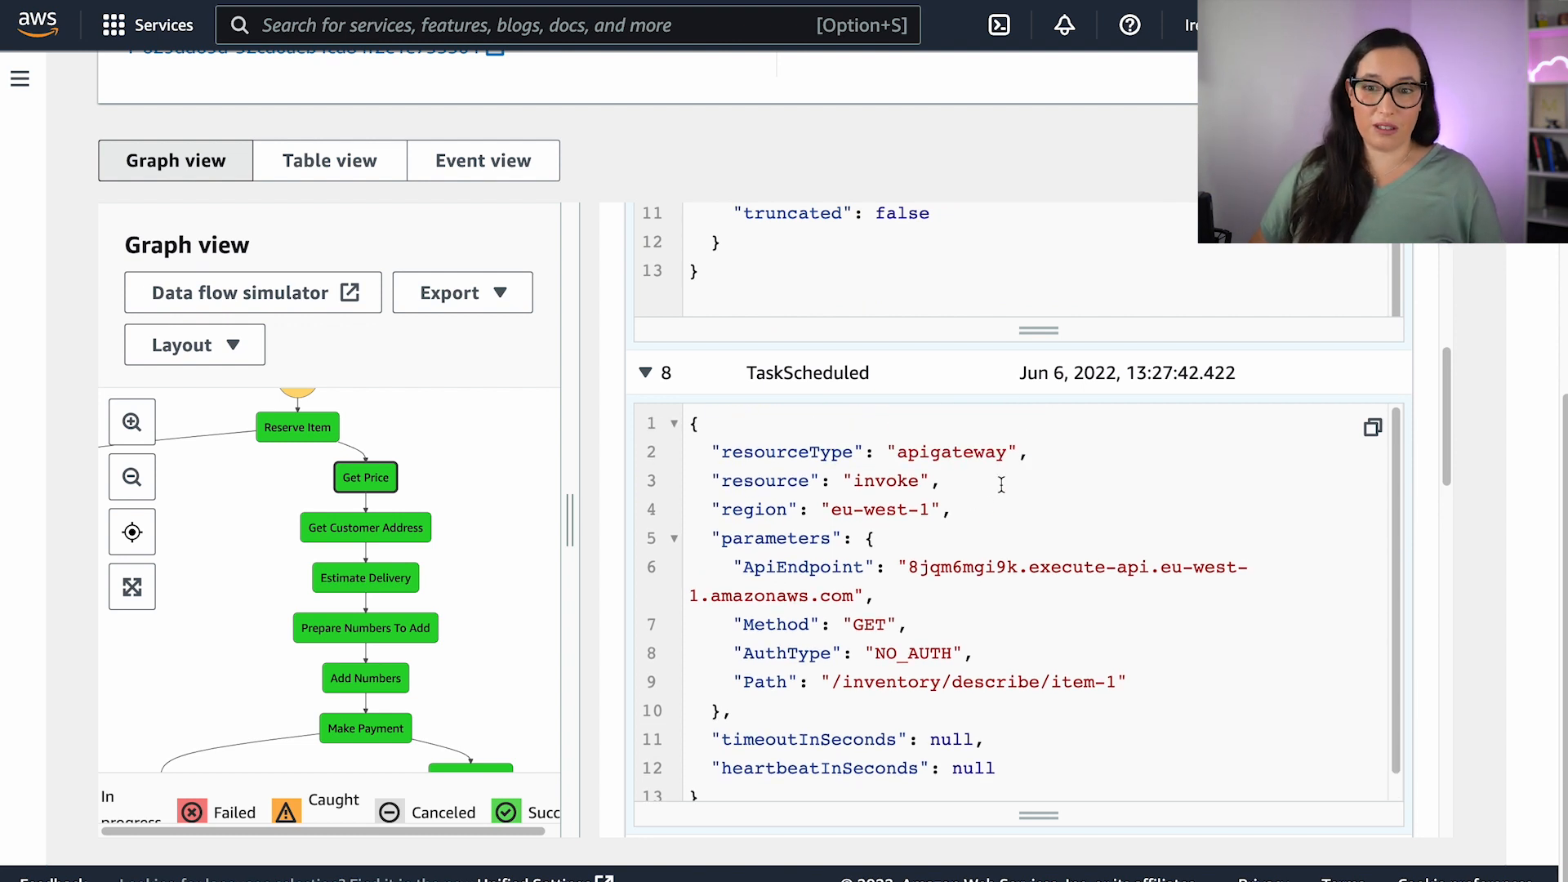
View the execution's steps in Table view, then return to Graph view zoomed in twice.
click(364, 477)
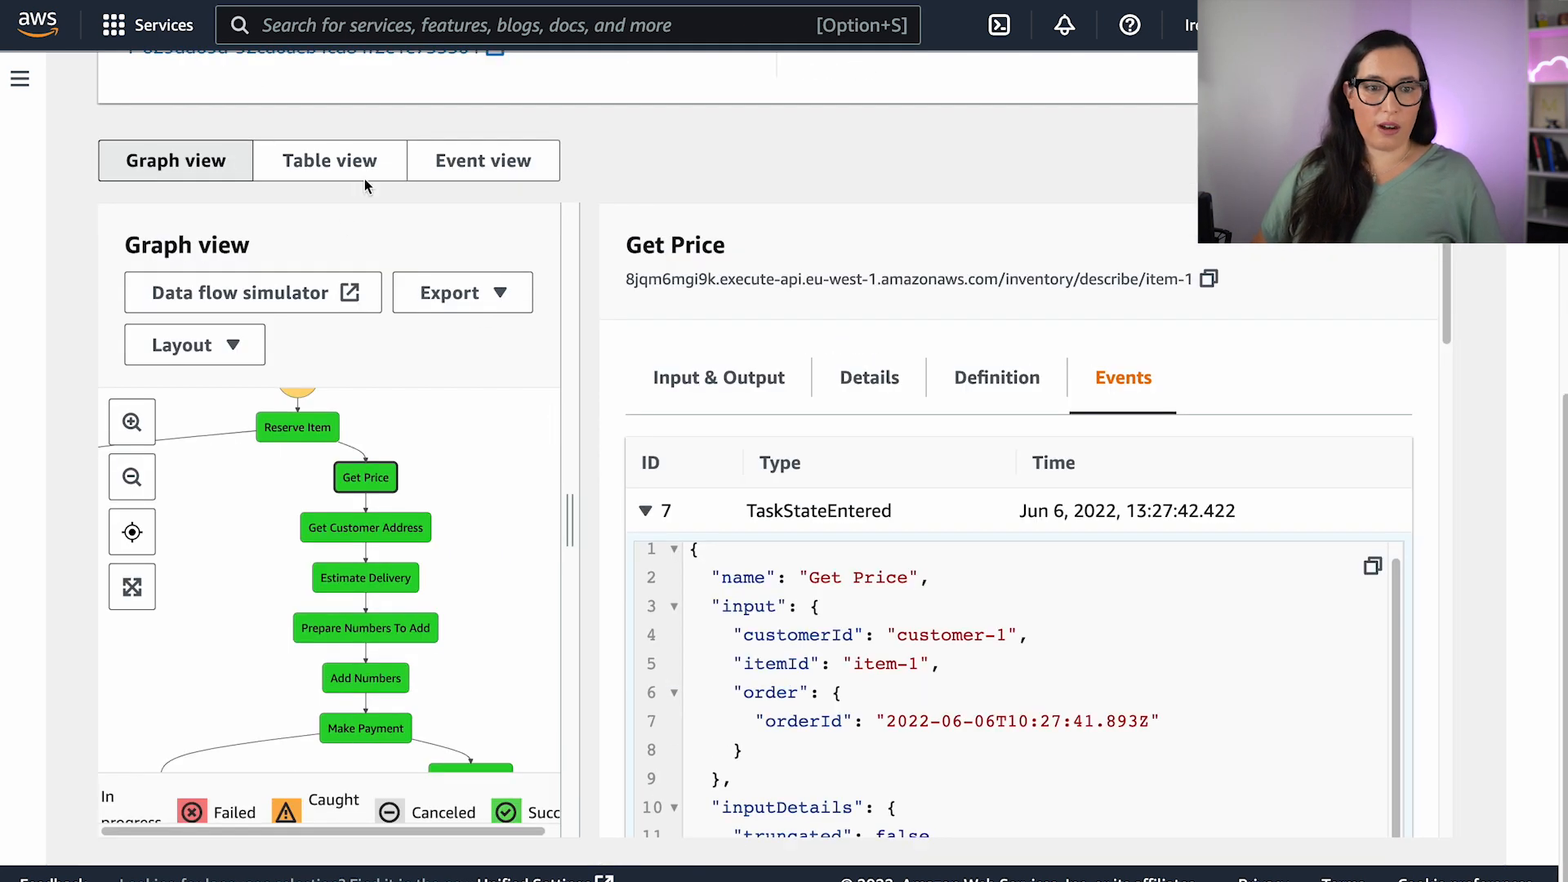
mouse_move(312, 181)
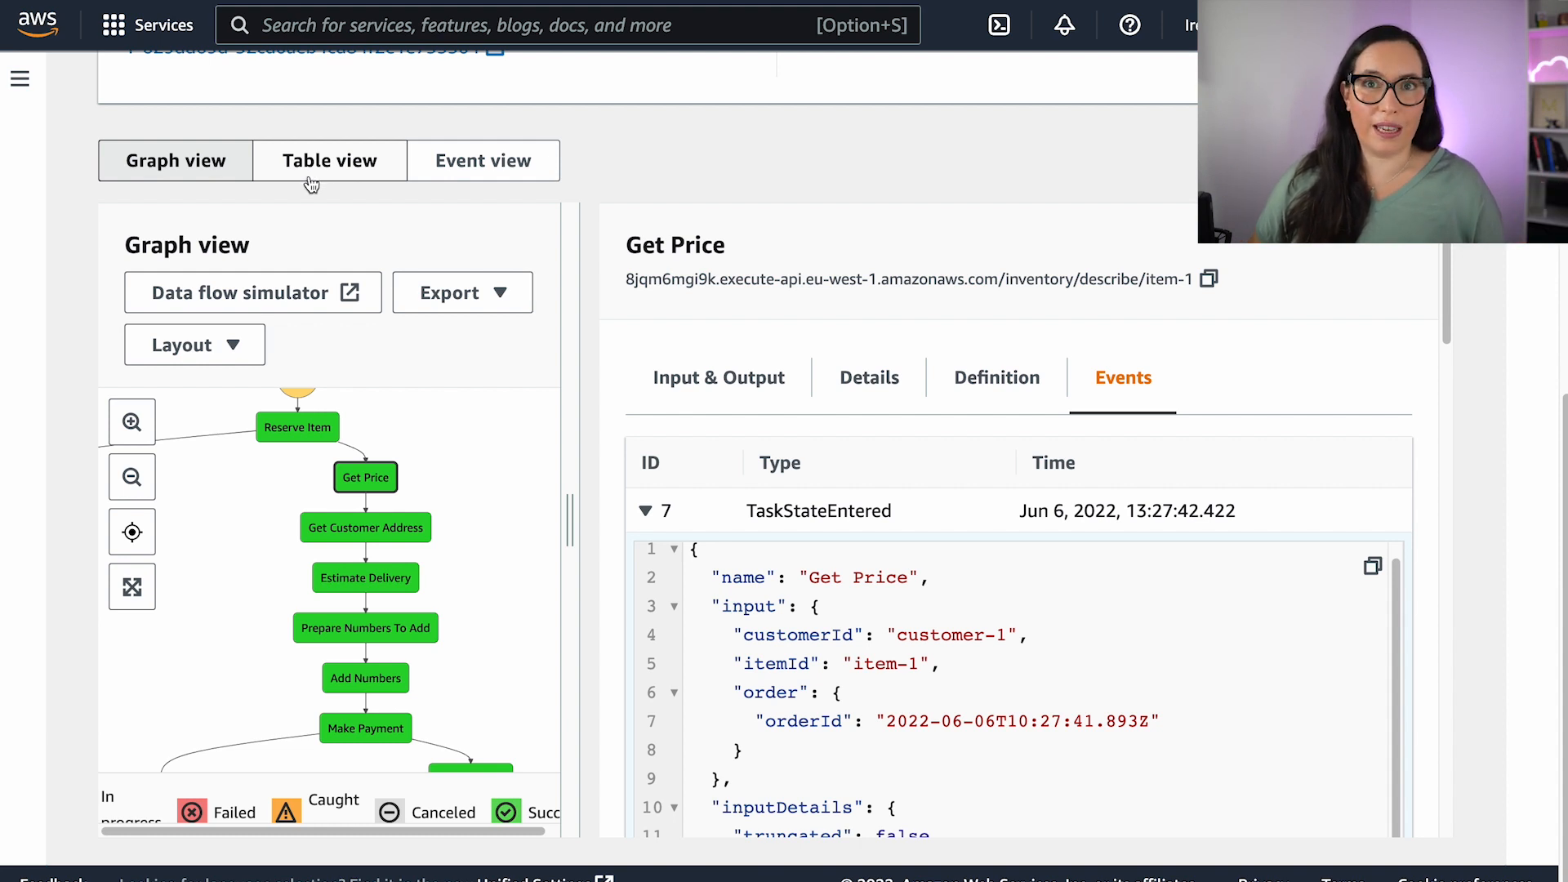
click(328, 160)
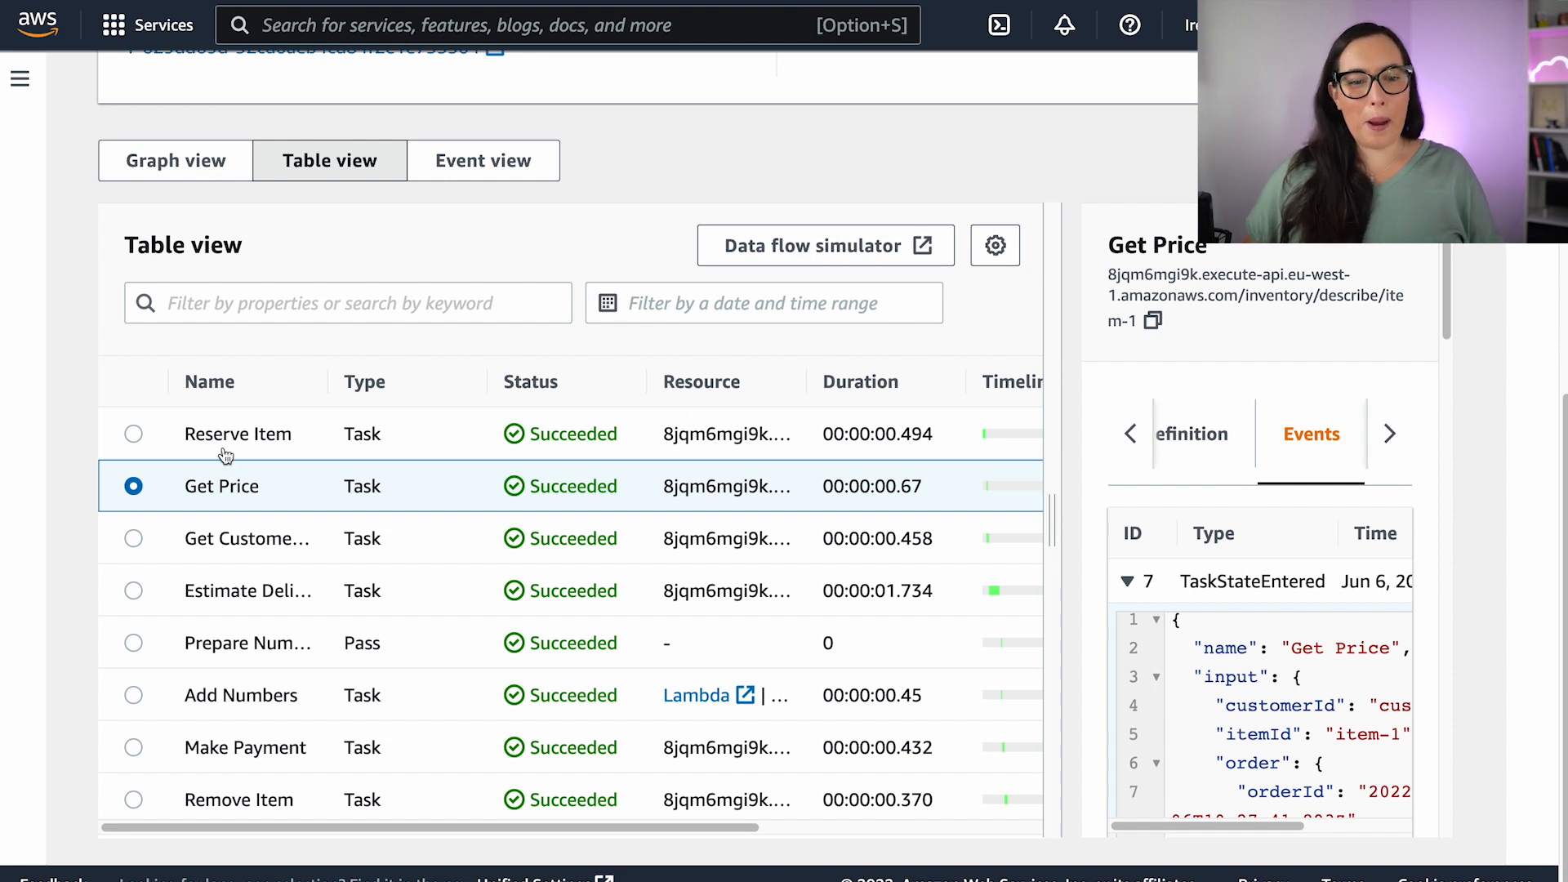
mouse_move(323, 380)
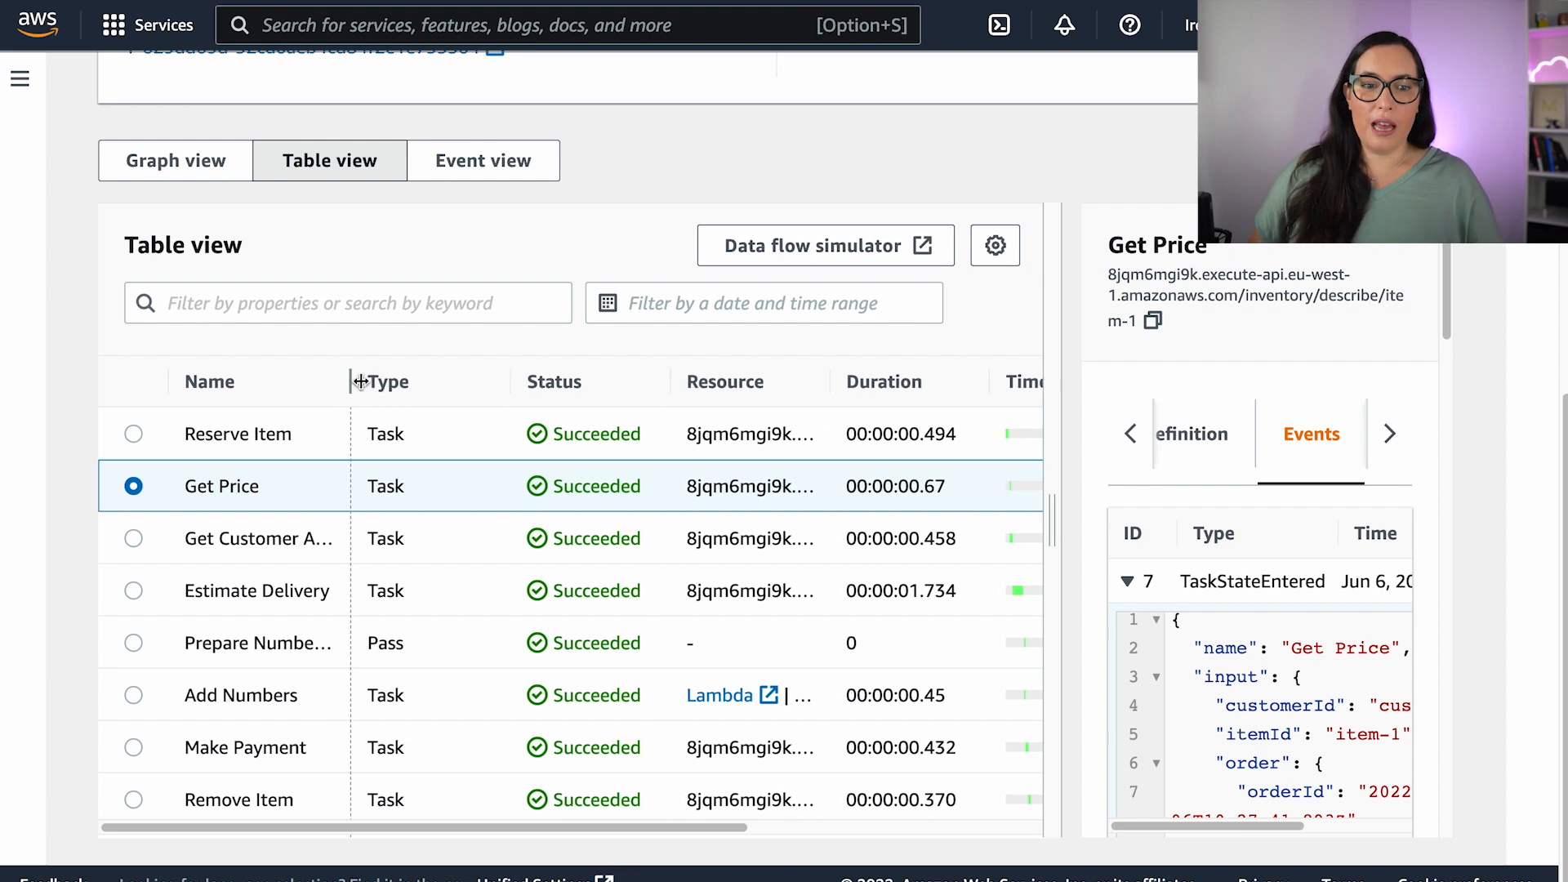
click(175, 160)
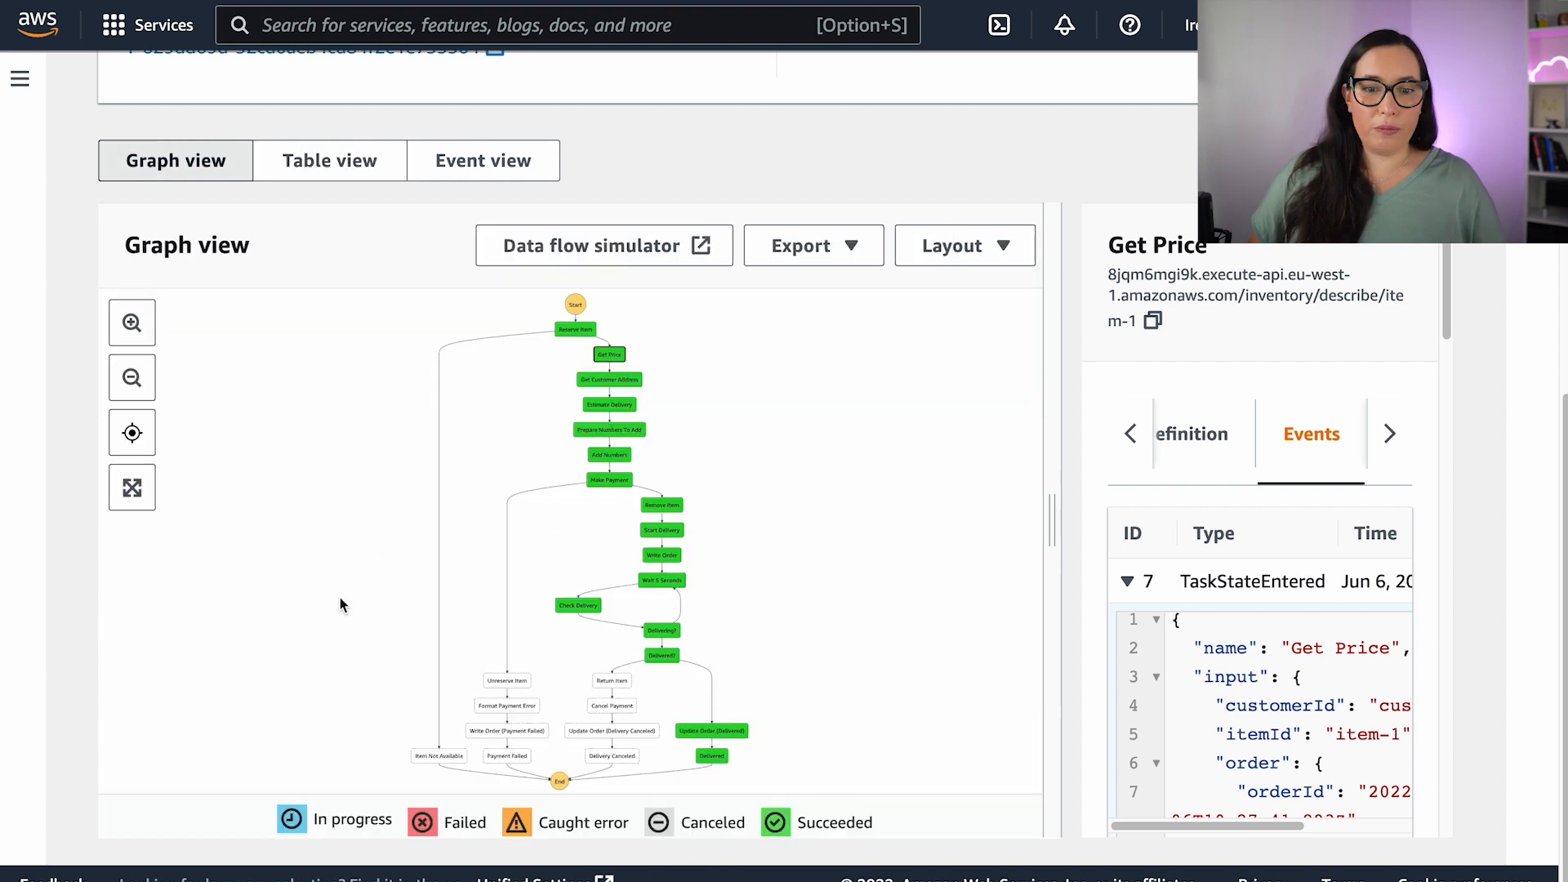
click(130, 322)
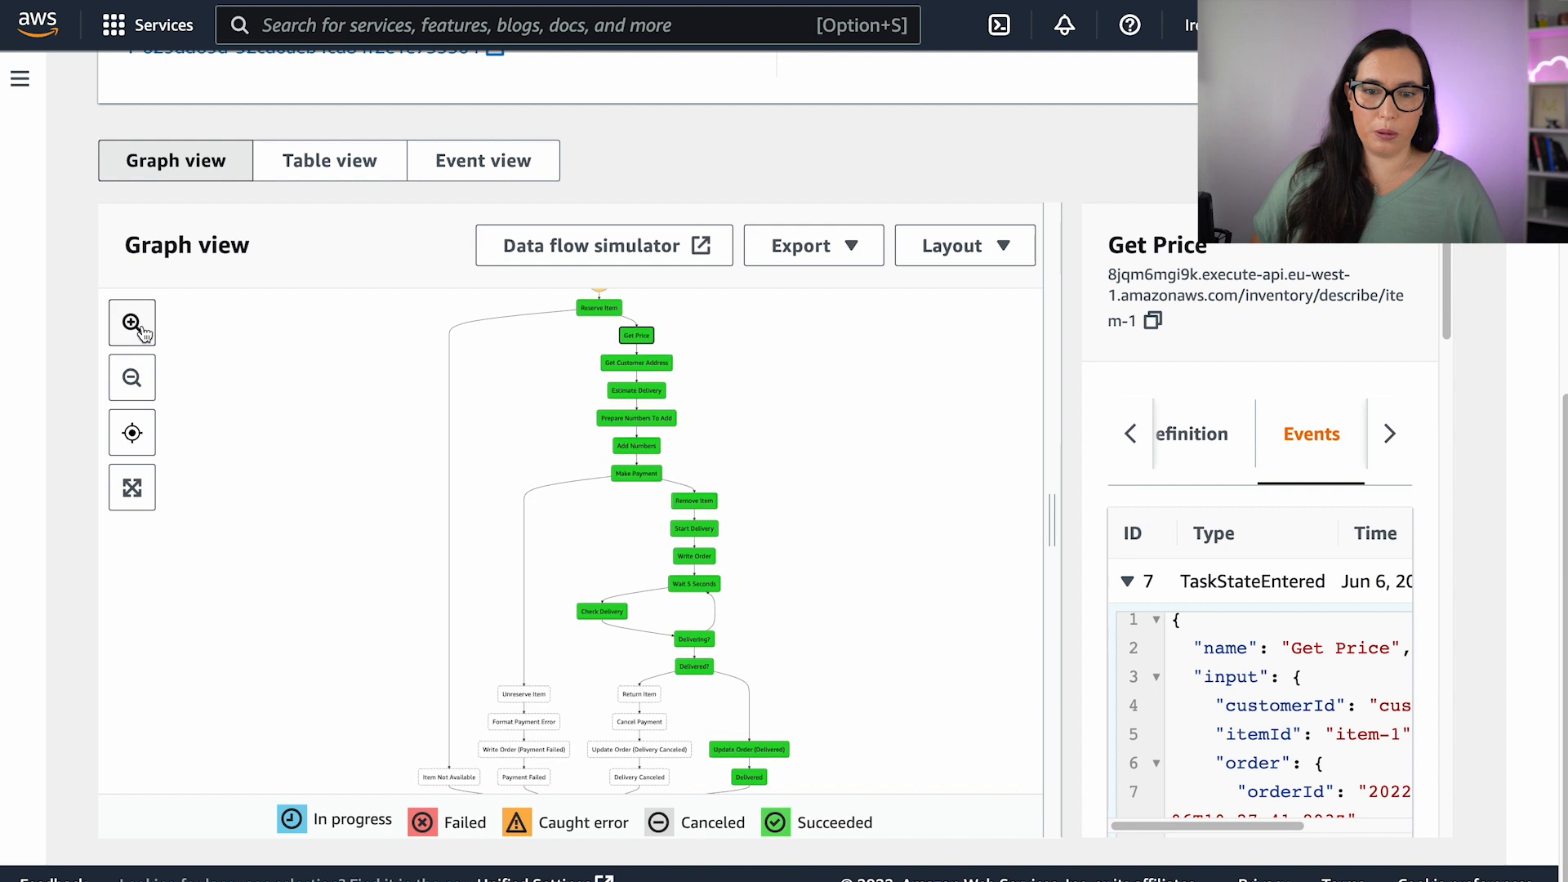
click(131, 322)
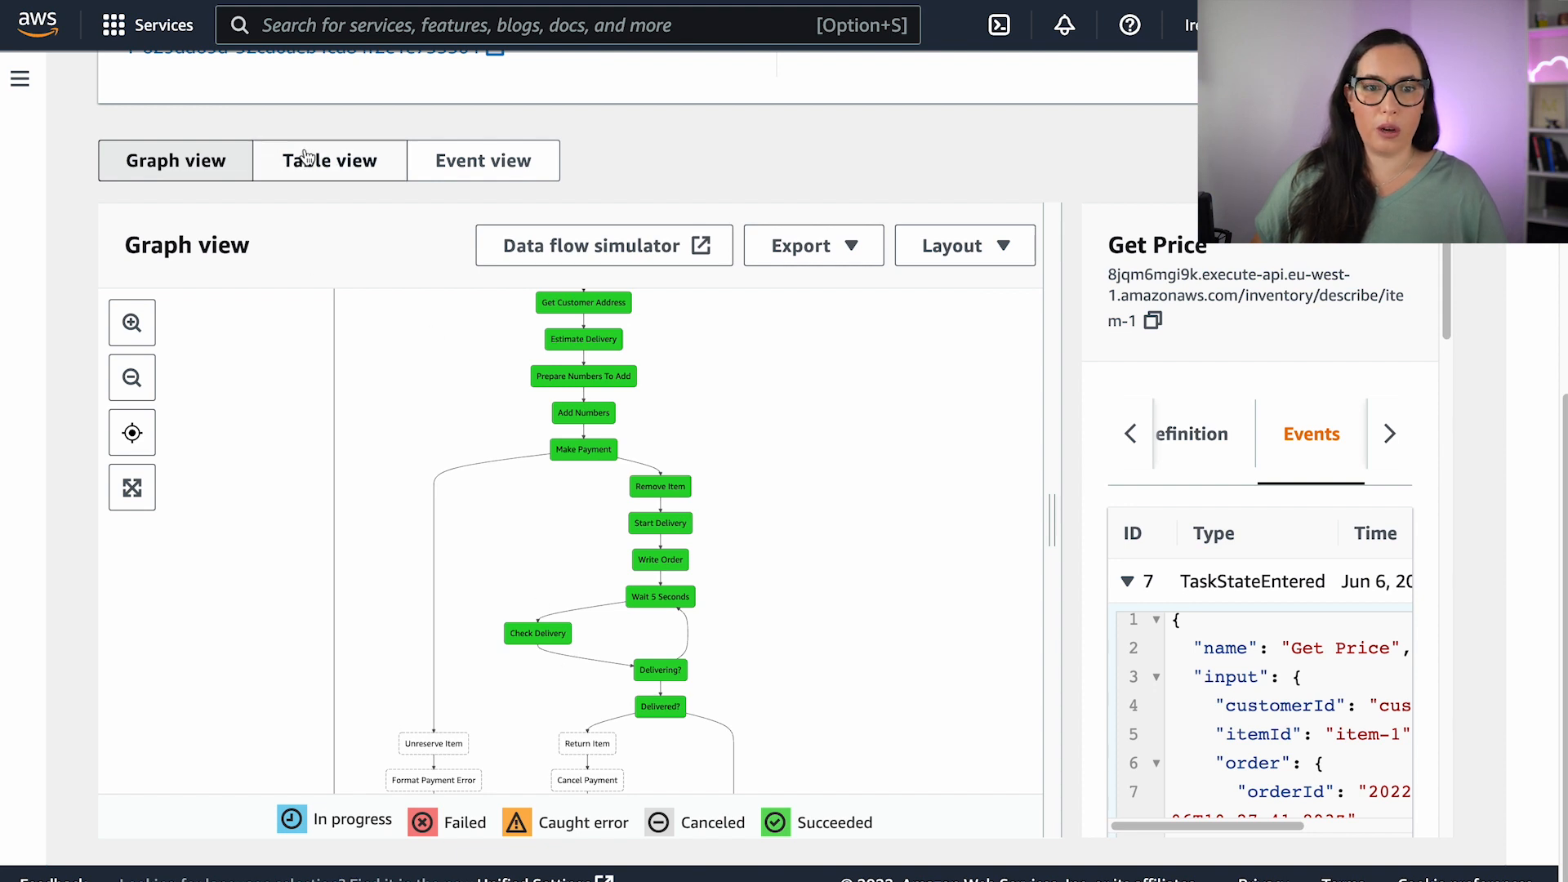
Select Reserve Item in Table view and reveal the Timeline, Started After and Timestamp columns.
click(328, 160)
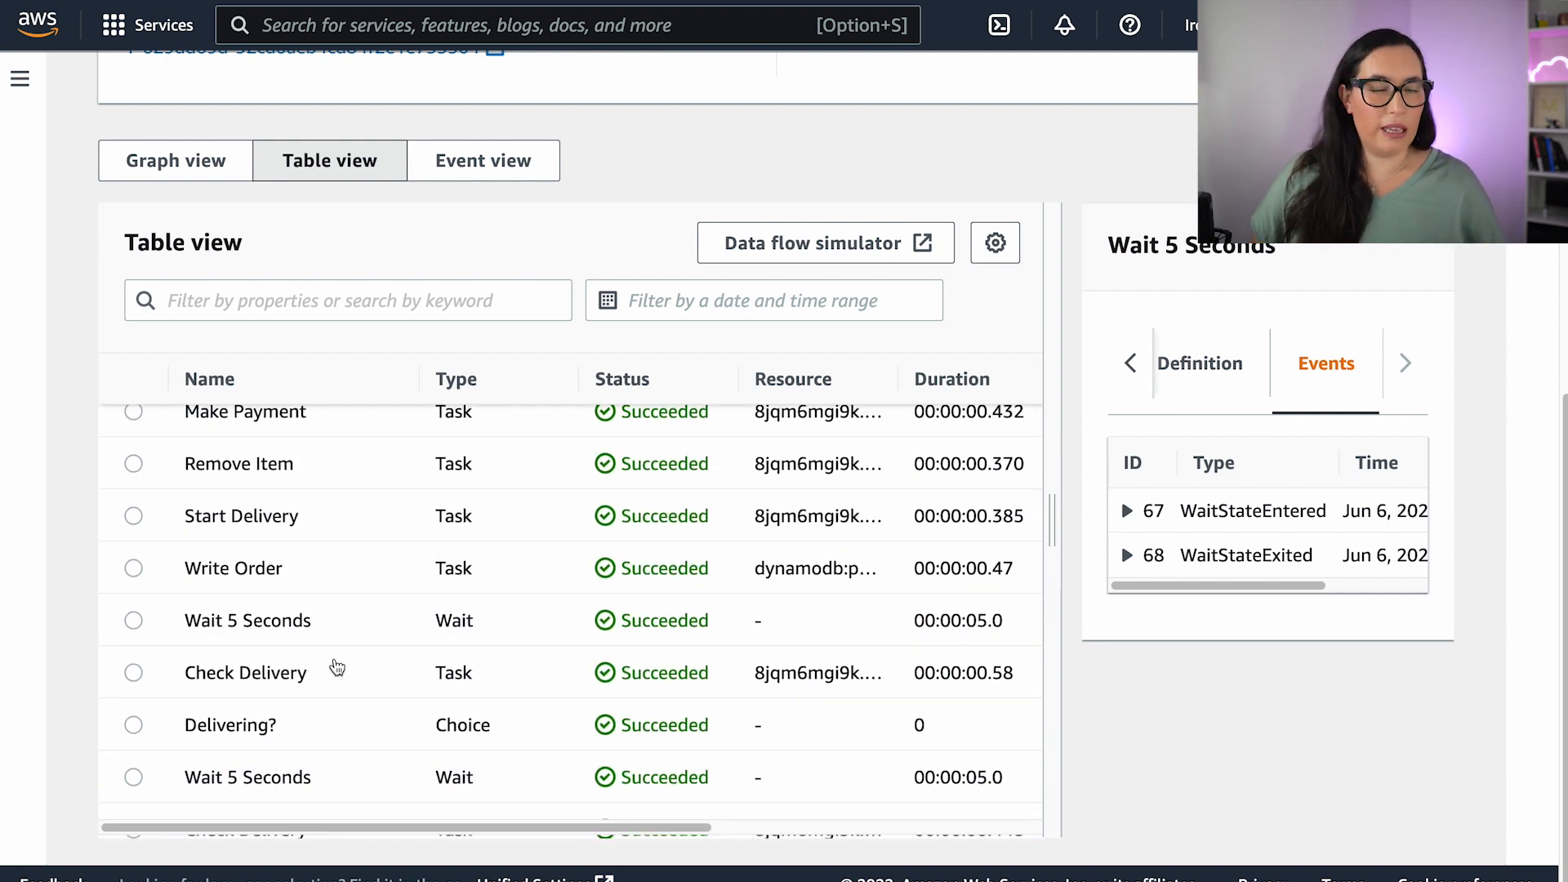
mouse_move(343, 650)
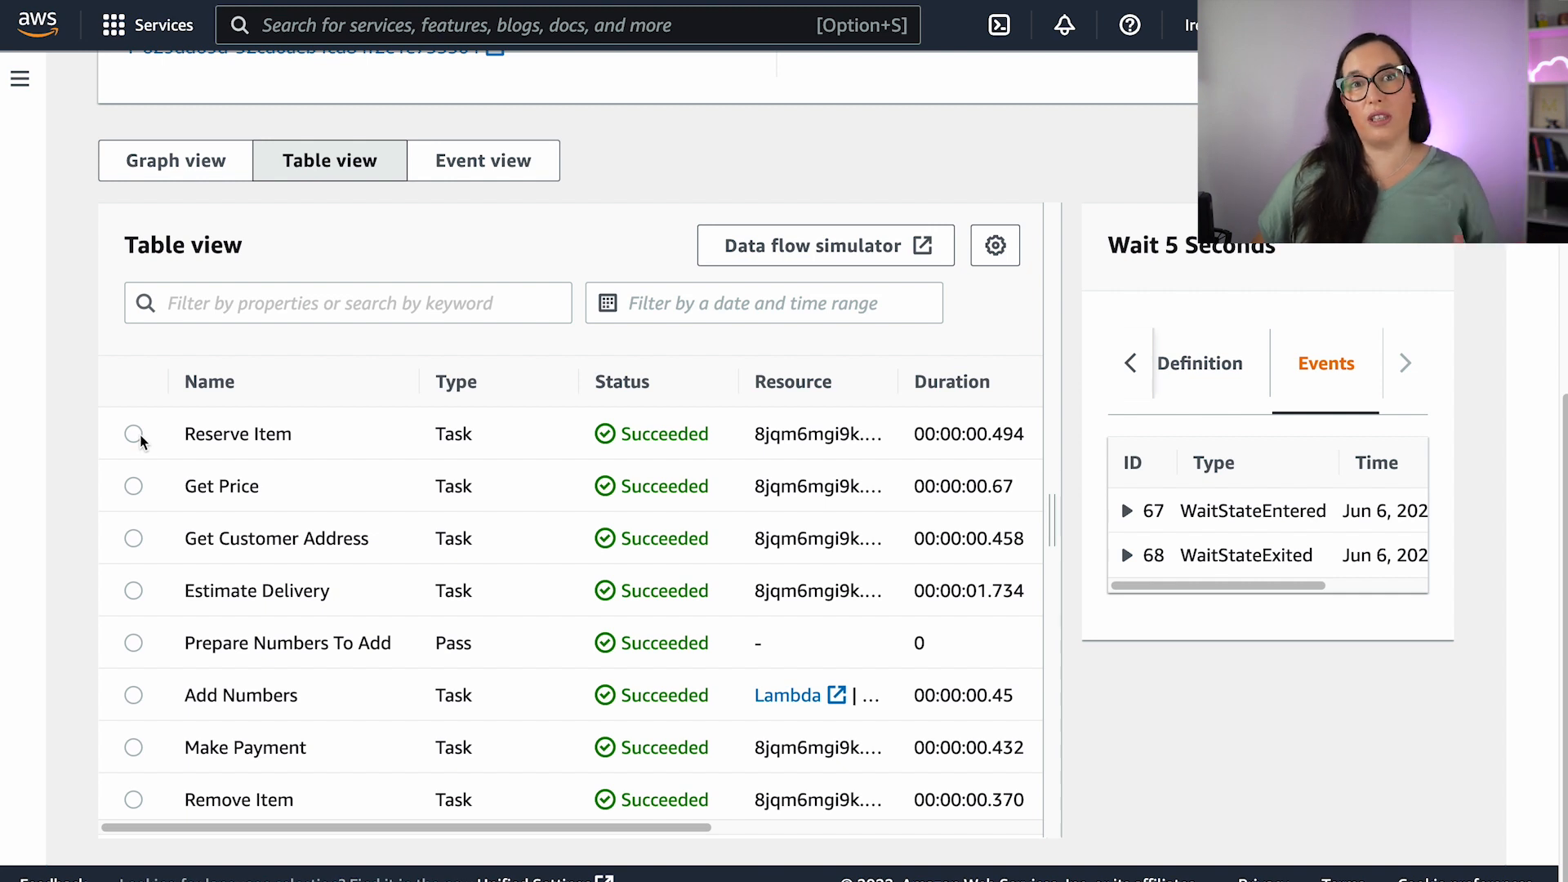
click(132, 433)
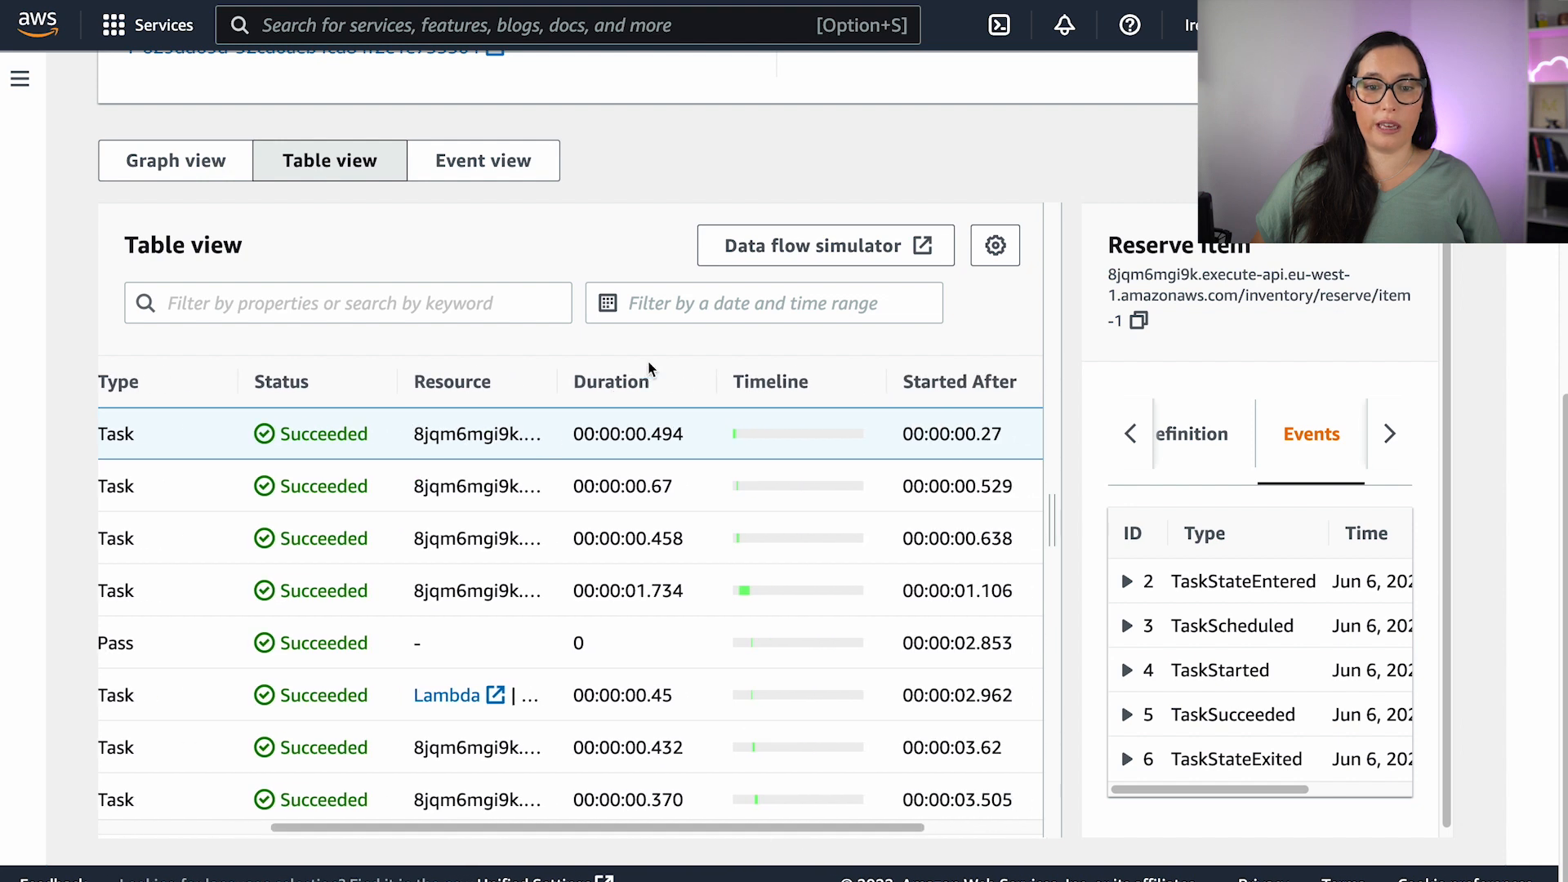
mouse_move(632, 511)
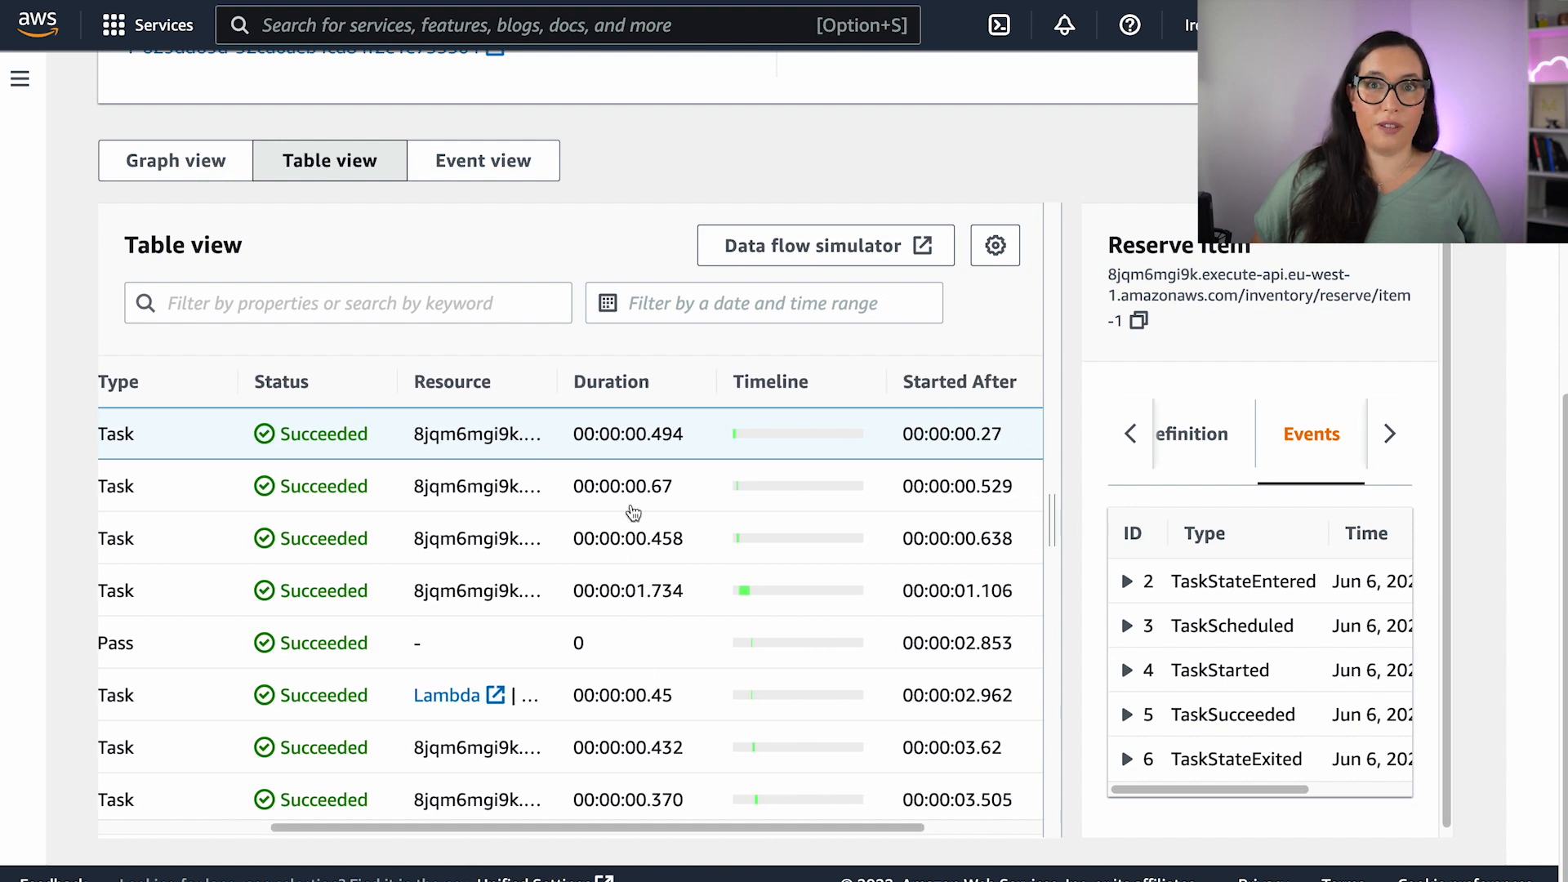
mouse_move(779, 437)
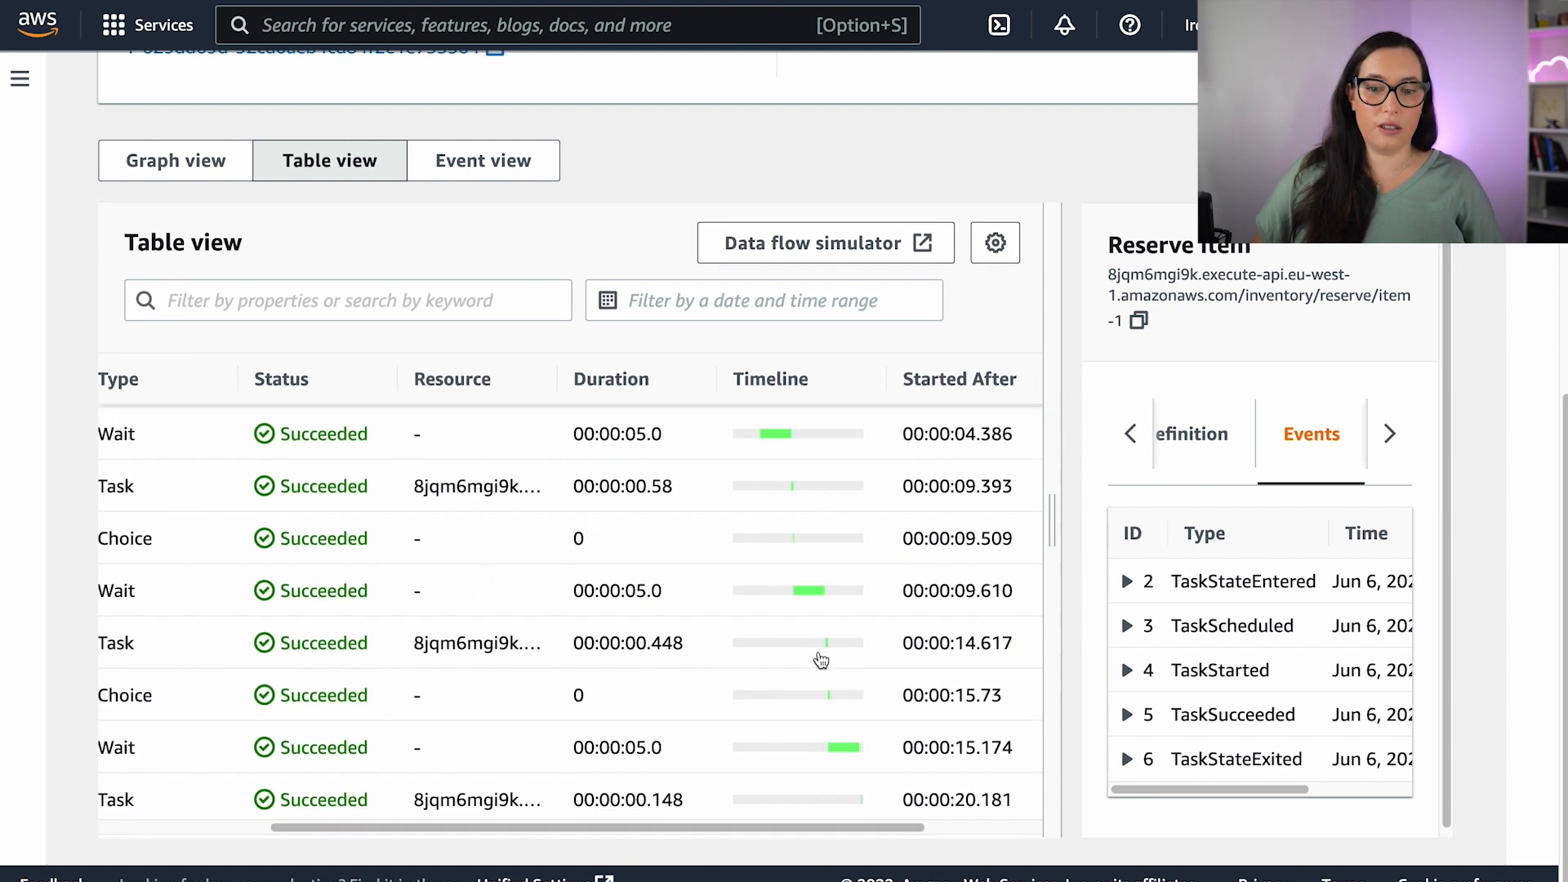
scroll(down, 3)
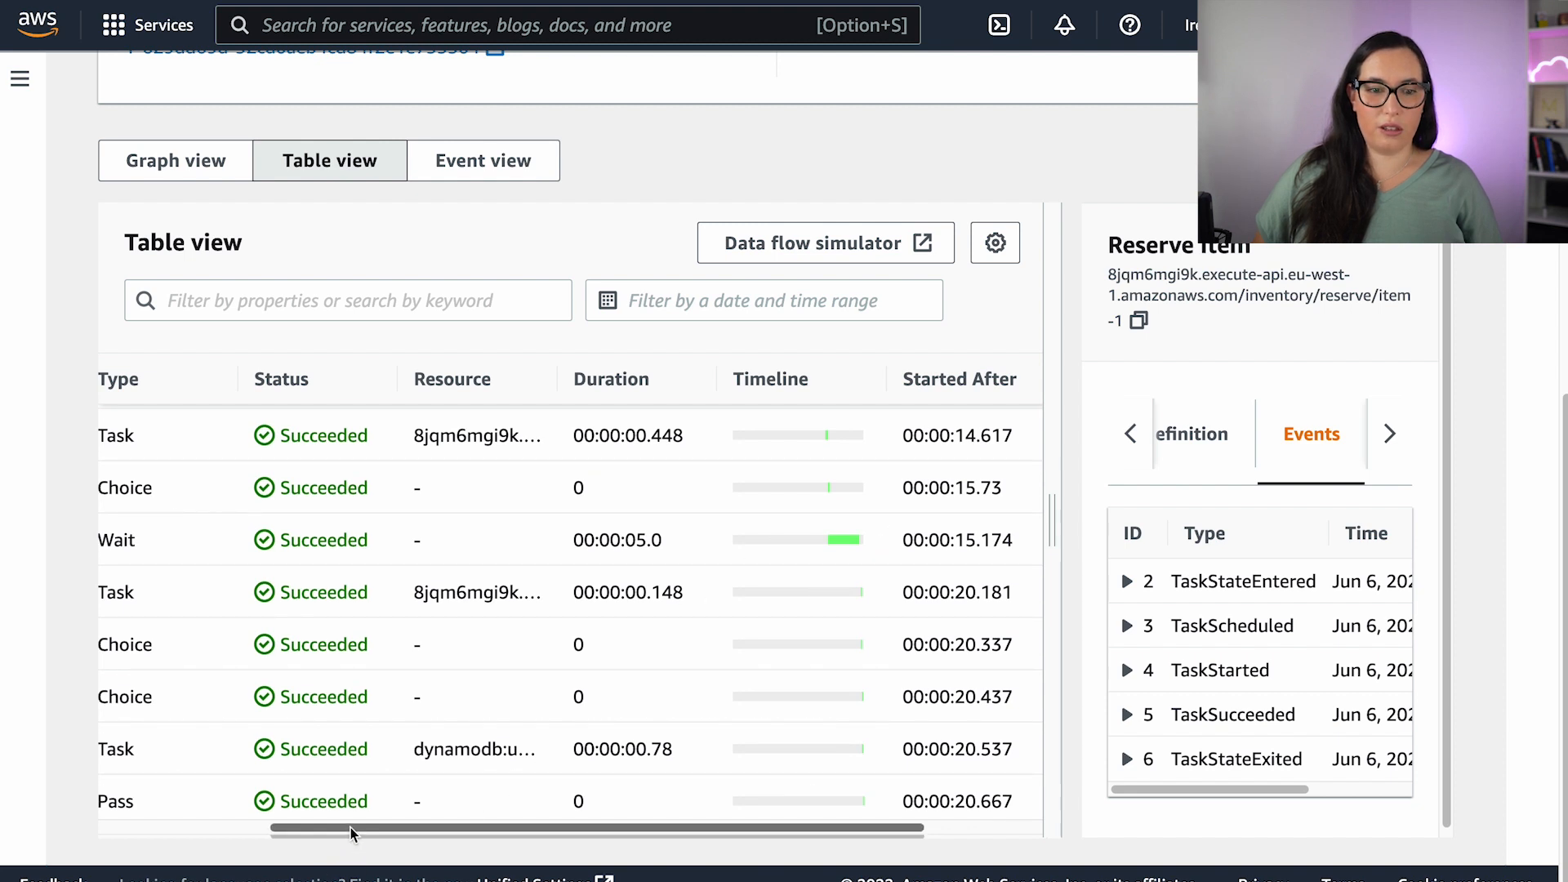
drag(350, 827, 590, 828)
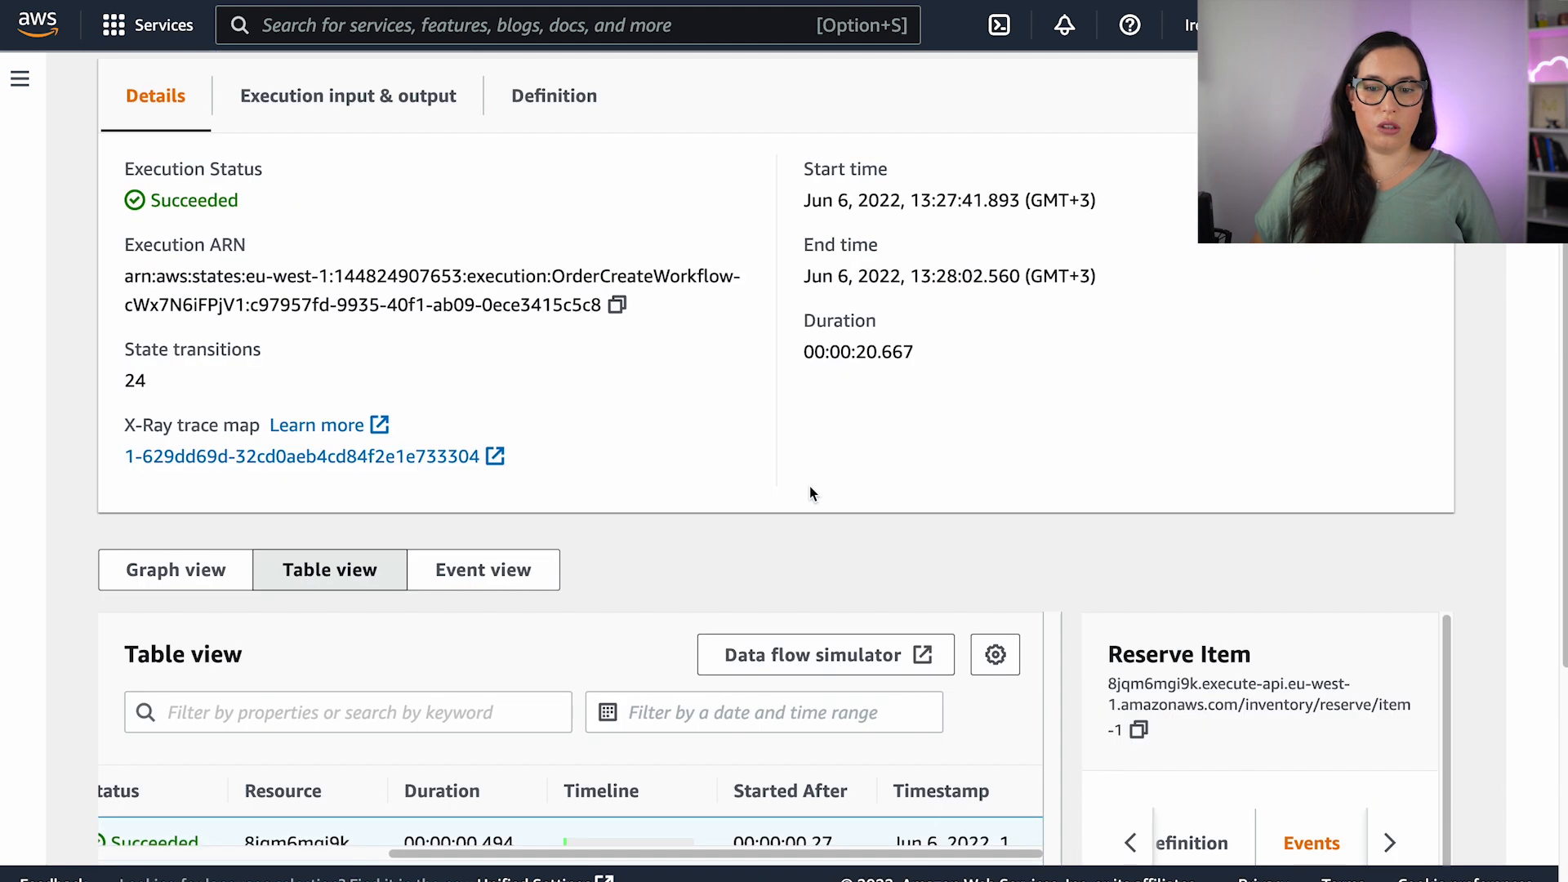
scroll(down, 3)
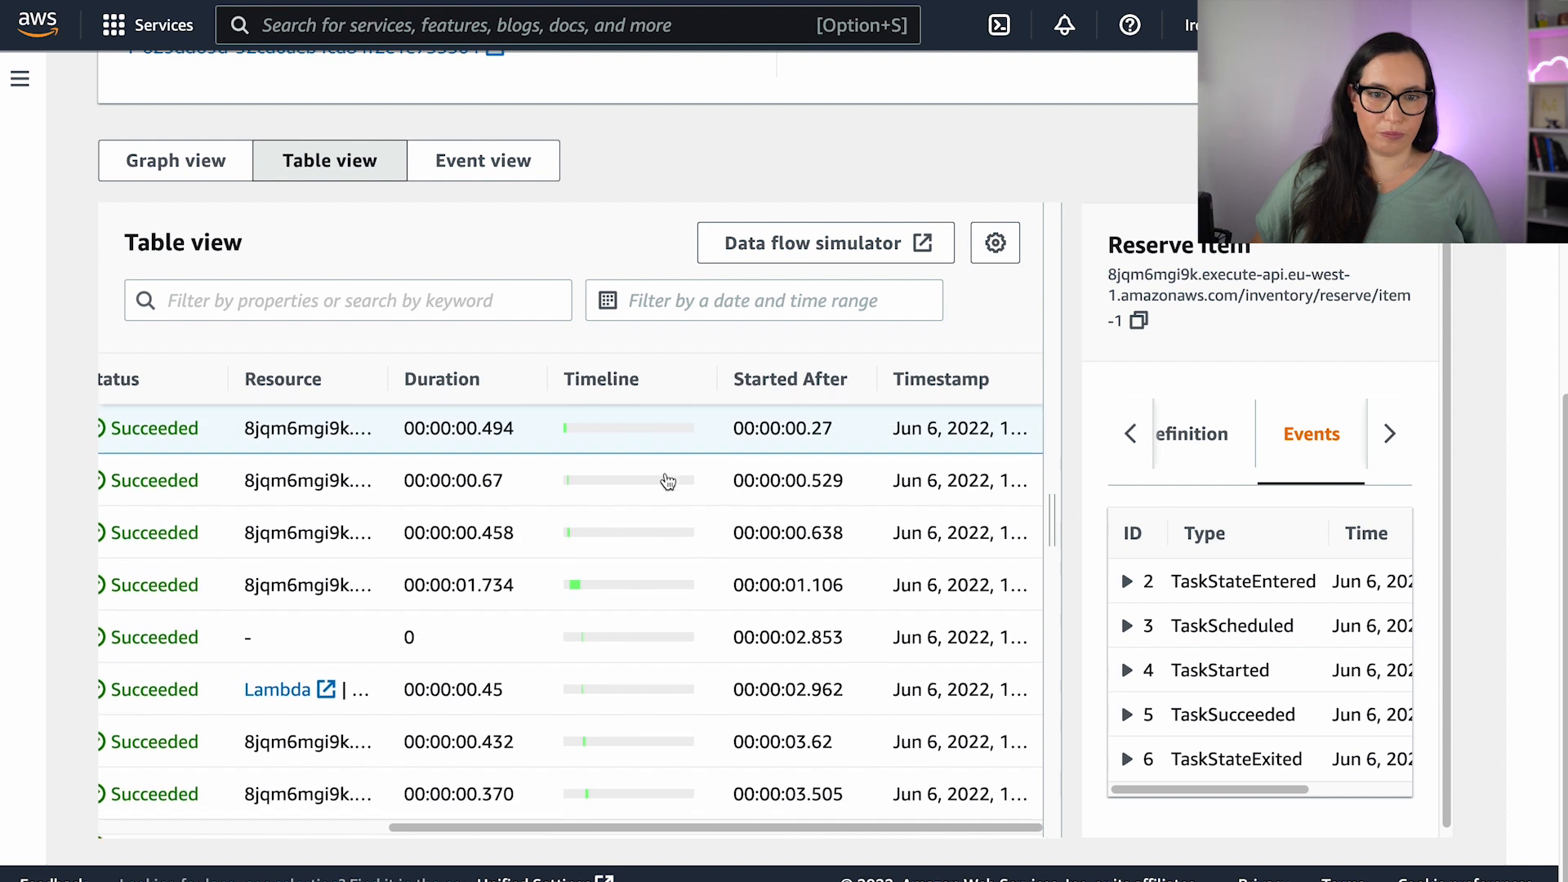
Browse the execution's 85-event history in Event view, including Start Delivery's DELIVERING response.
click(482, 160)
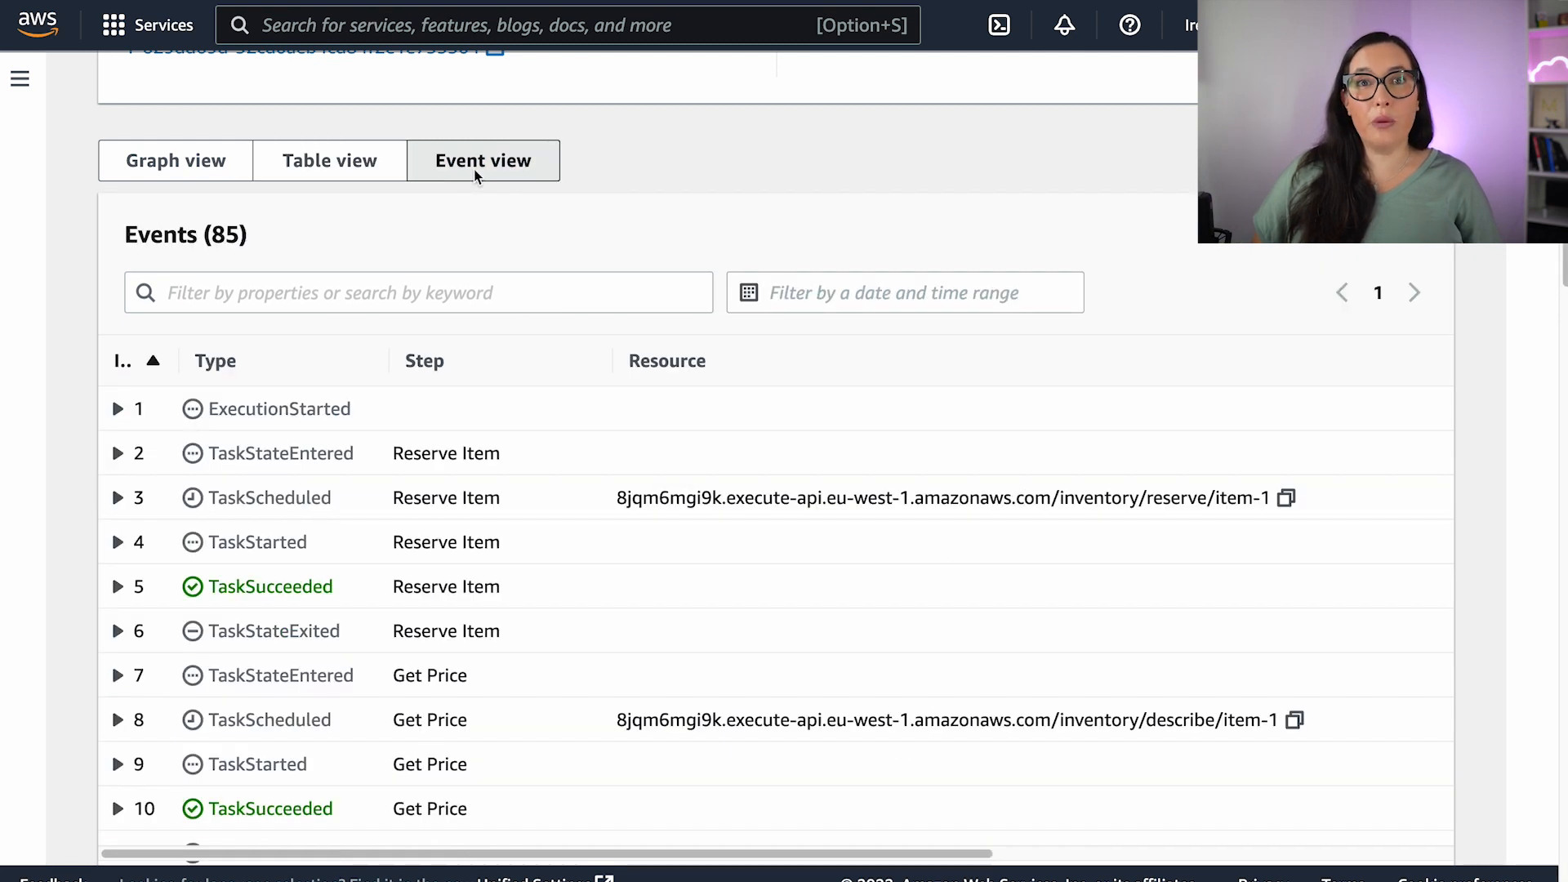
scroll(down, 3)
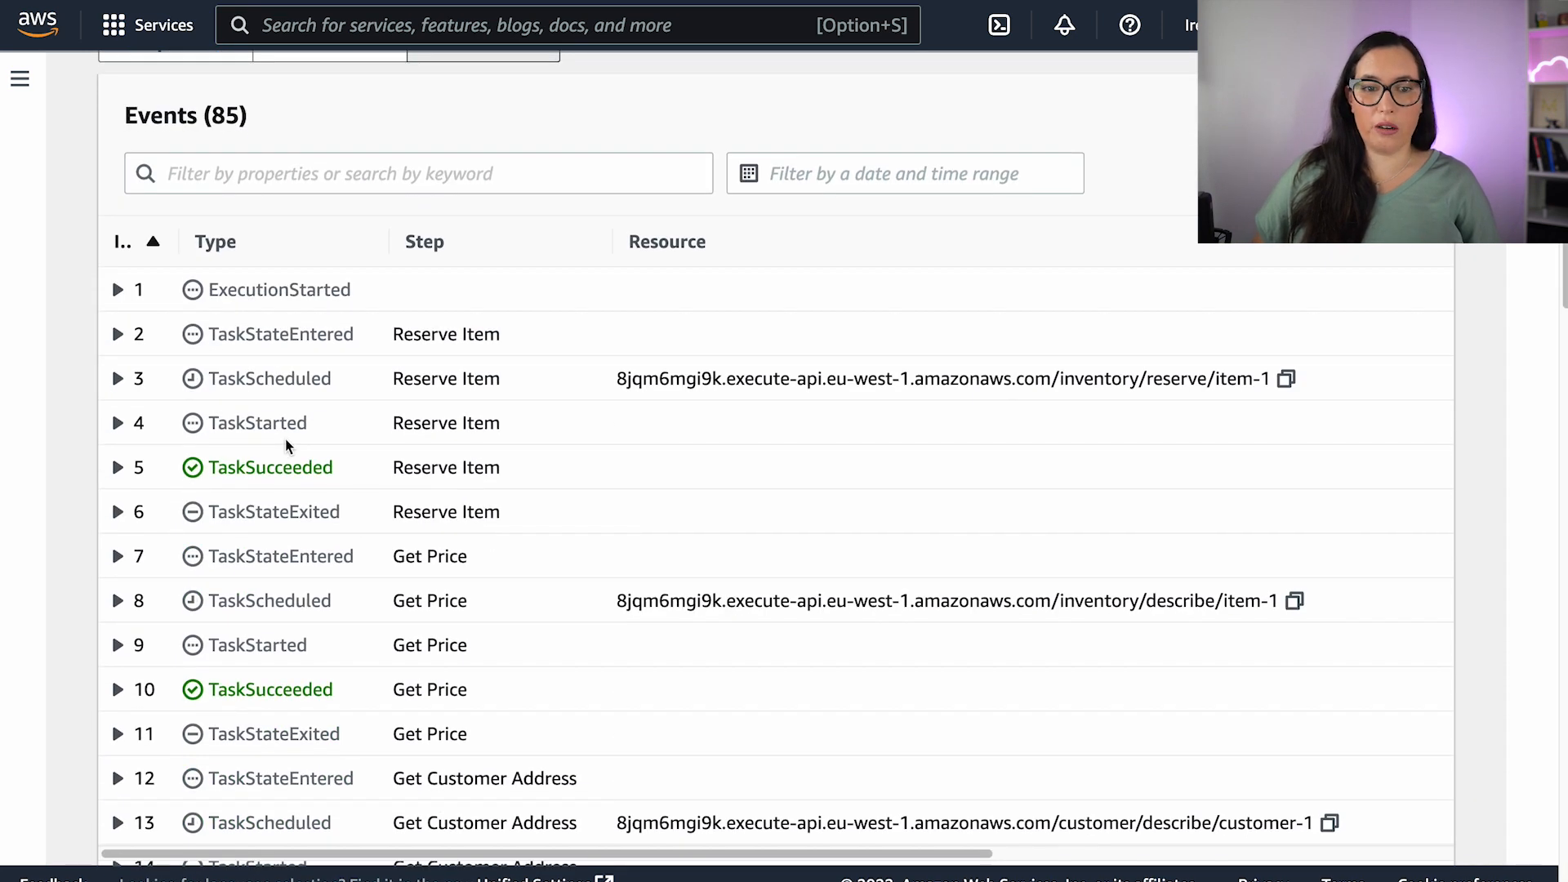
mouse_move(136, 291)
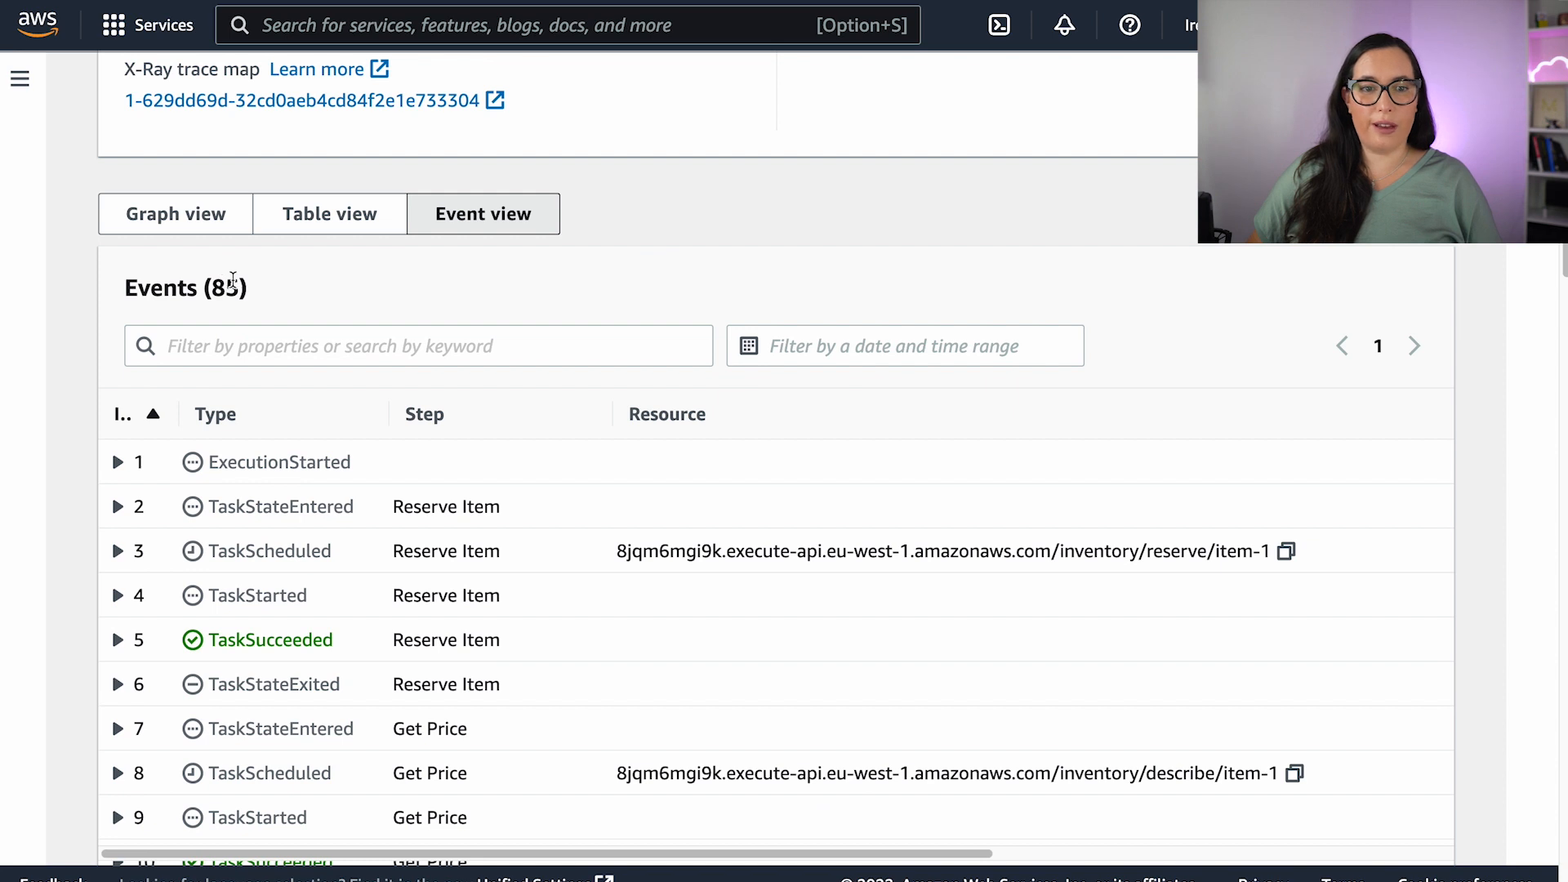
scroll(down, 3)
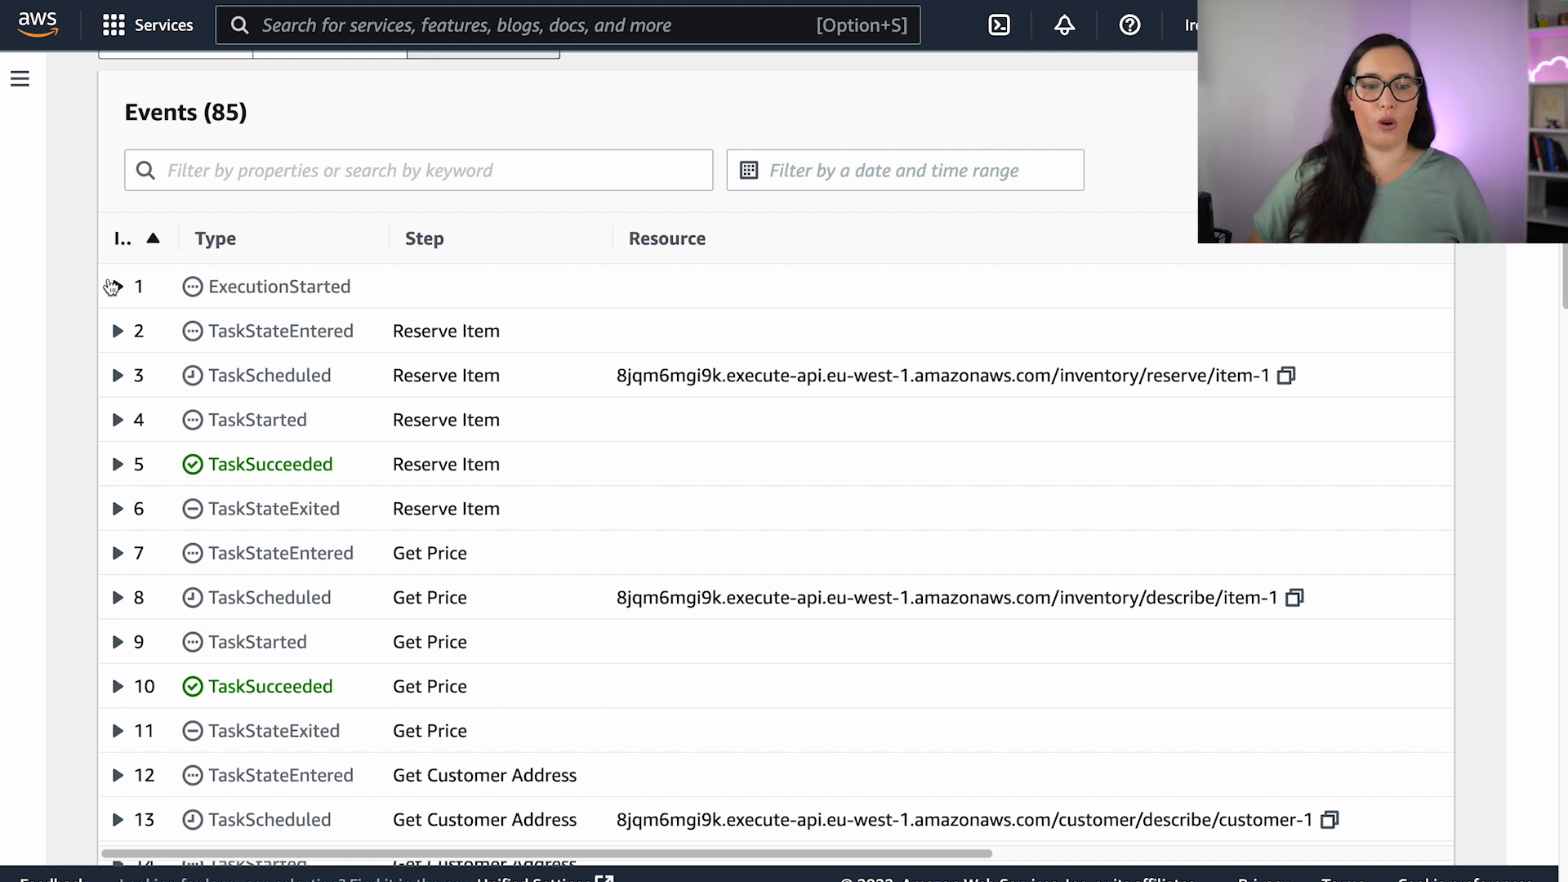
mouse_move(118, 332)
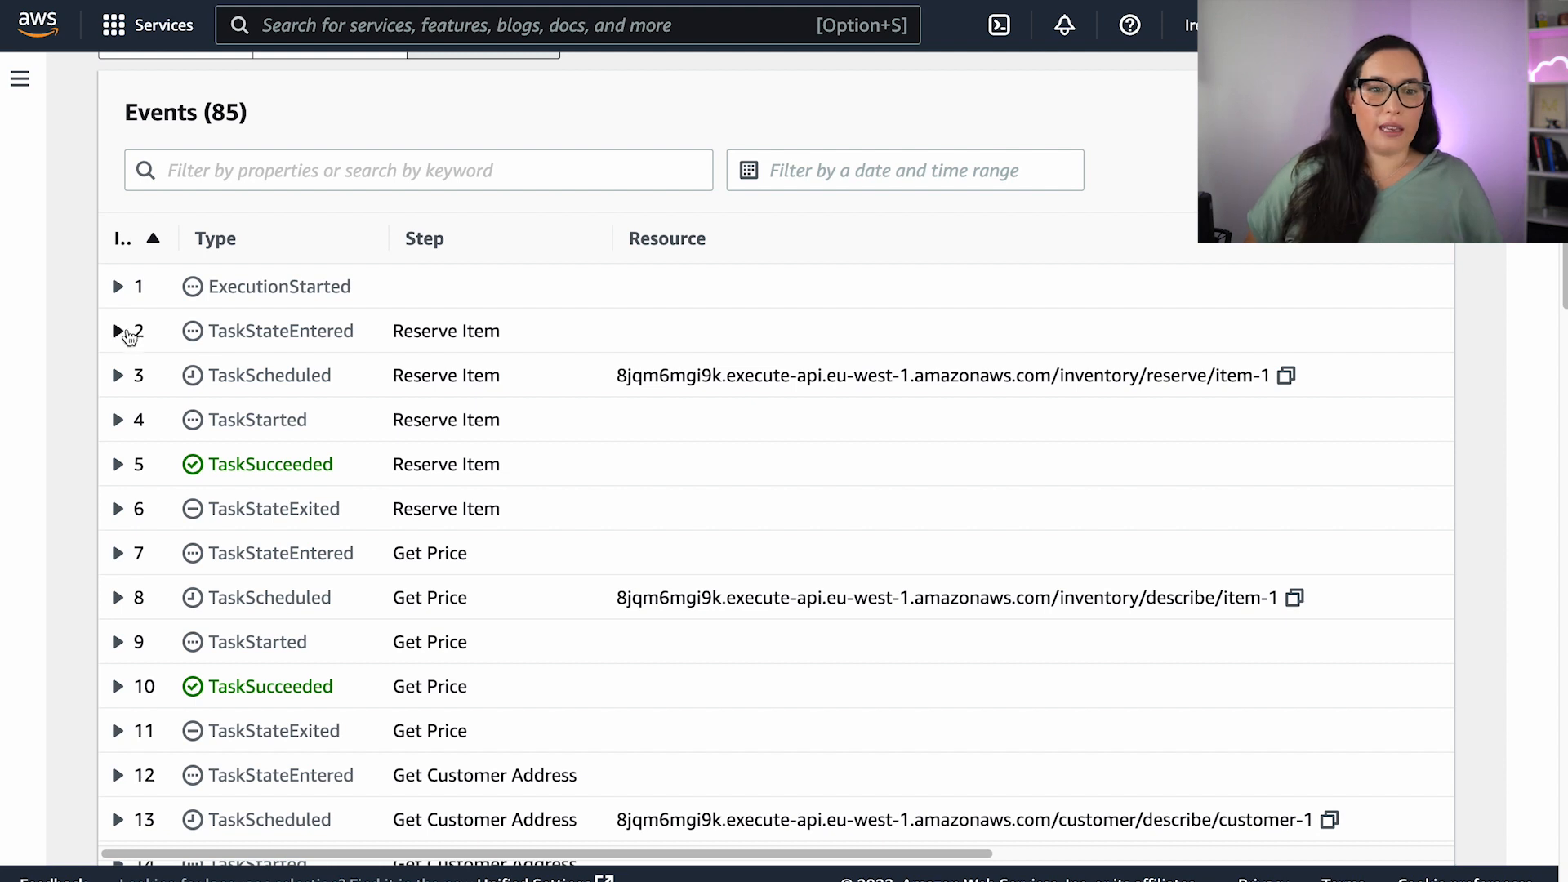
scroll(down, 3)
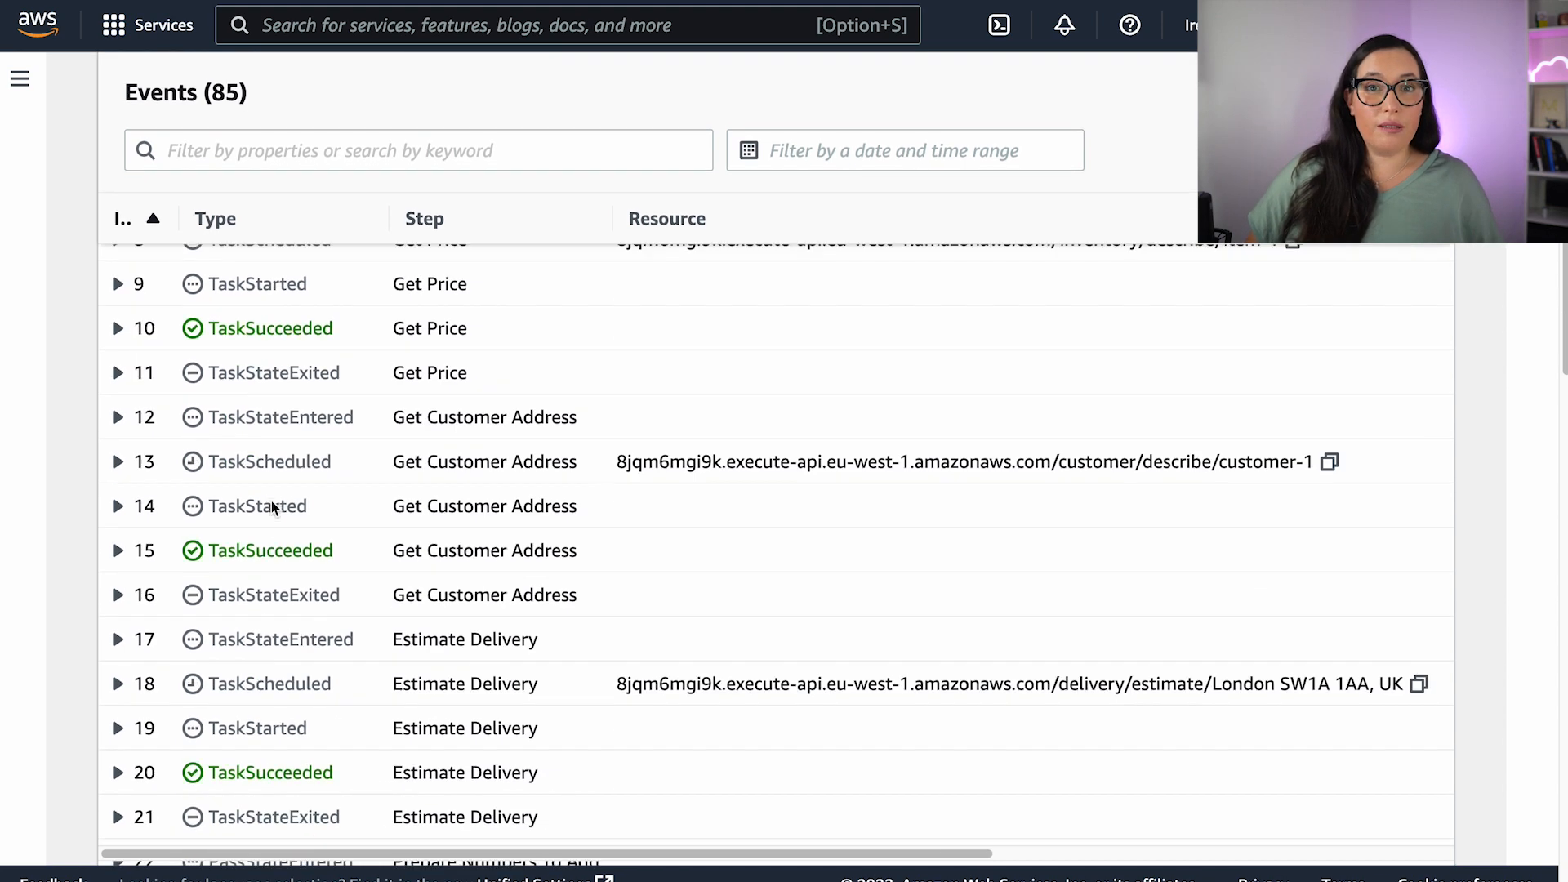
scroll(down, 3)
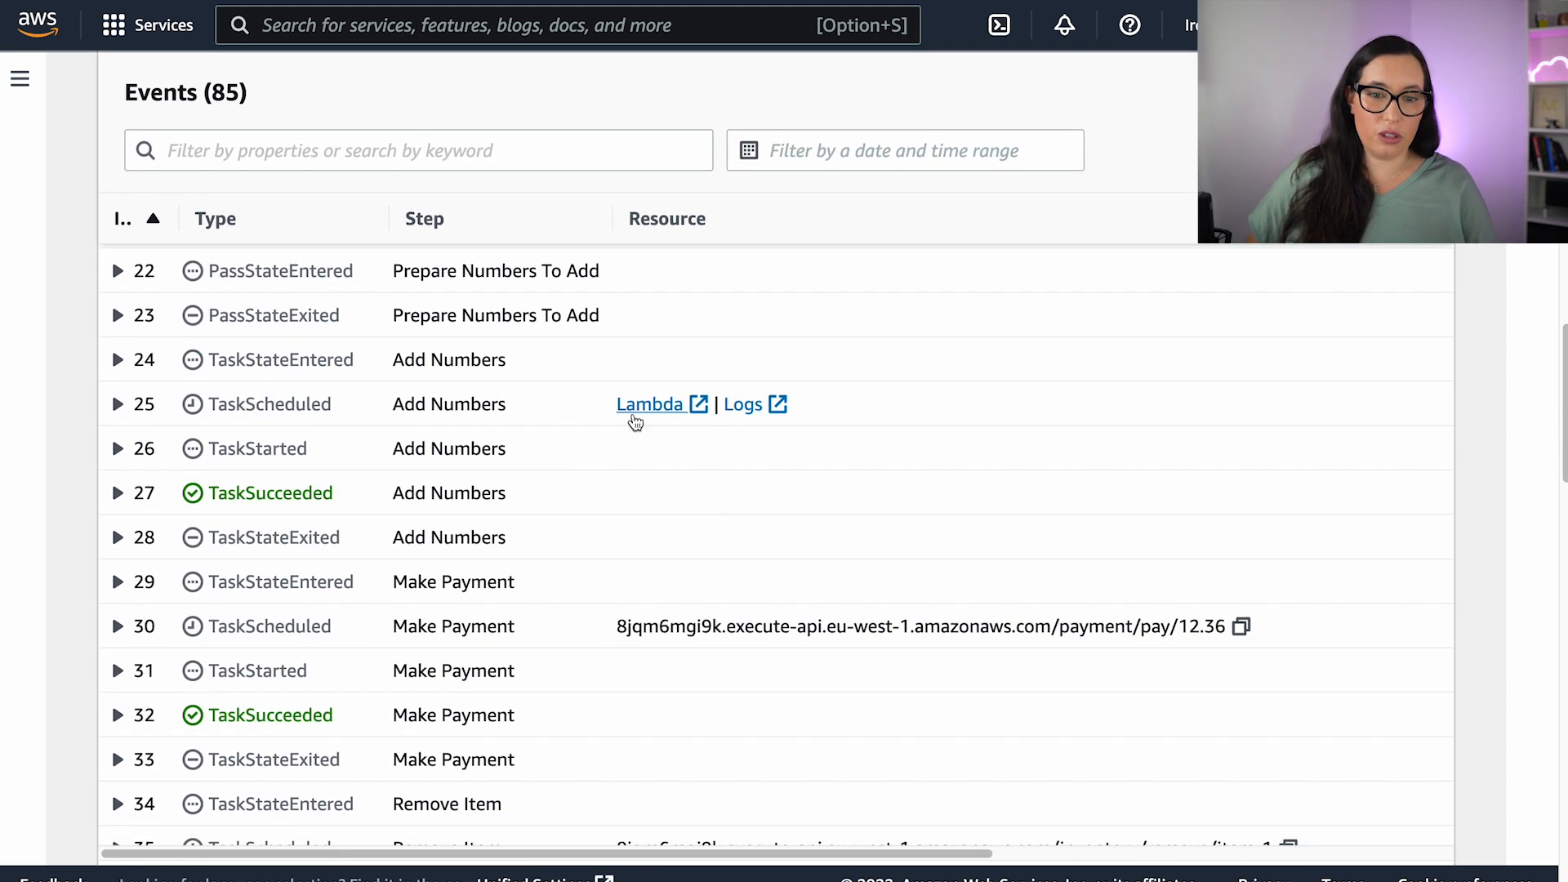
scroll(down, 3)
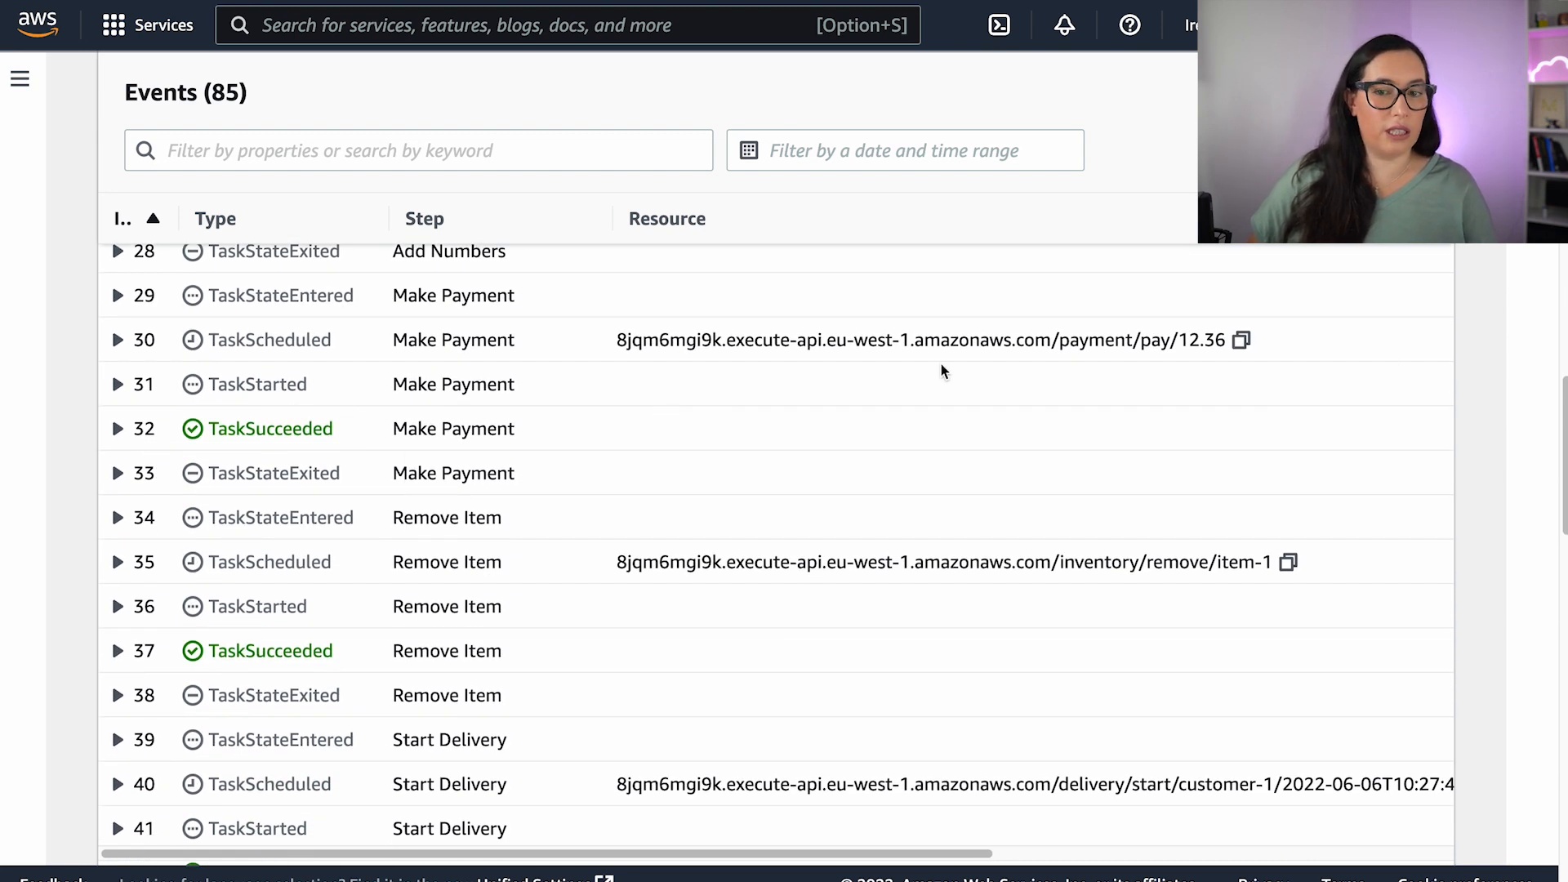
Highlight the Make Payment request URL and continue through the remaining events.
double_click(919, 339)
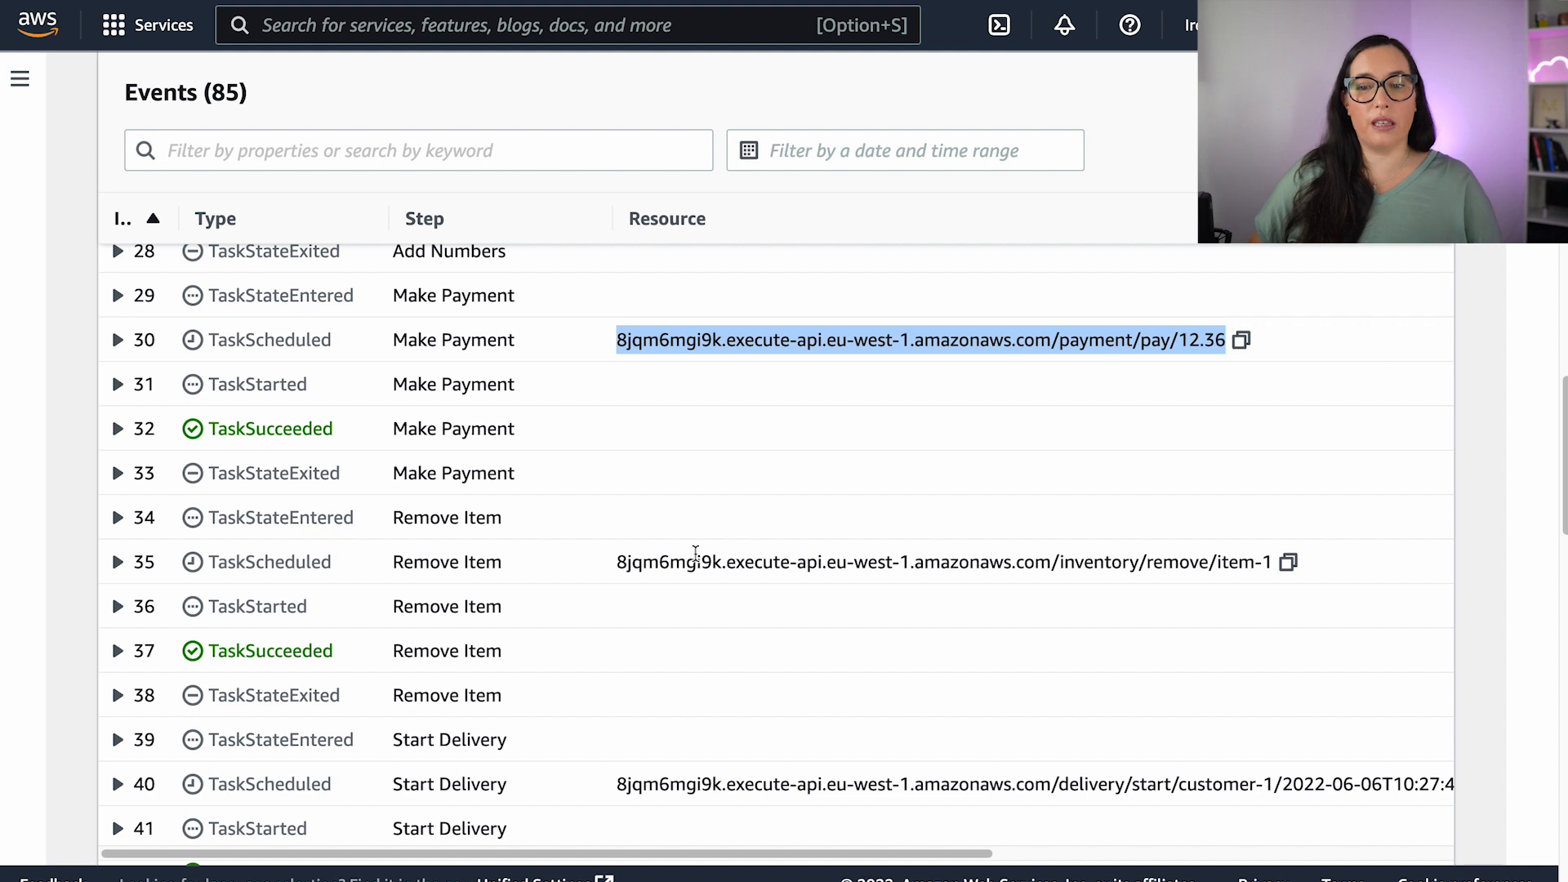
scroll(down, 3)
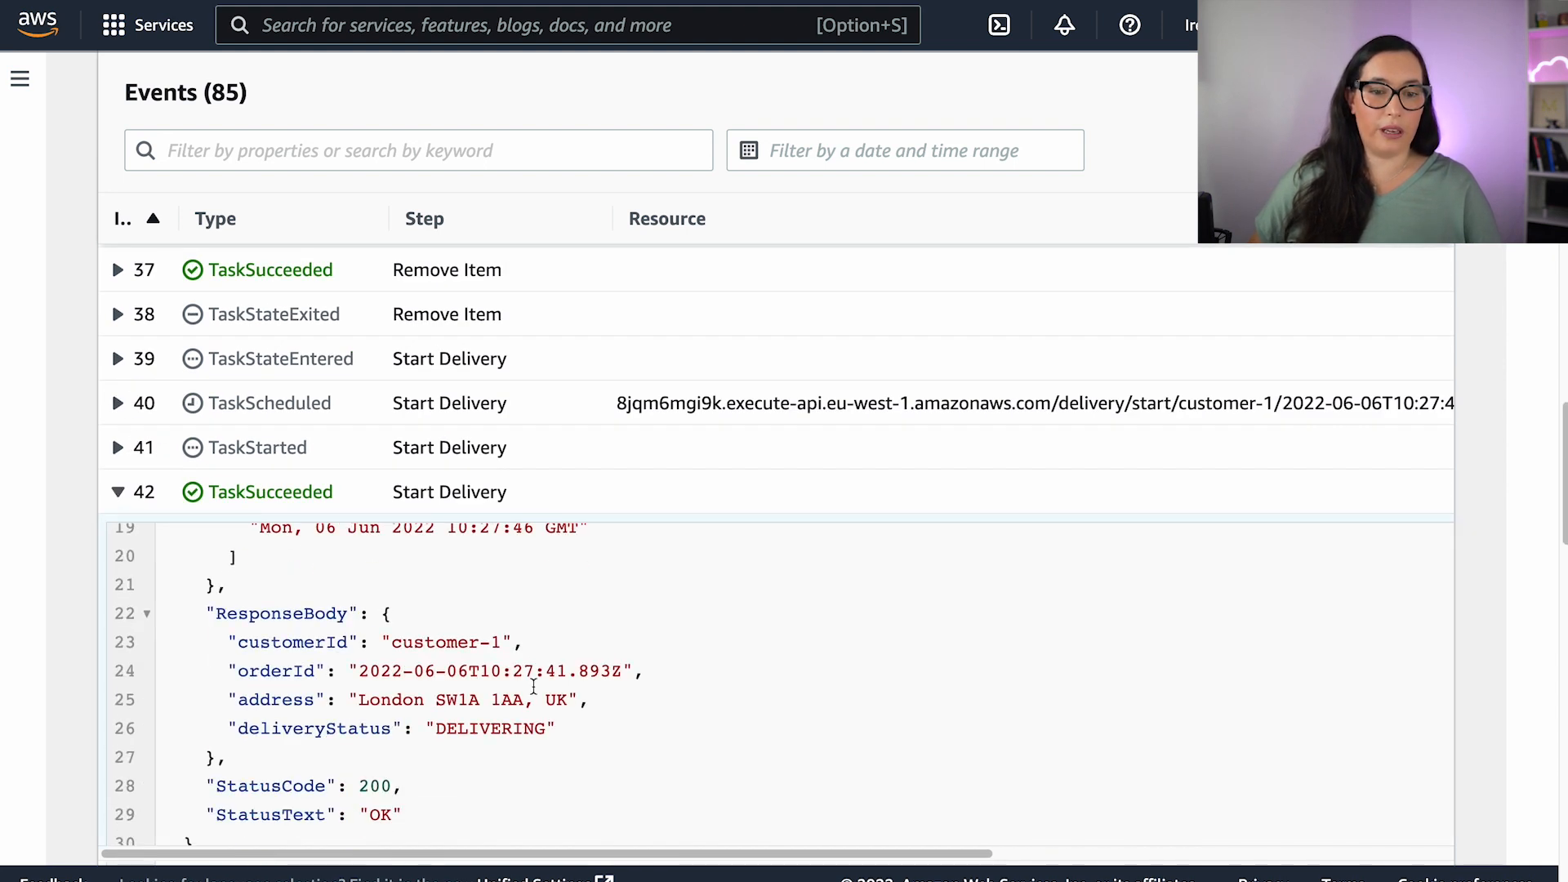
scroll(down, 3)
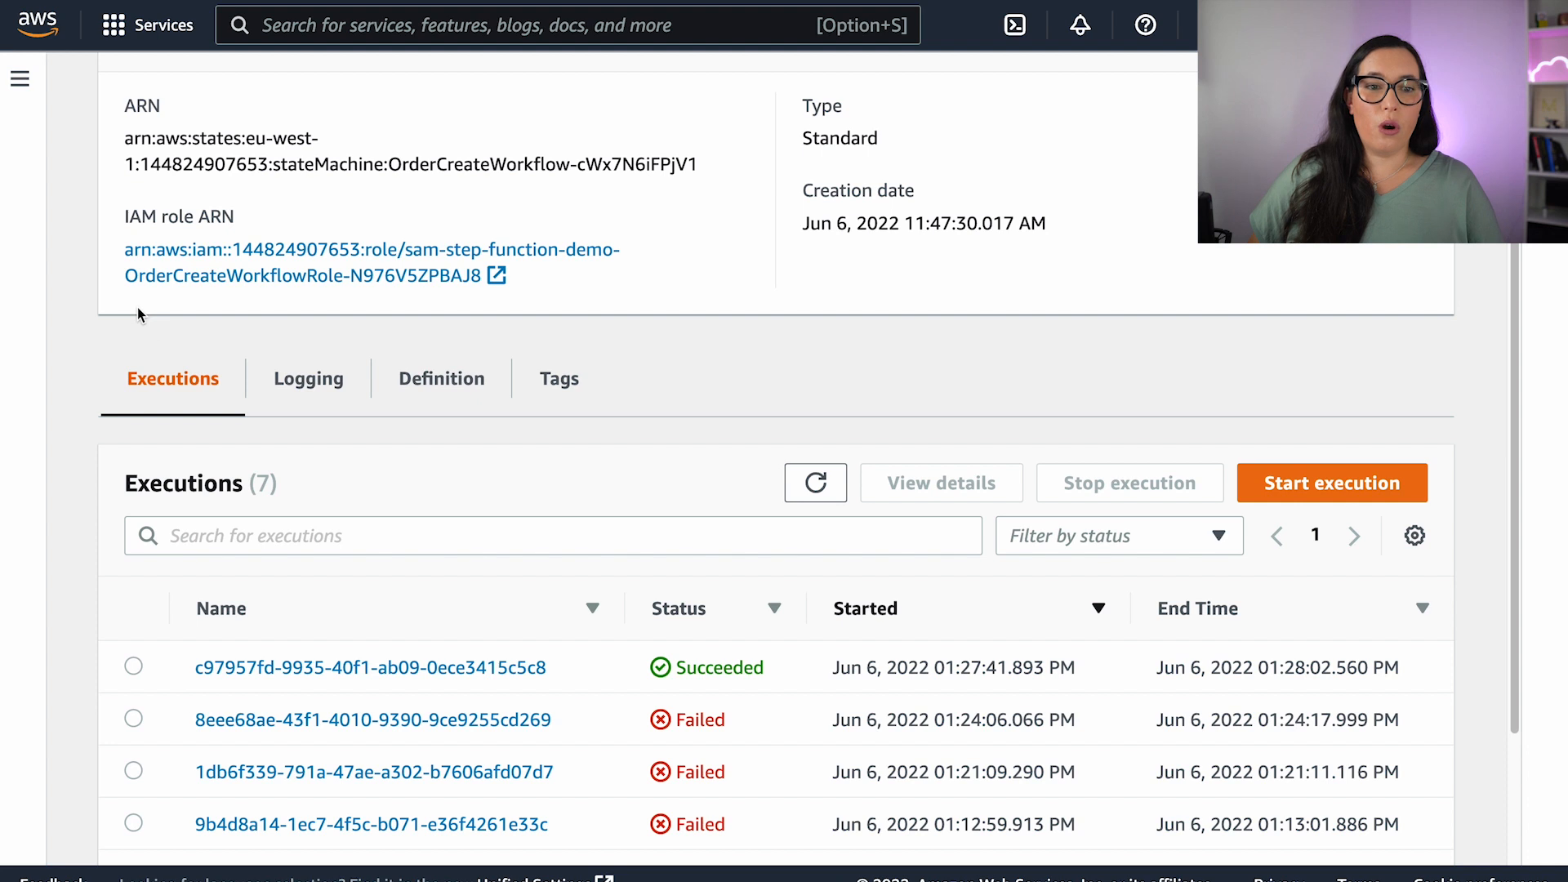
Open failed execution 1db6f339… and zoom into its workflow graph.
scroll(down, 3)
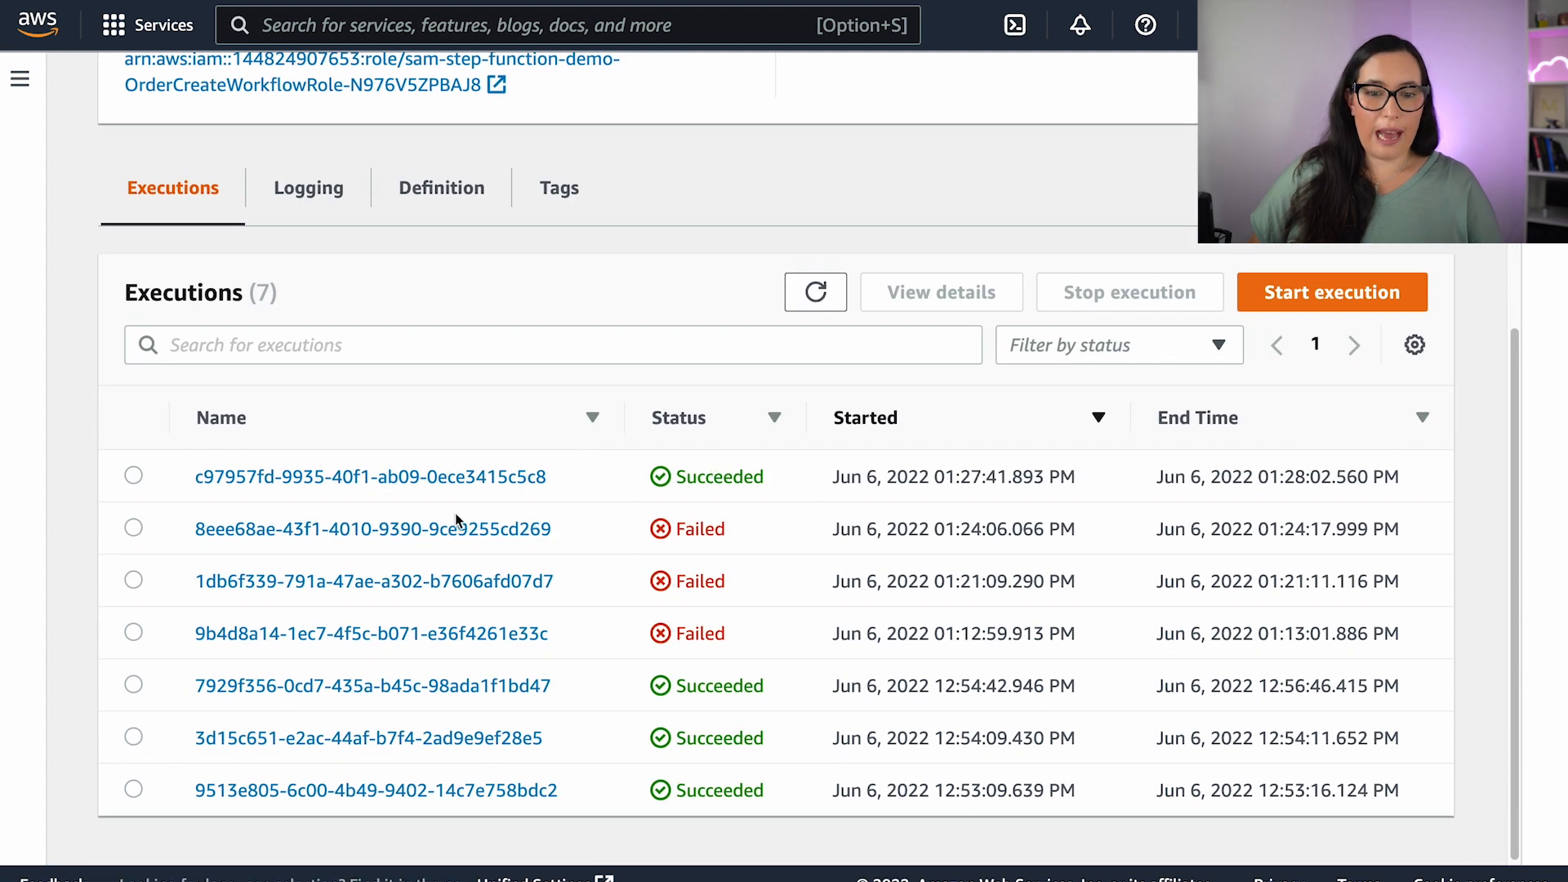
click(372, 581)
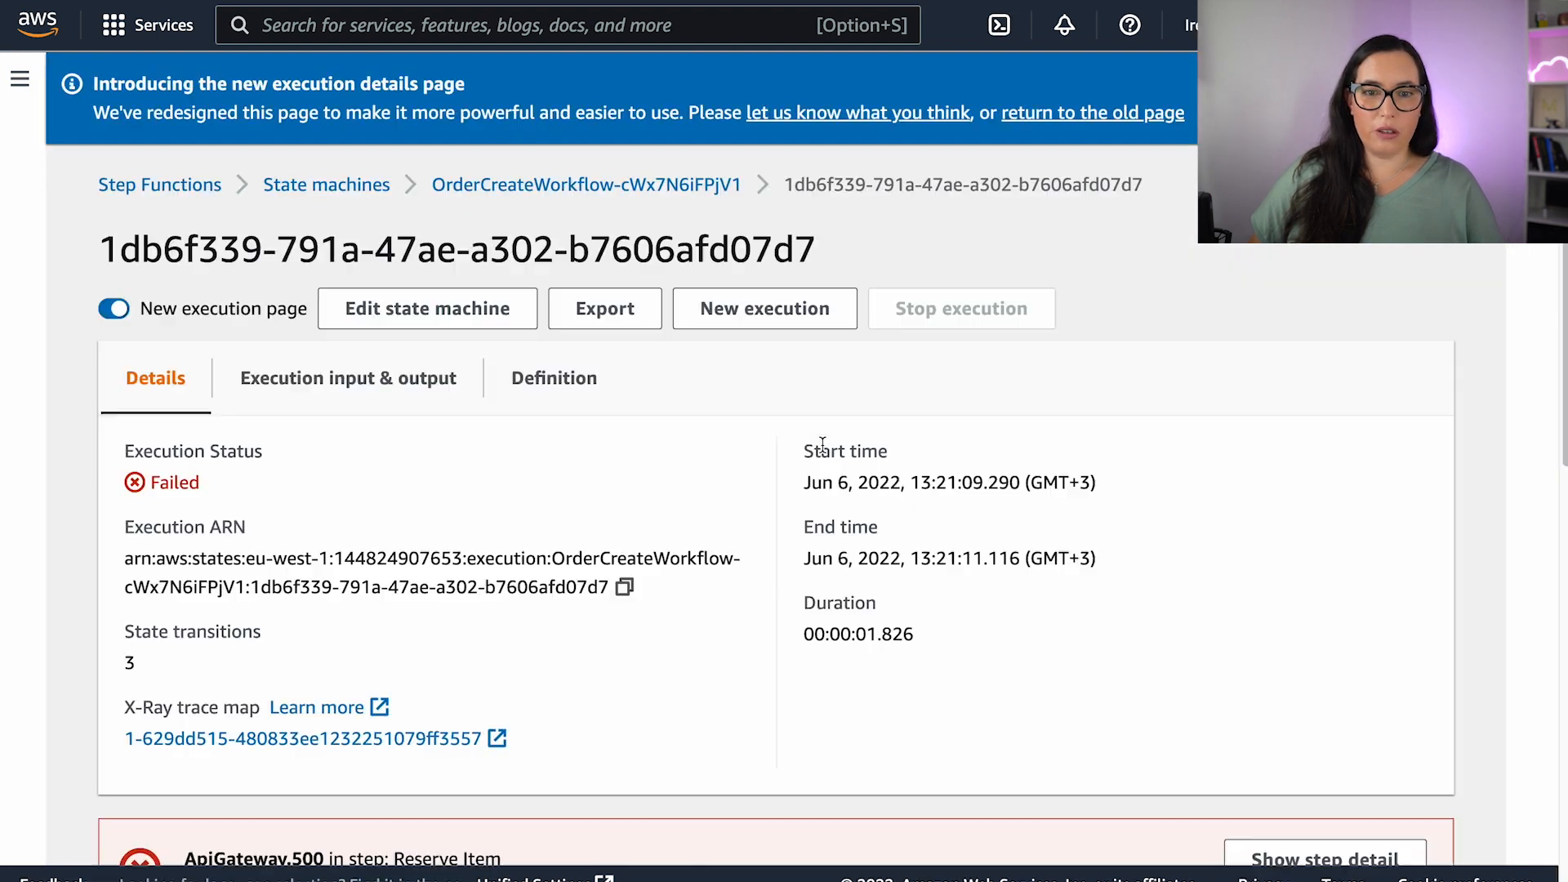
scroll(down, 3)
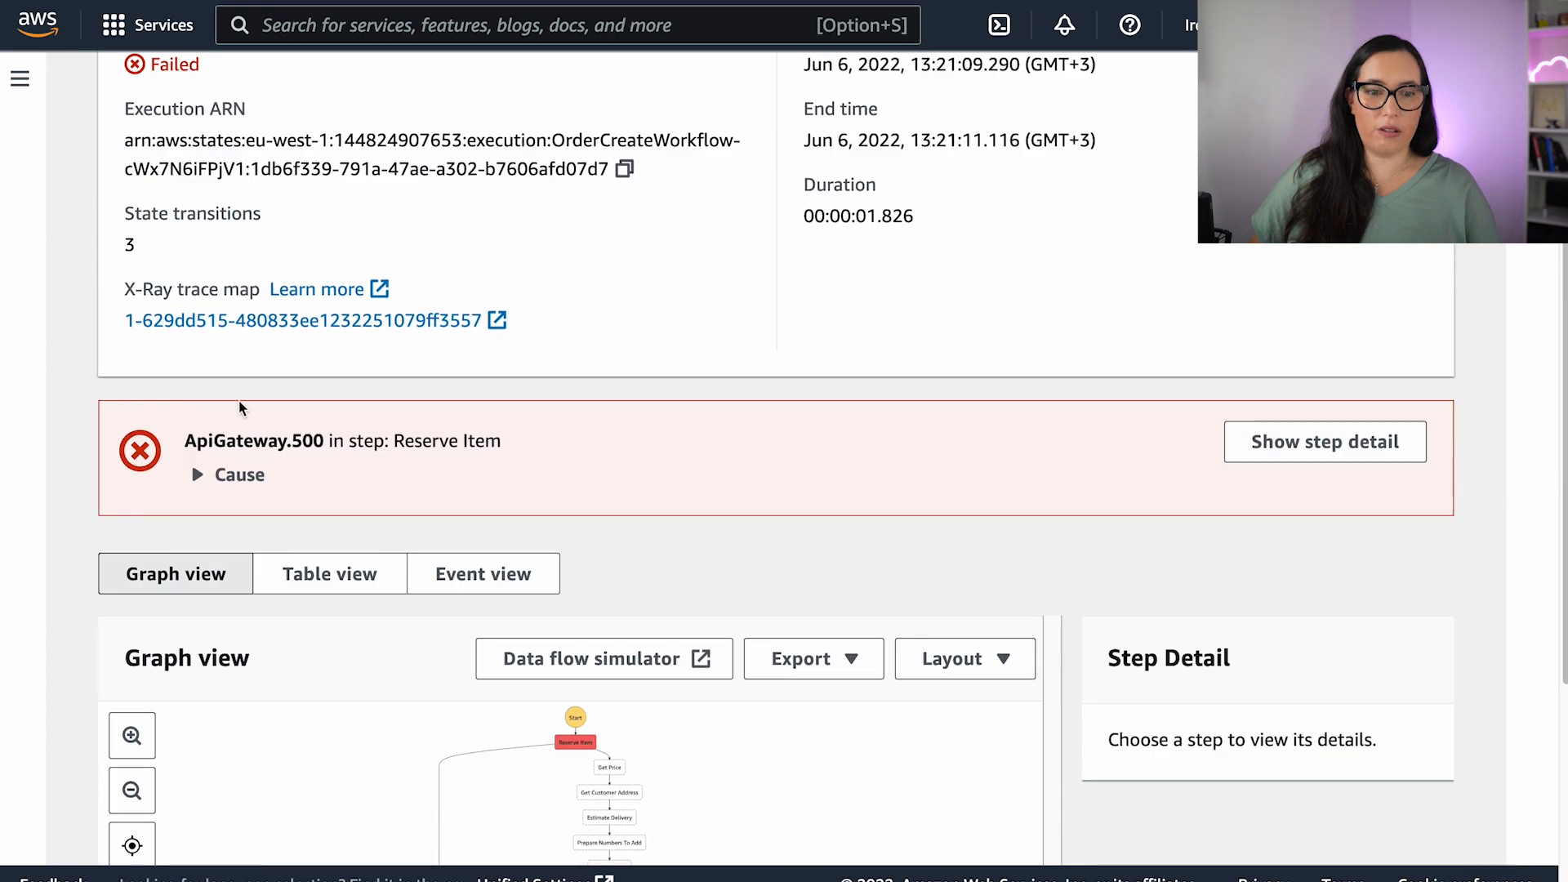
mouse_move(583, 644)
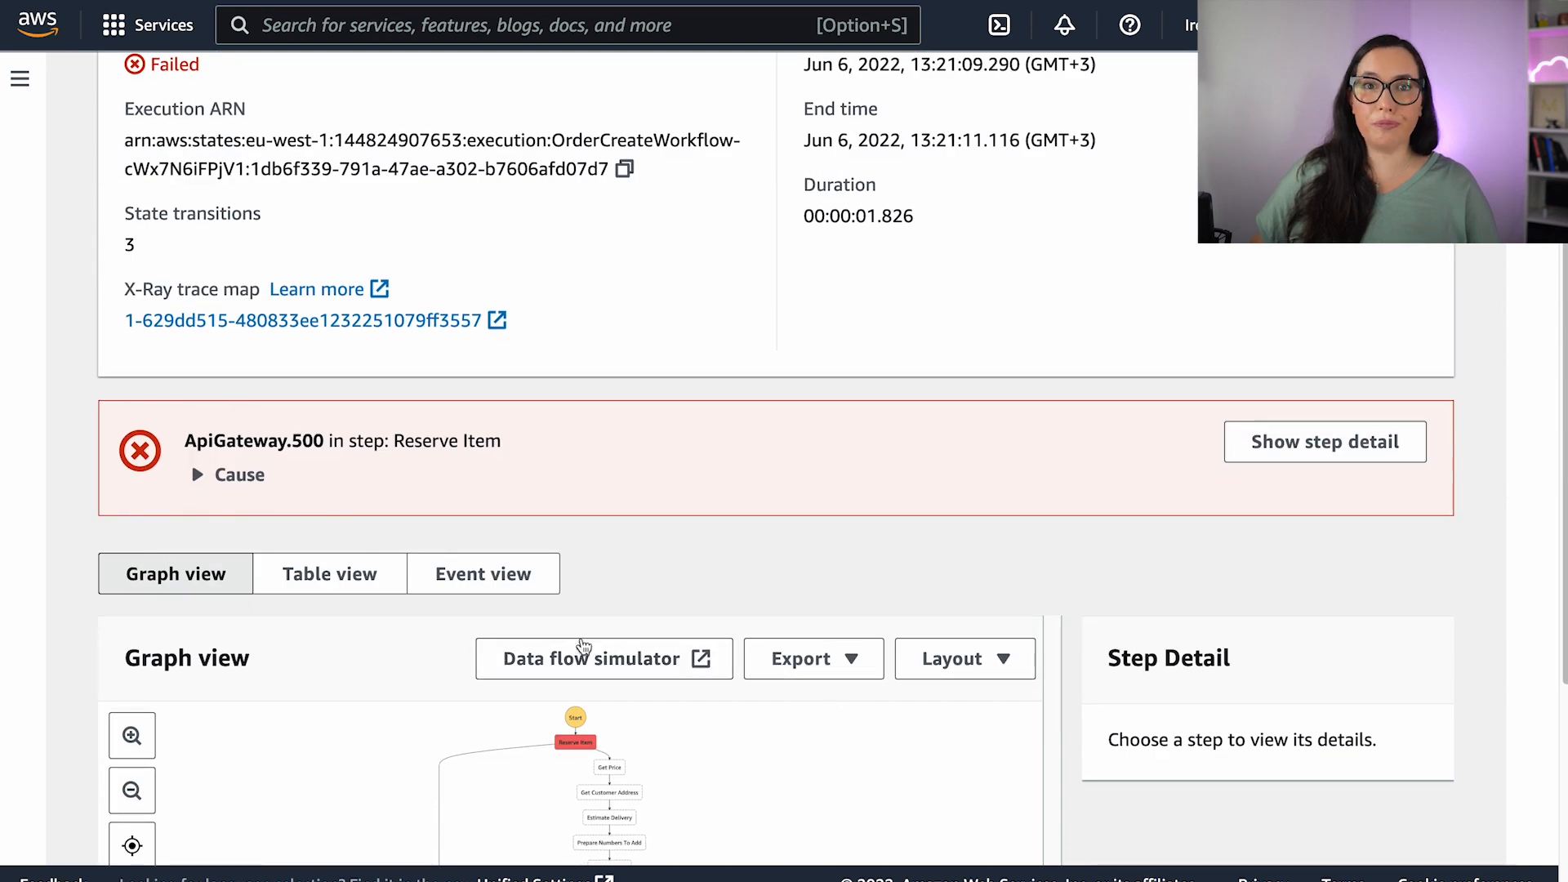
scroll(down, 3)
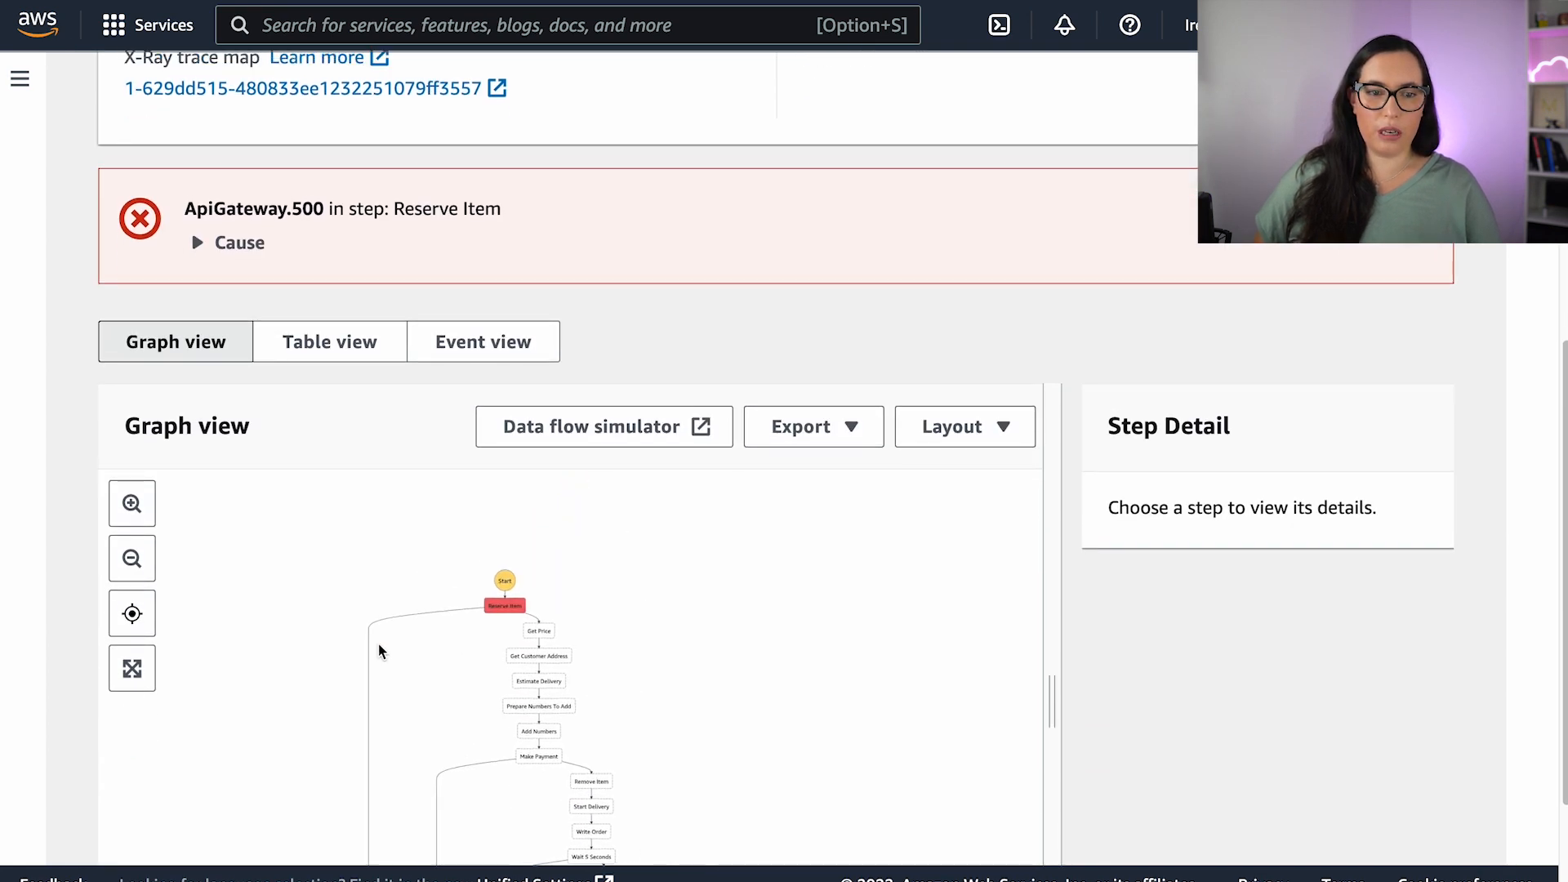
click(130, 502)
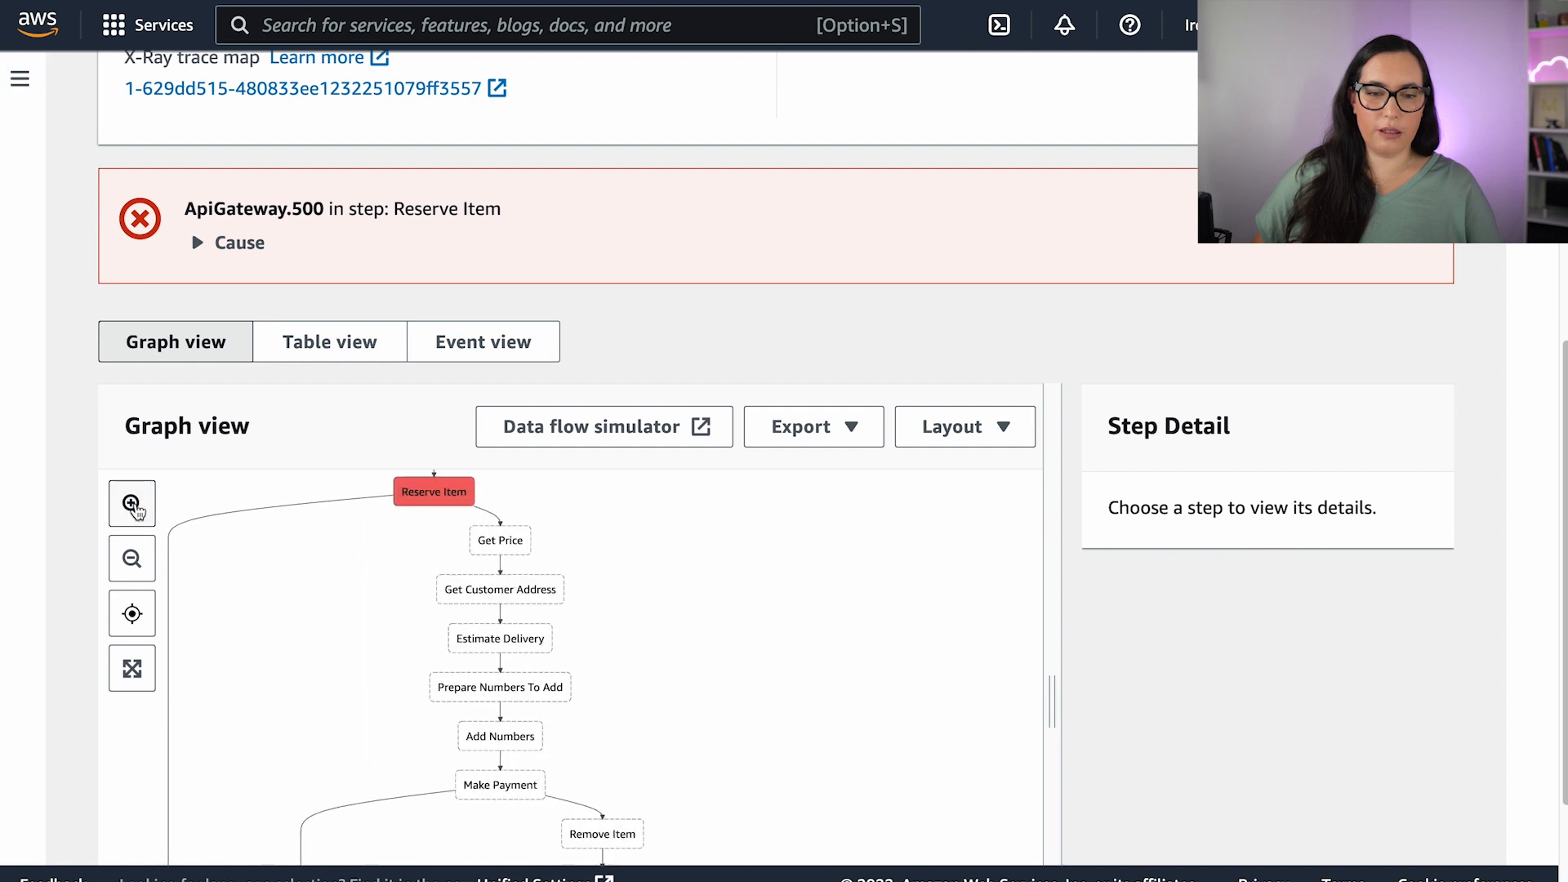
click(131, 503)
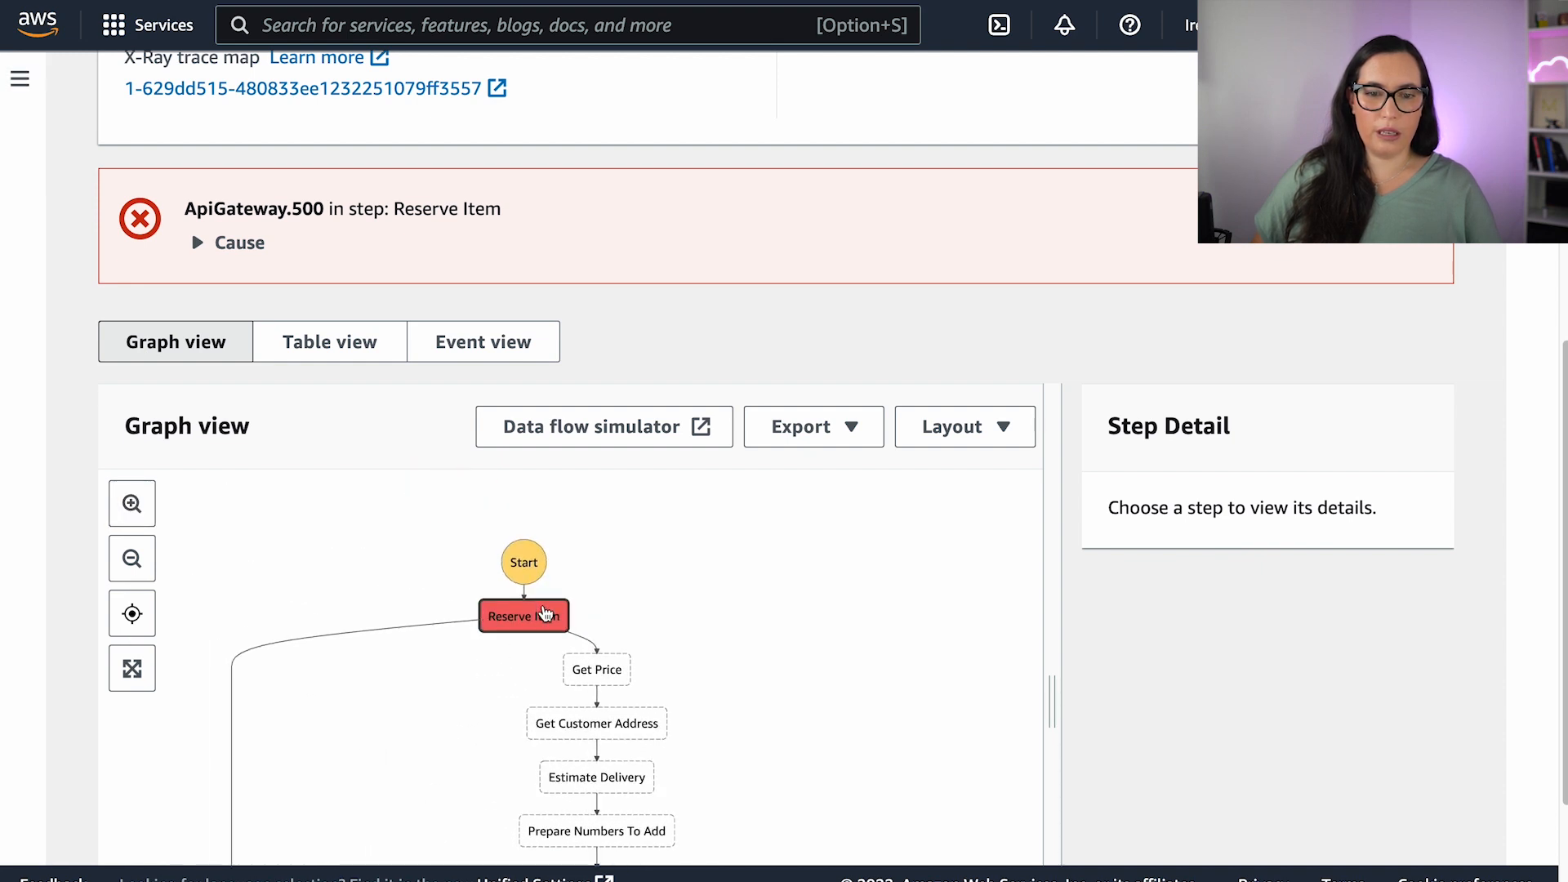
Select the red Reserve Item node and review its input, parameters and empty task result.
click(523, 616)
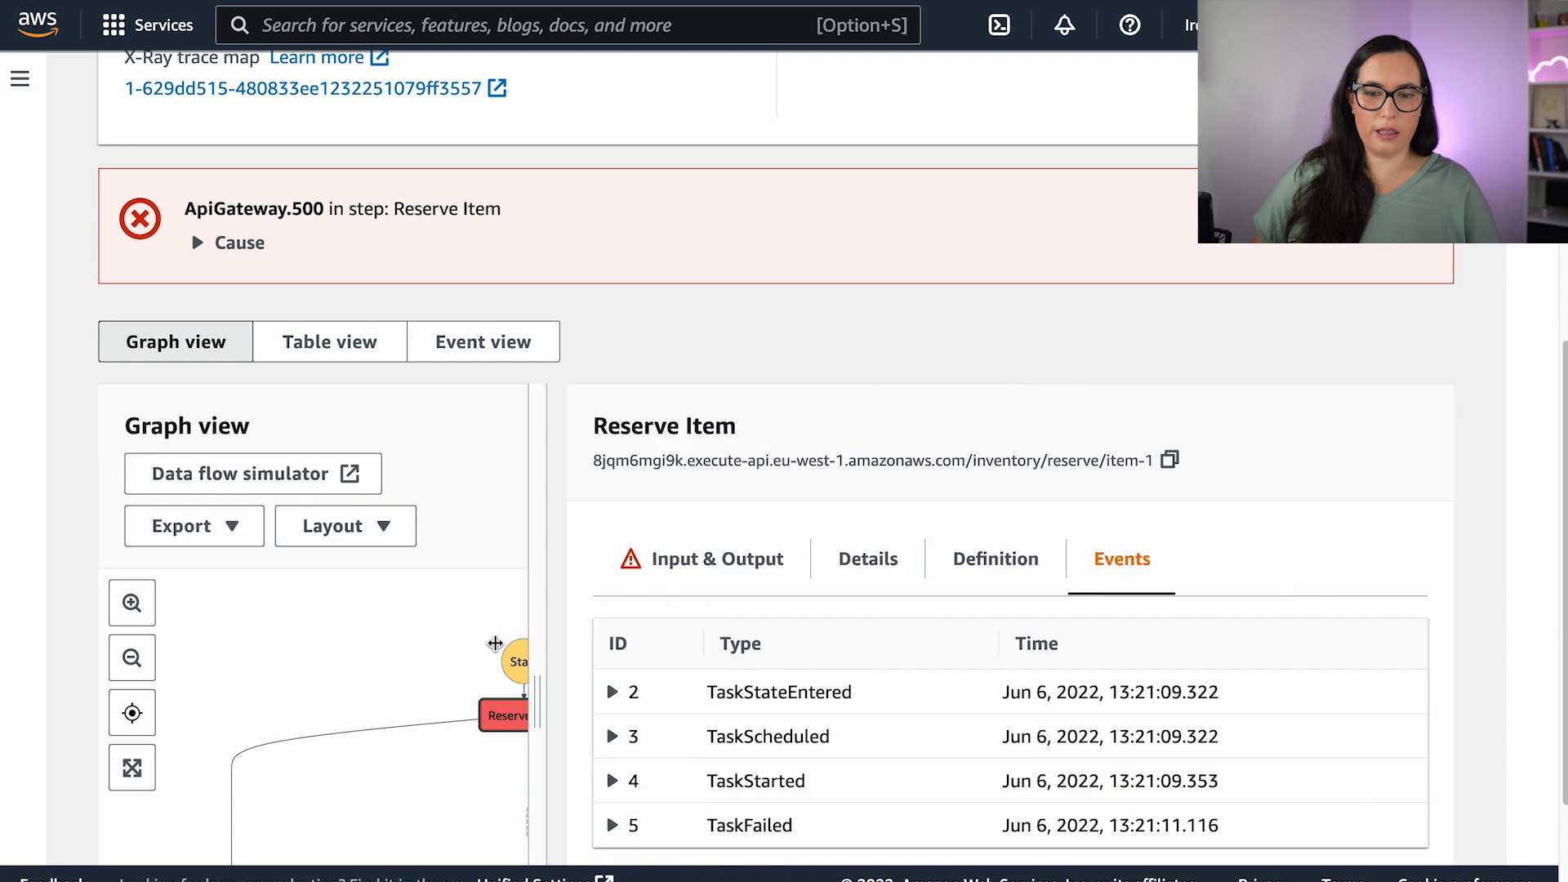
click(716, 559)
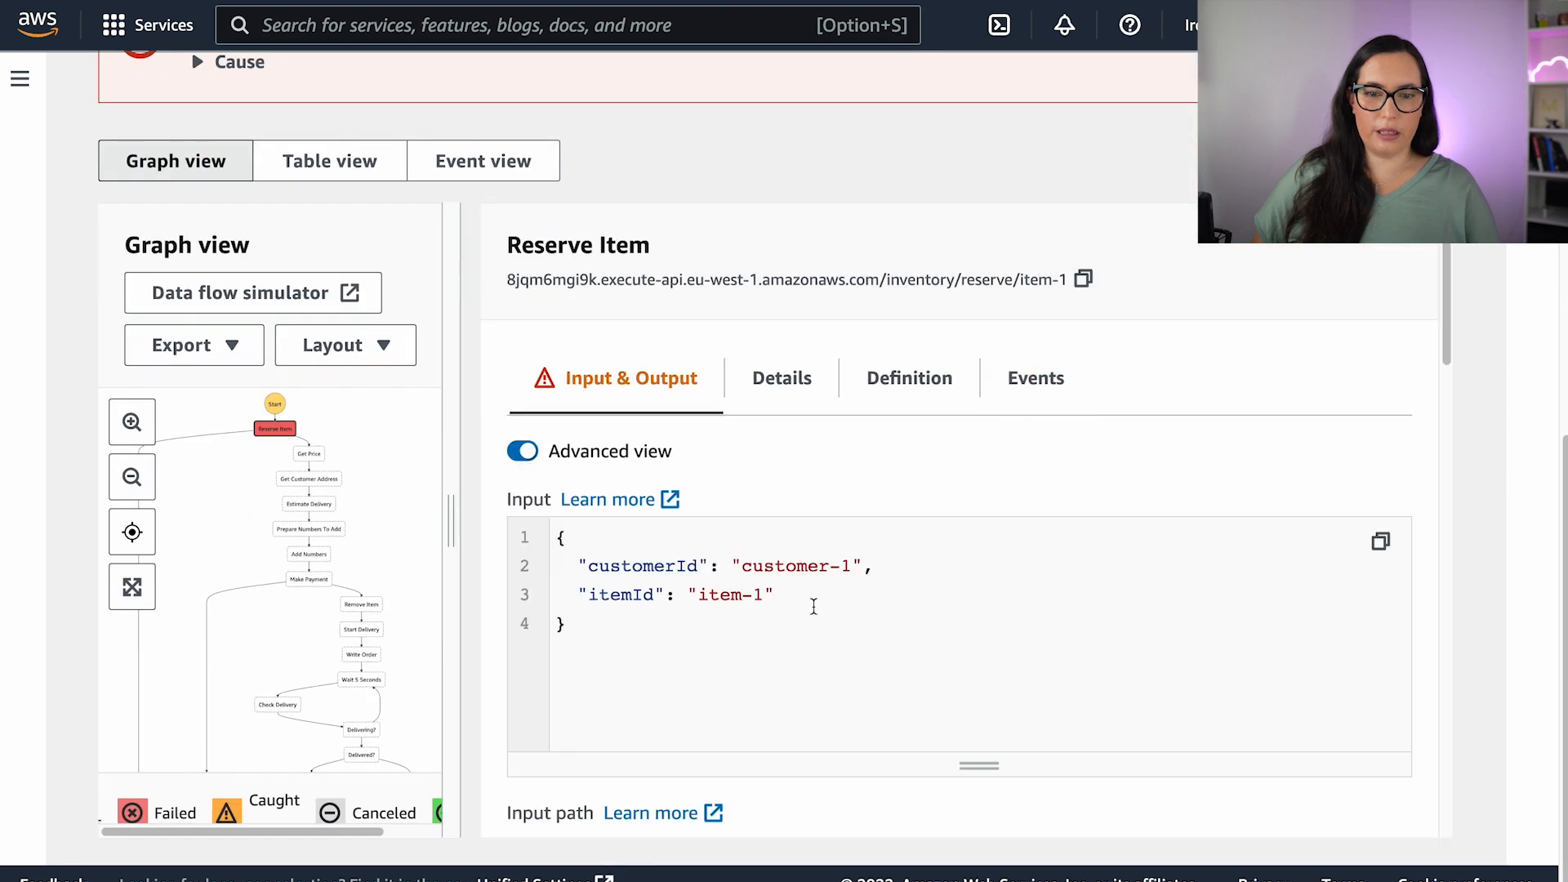
scroll(down, 3)
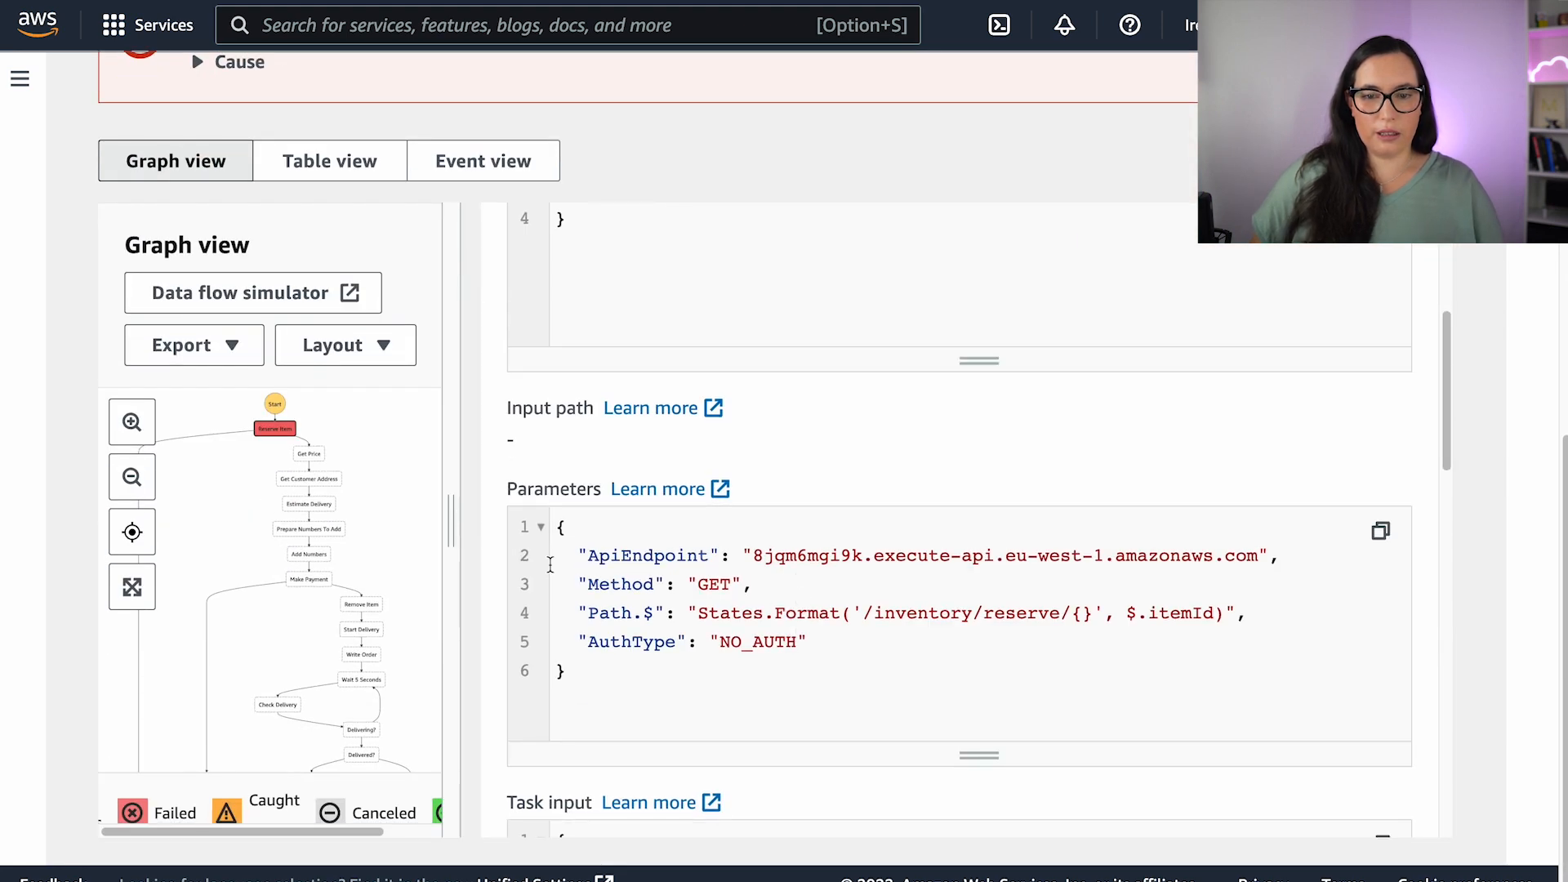
scroll(down, 3)
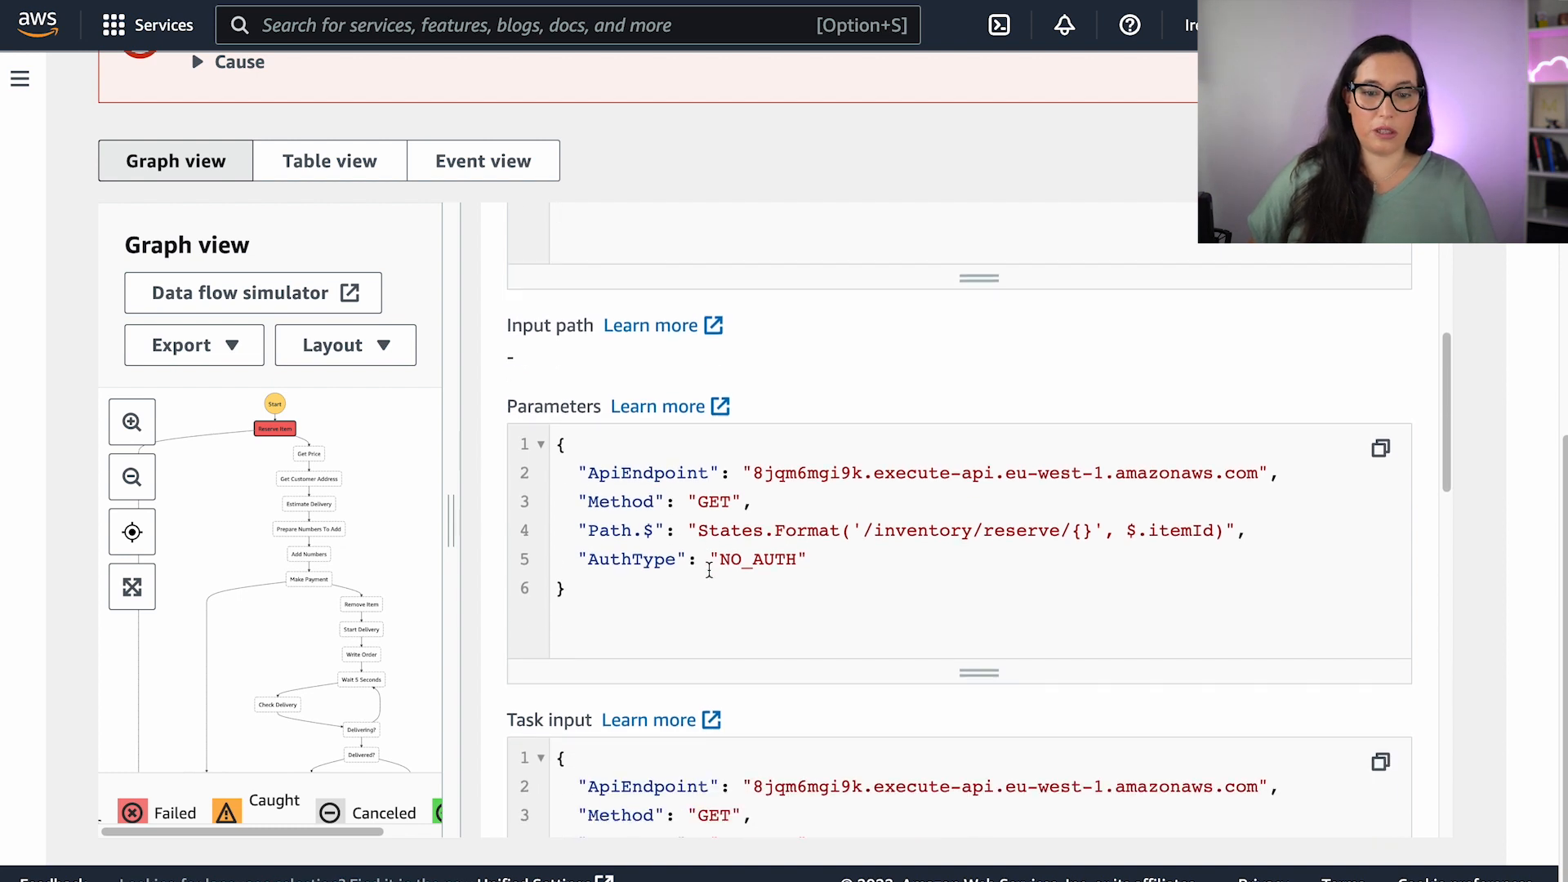
scroll(down, 3)
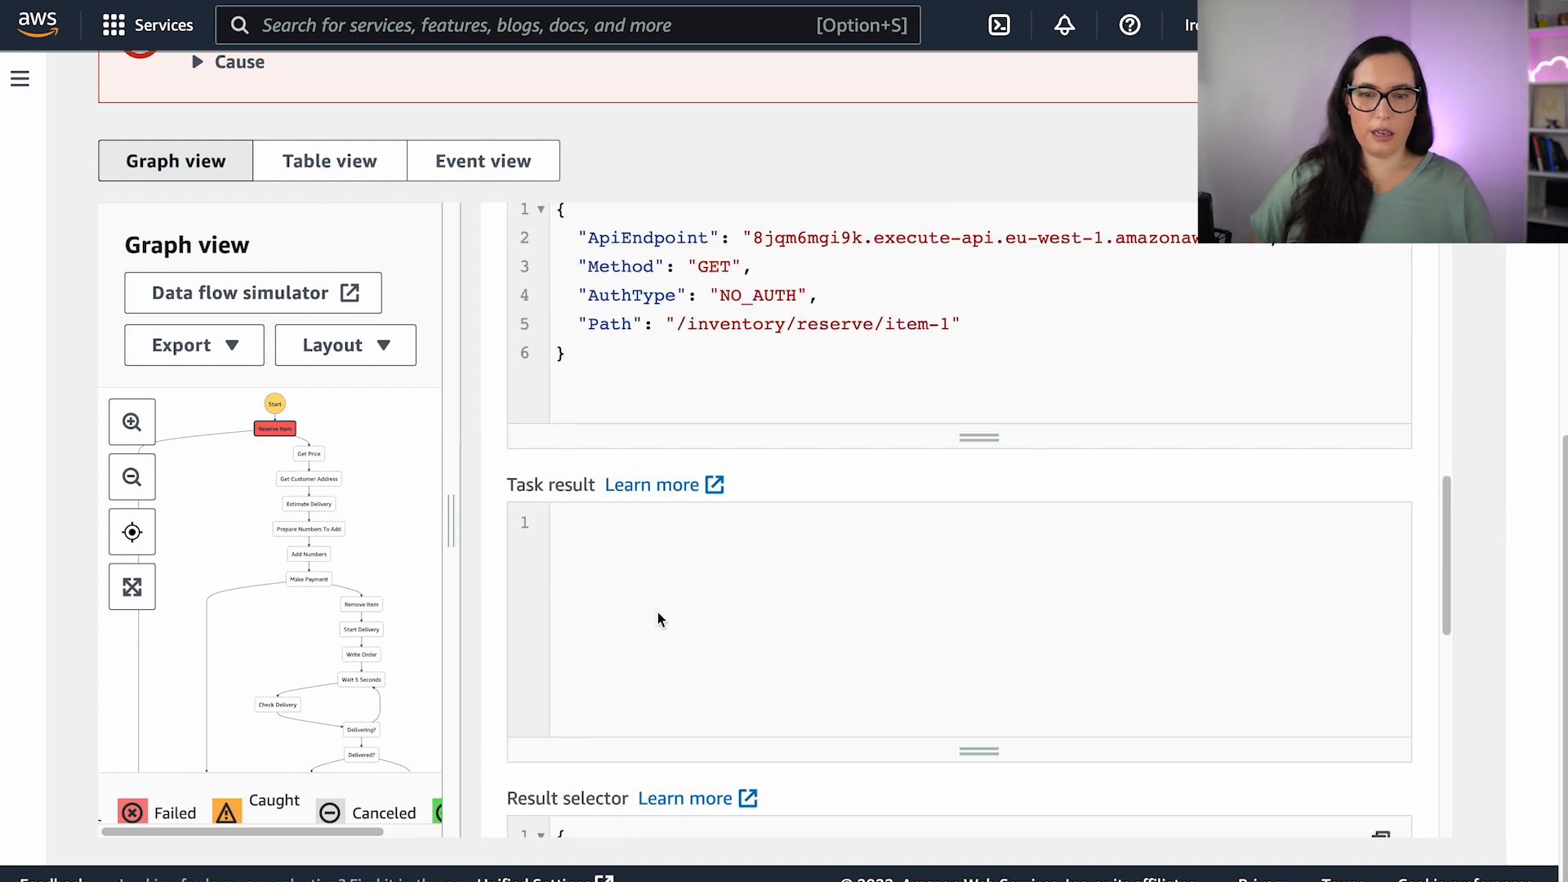
scroll(down, 3)
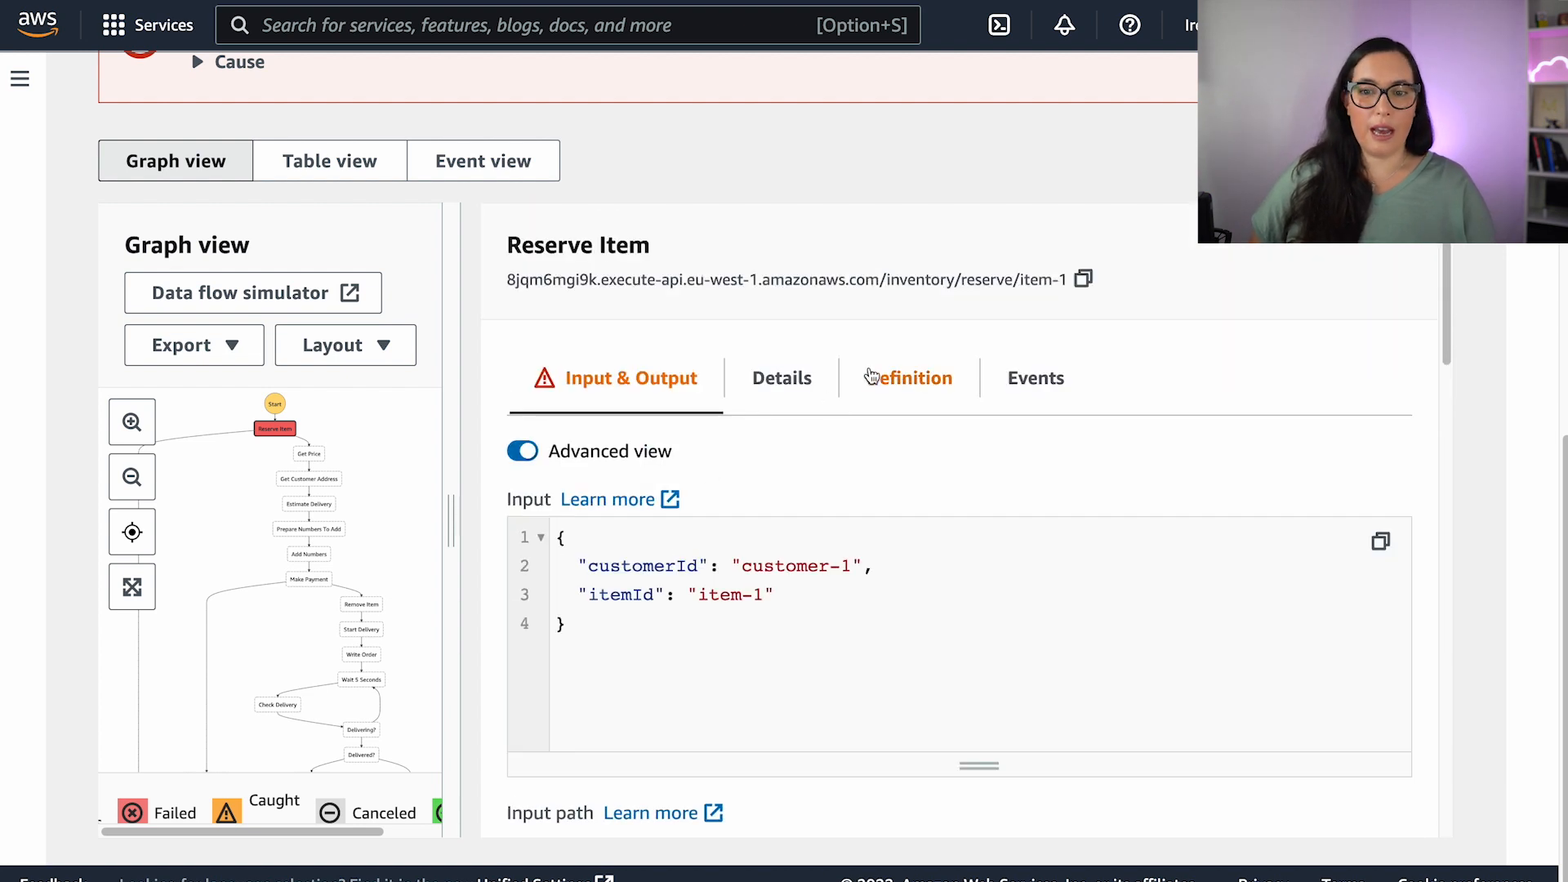
Inspect Reserve Item's TaskFailed event showing the ApiGateway.500 Internal Server Error in both views.
click(1036, 377)
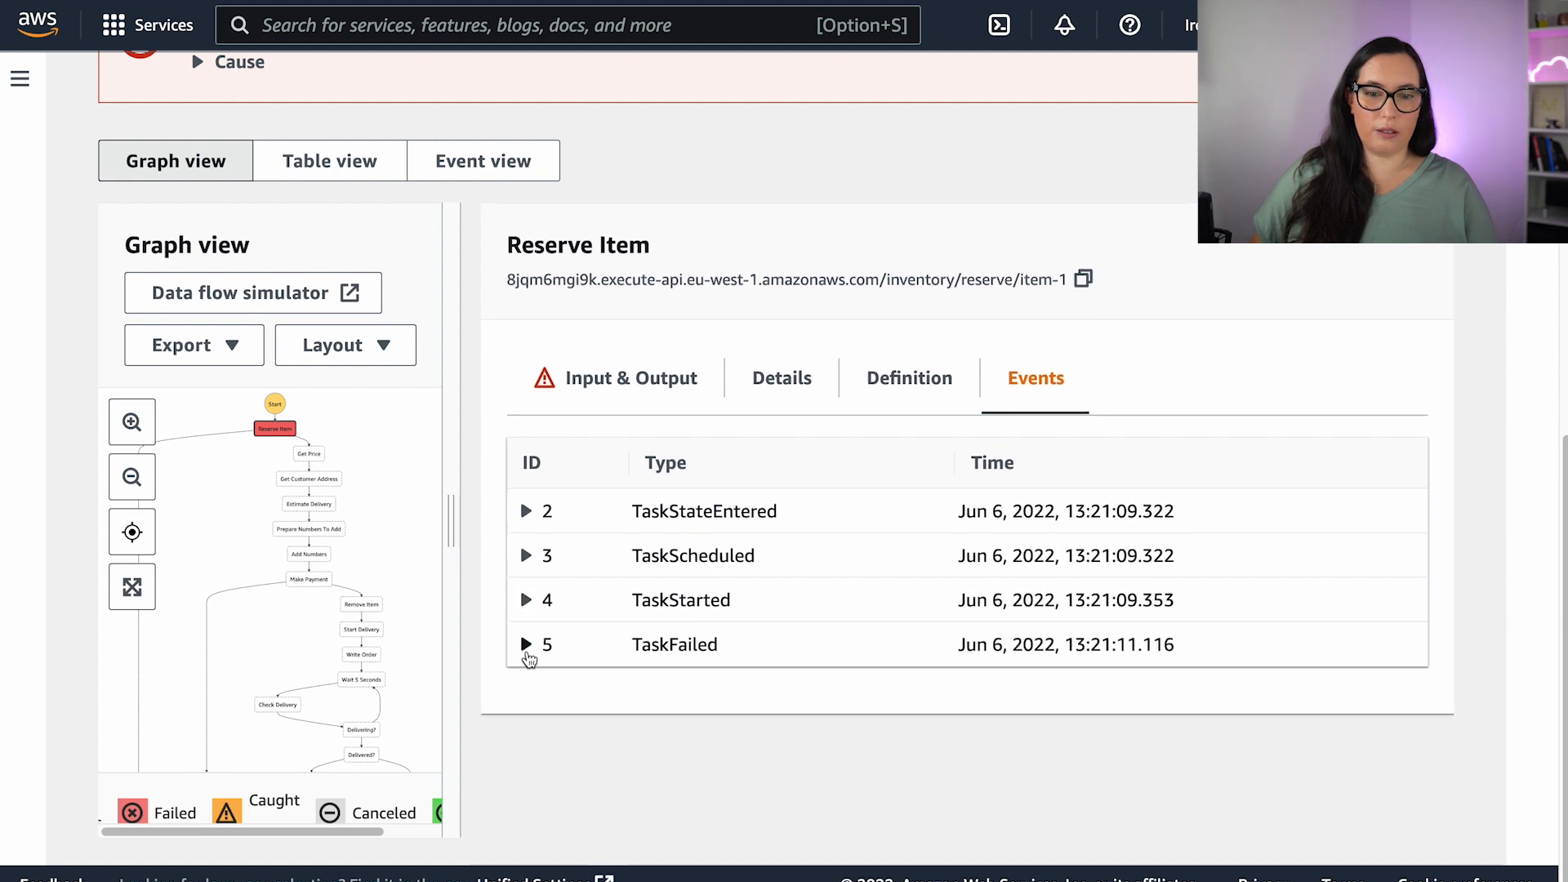
click(524, 644)
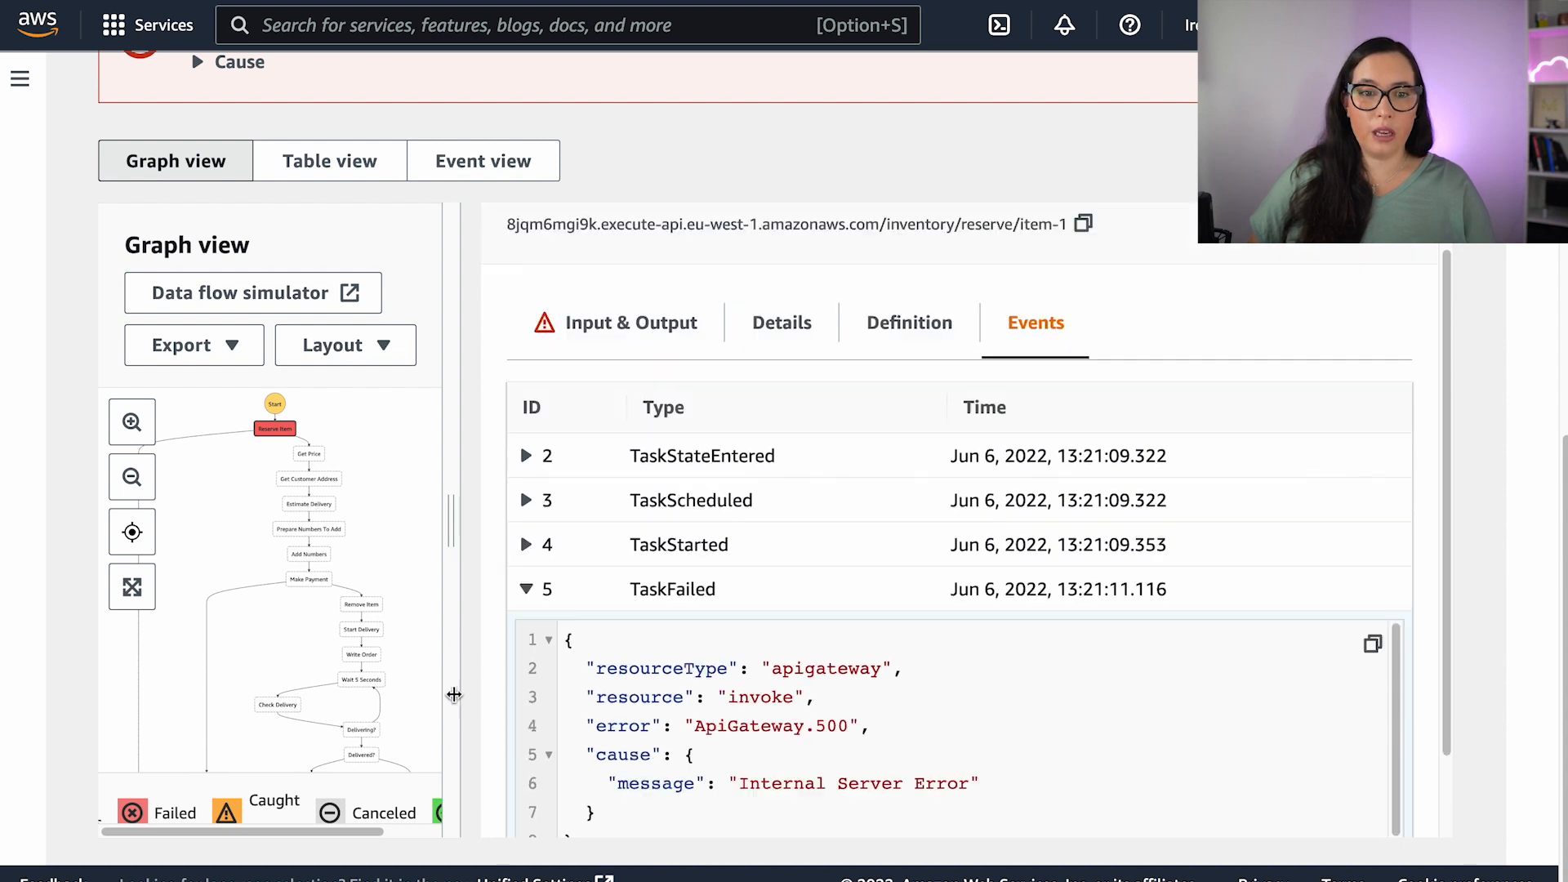
click(484, 160)
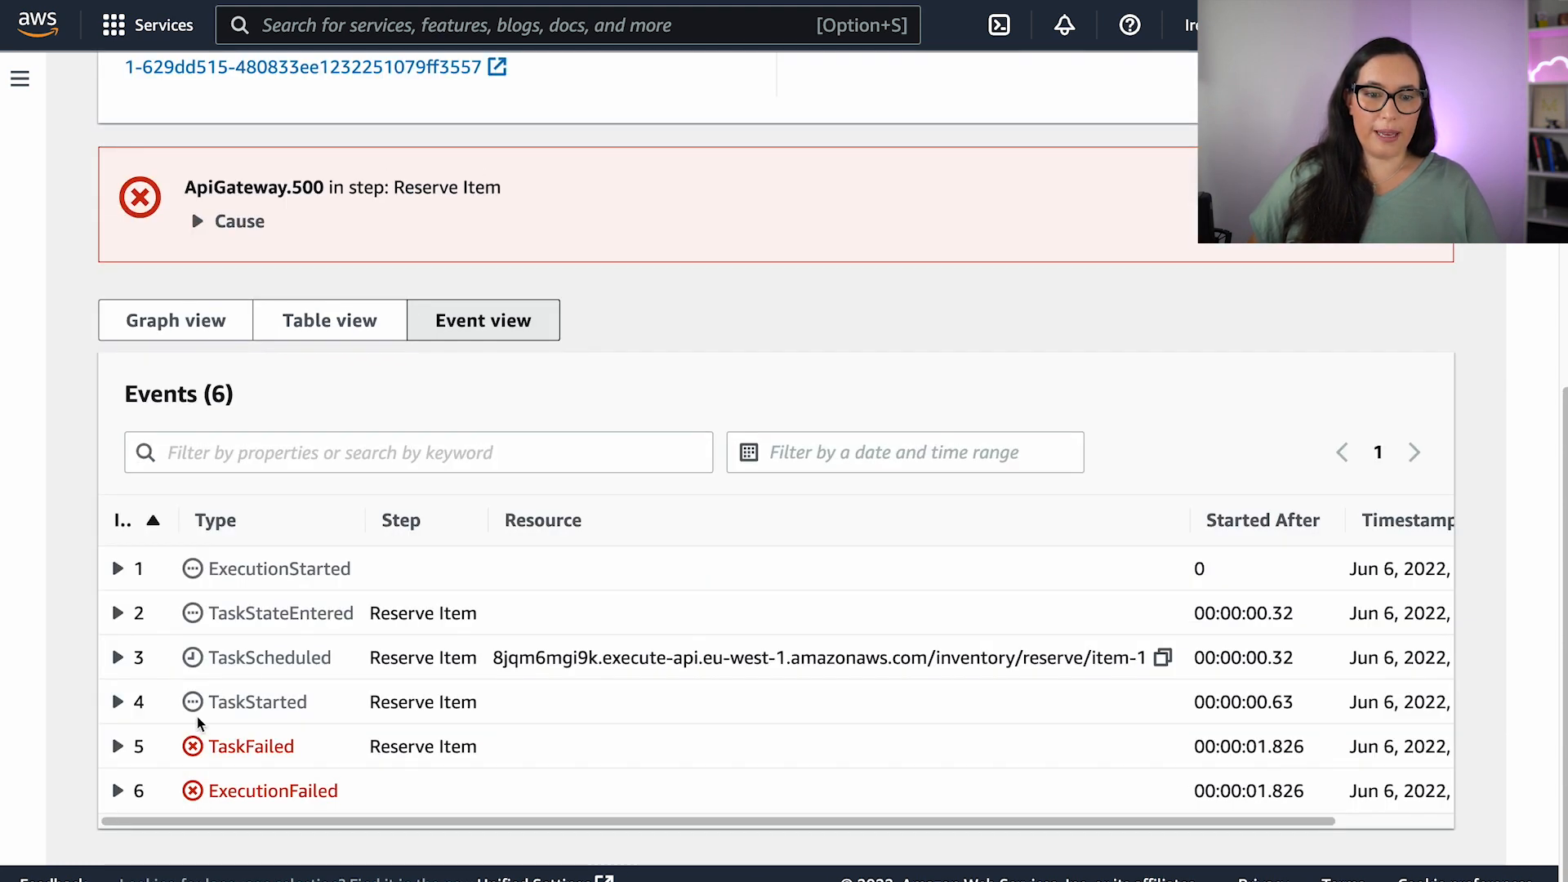
click(118, 746)
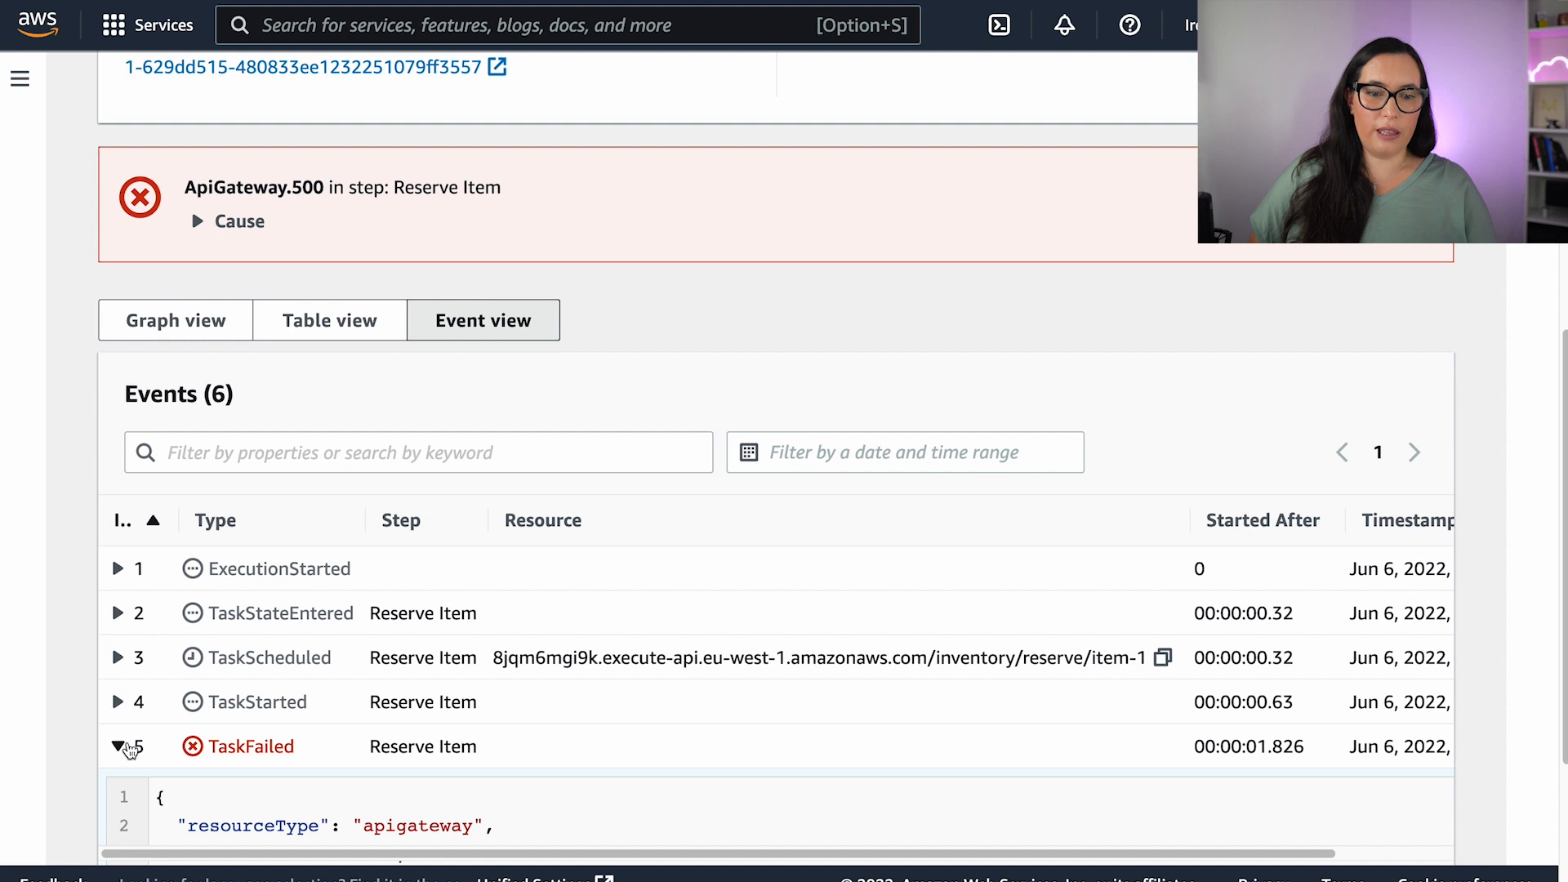
scroll(down, 3)
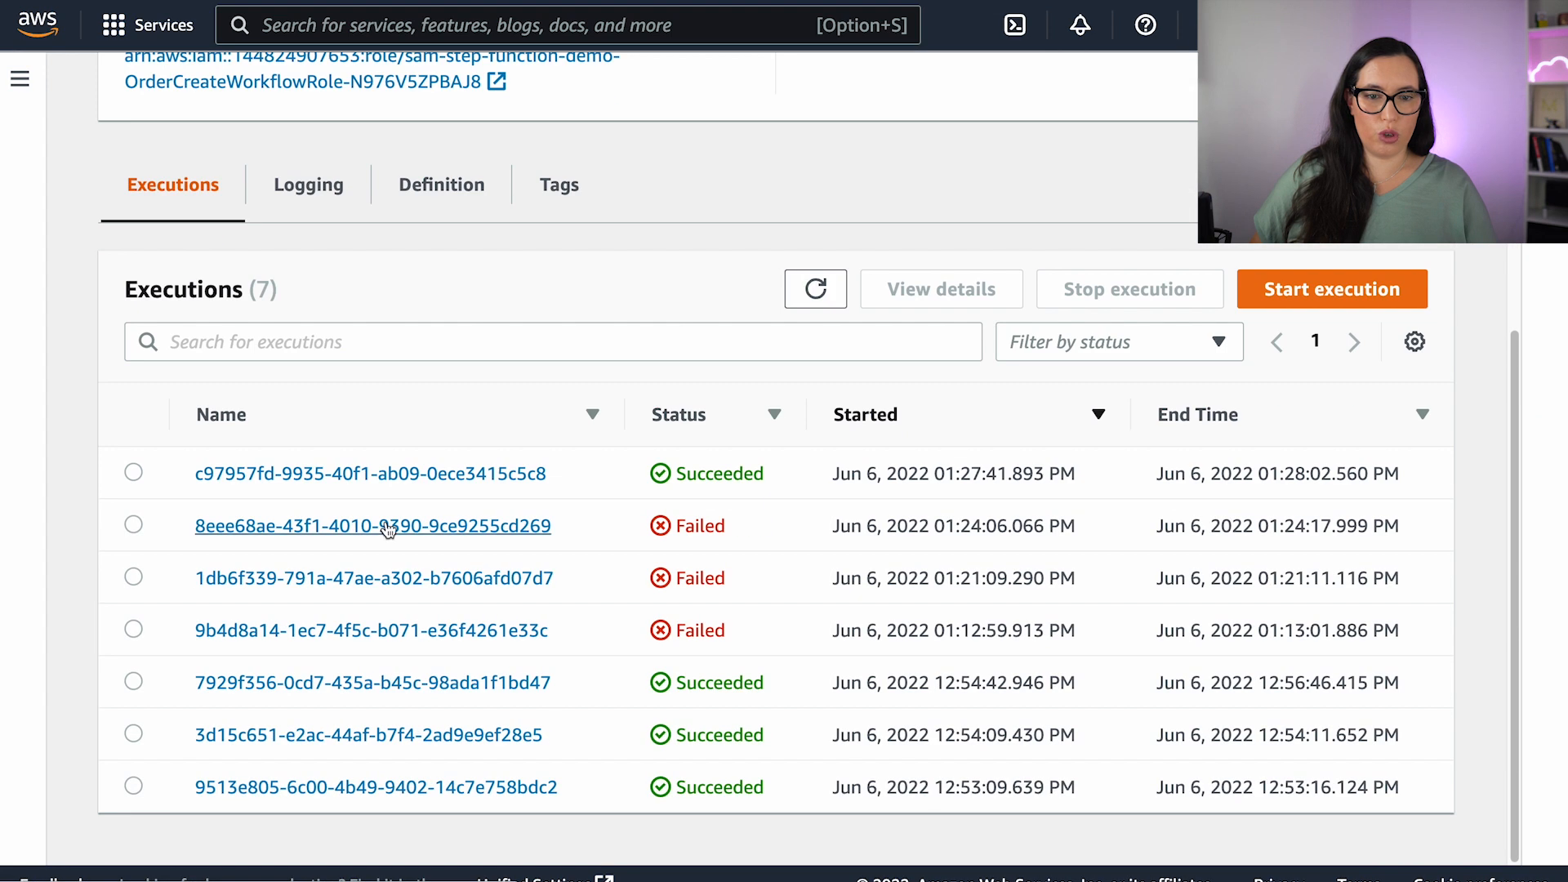
Navigate to MapExampleWorkflow and show its Definition diagram with the Process Messages map loop.
click(158, 98)
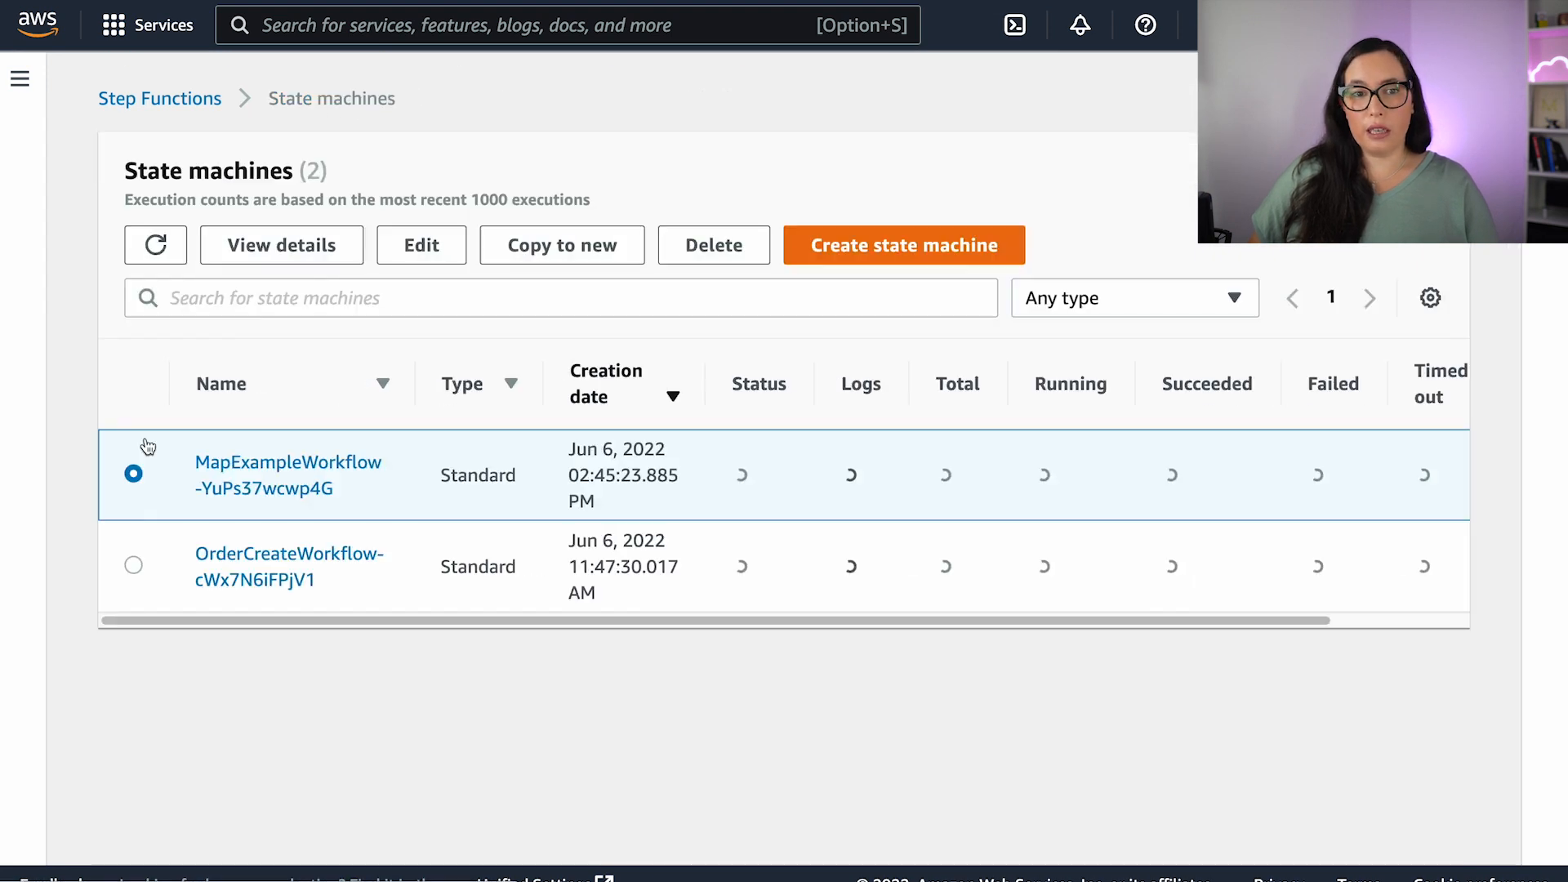
click(288, 475)
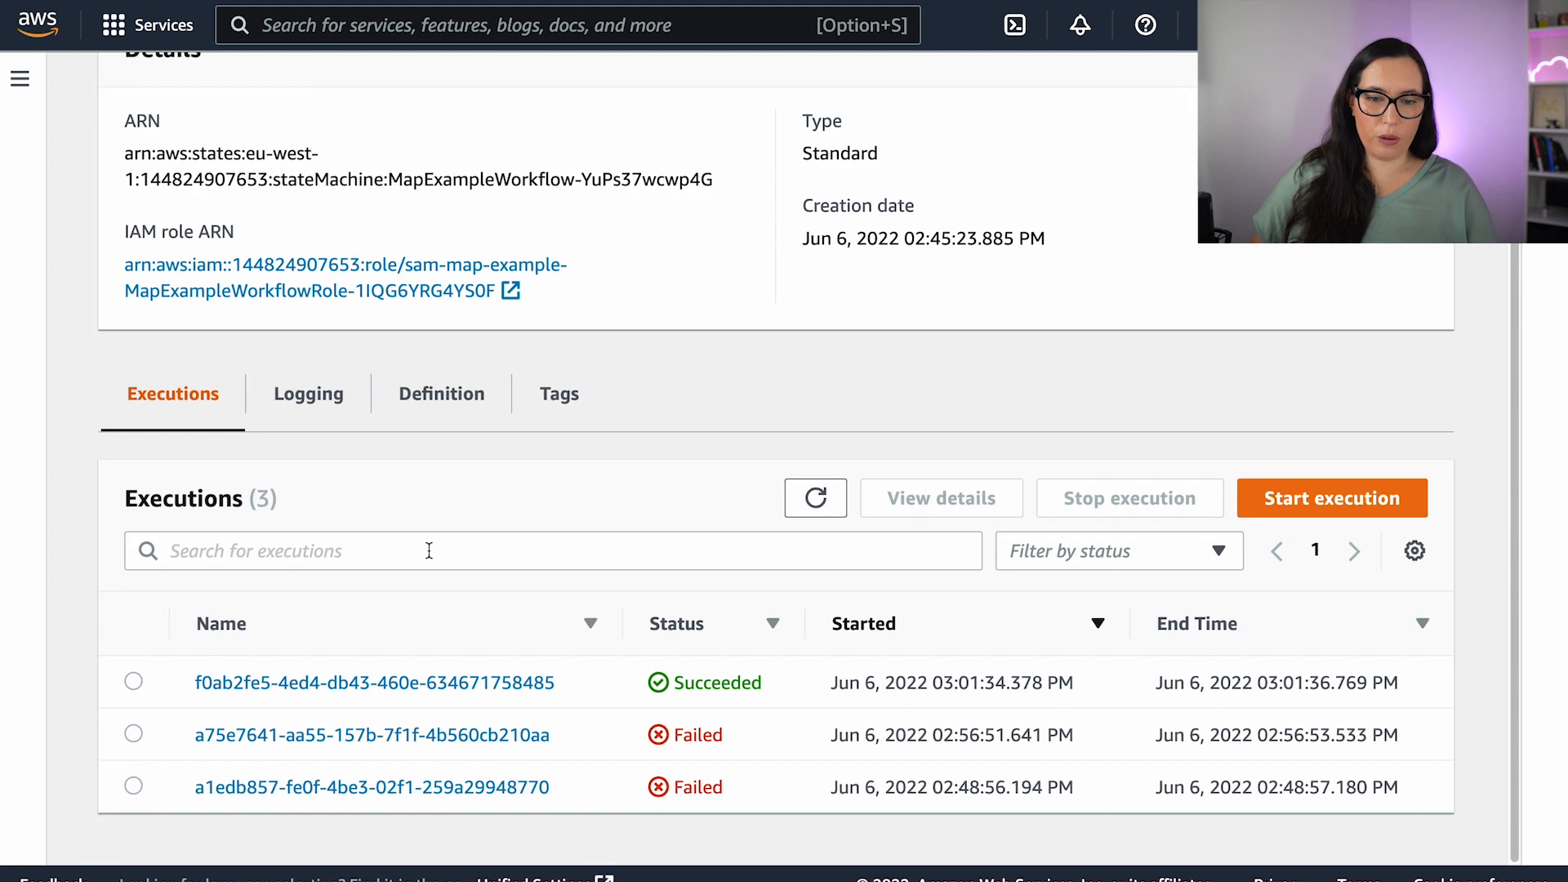
mouse_move(425, 594)
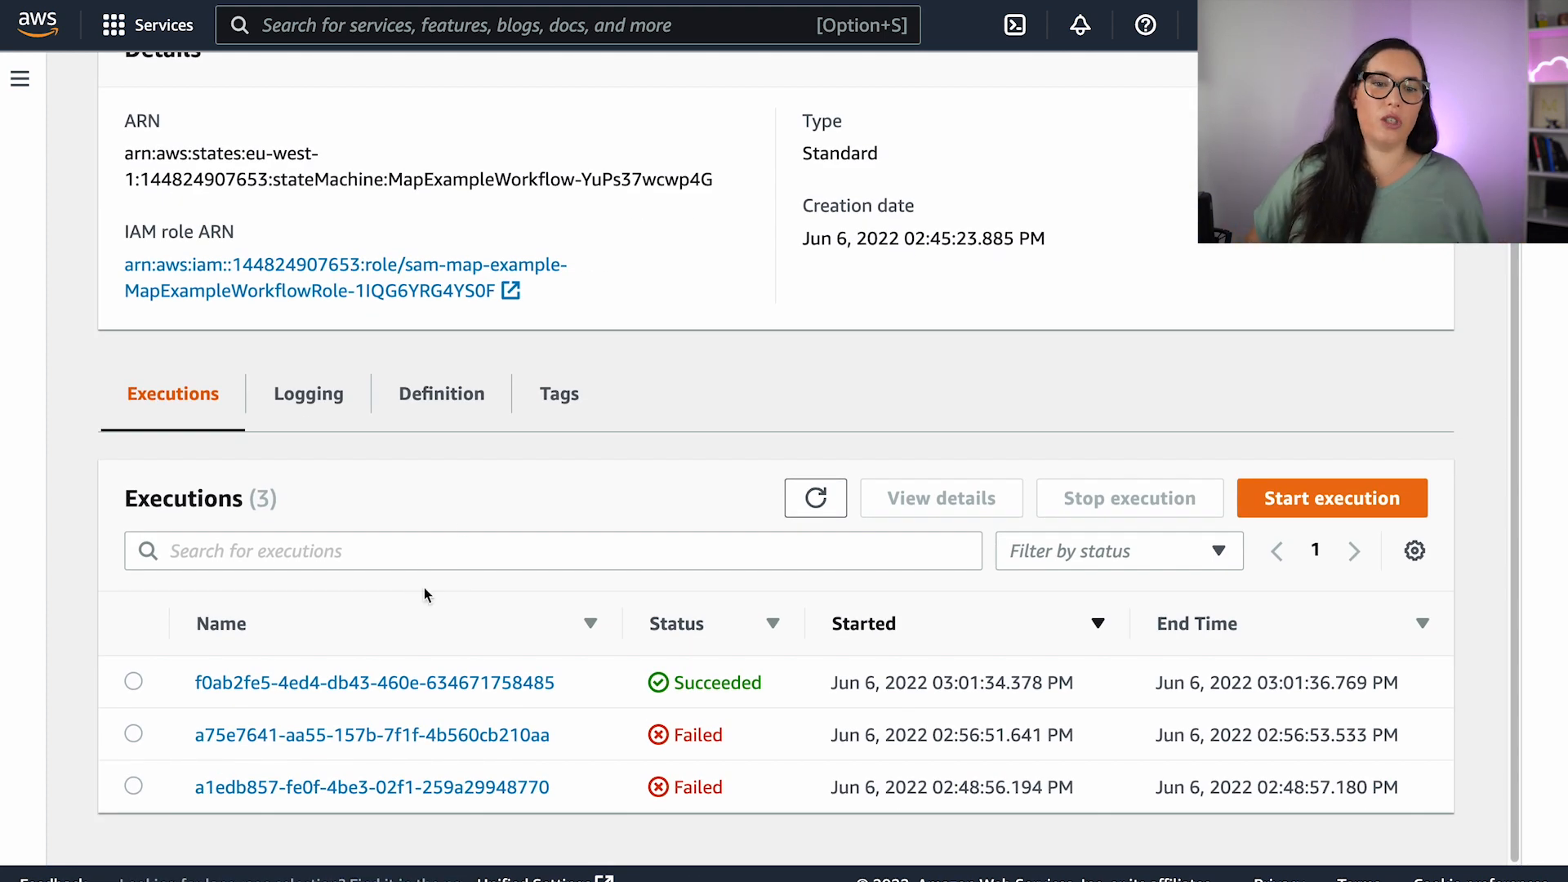
click(439, 393)
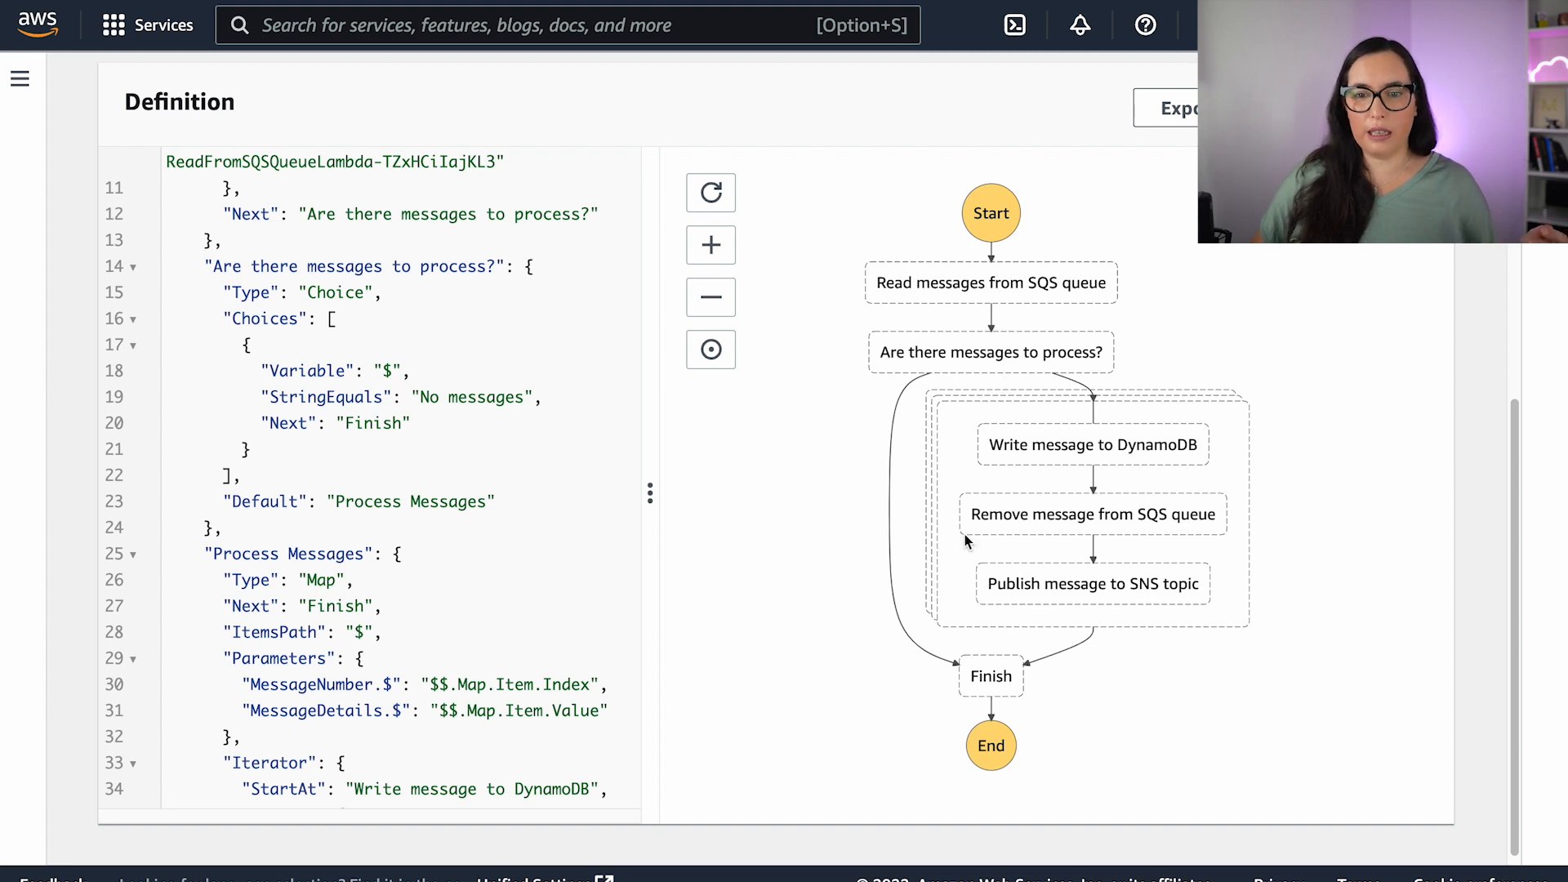
mouse_move(895, 615)
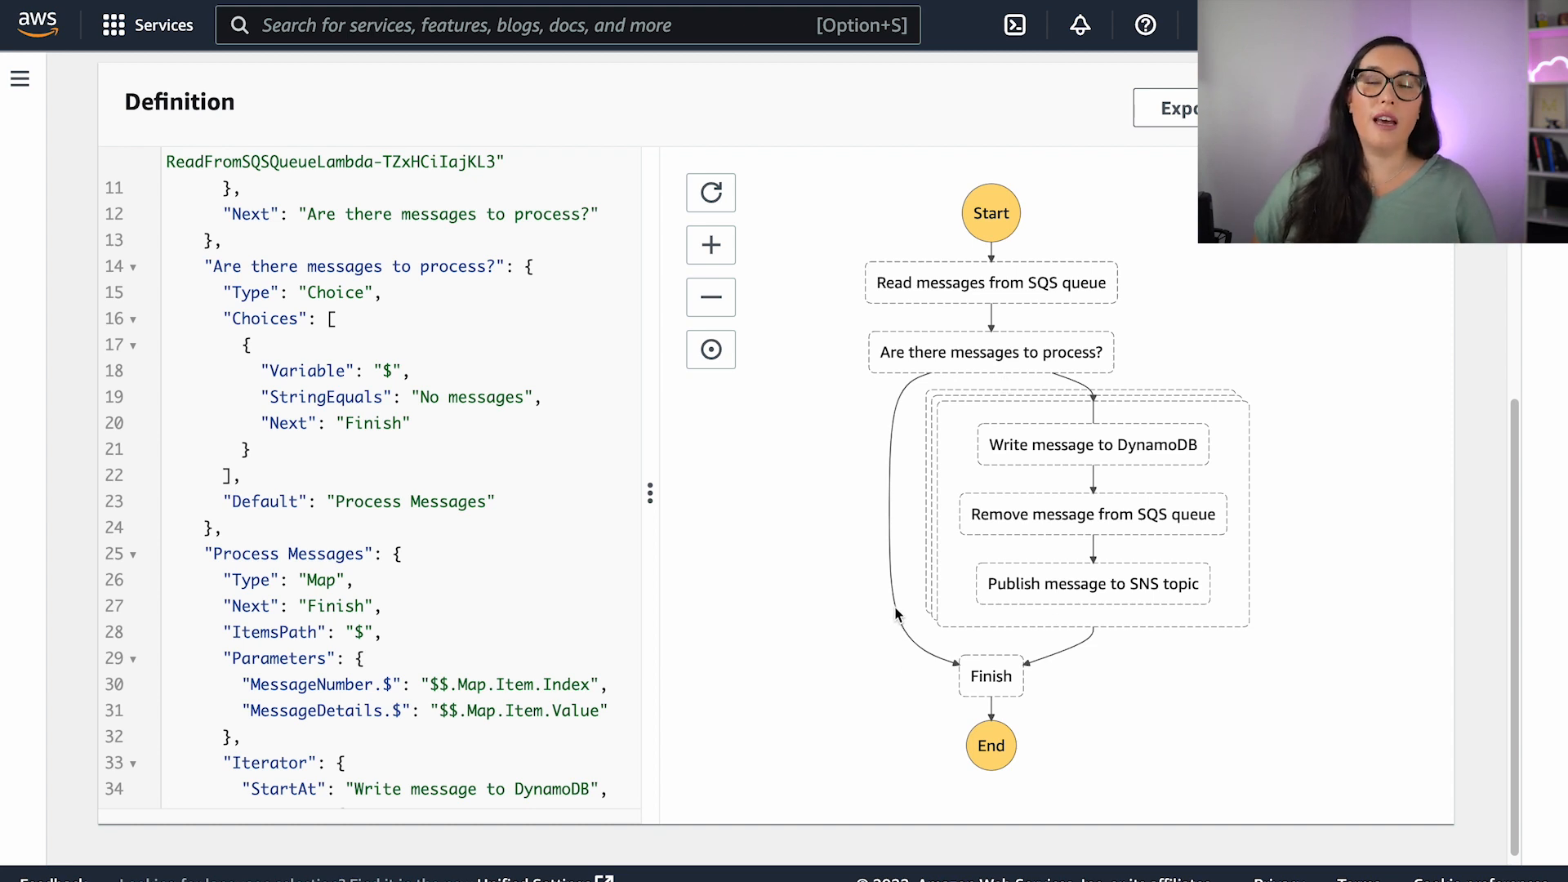
mouse_move(862, 630)
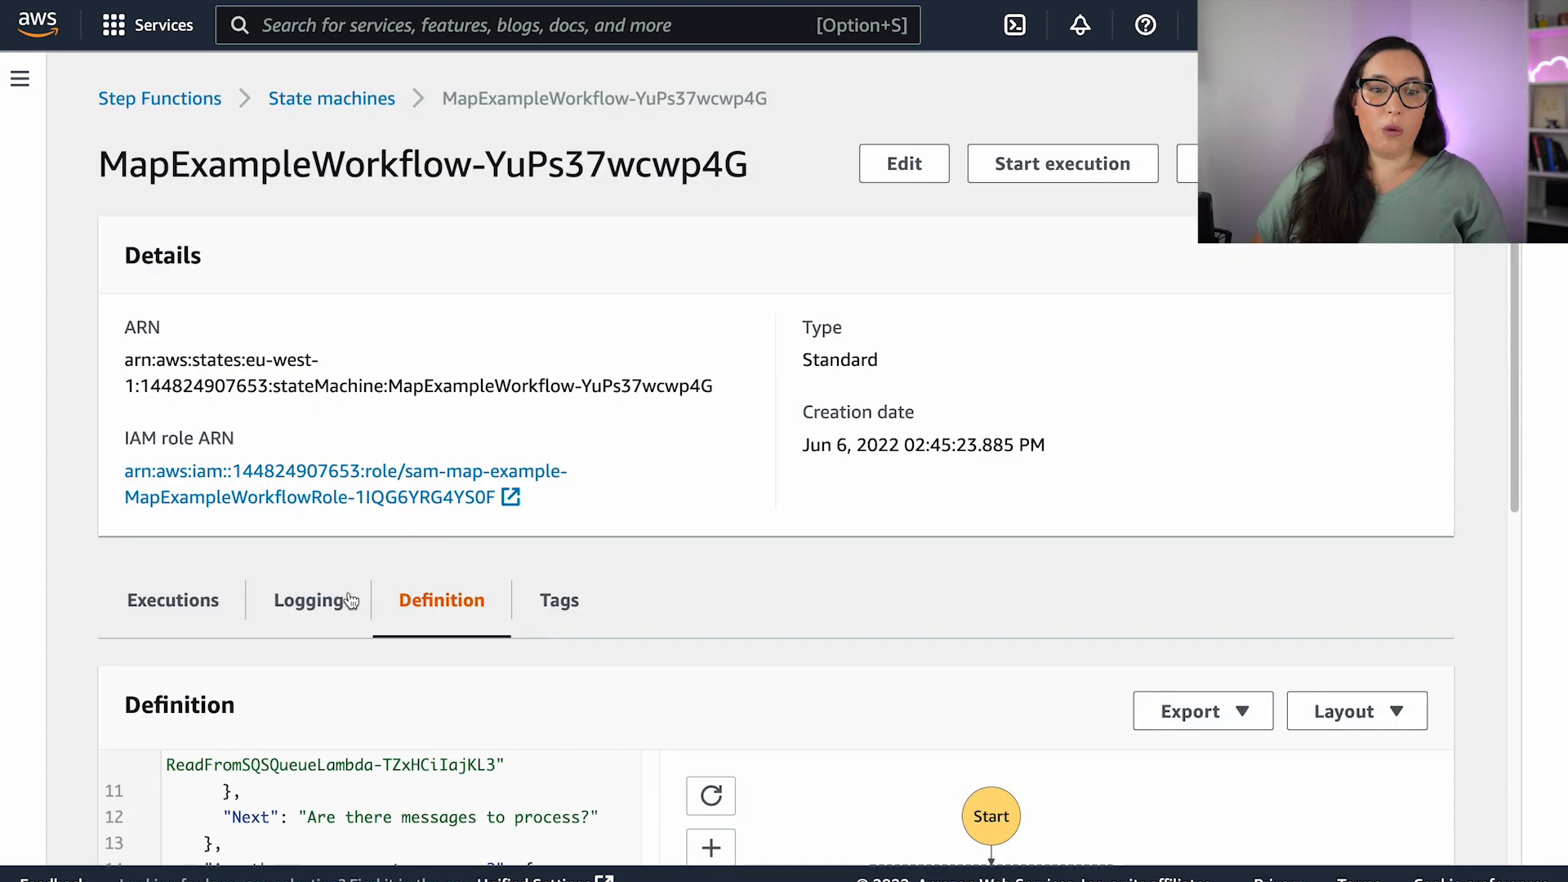
Open the succeeded Map execution and select the Process Messages map state.
click(171, 600)
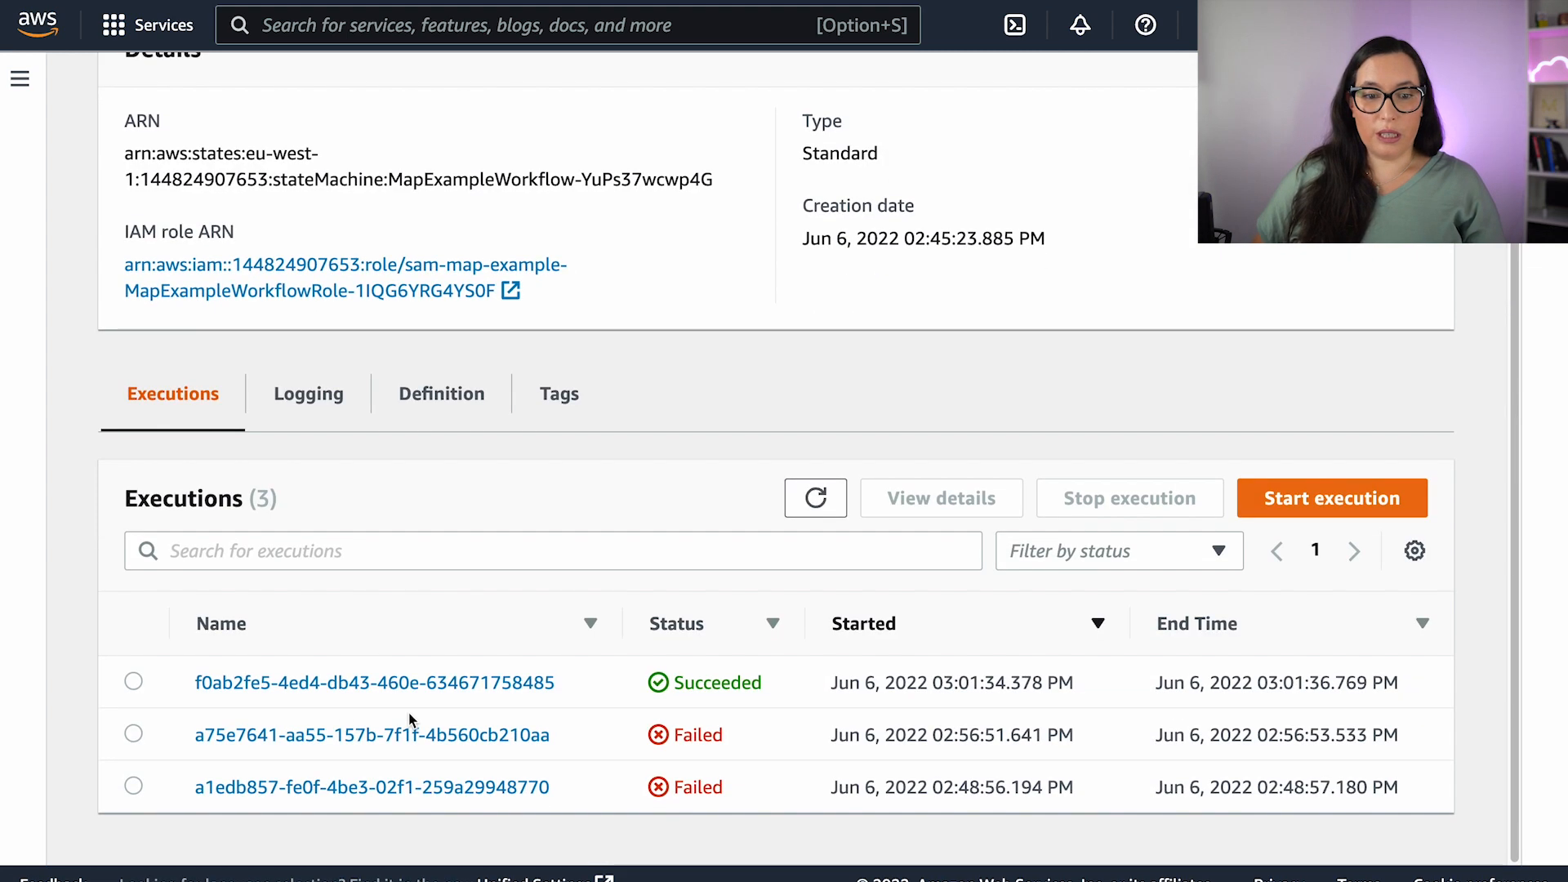
click(377, 682)
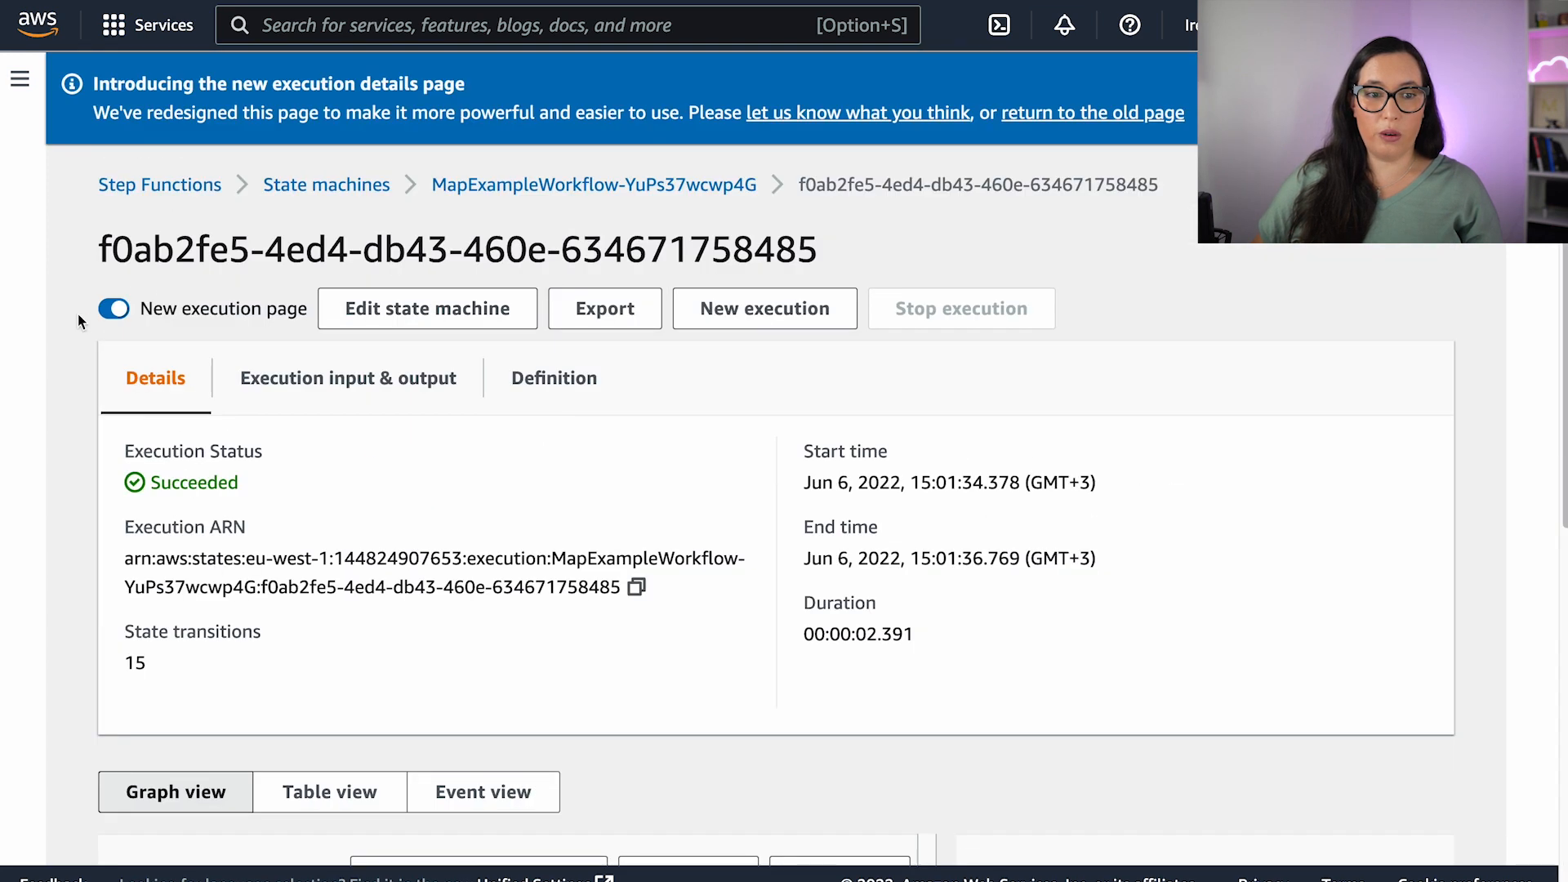
scroll(down, 3)
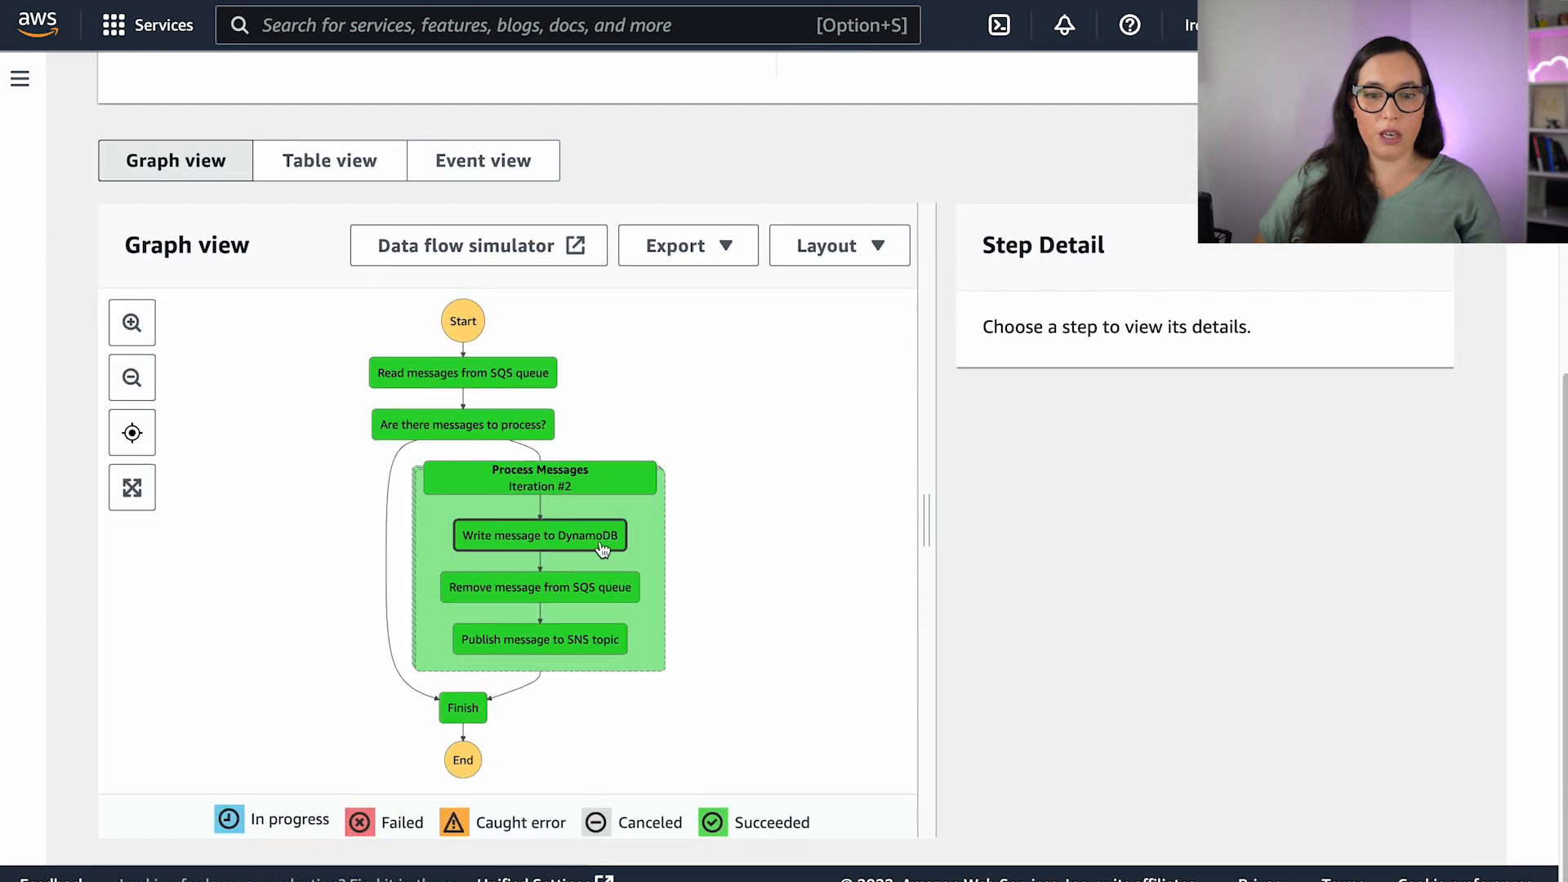
mouse_move(398, 557)
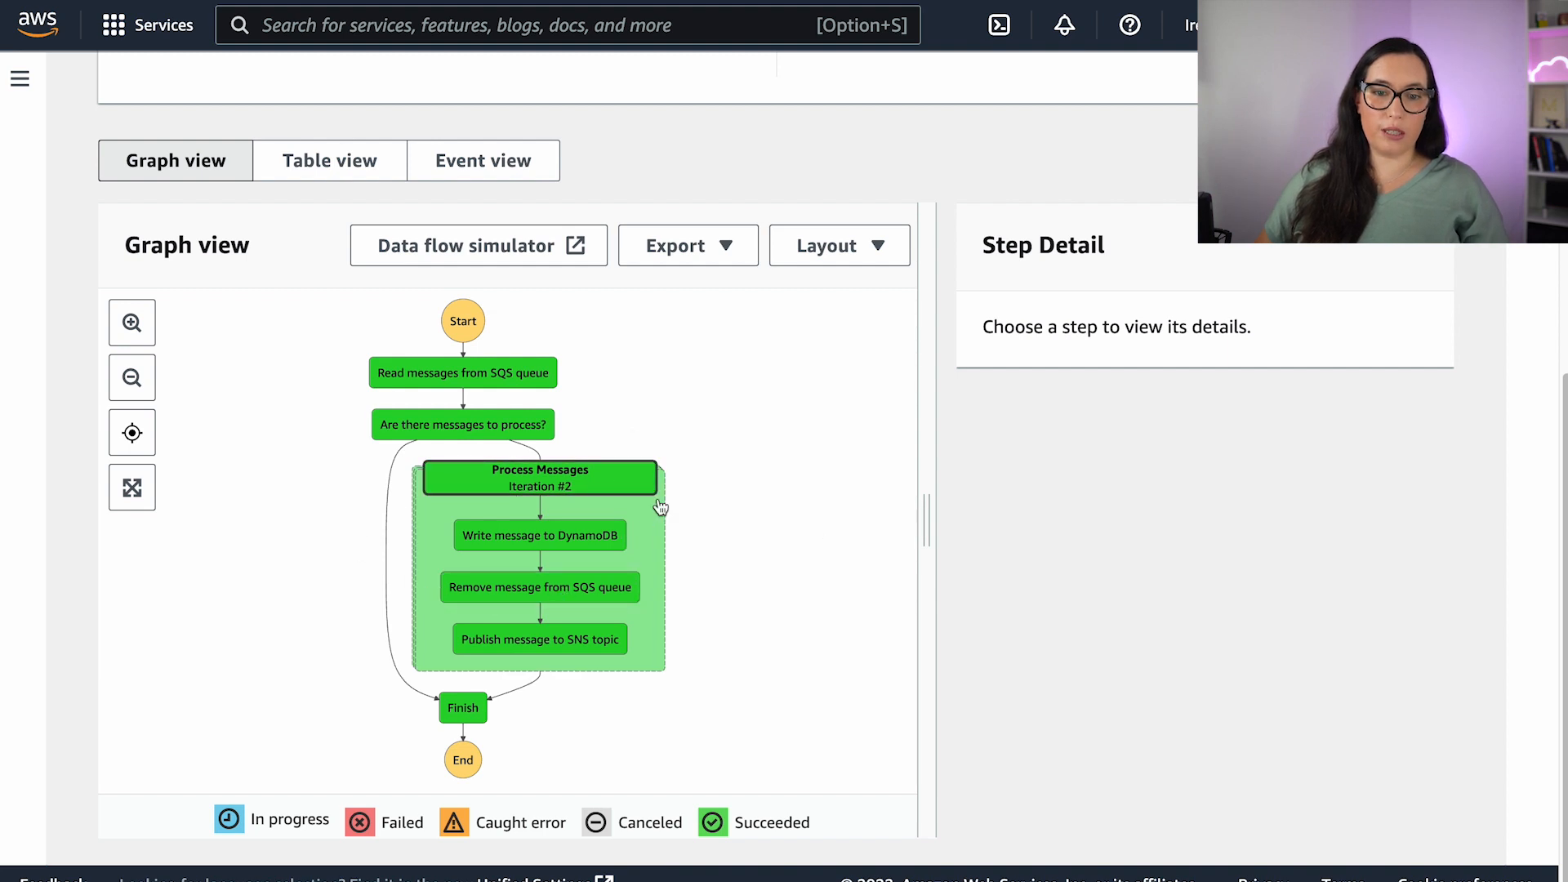
click(539, 477)
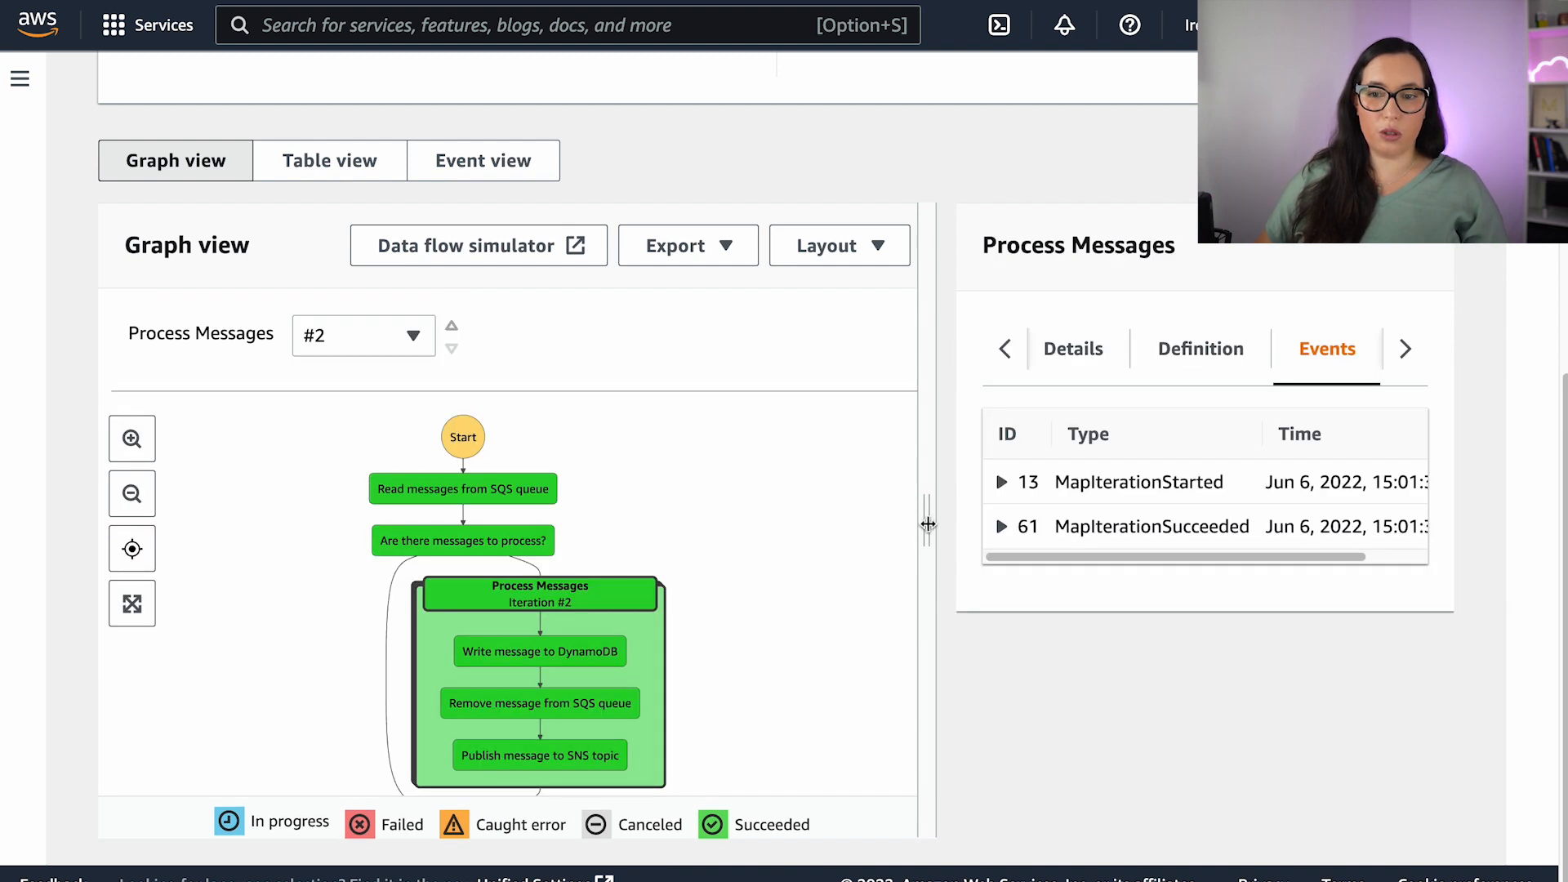
Choose iteration #0 and view its details and SQS message input and output.
click(363, 335)
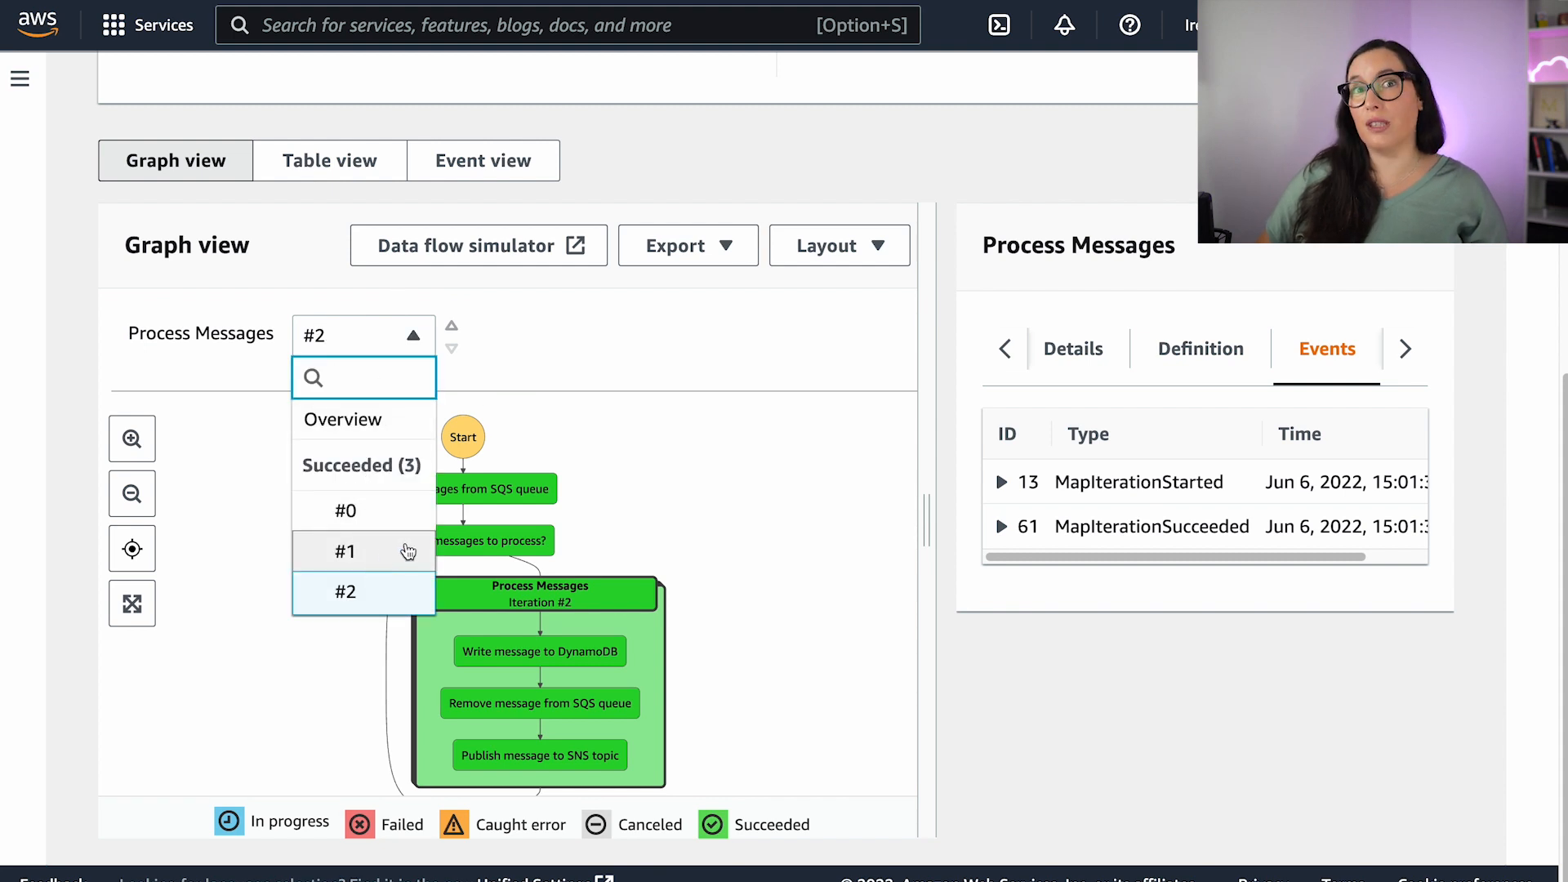
mouse_move(345, 511)
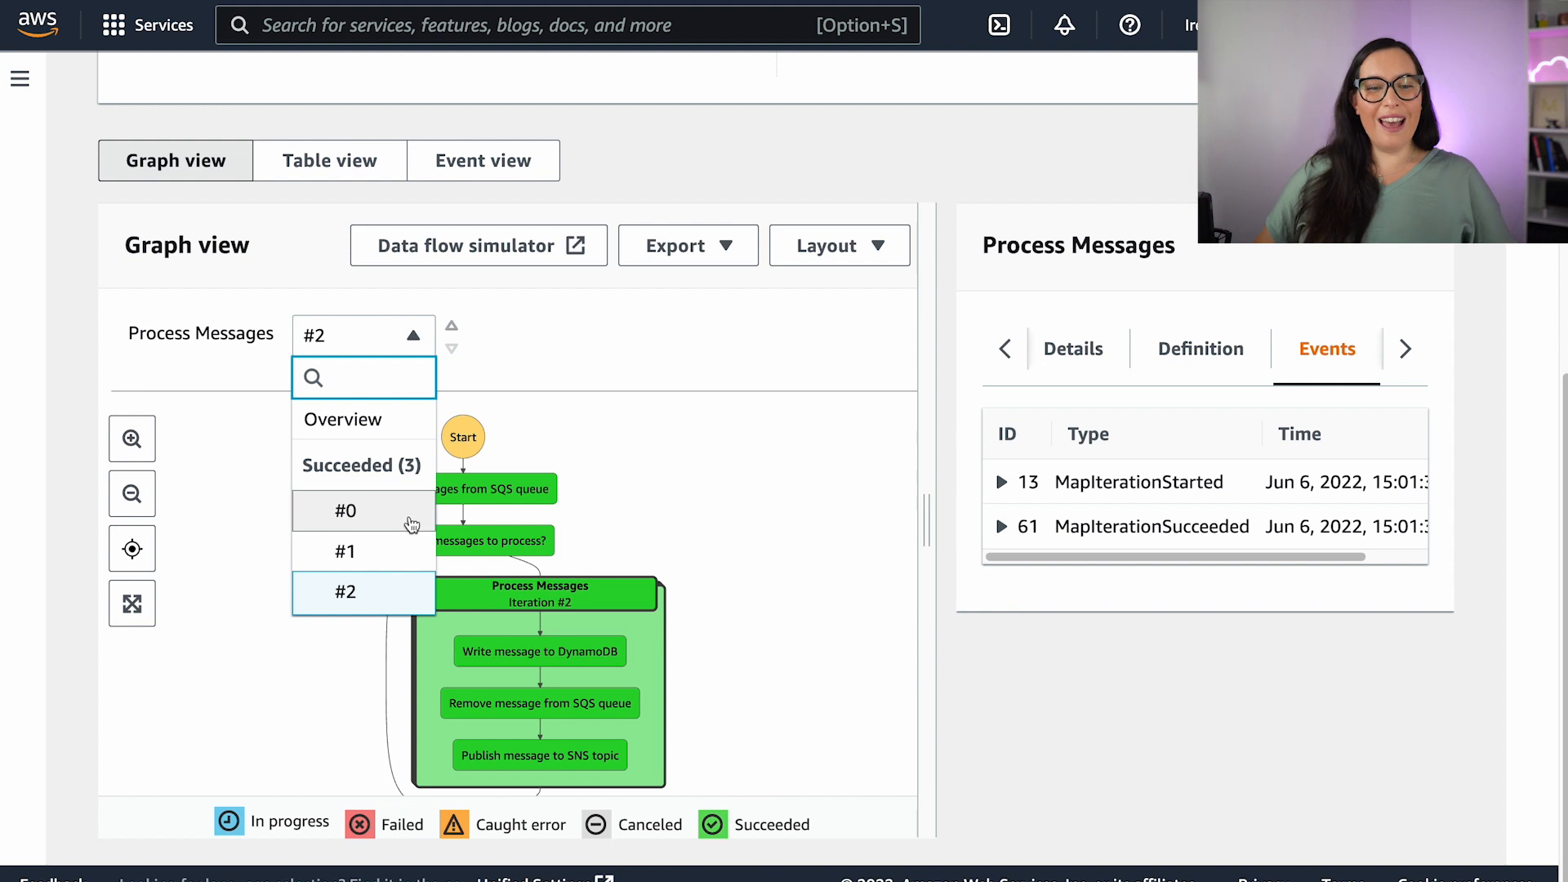
click(344, 511)
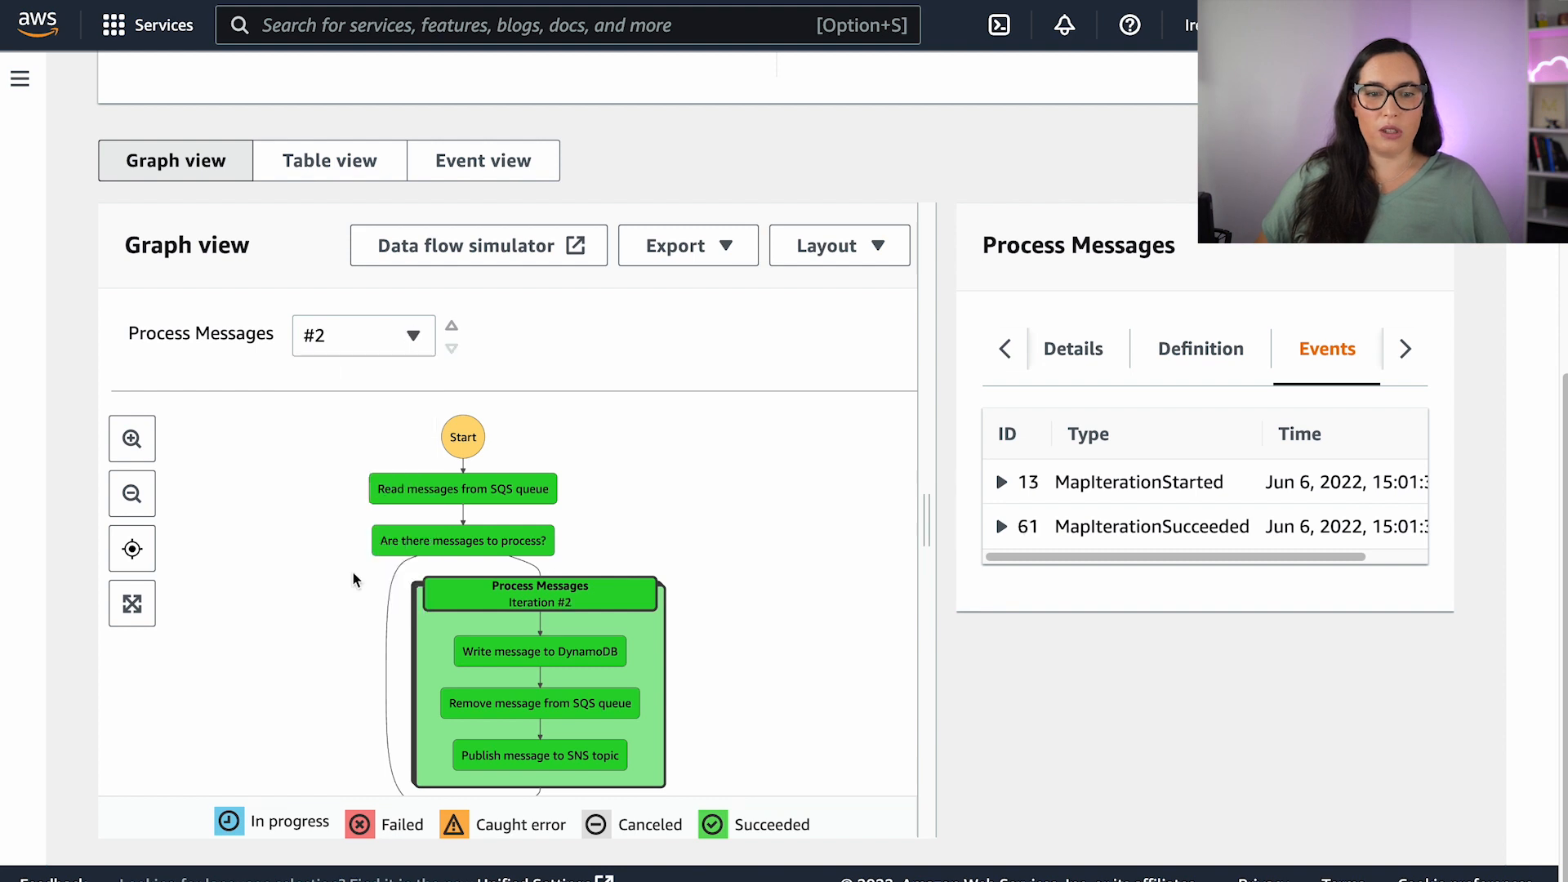
click(362, 335)
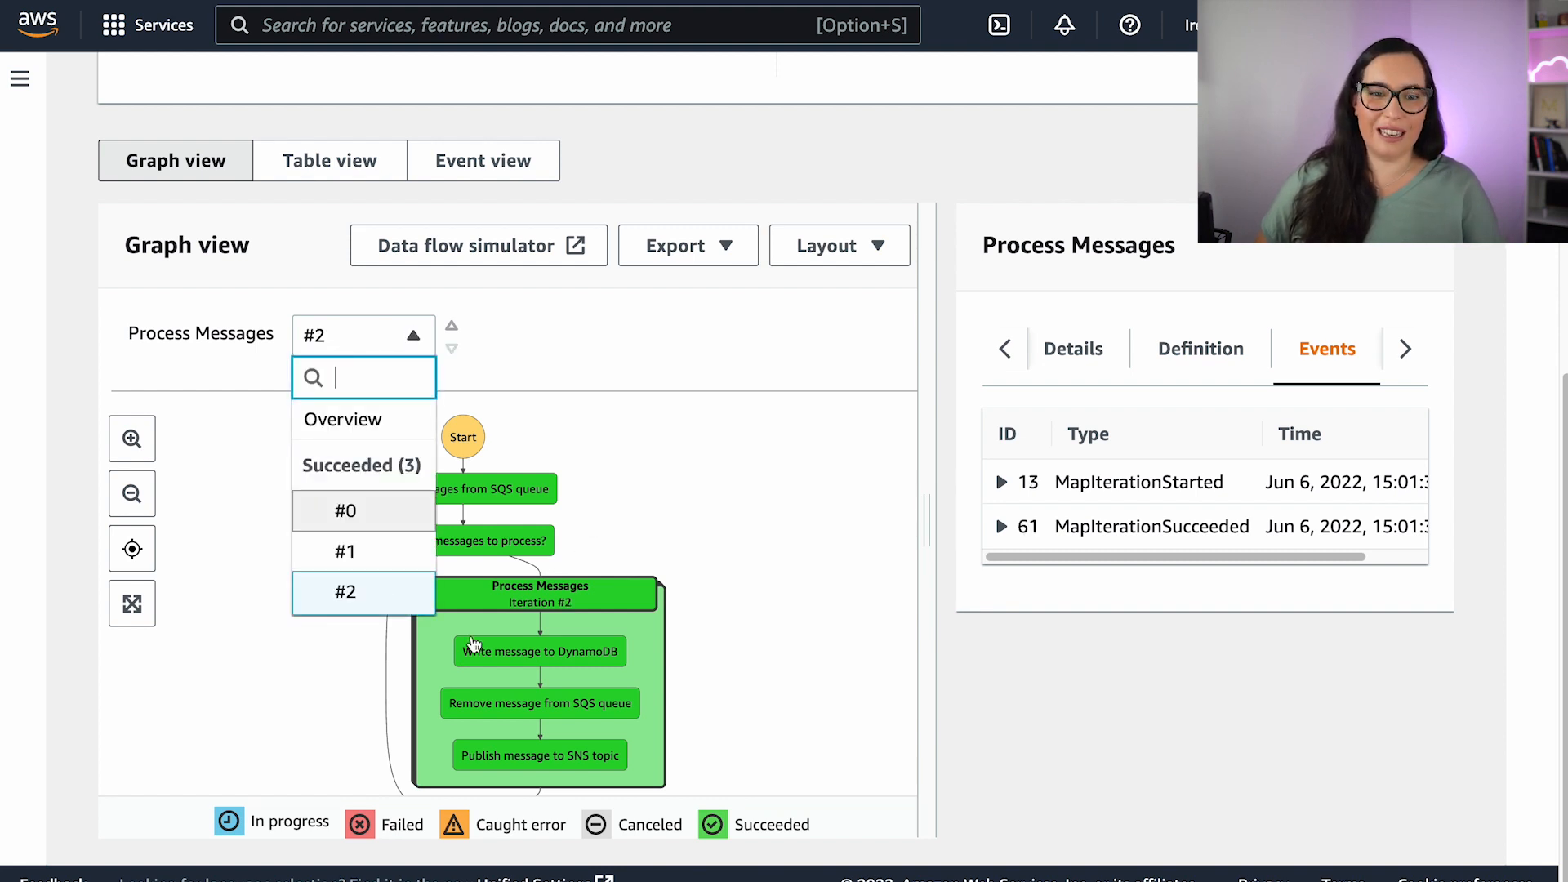
click(345, 509)
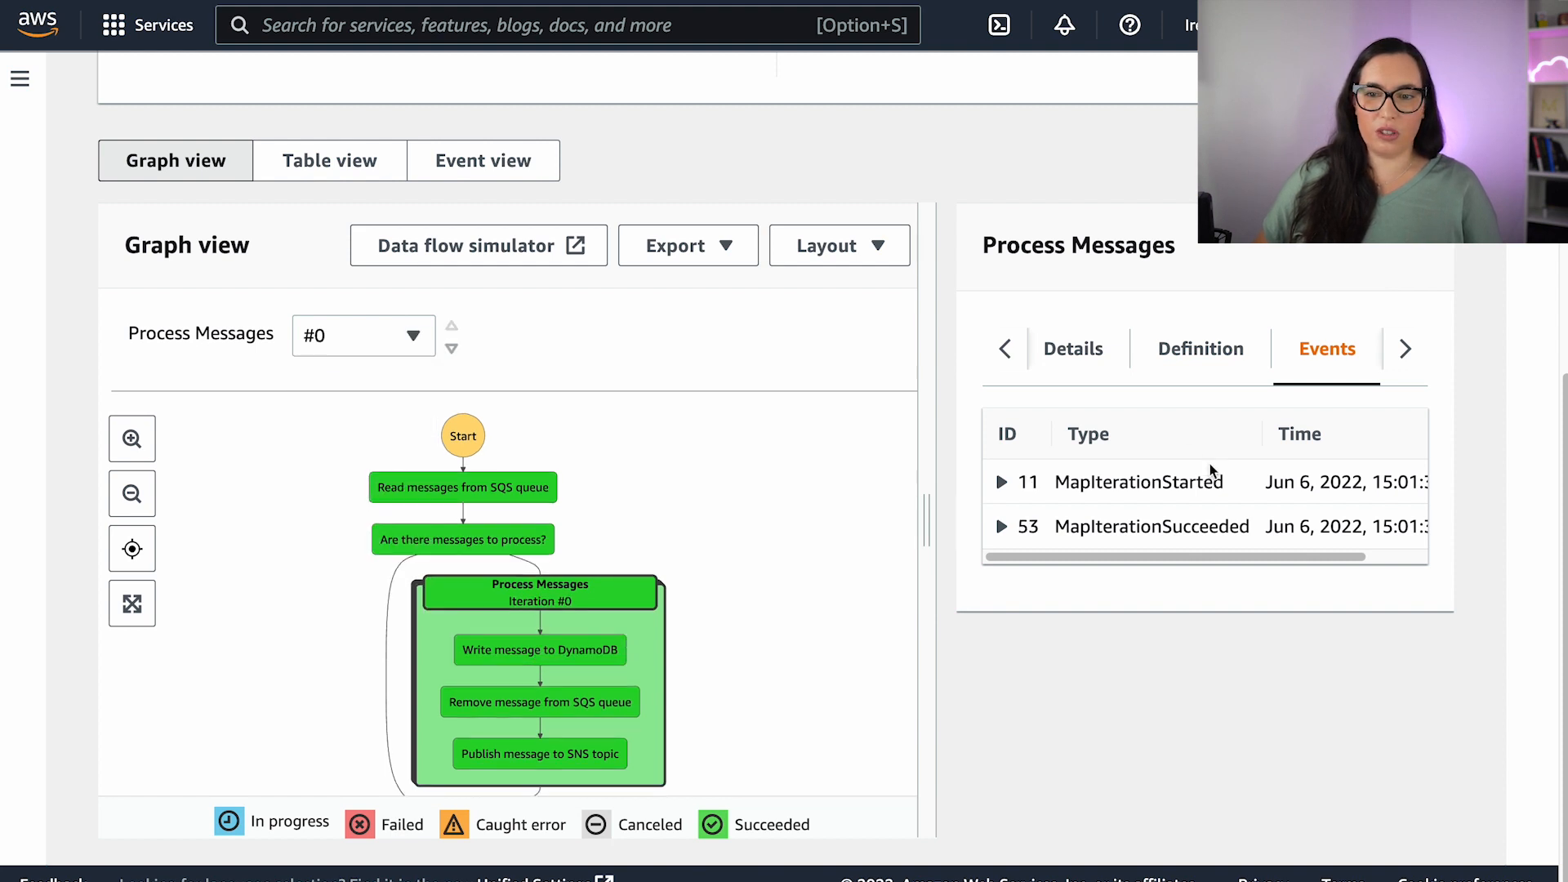
click(1271, 348)
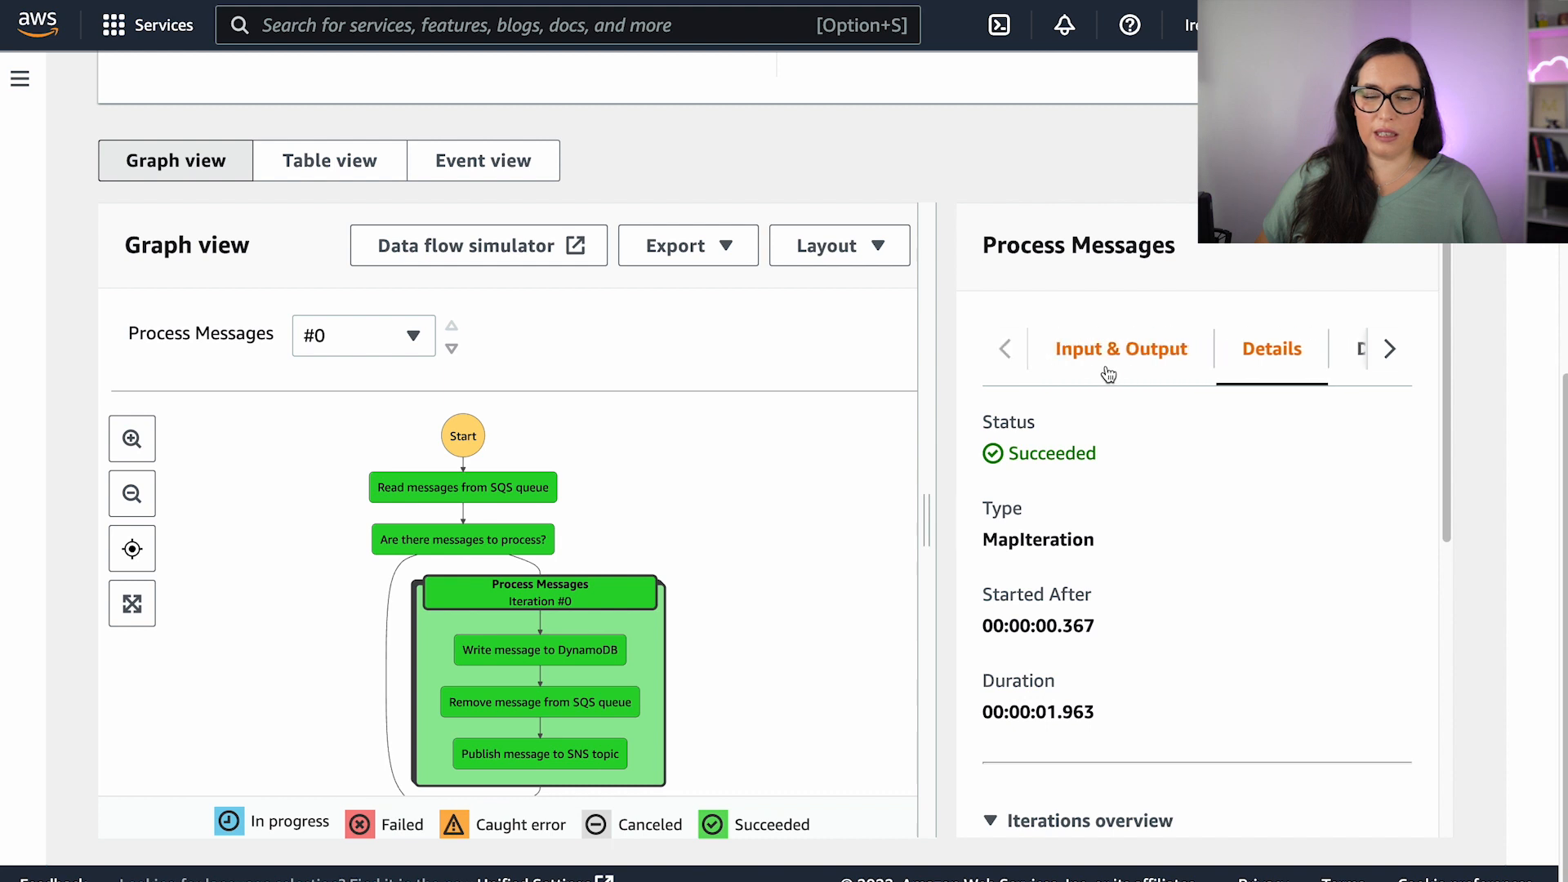
click(1121, 348)
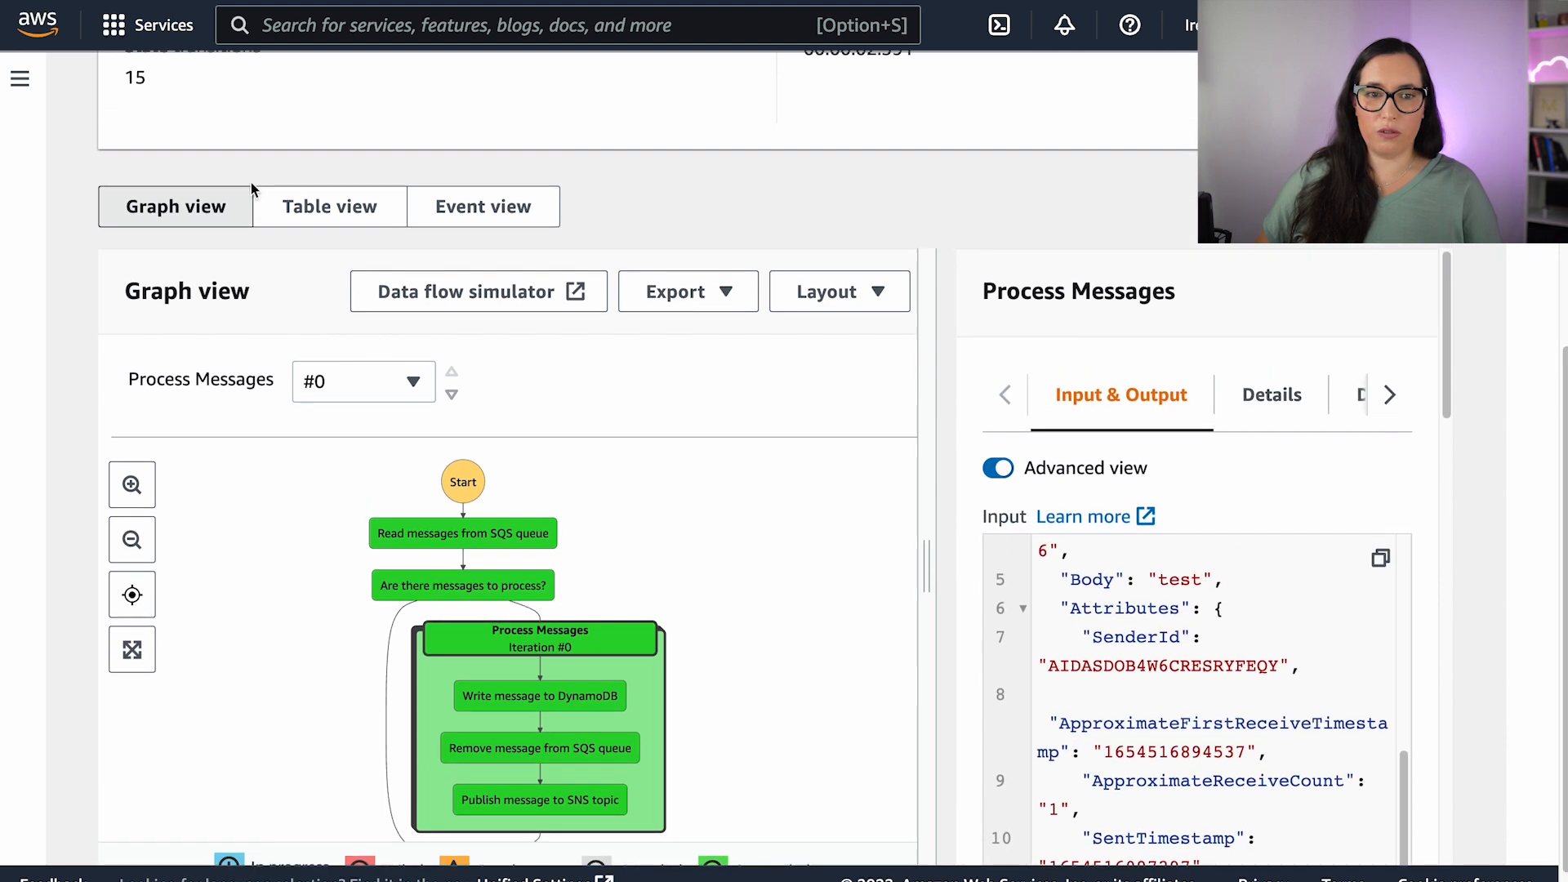
click(328, 206)
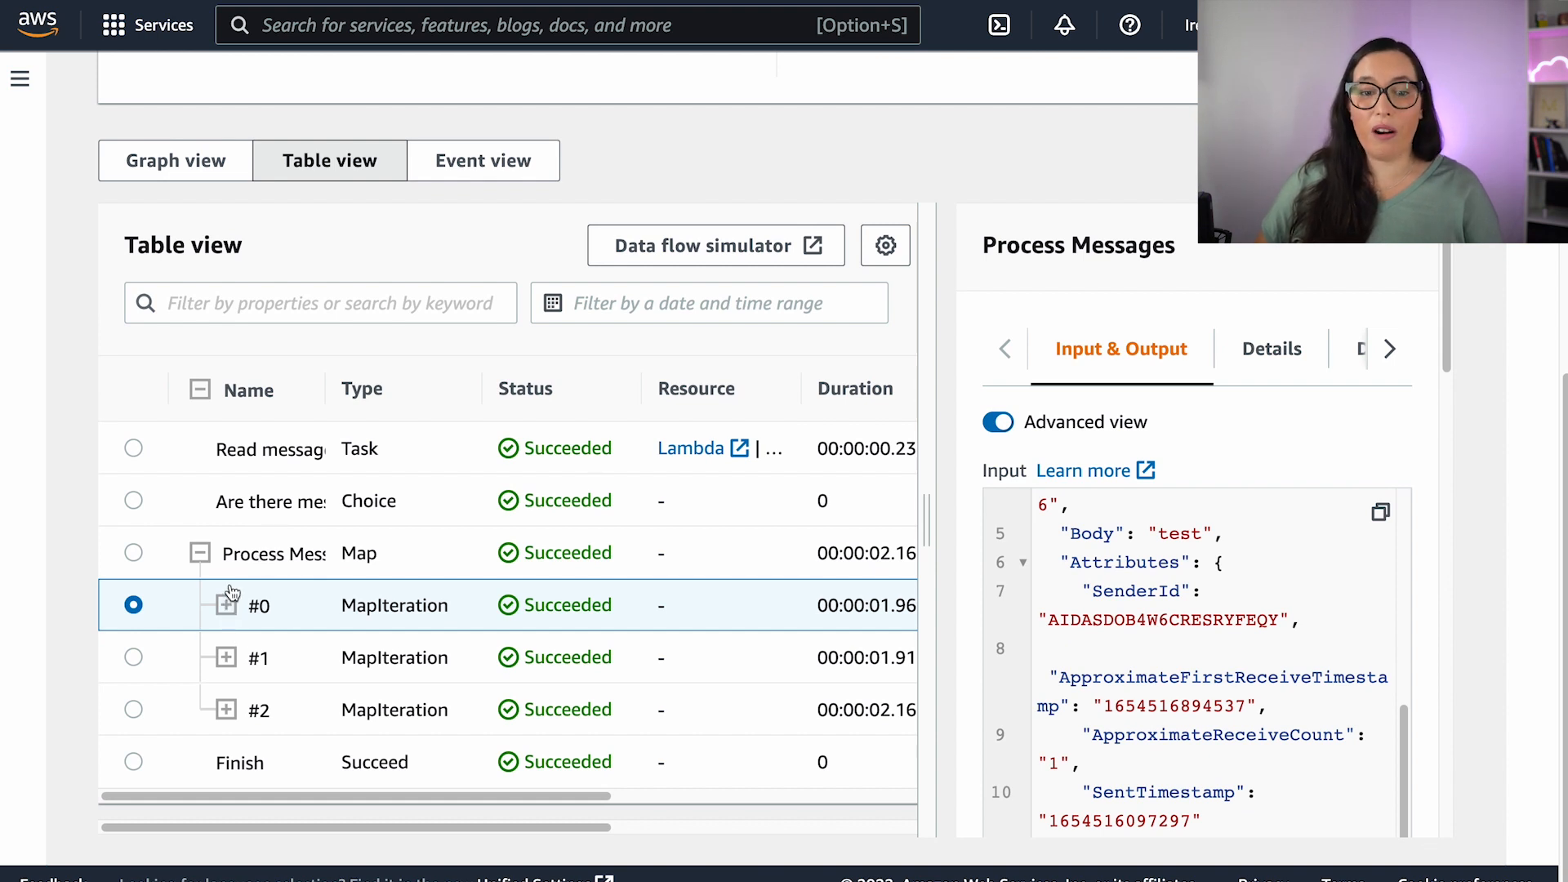
click(224, 604)
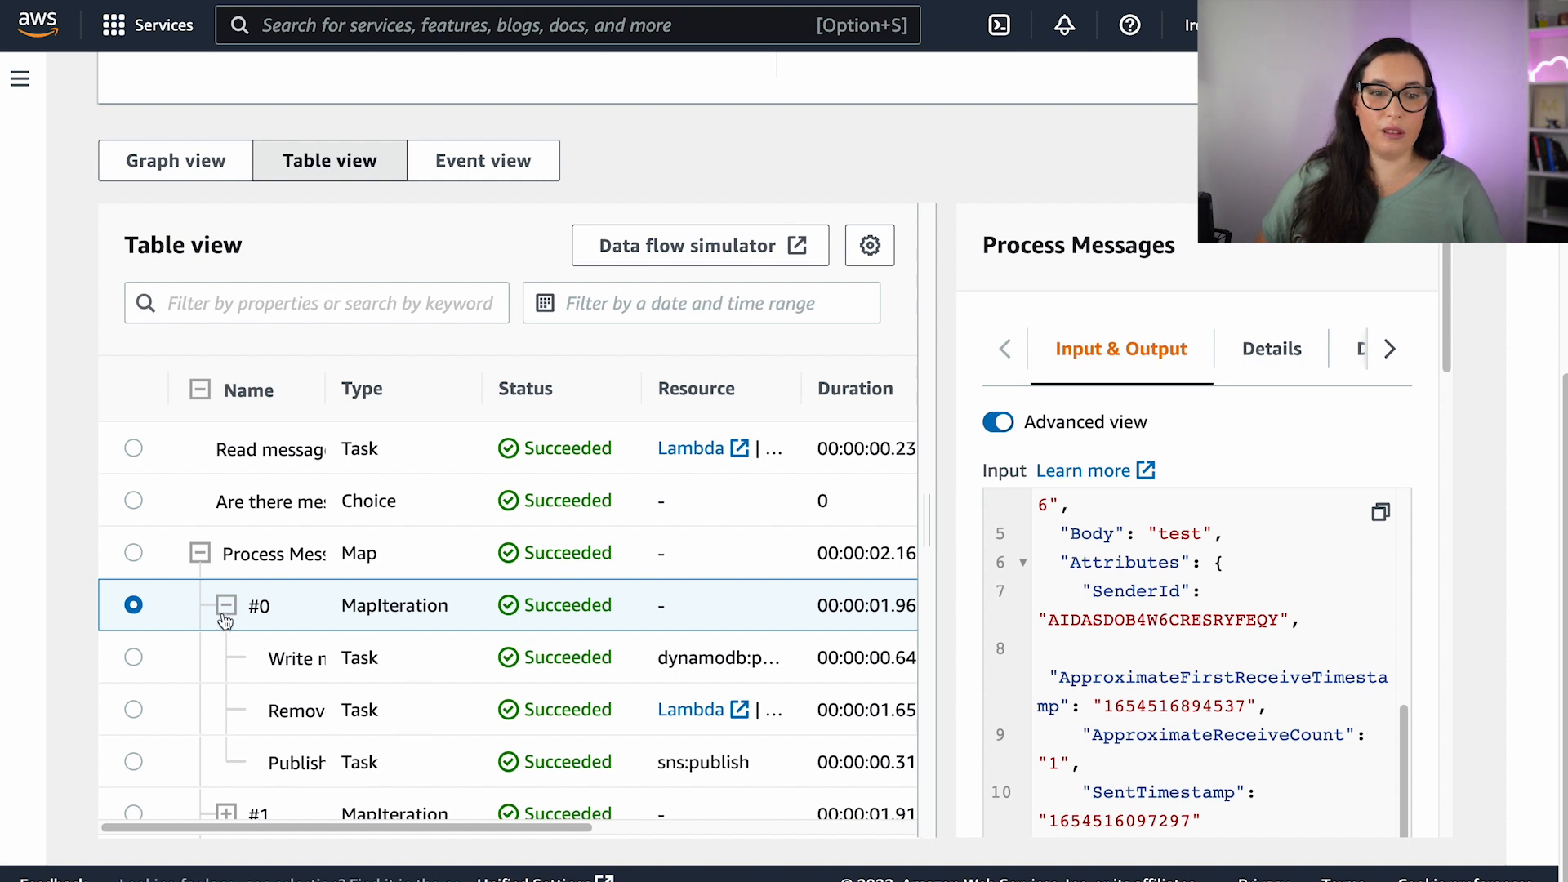
click(483, 160)
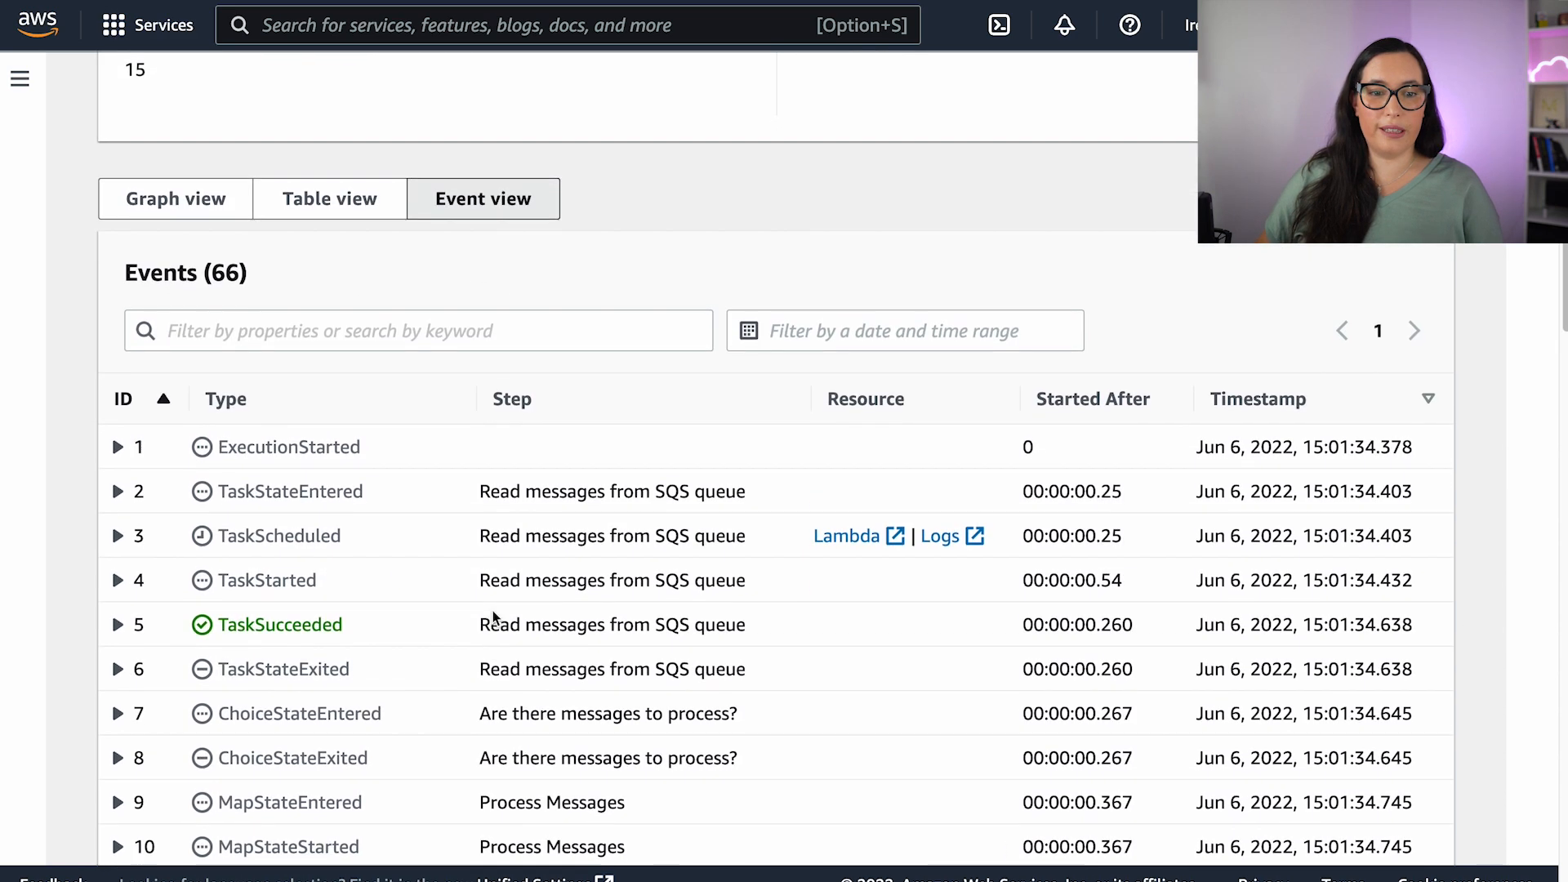
scroll(down, 3)
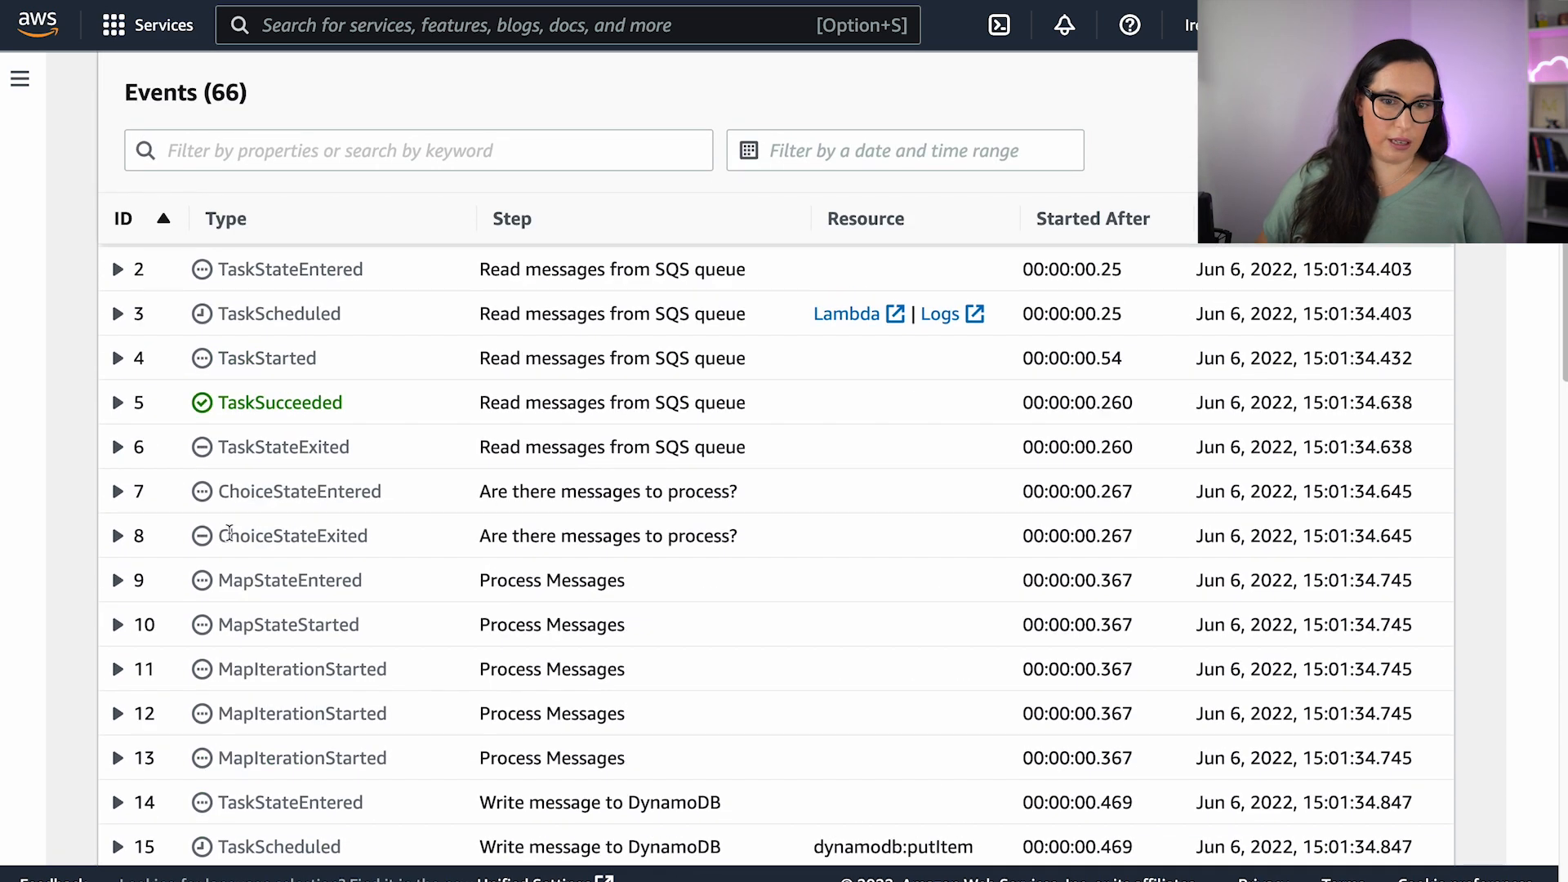
scroll(down, 3)
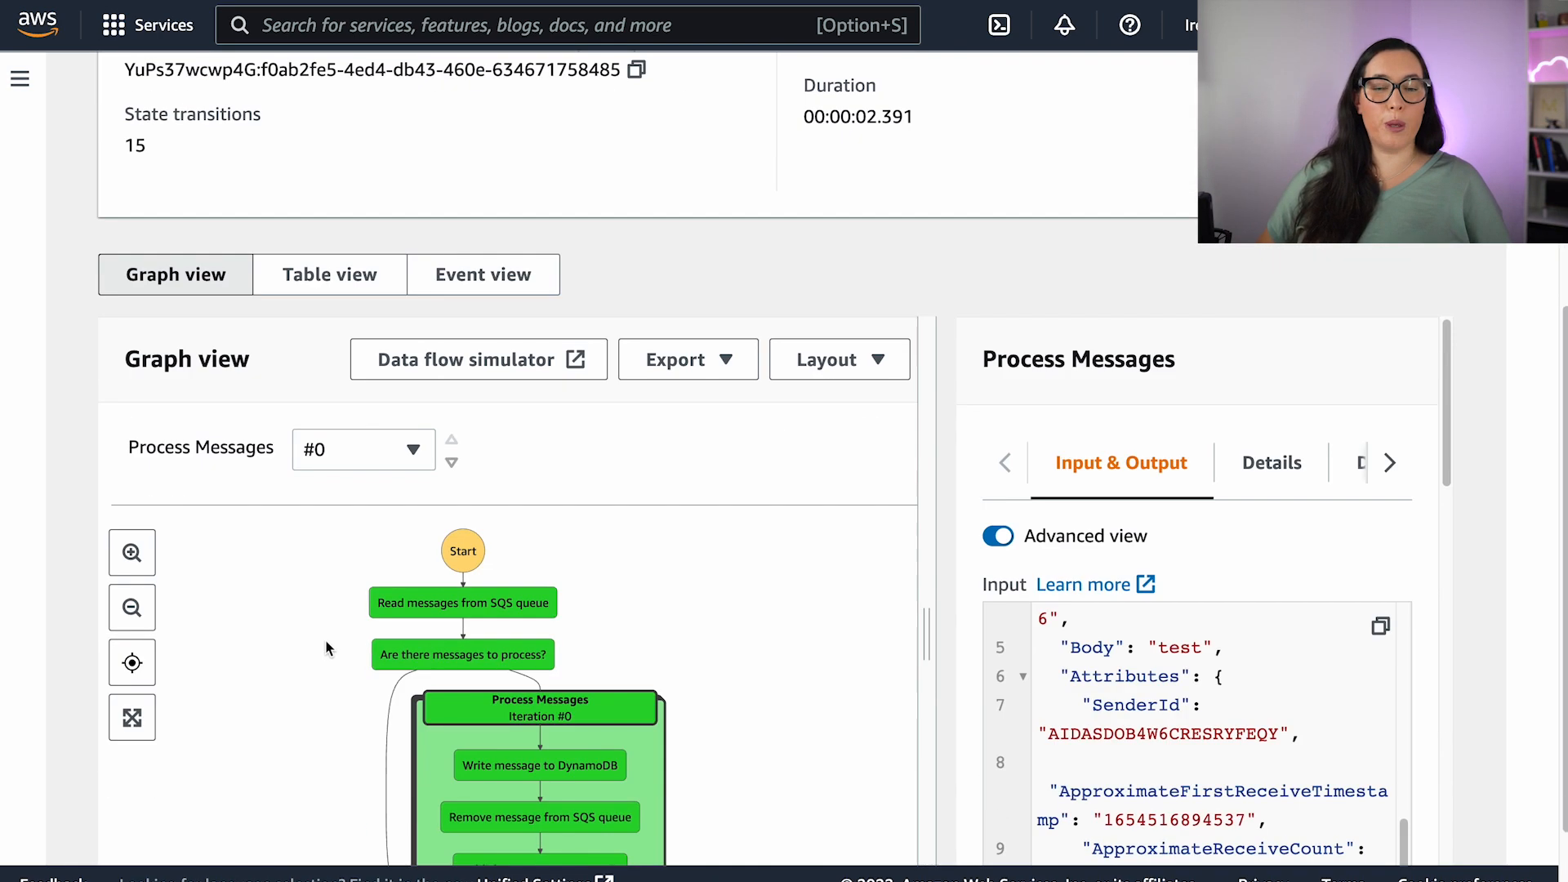
scroll(down, 3)
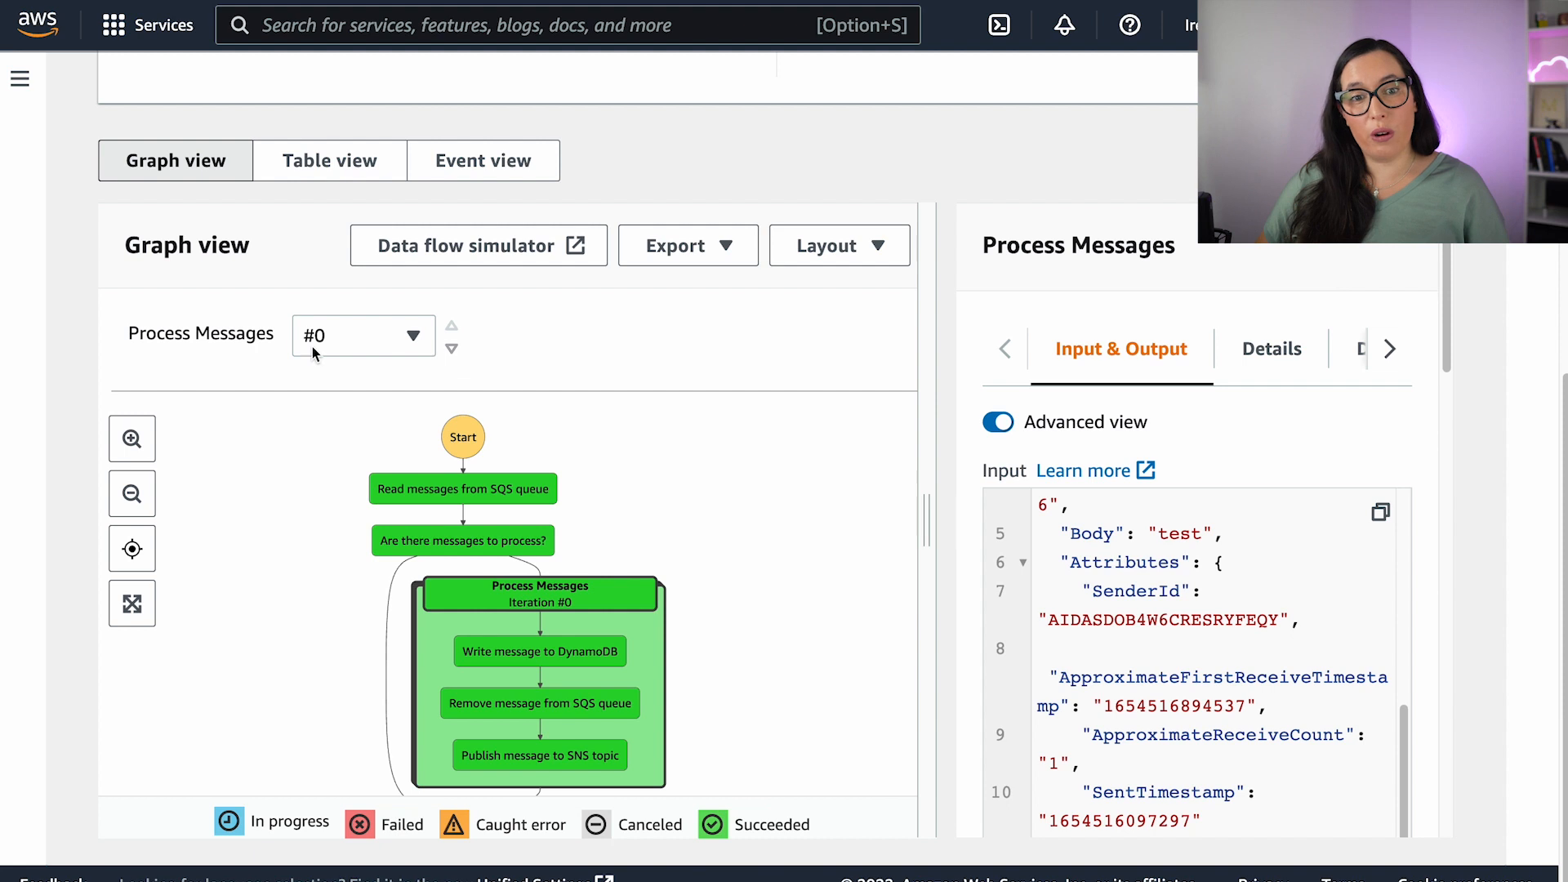
click(482, 160)
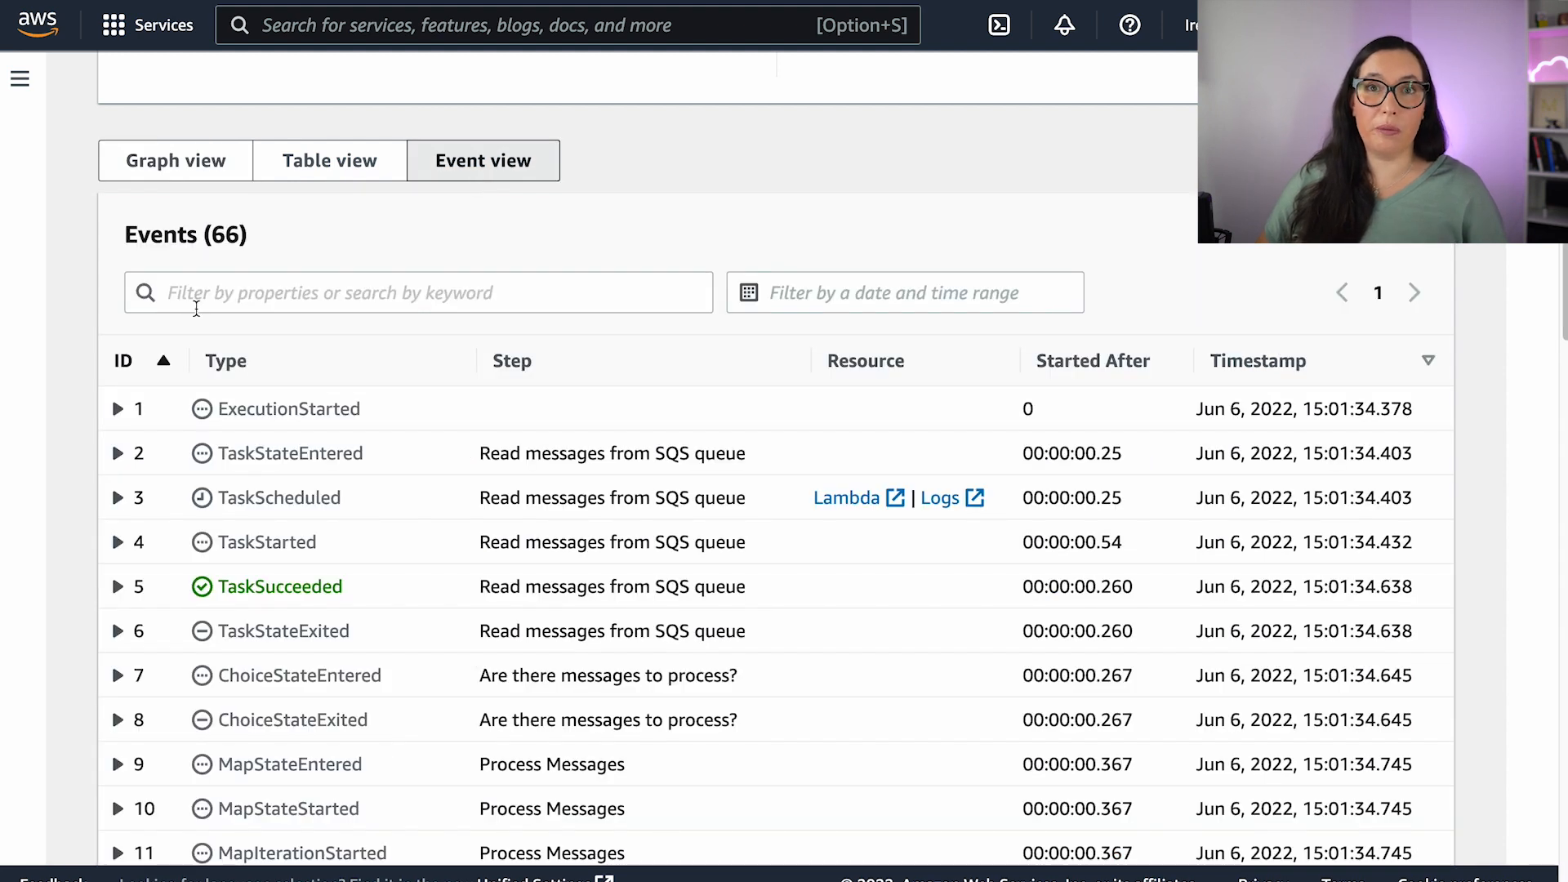
click(175, 160)
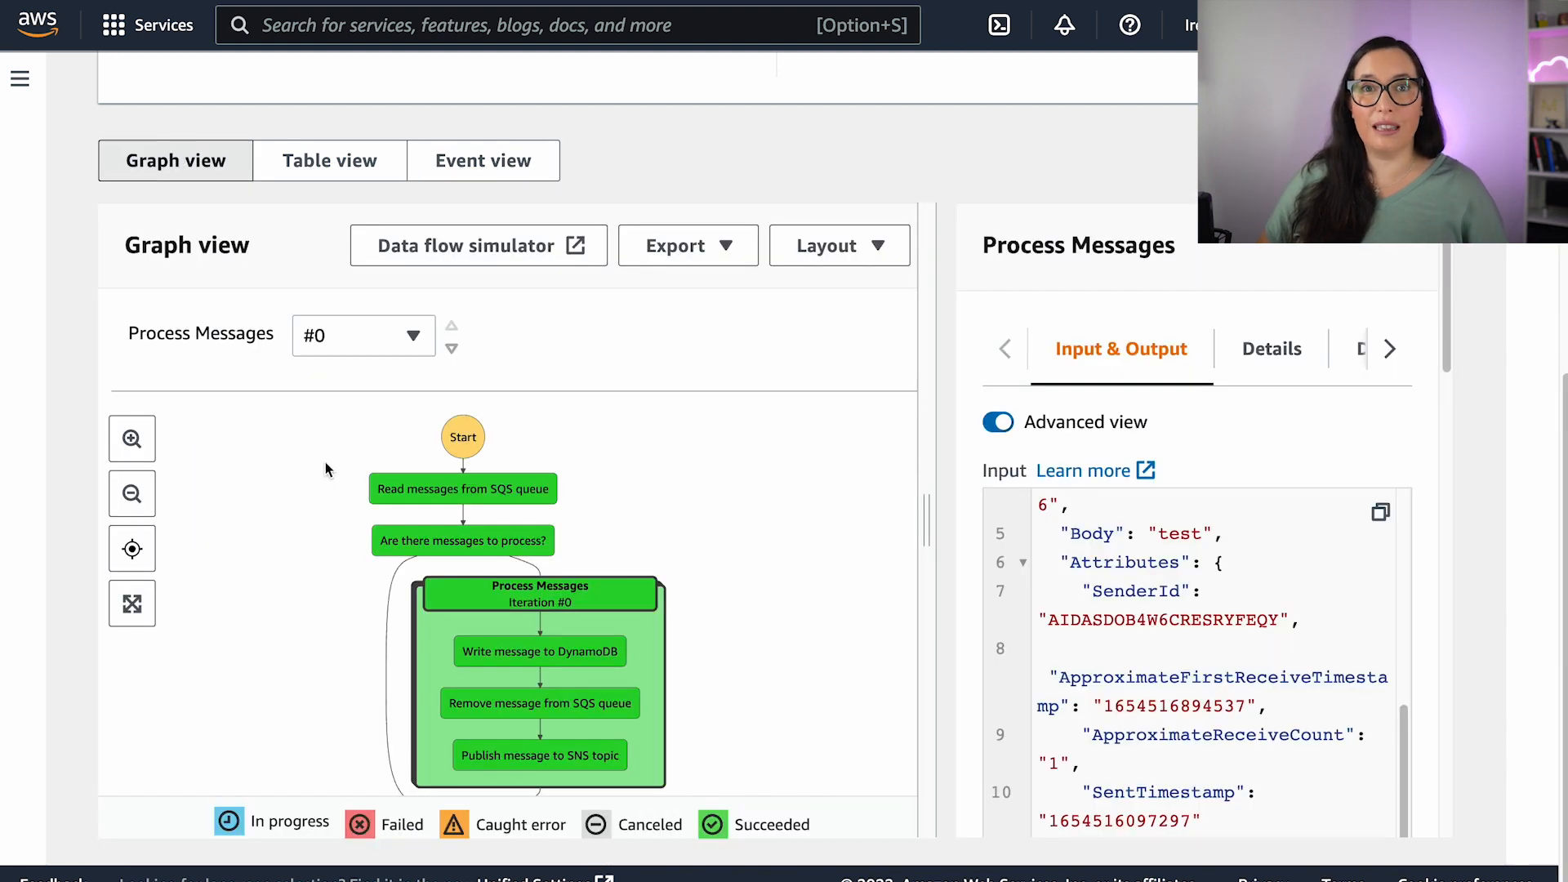